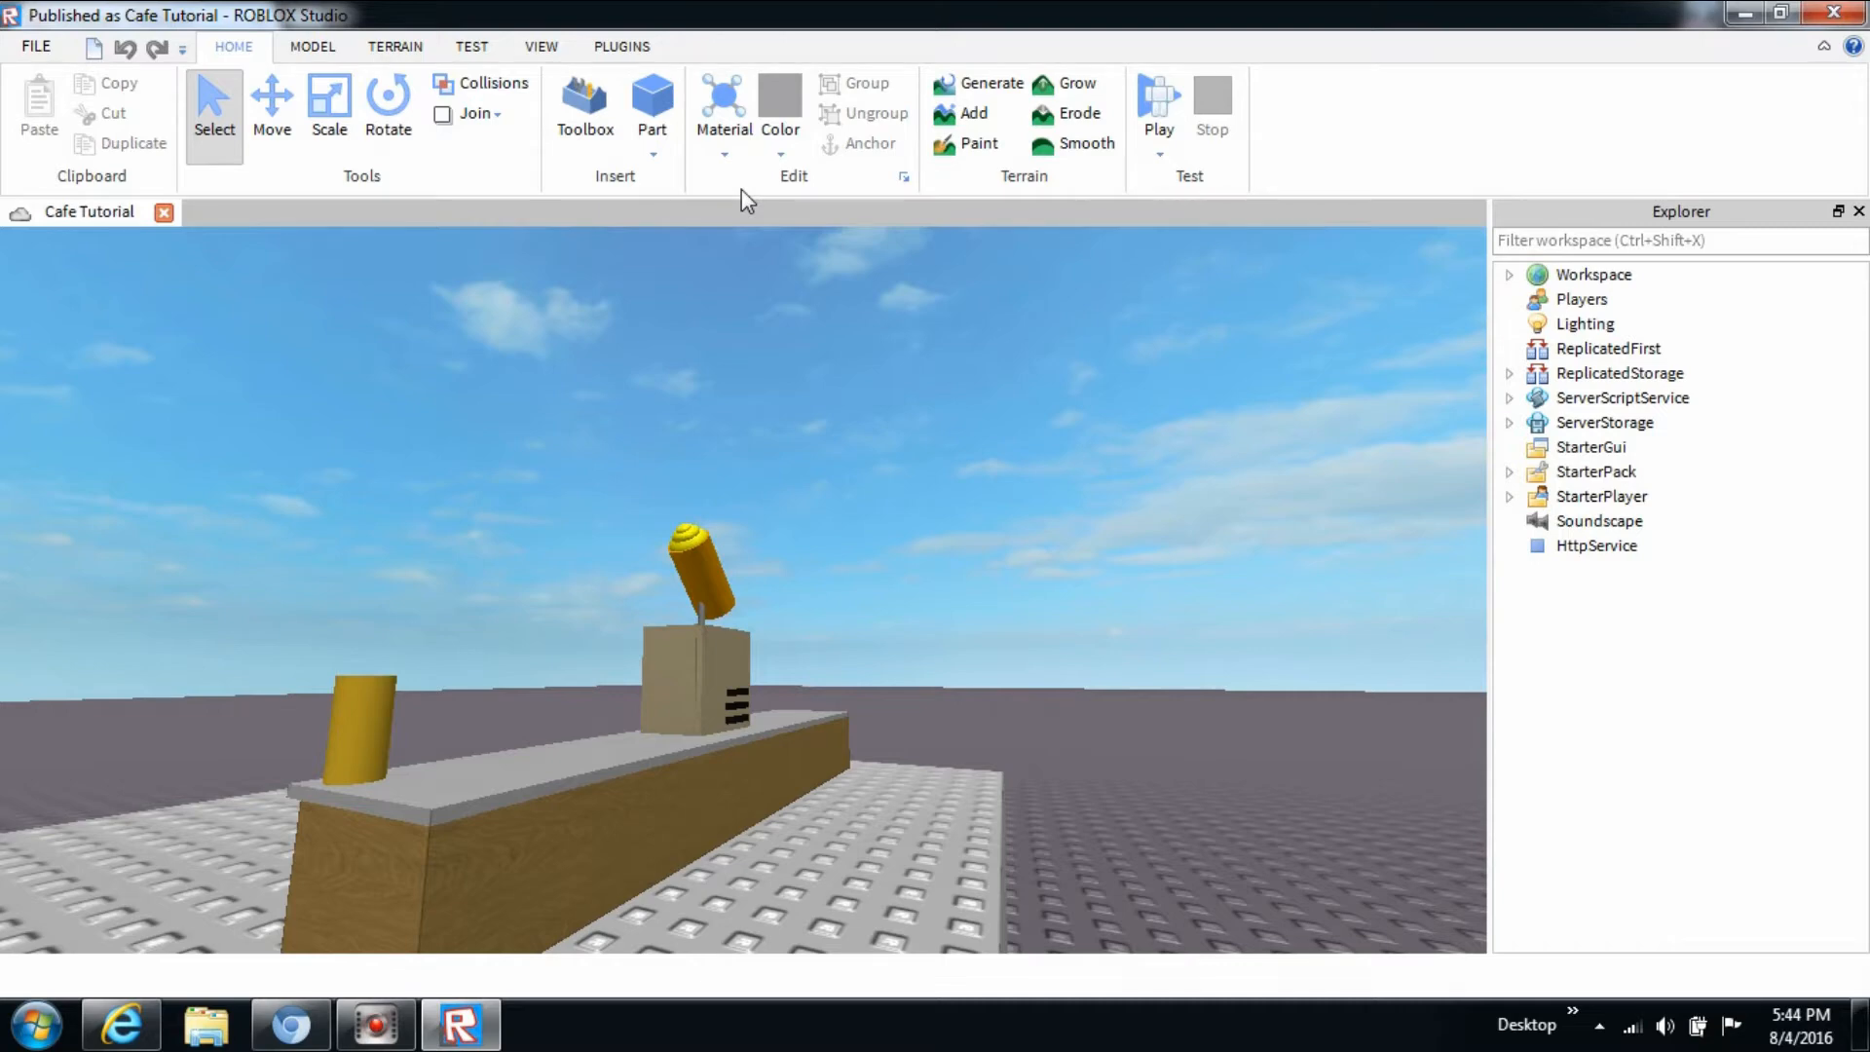
mouse_move(1040, 43)
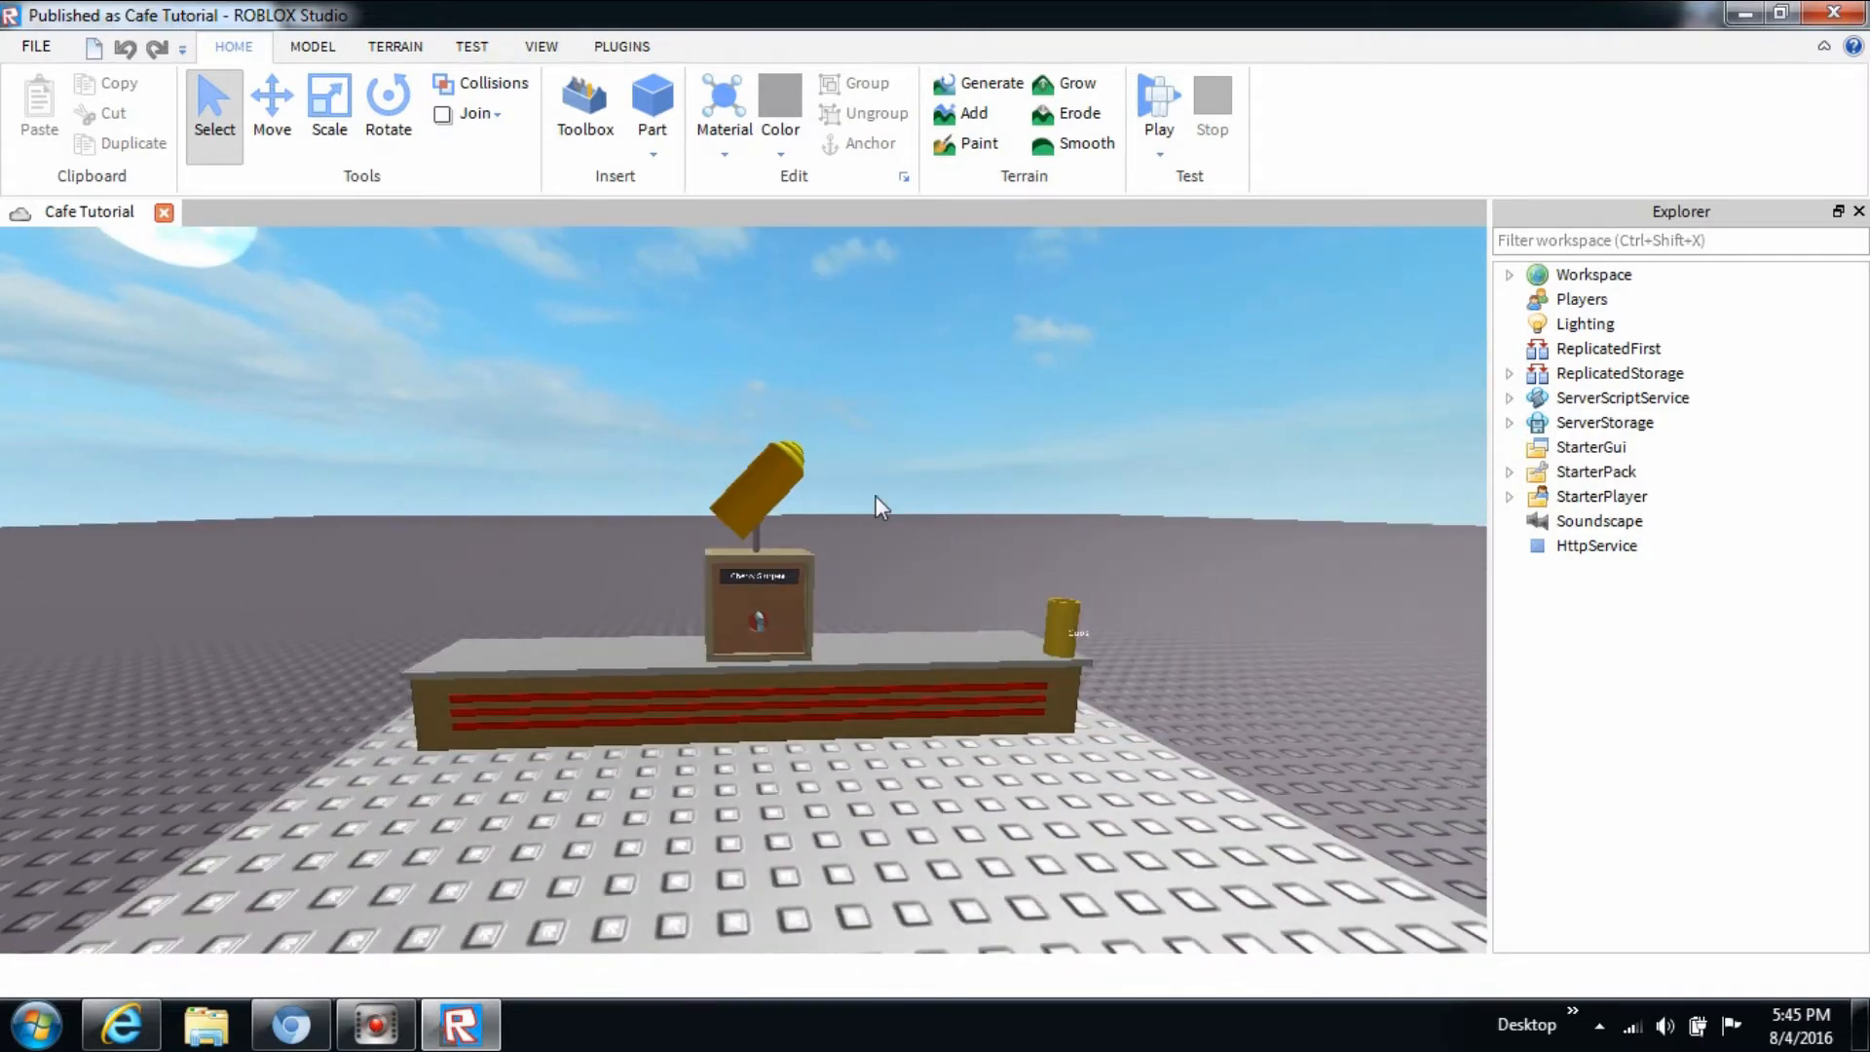
mouse_move(868, 469)
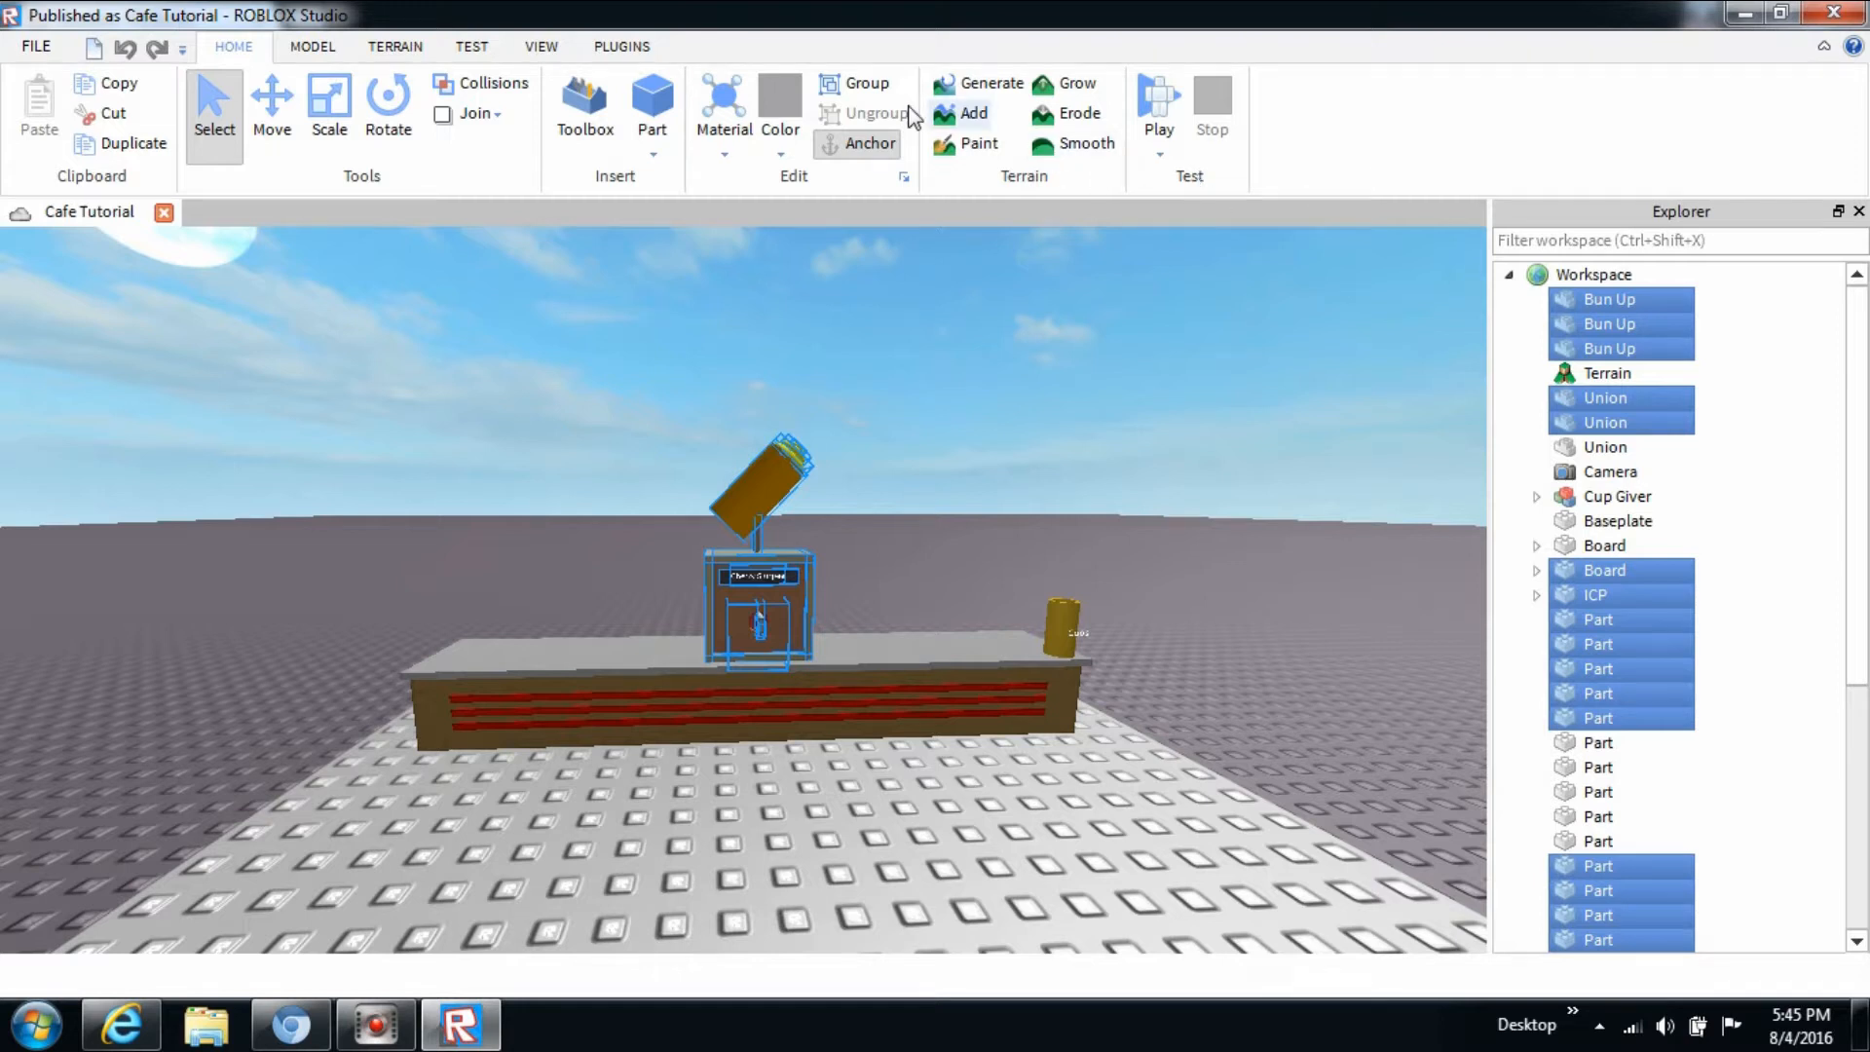
Group the selected Cherry Slurpee machine parts into one Model with Group.
click(866, 84)
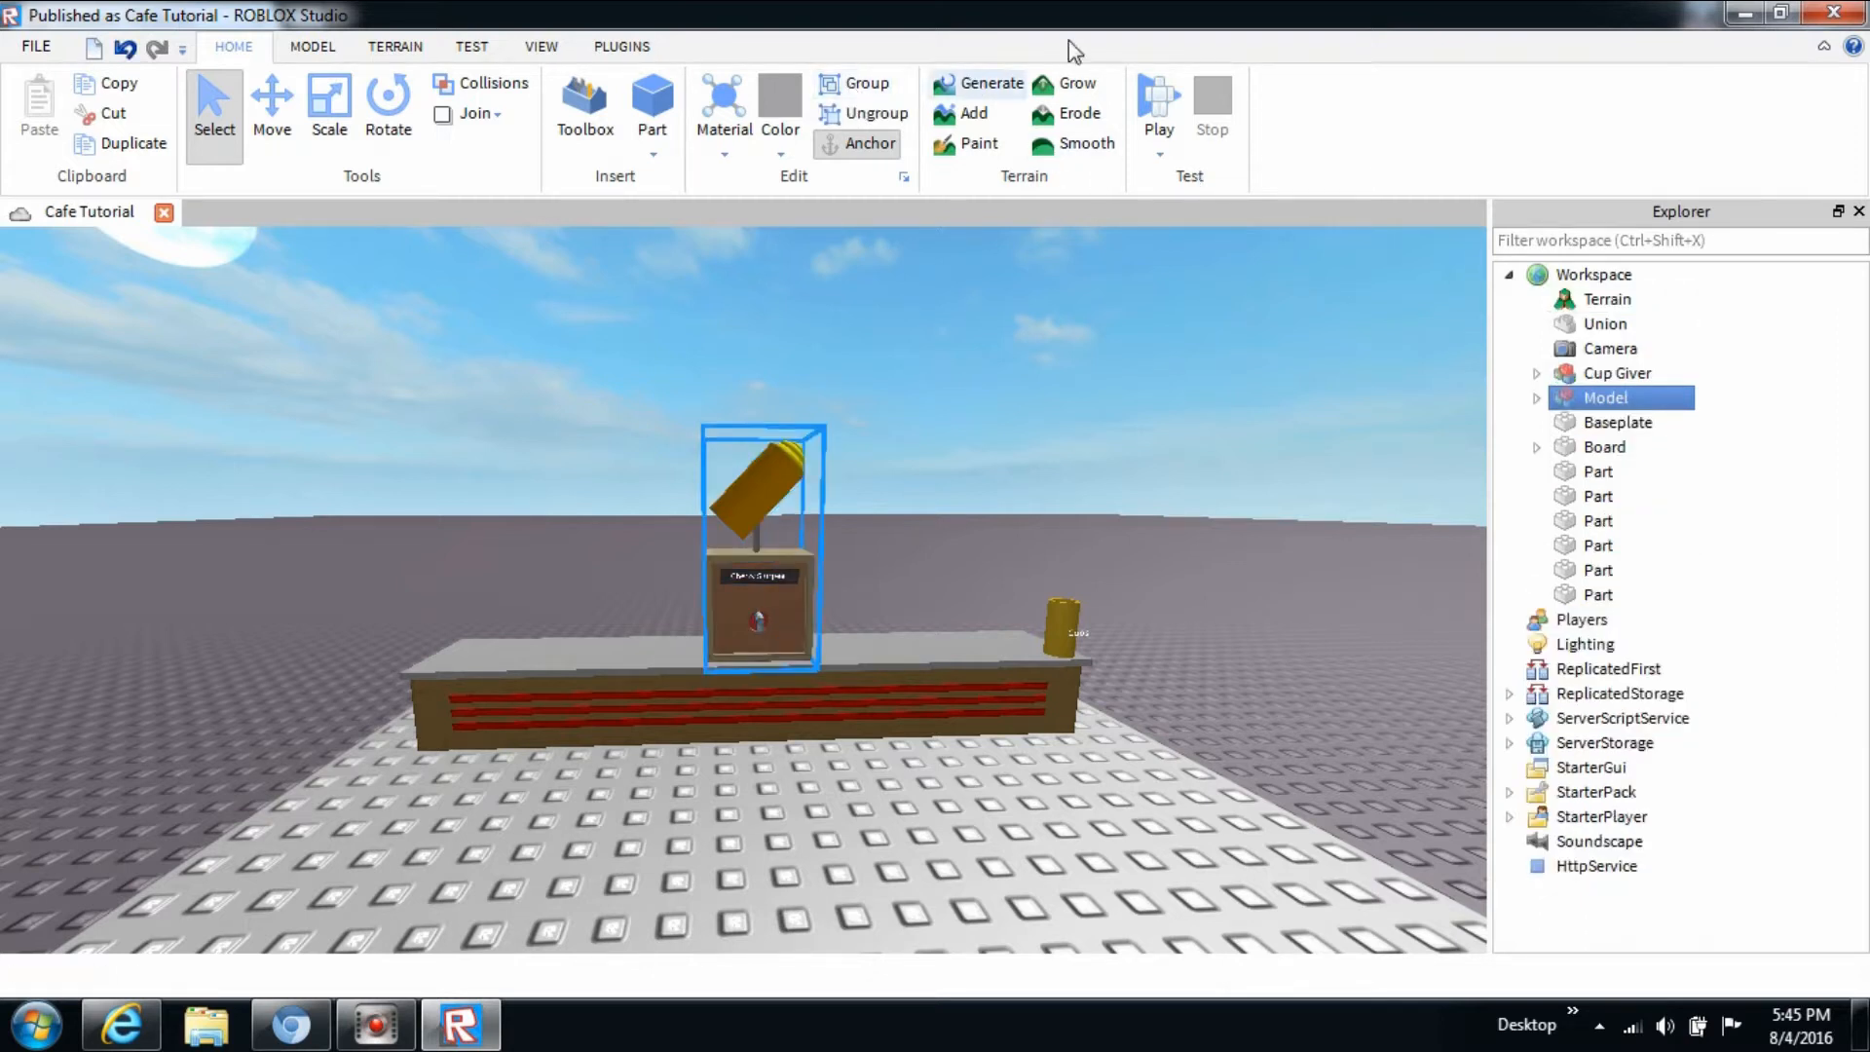
Start a play test and spawn beside the counter holding the Cherry Slurpee.
click(1157, 102)
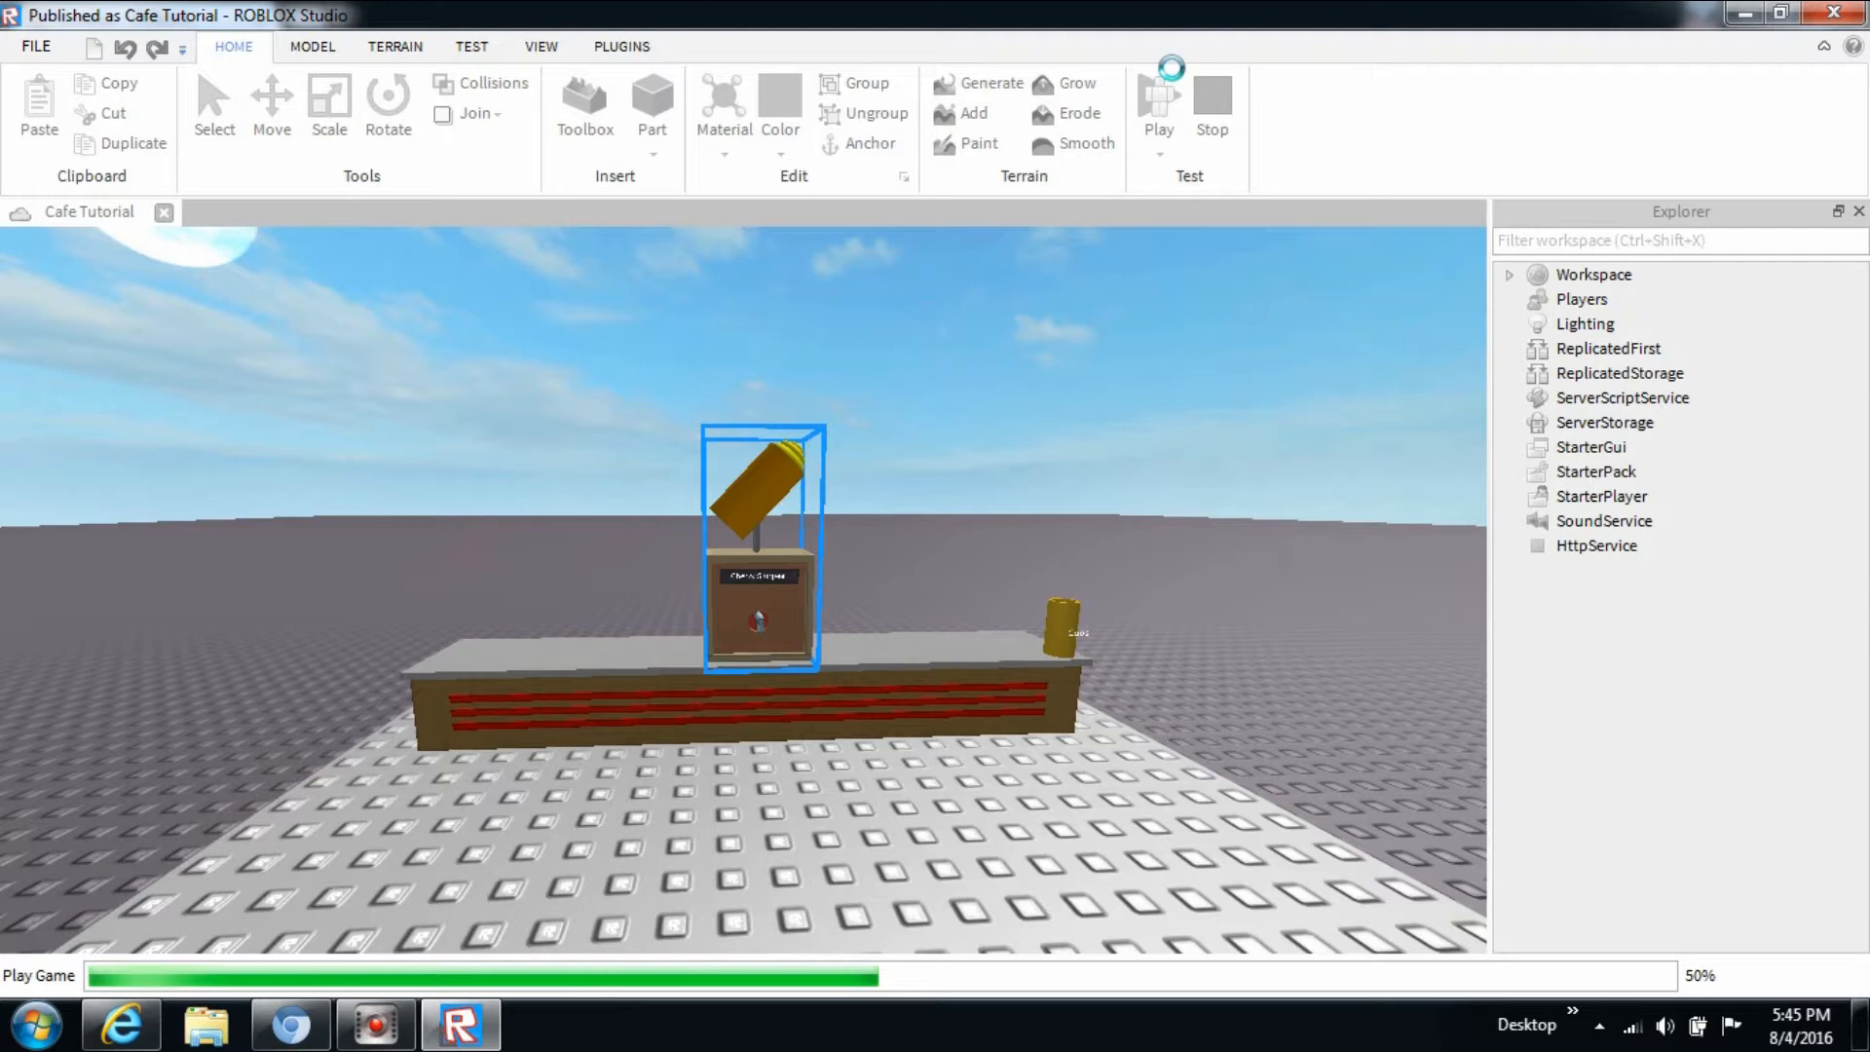
click(1154, 95)
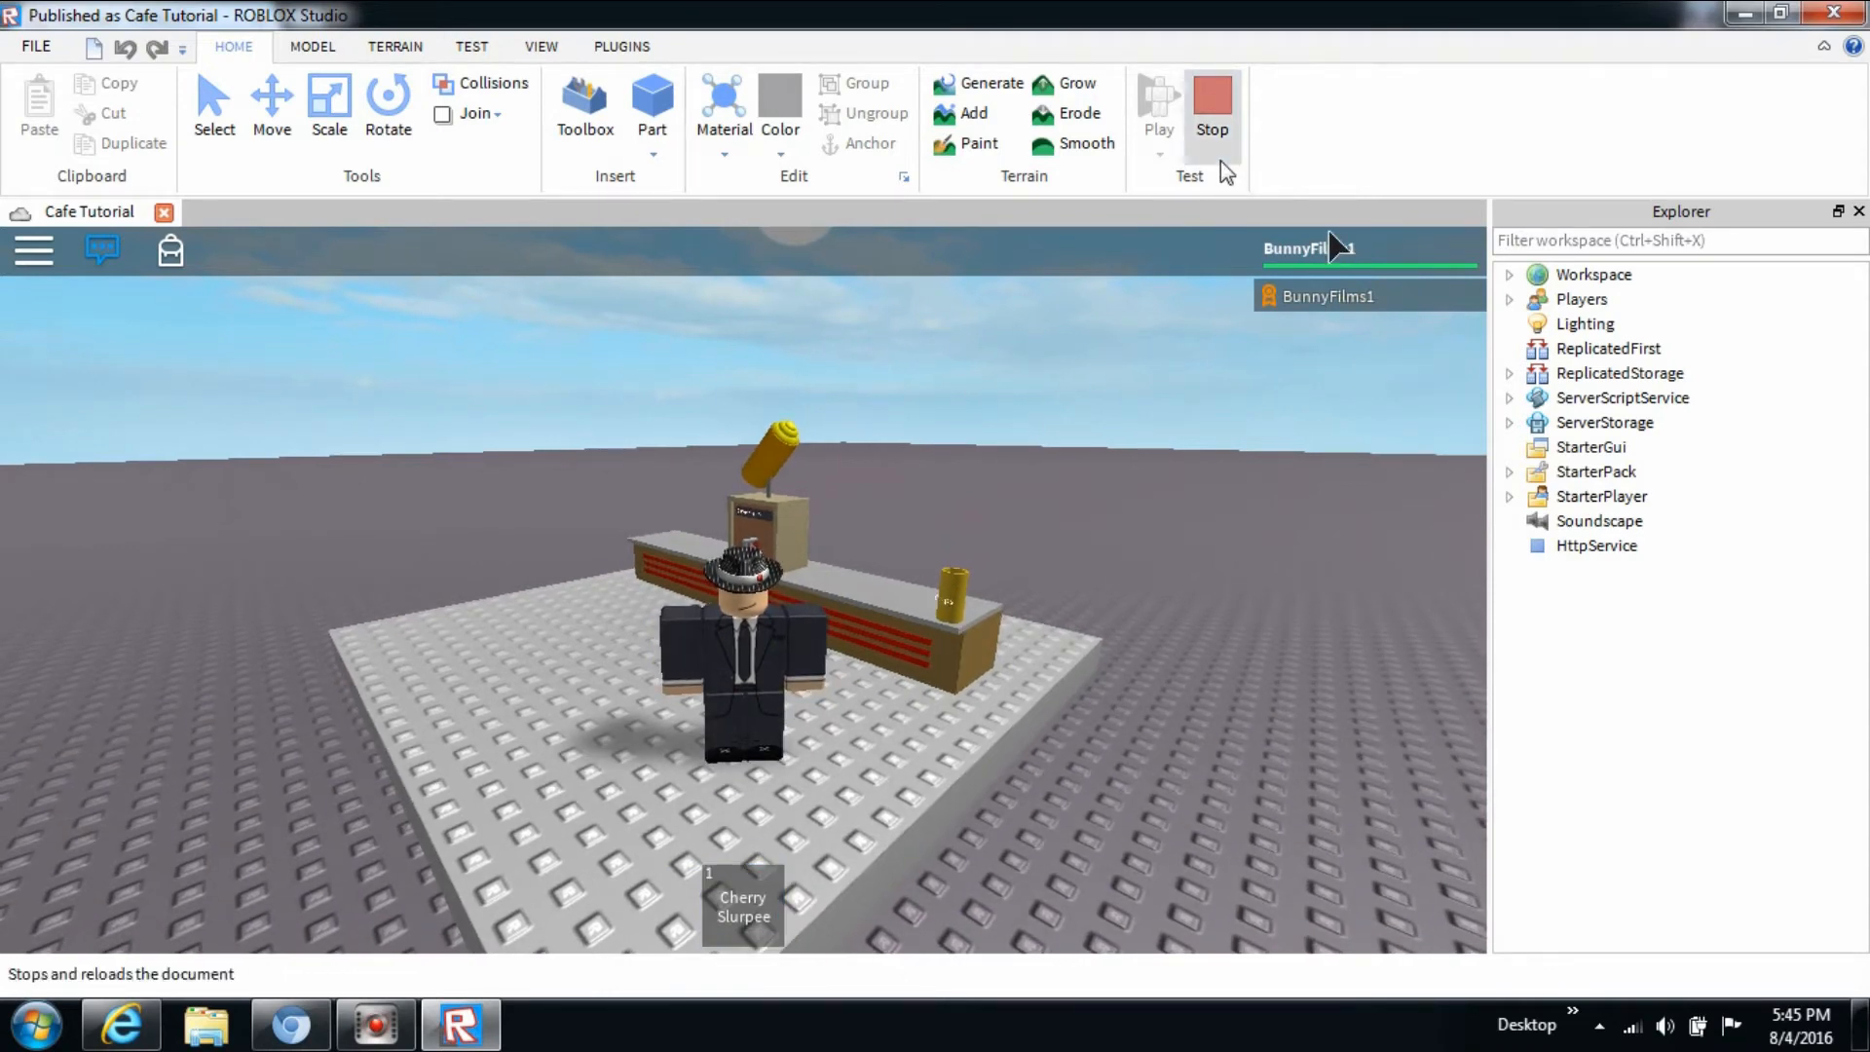
Stop the play test and untick CanCollide on the machine model's ICP part.
click(1211, 105)
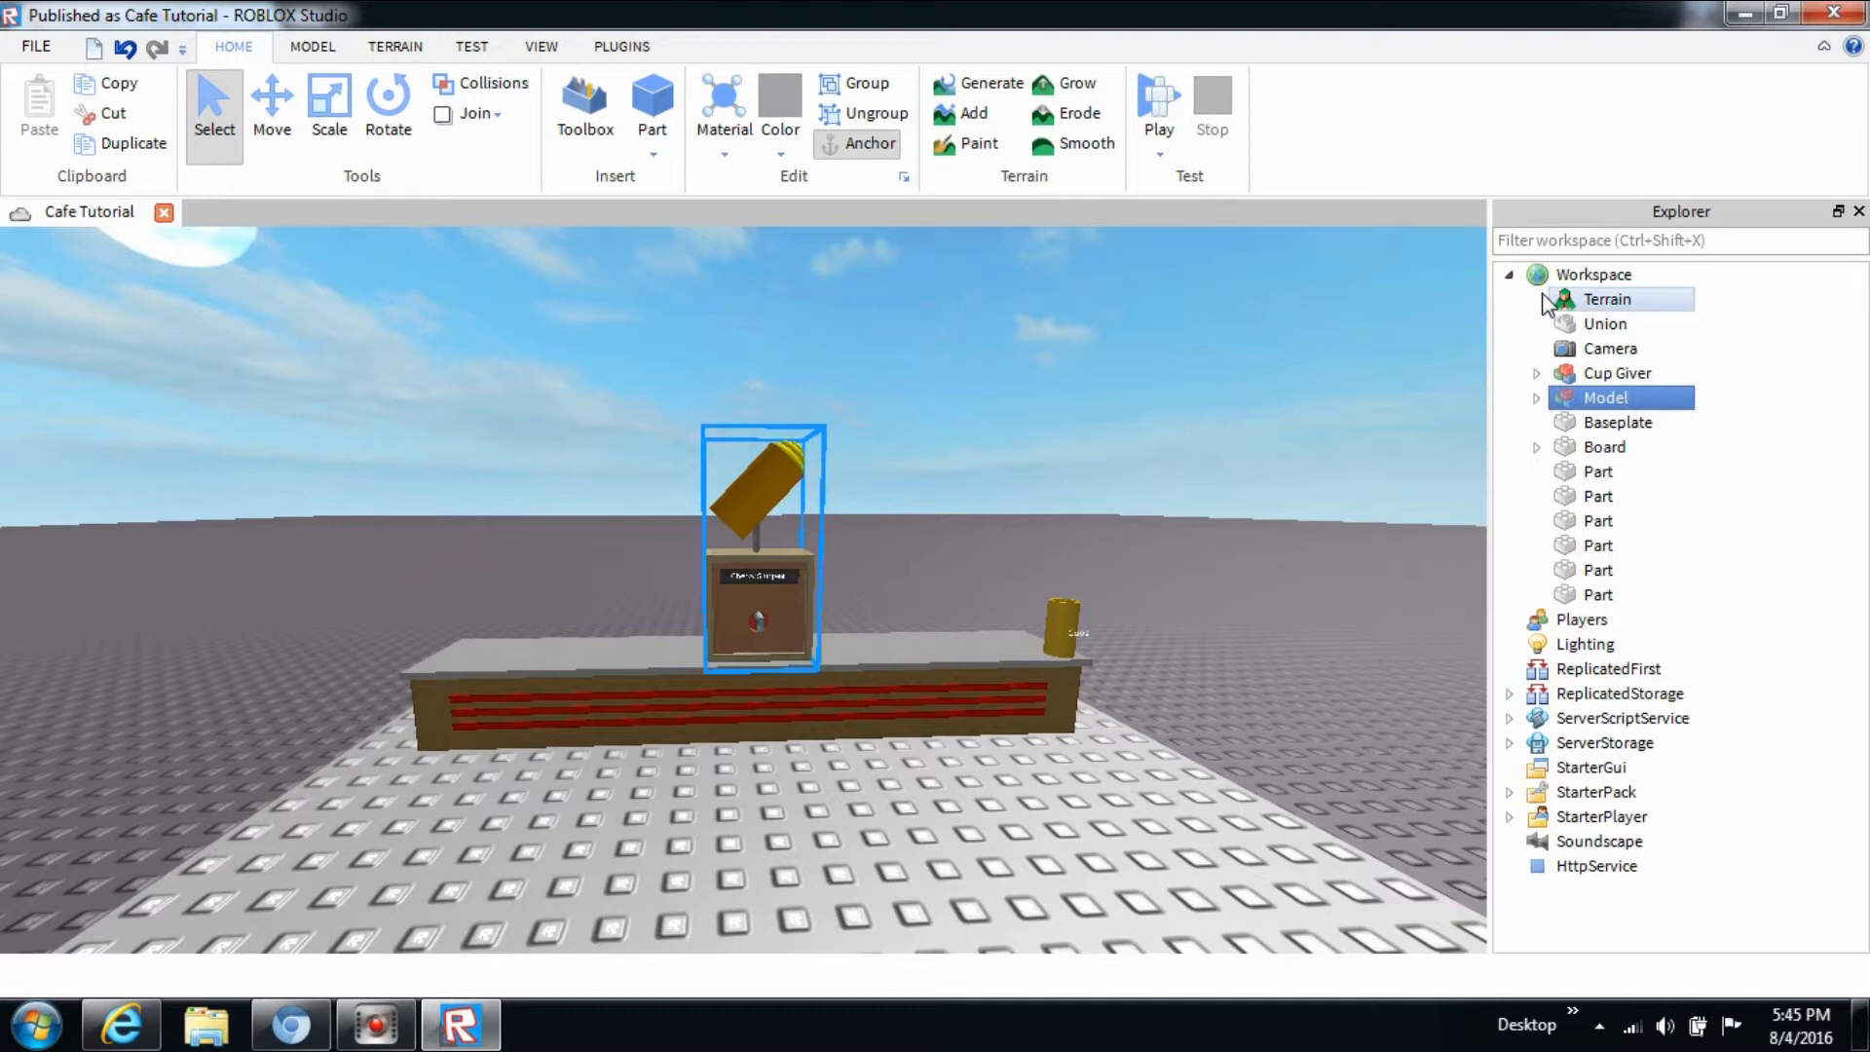
click(1537, 398)
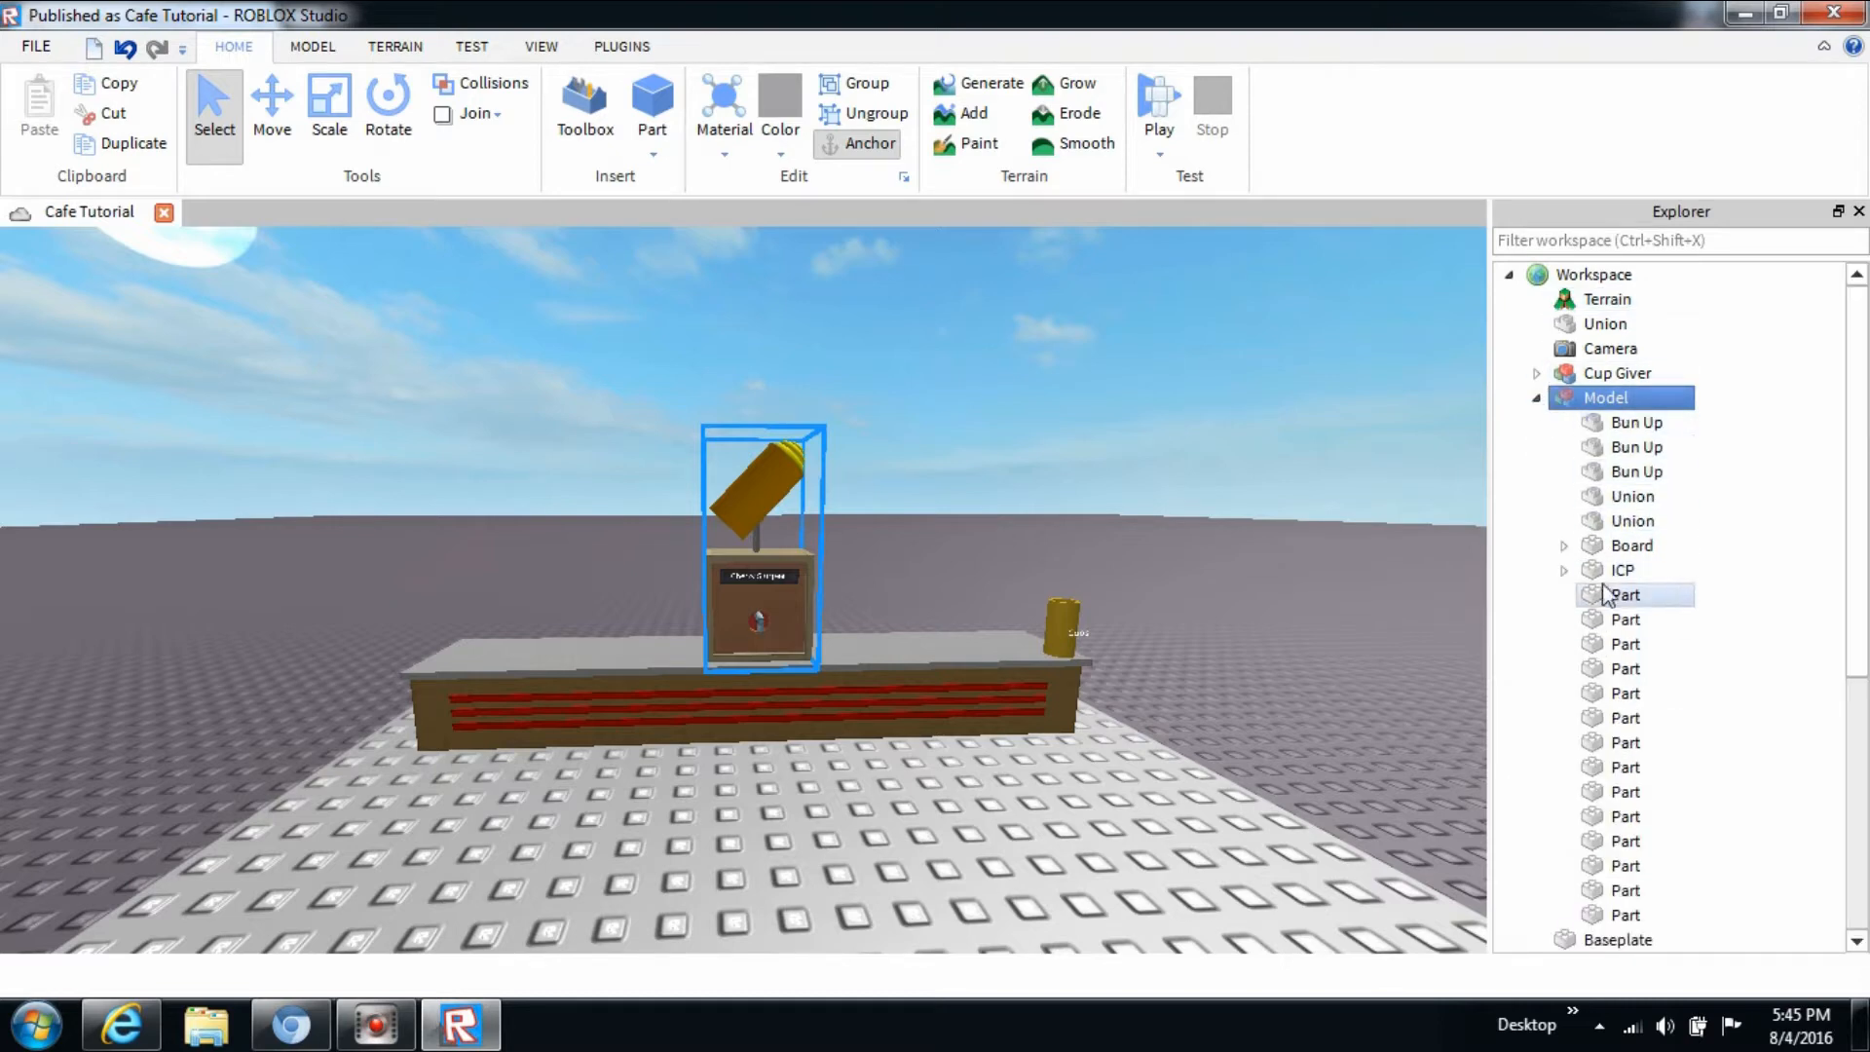
click(540, 46)
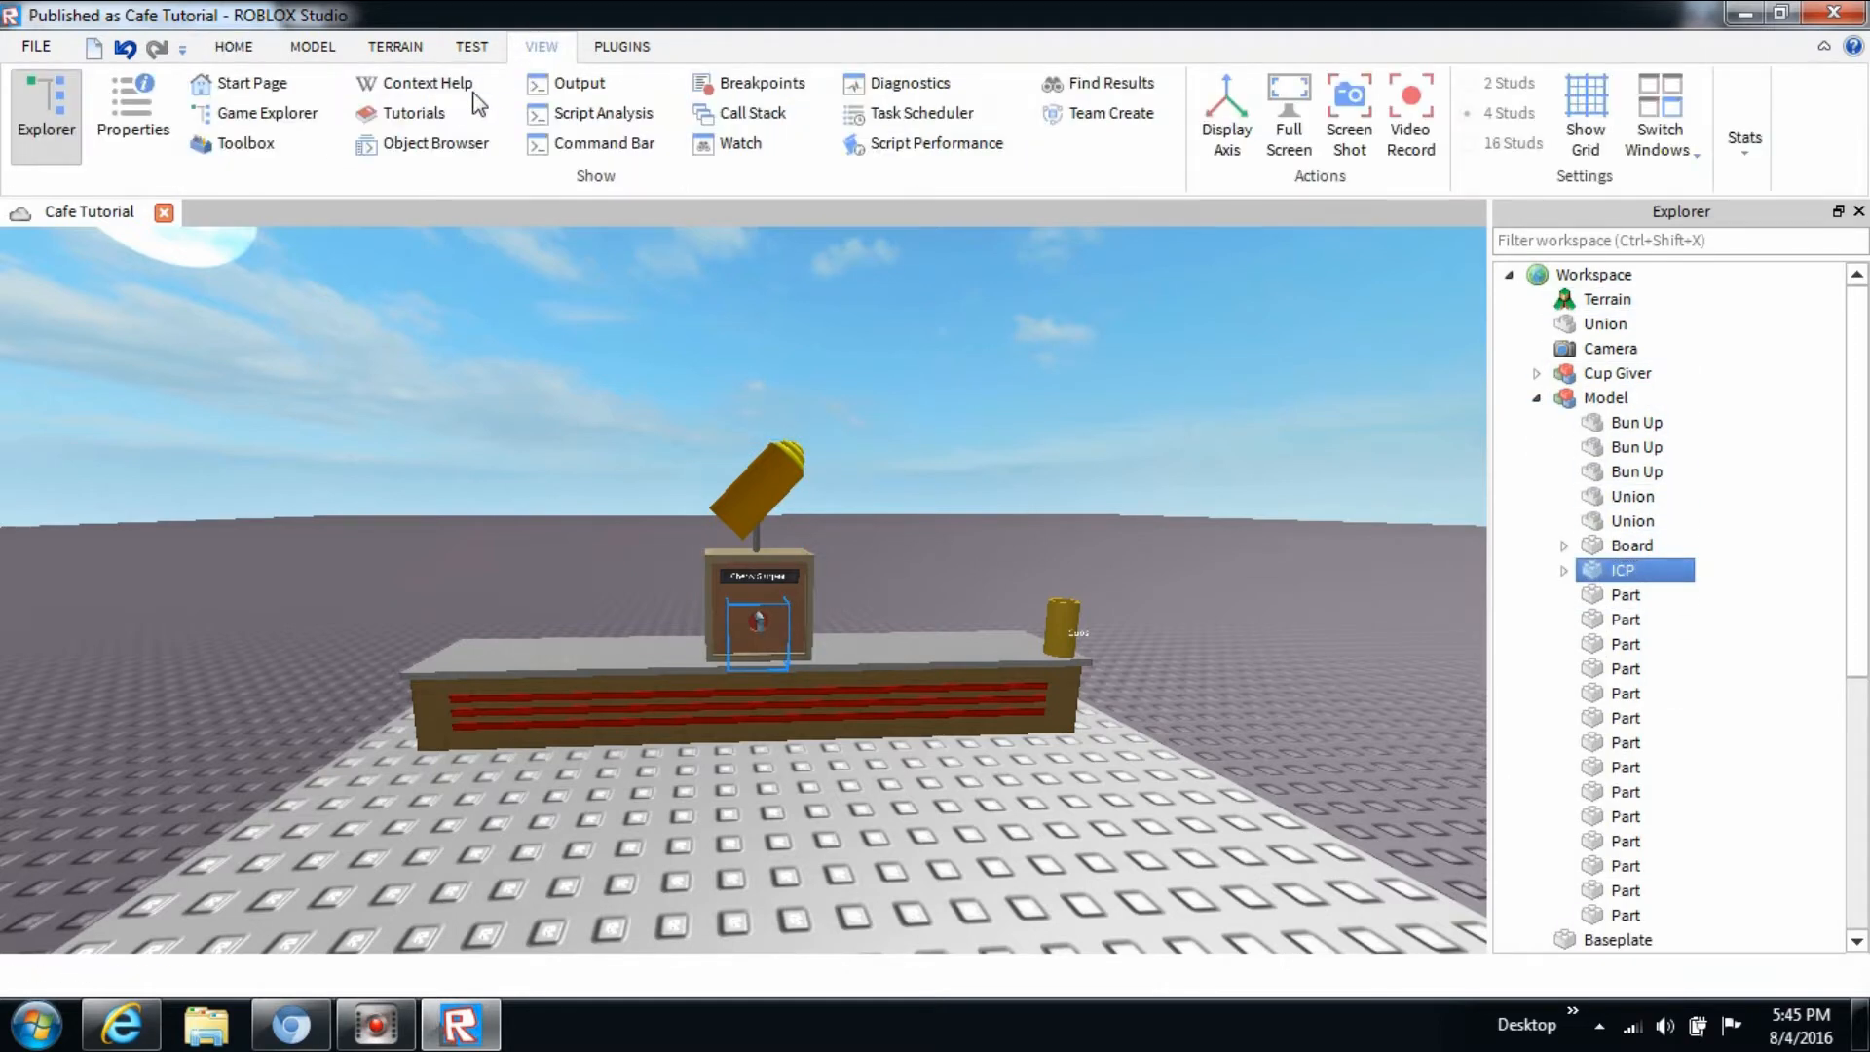
click(132, 116)
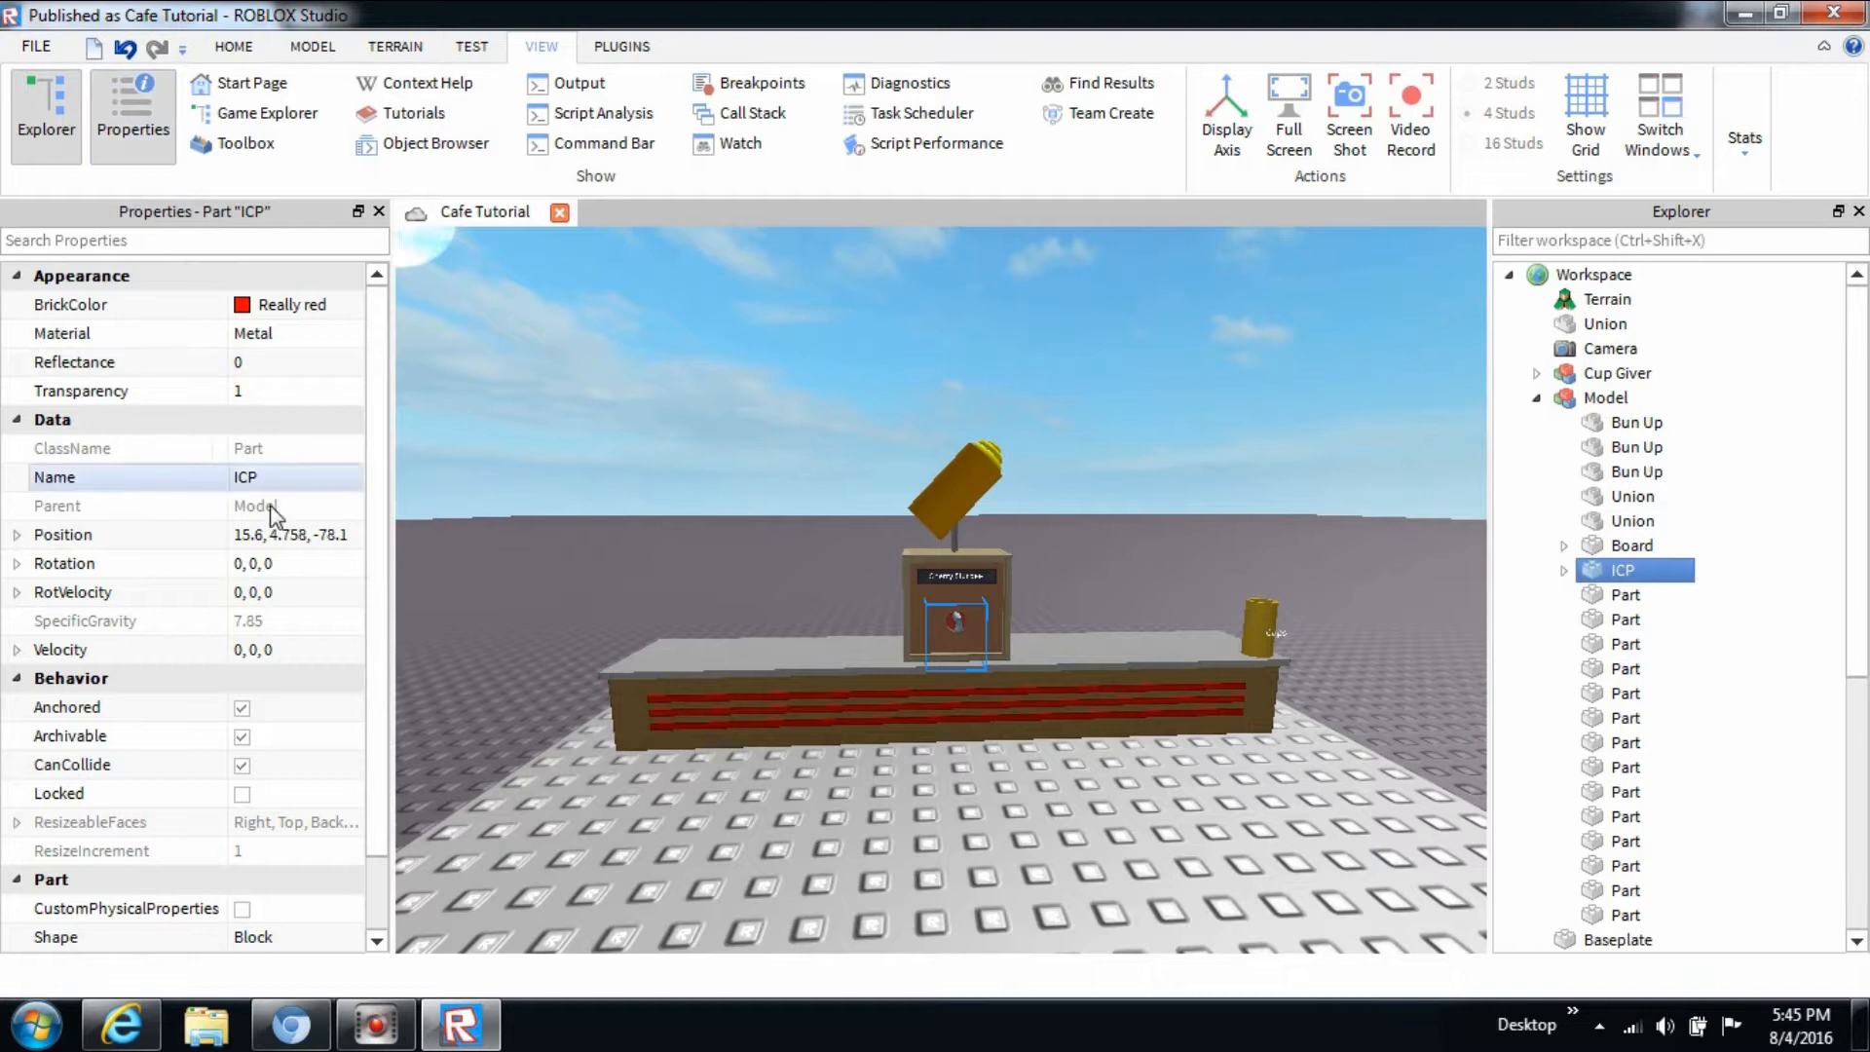
scroll(down, 3)
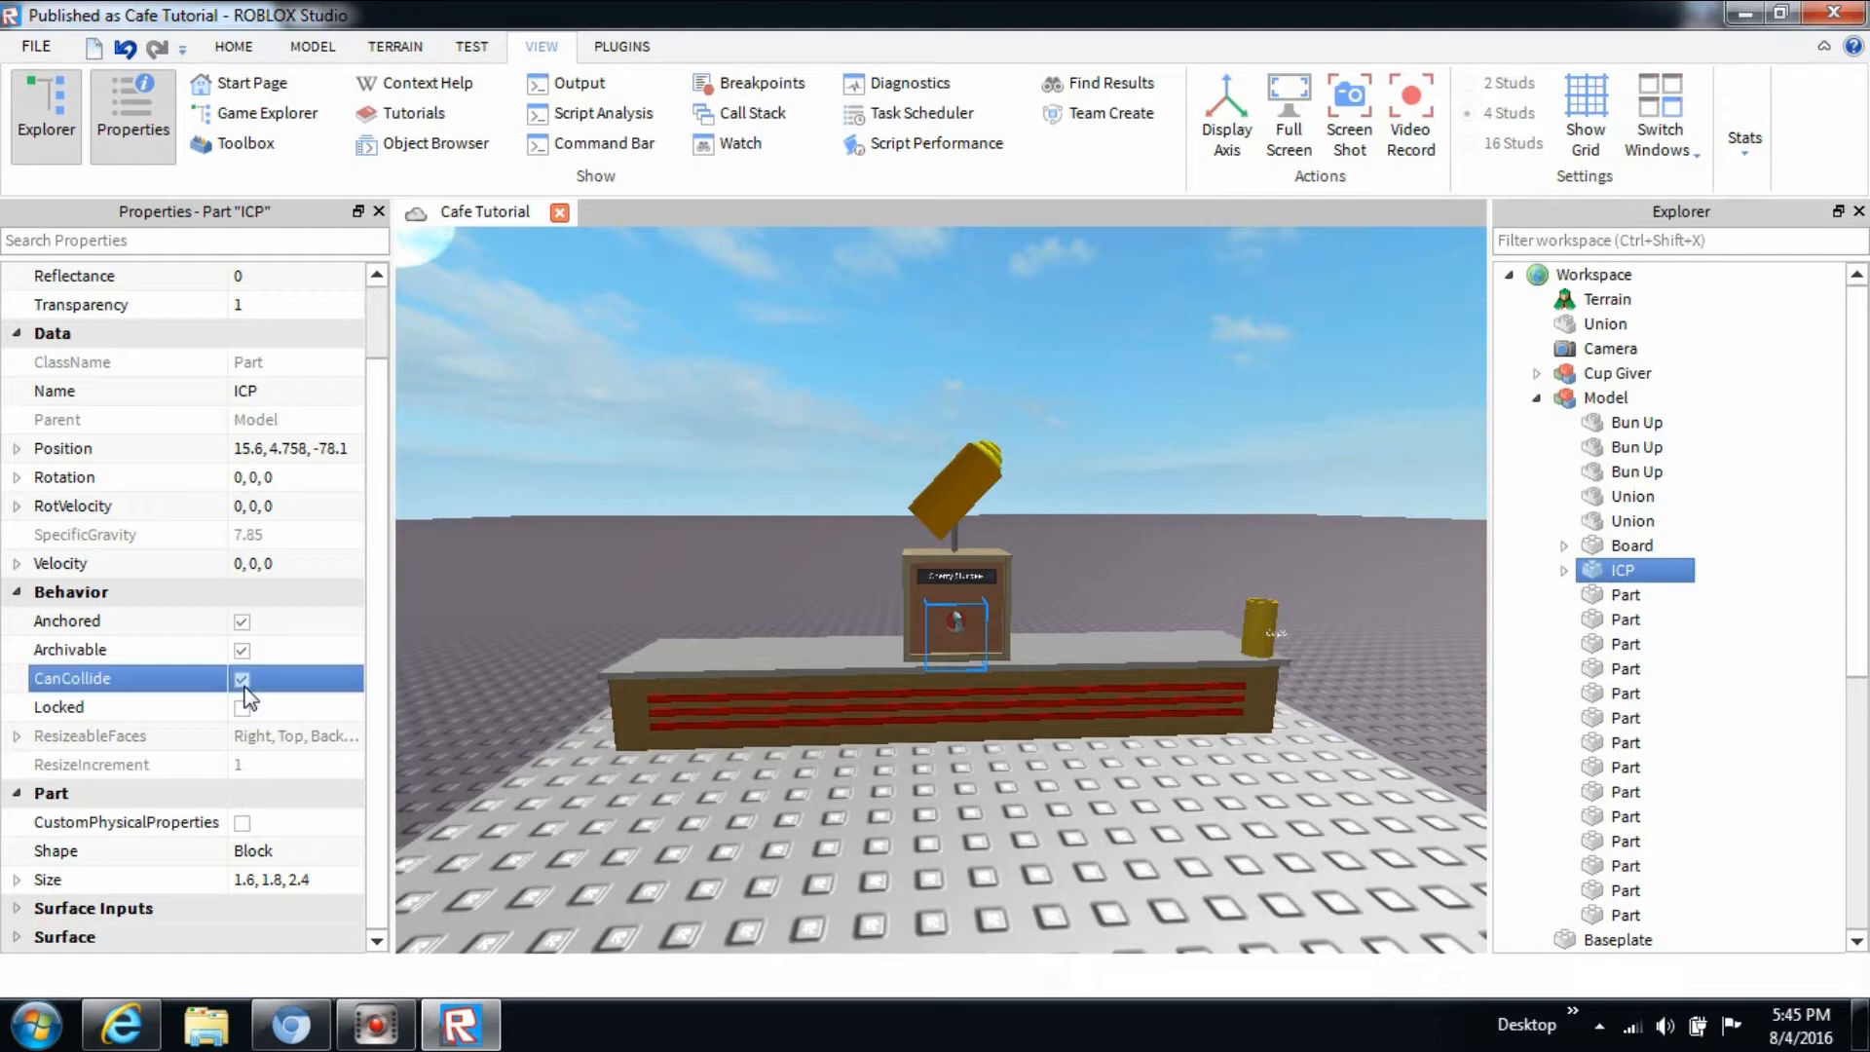
click(242, 679)
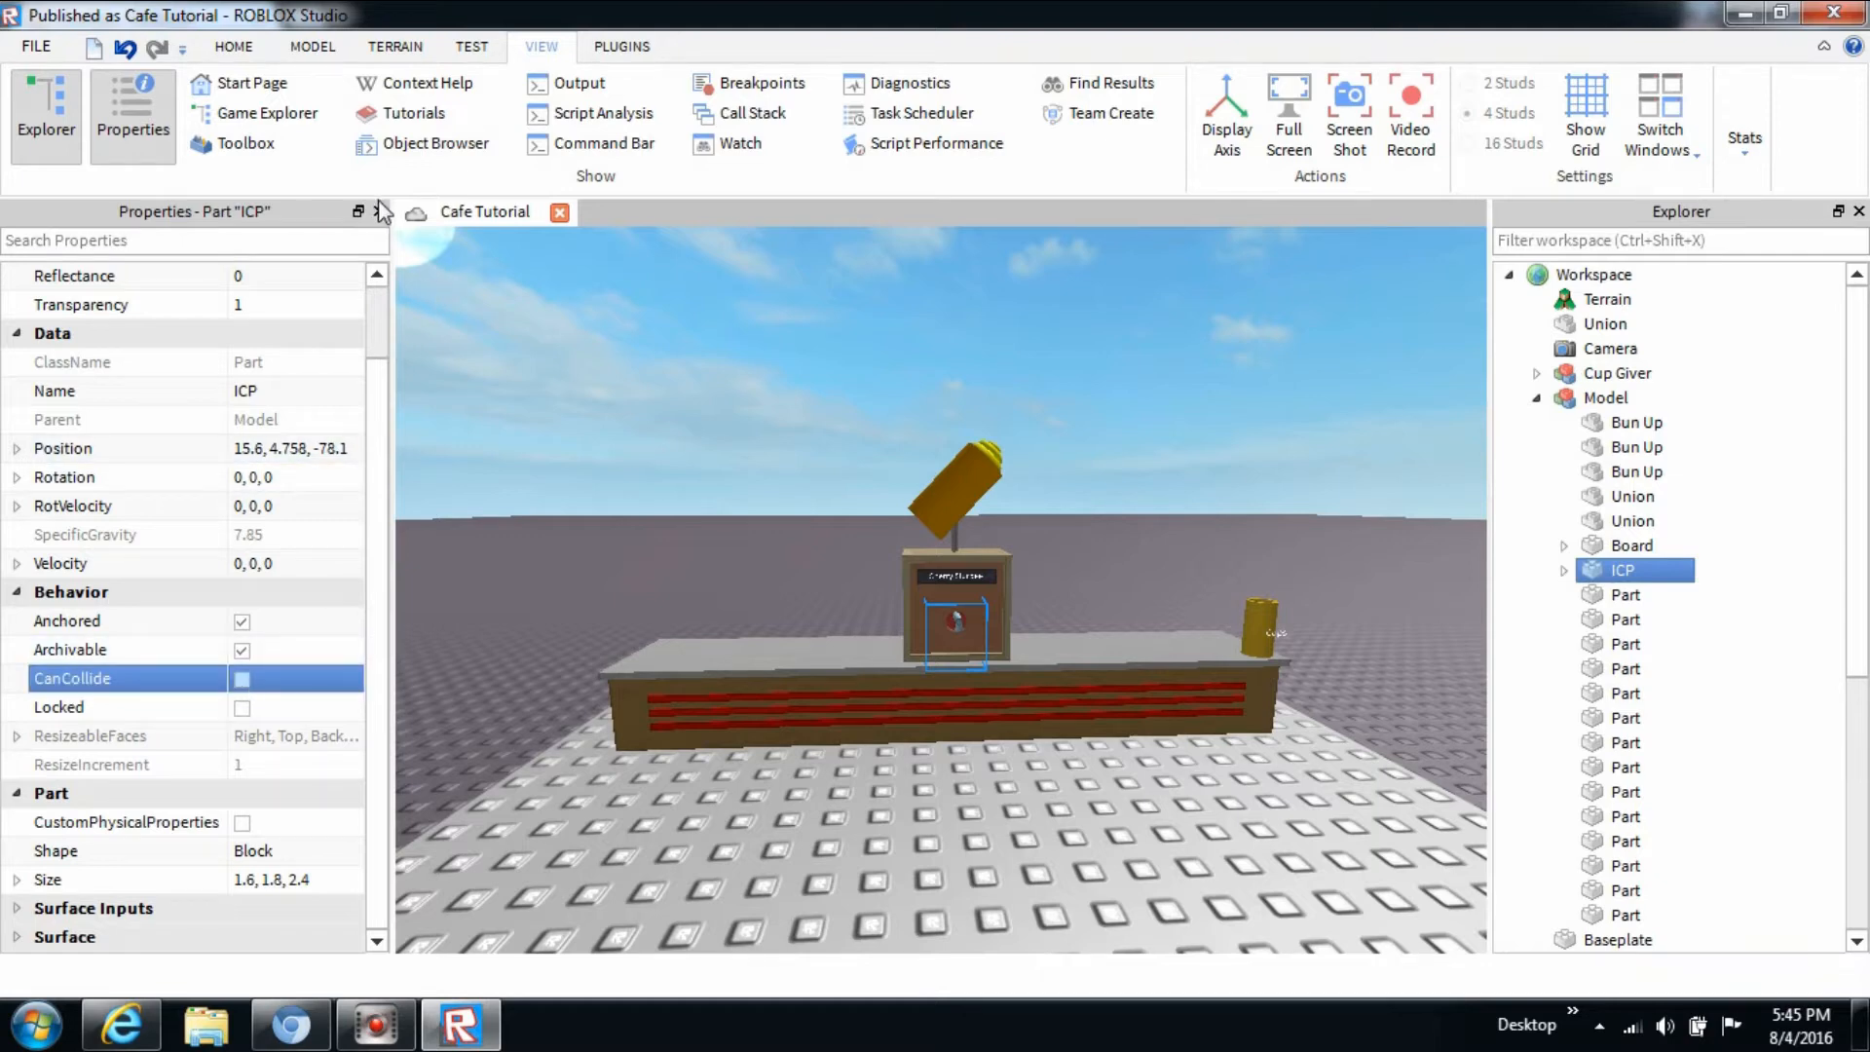
click(377, 212)
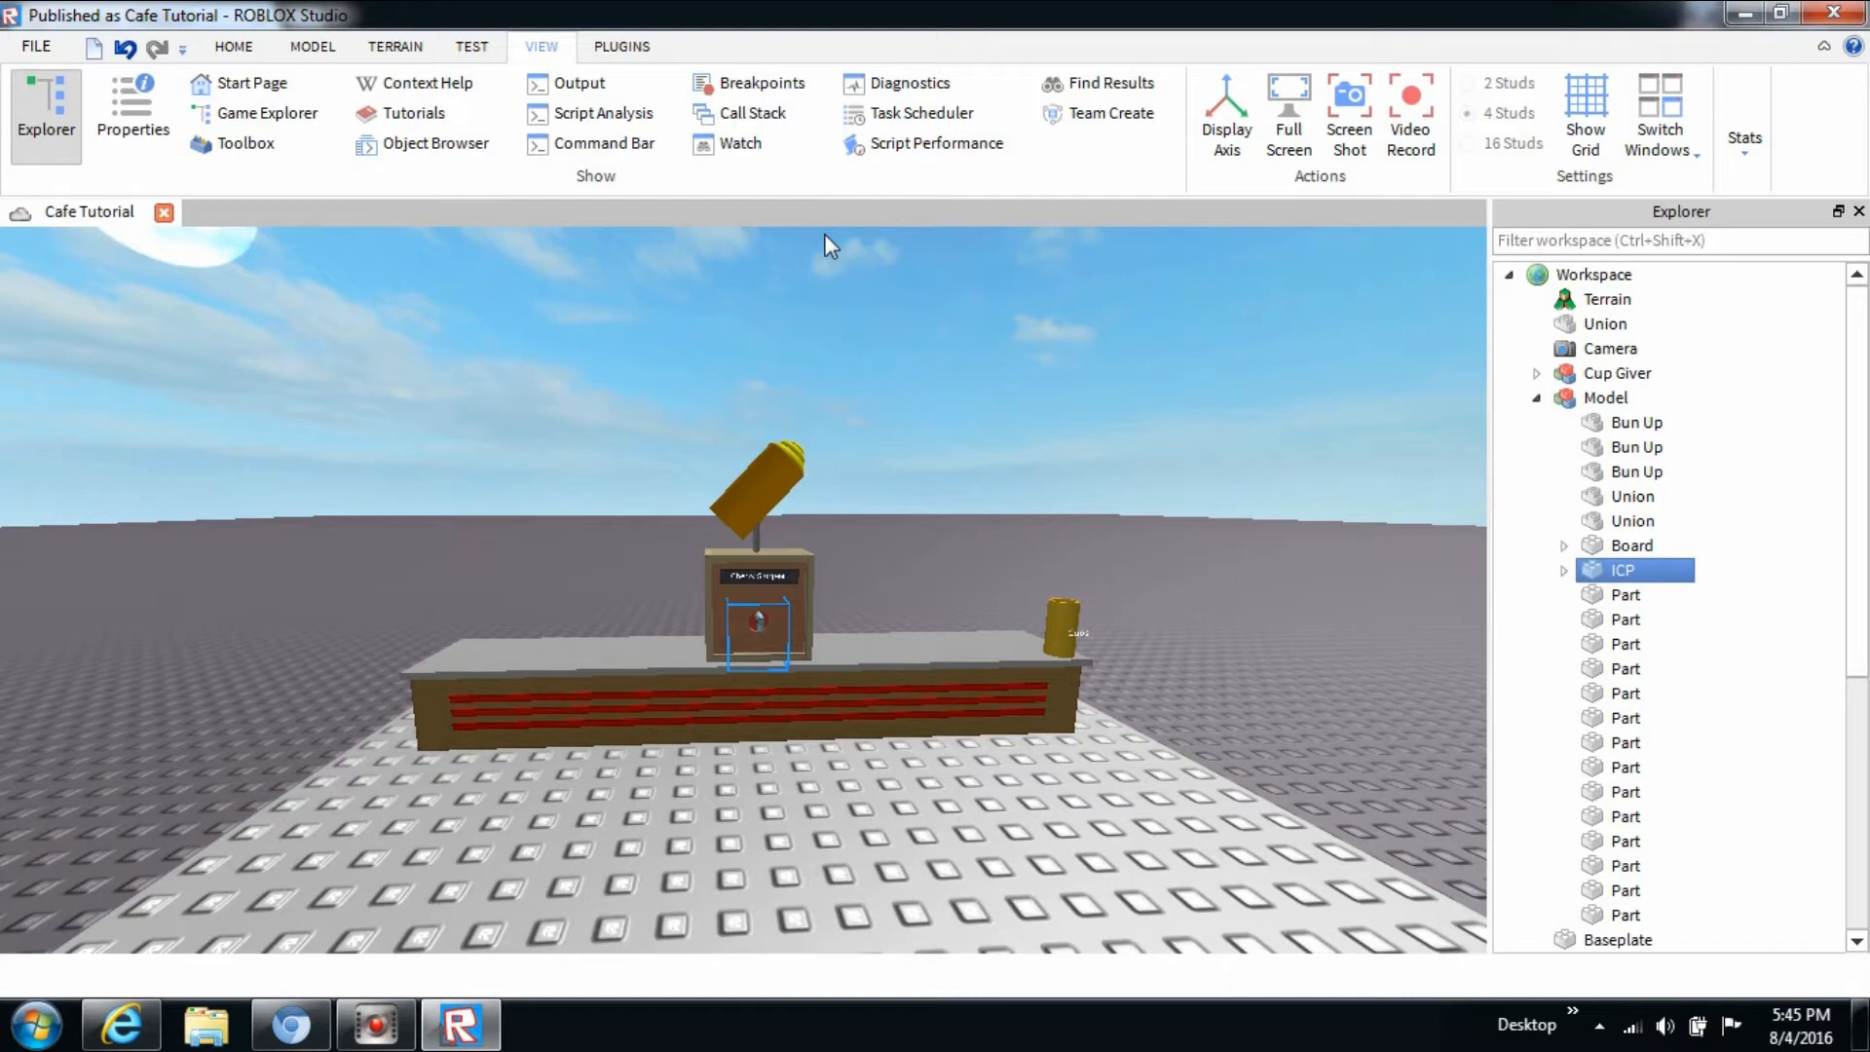
Duplicate the Cherry Slurpee machine, move the copy sideways, and ungroup it.
click(1605, 398)
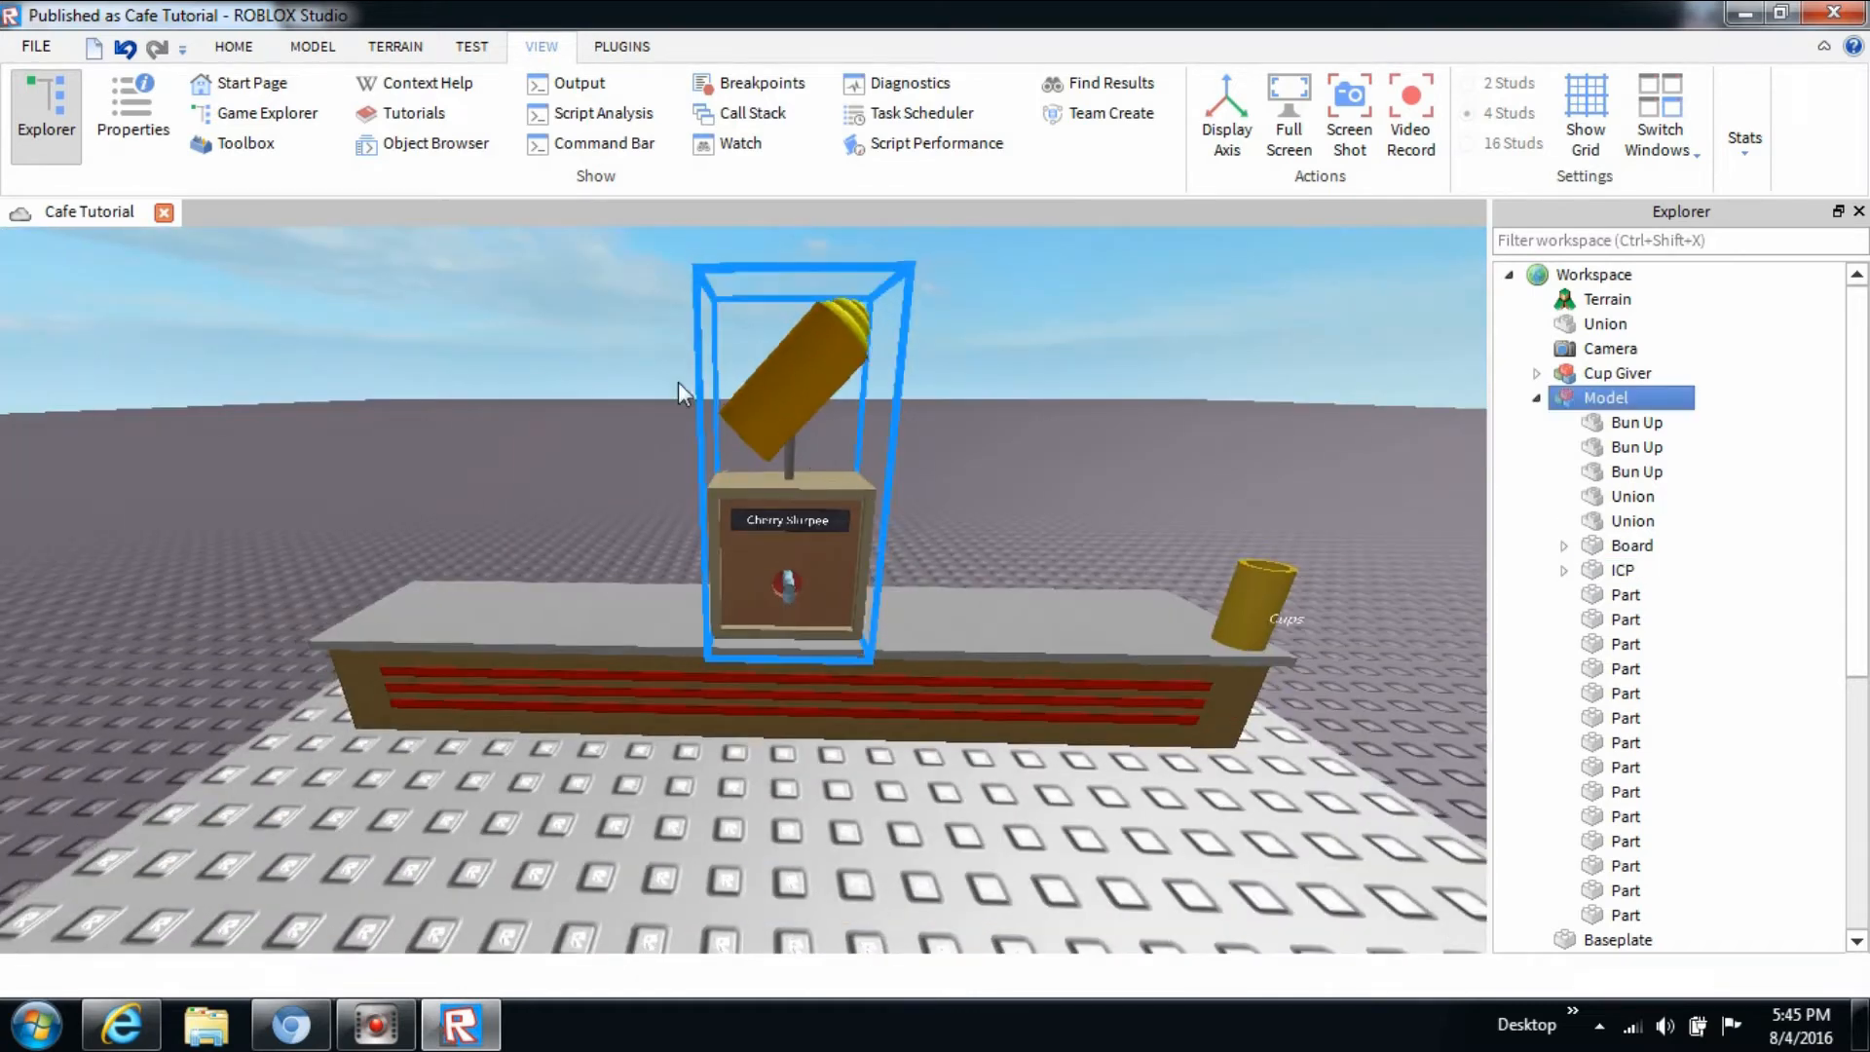
mouse_move(786, 175)
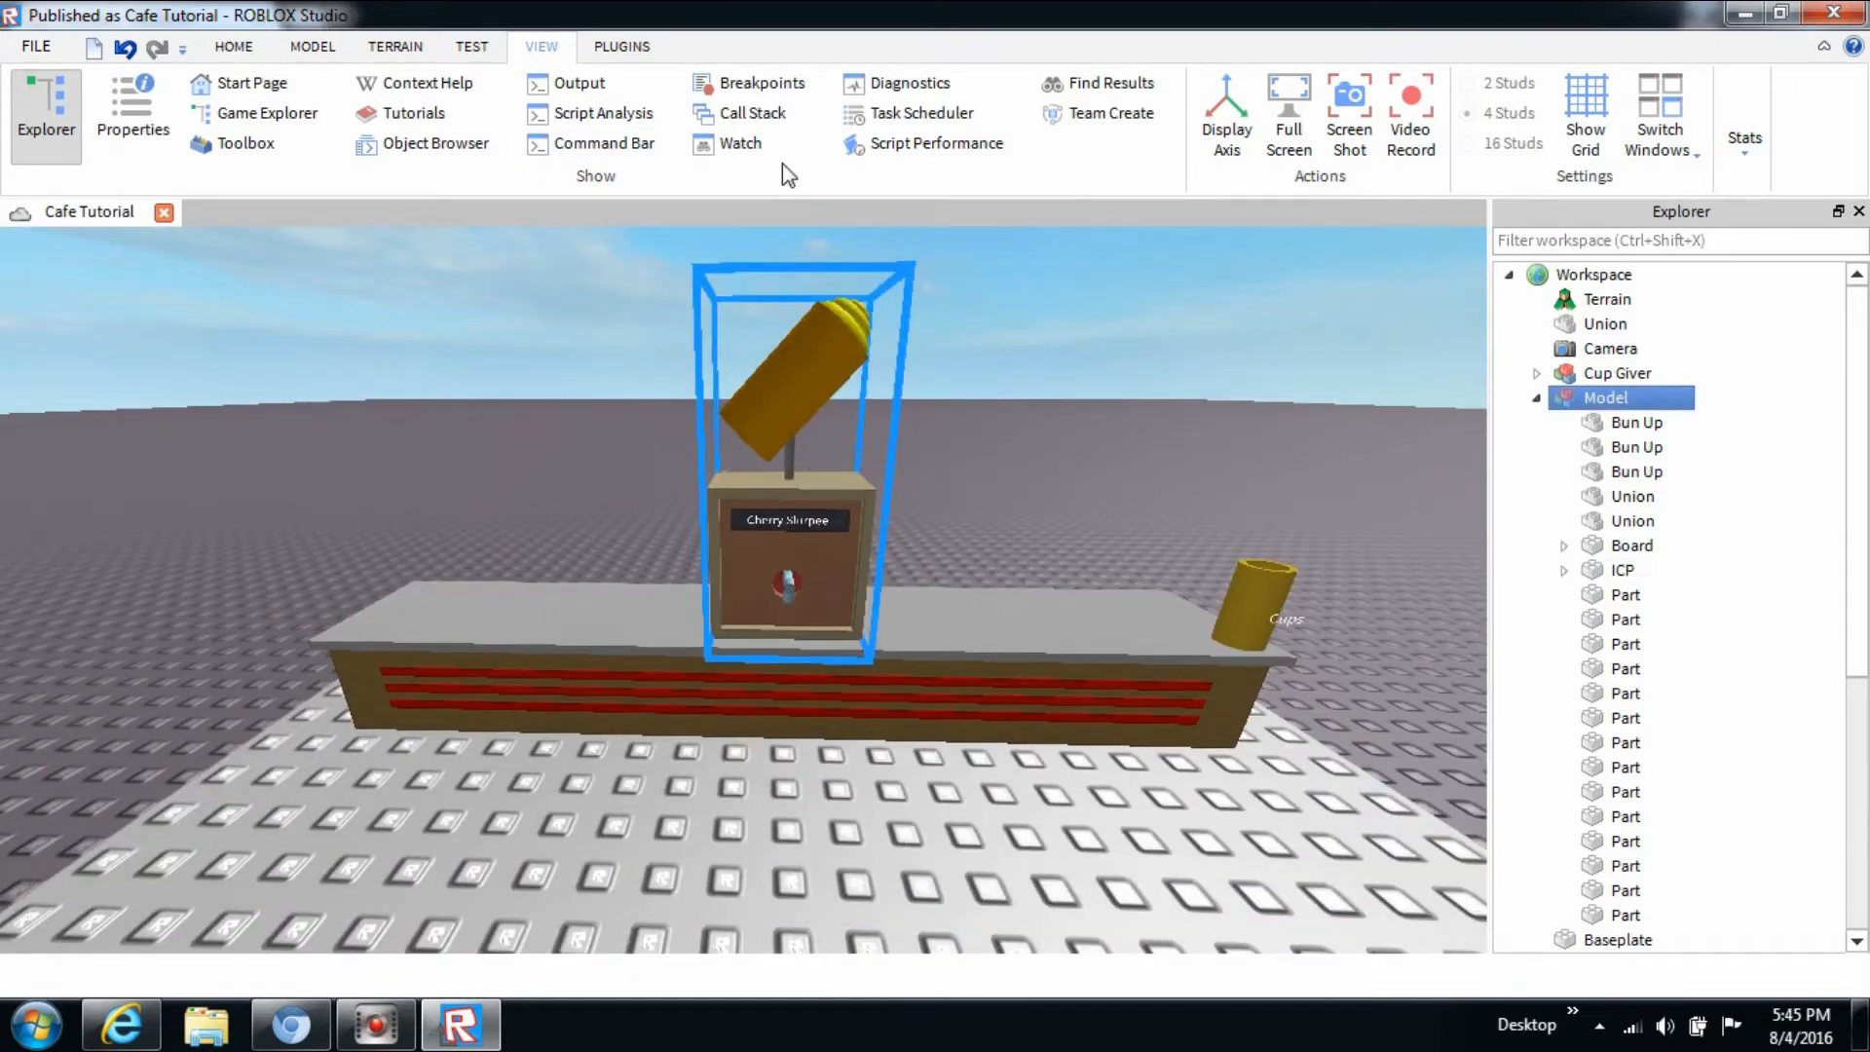
click(1541, 397)
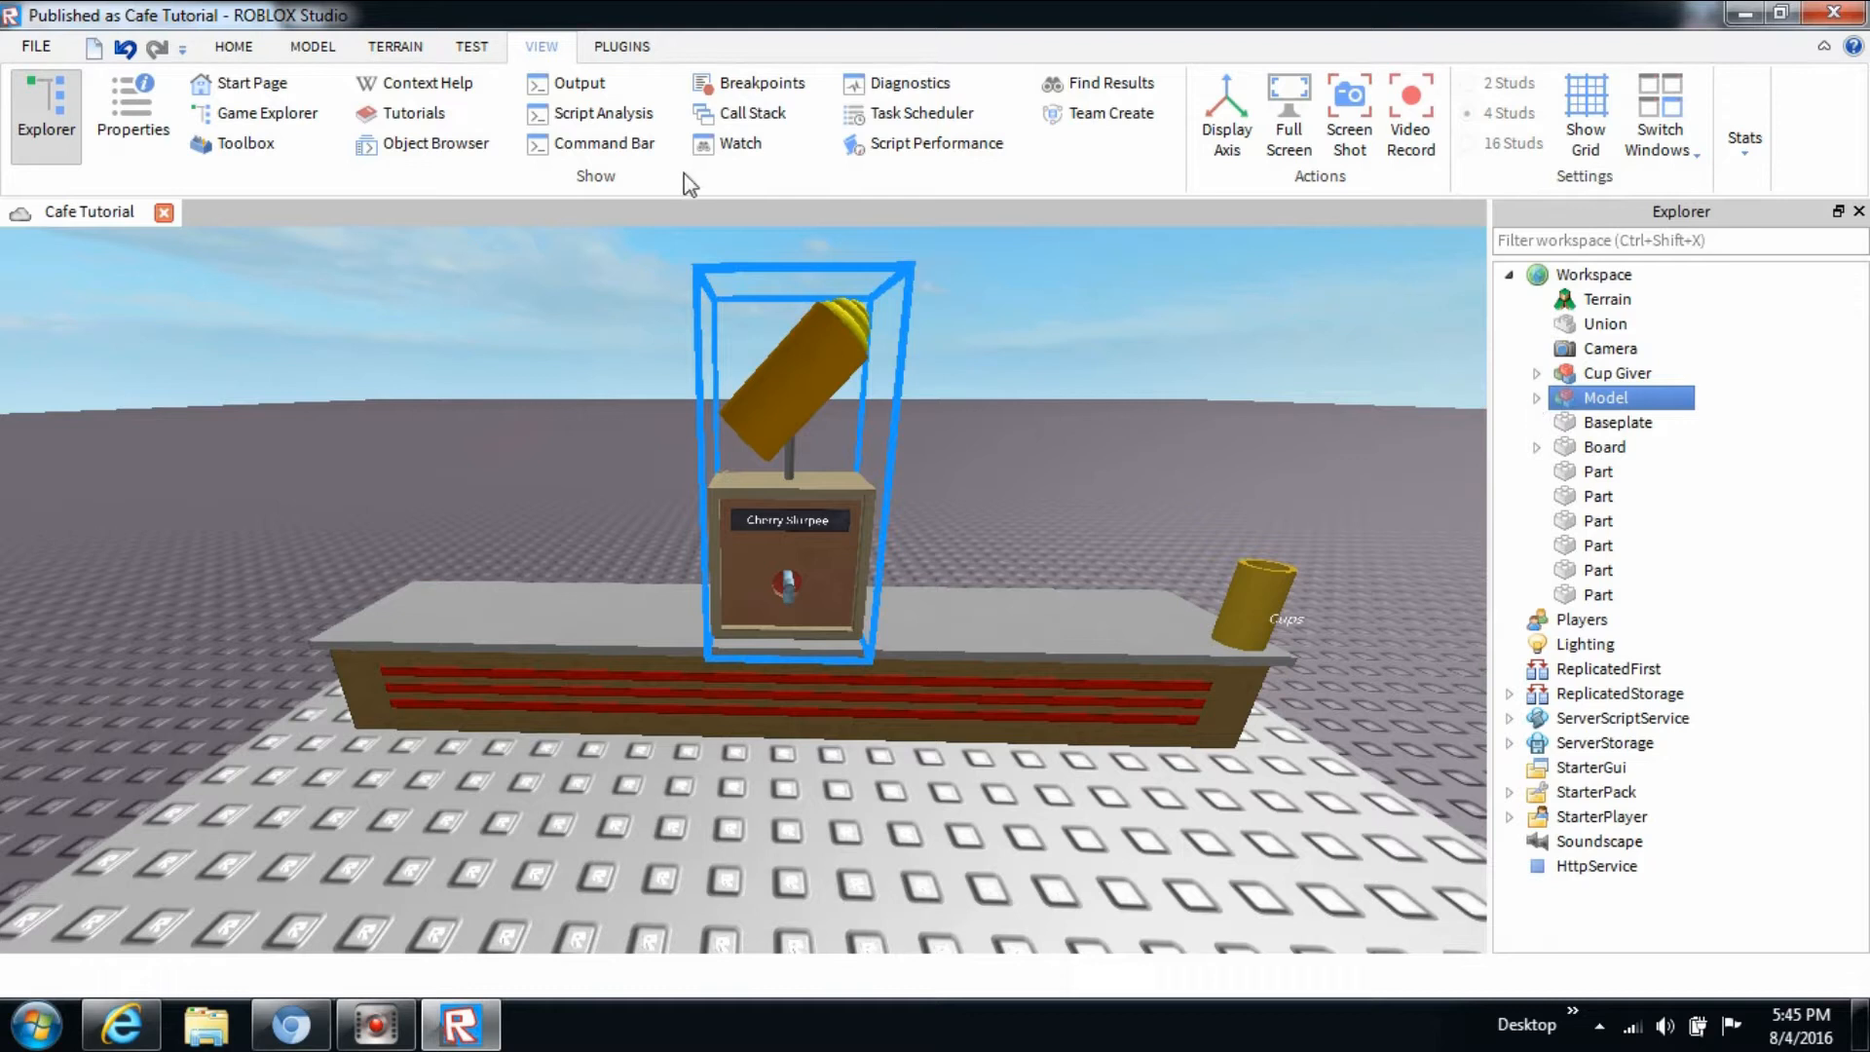
click(233, 47)
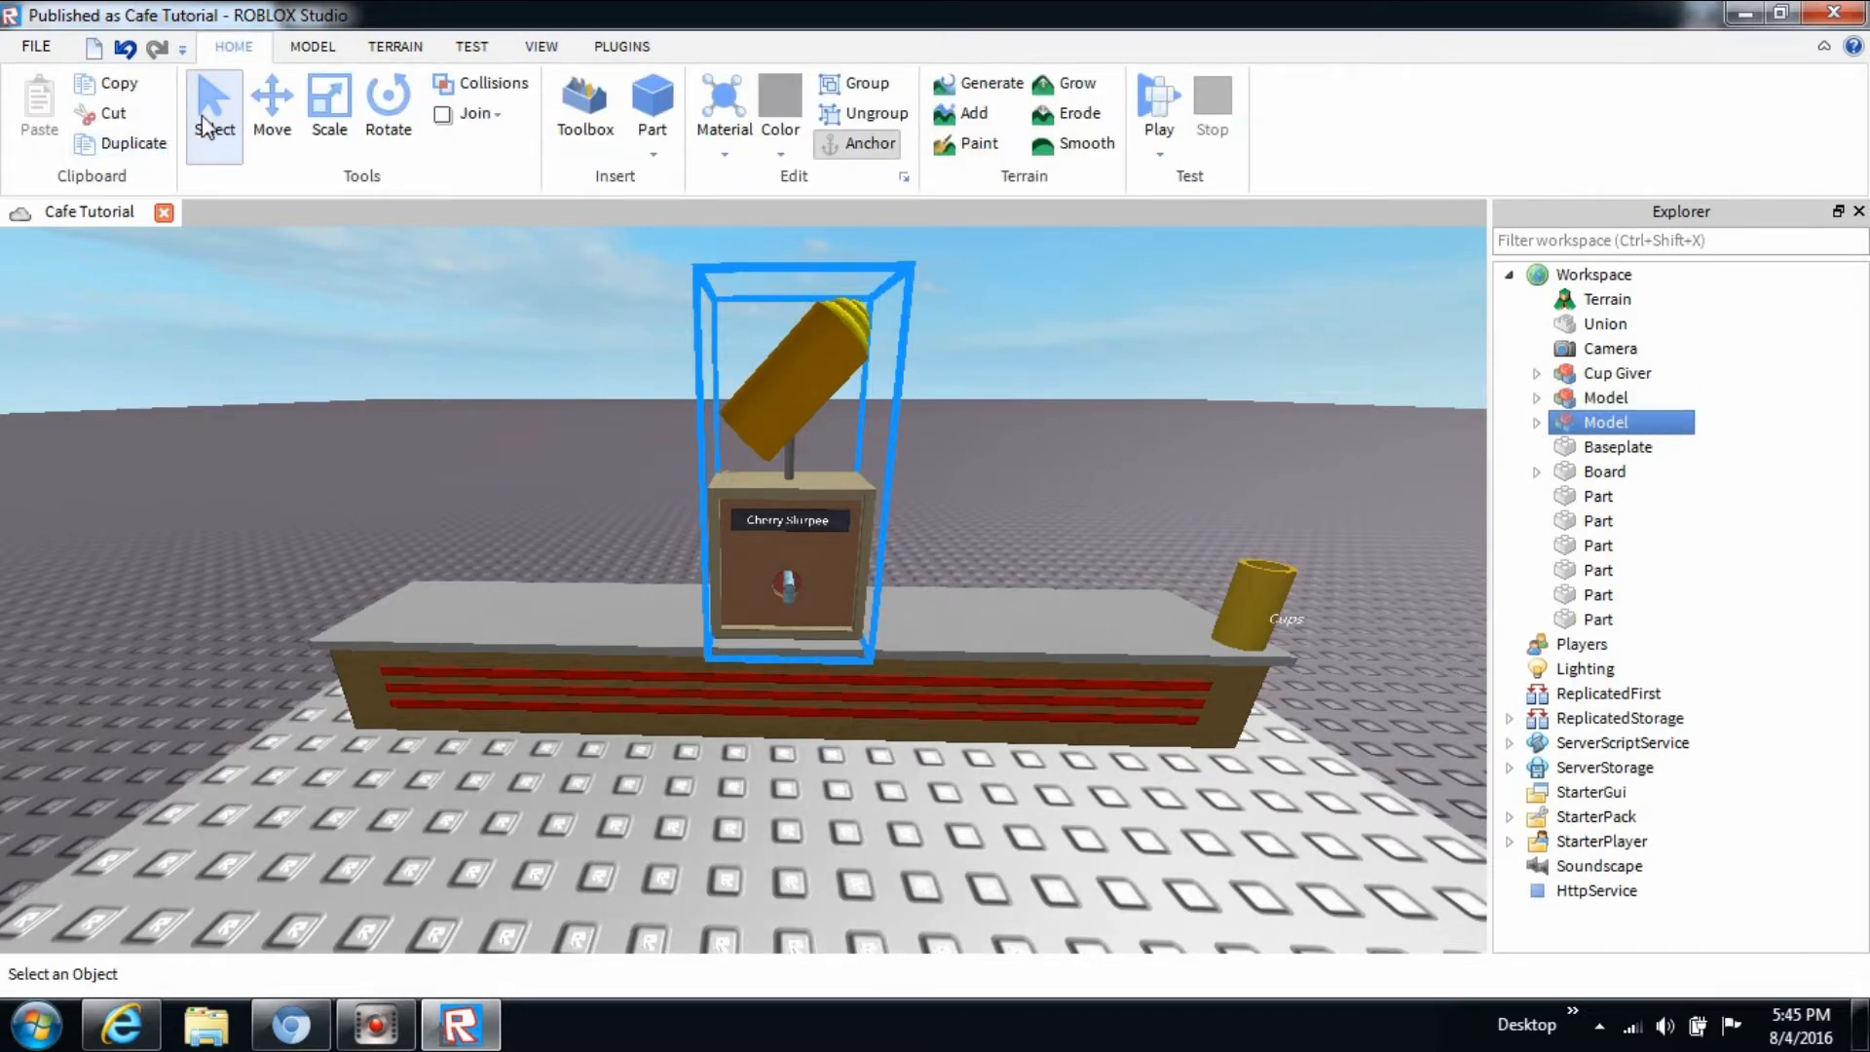
click(271, 102)
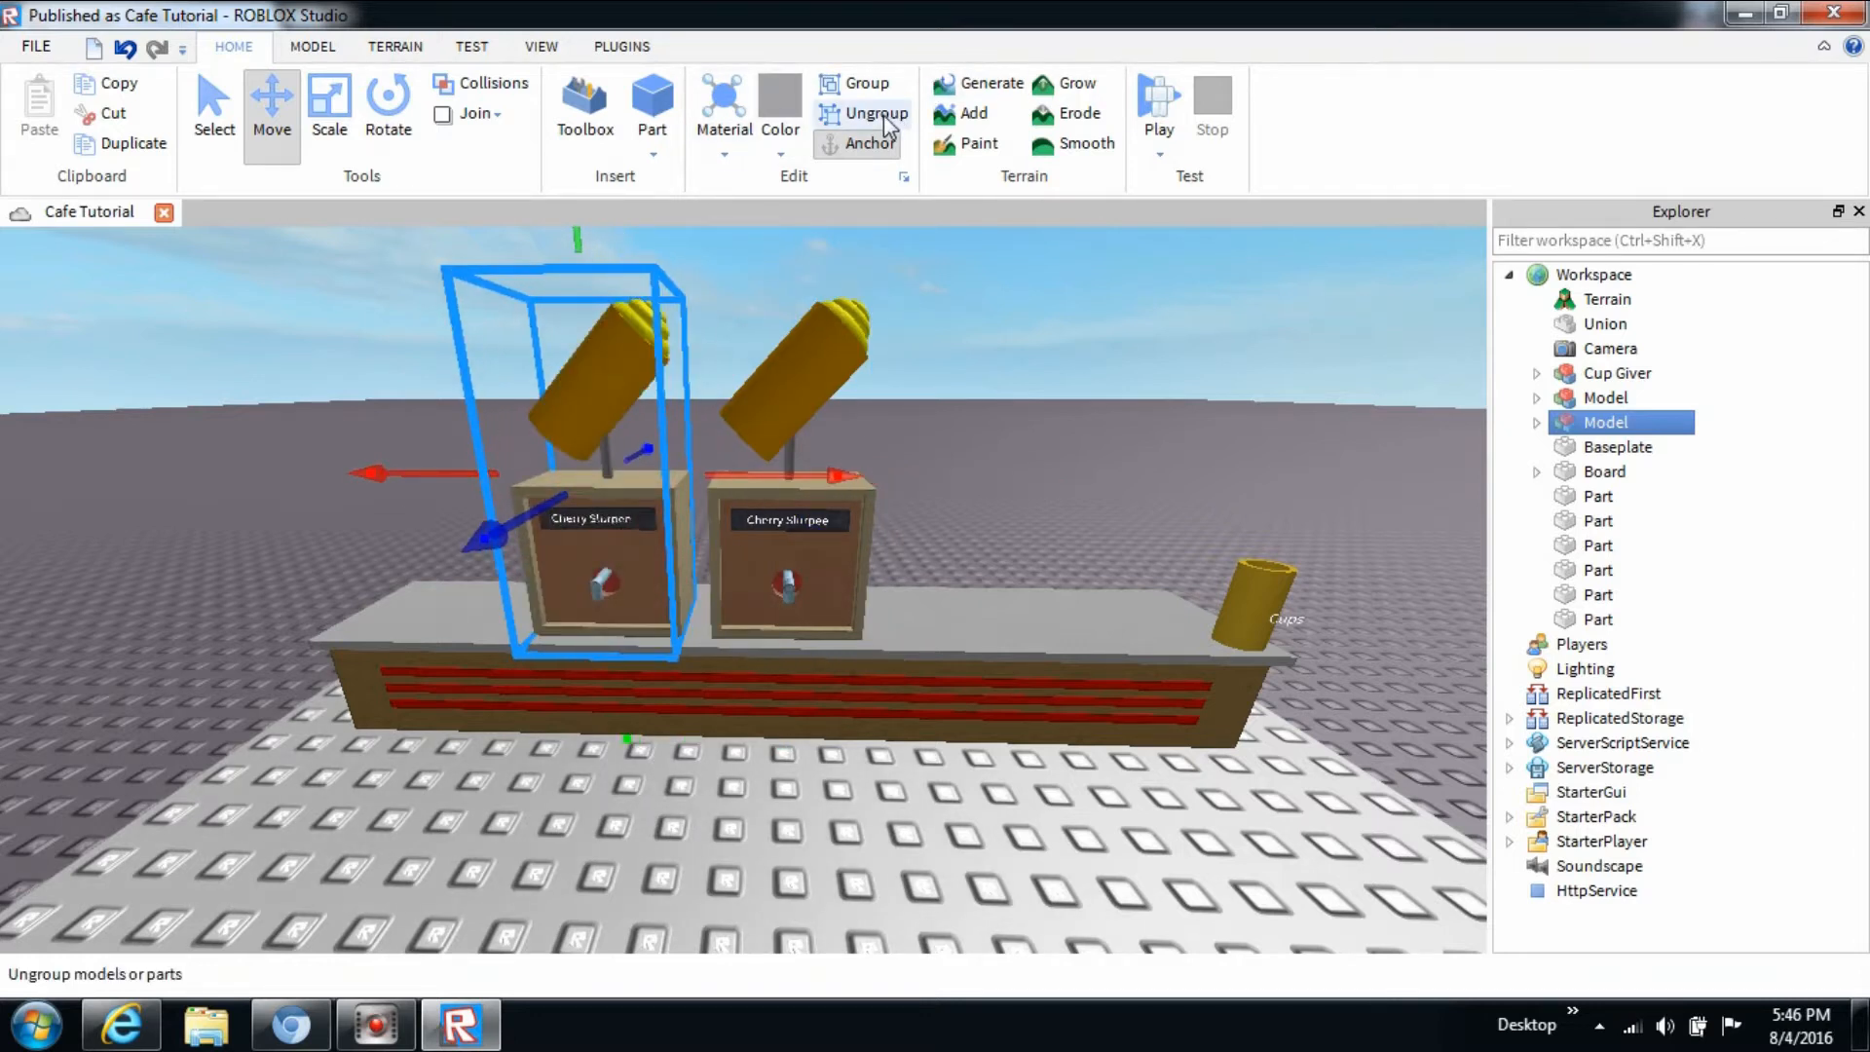
click(875, 113)
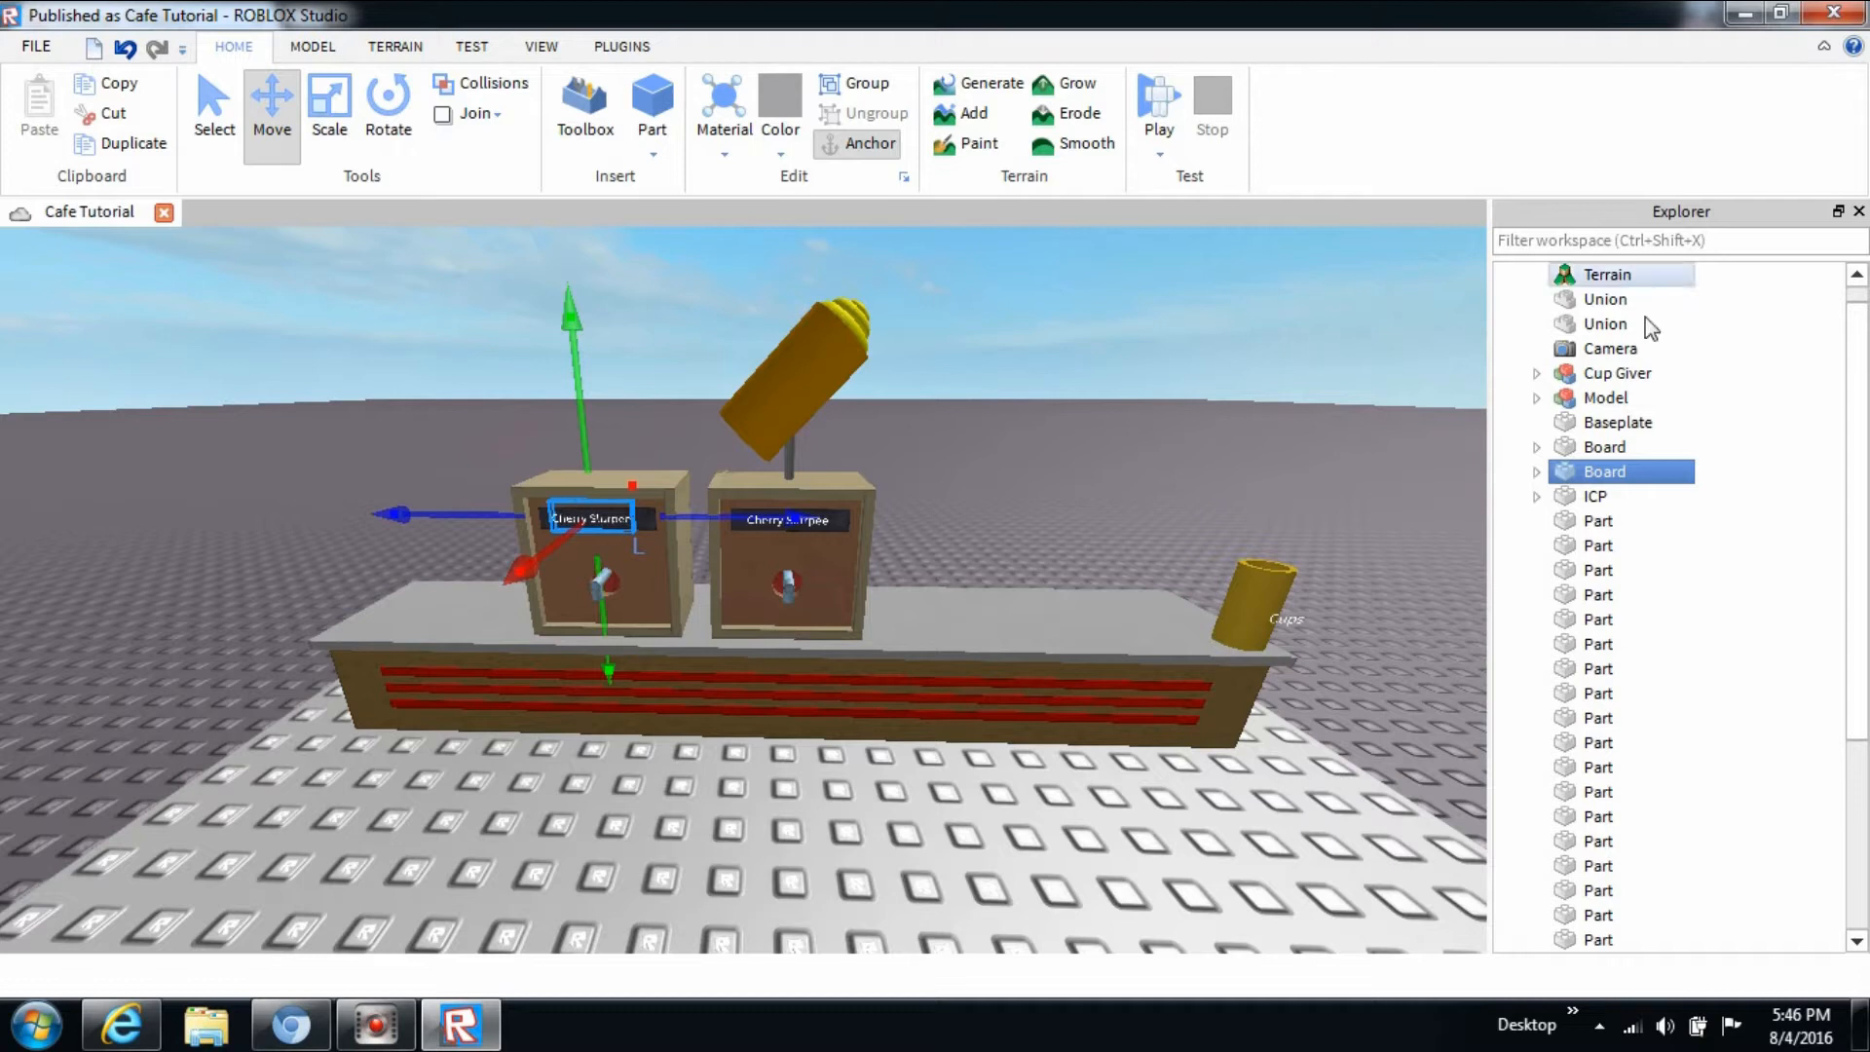
Change the copied Board's SurfaceGui TextLabel text to 'Blue Raspberry'.
click(1538, 471)
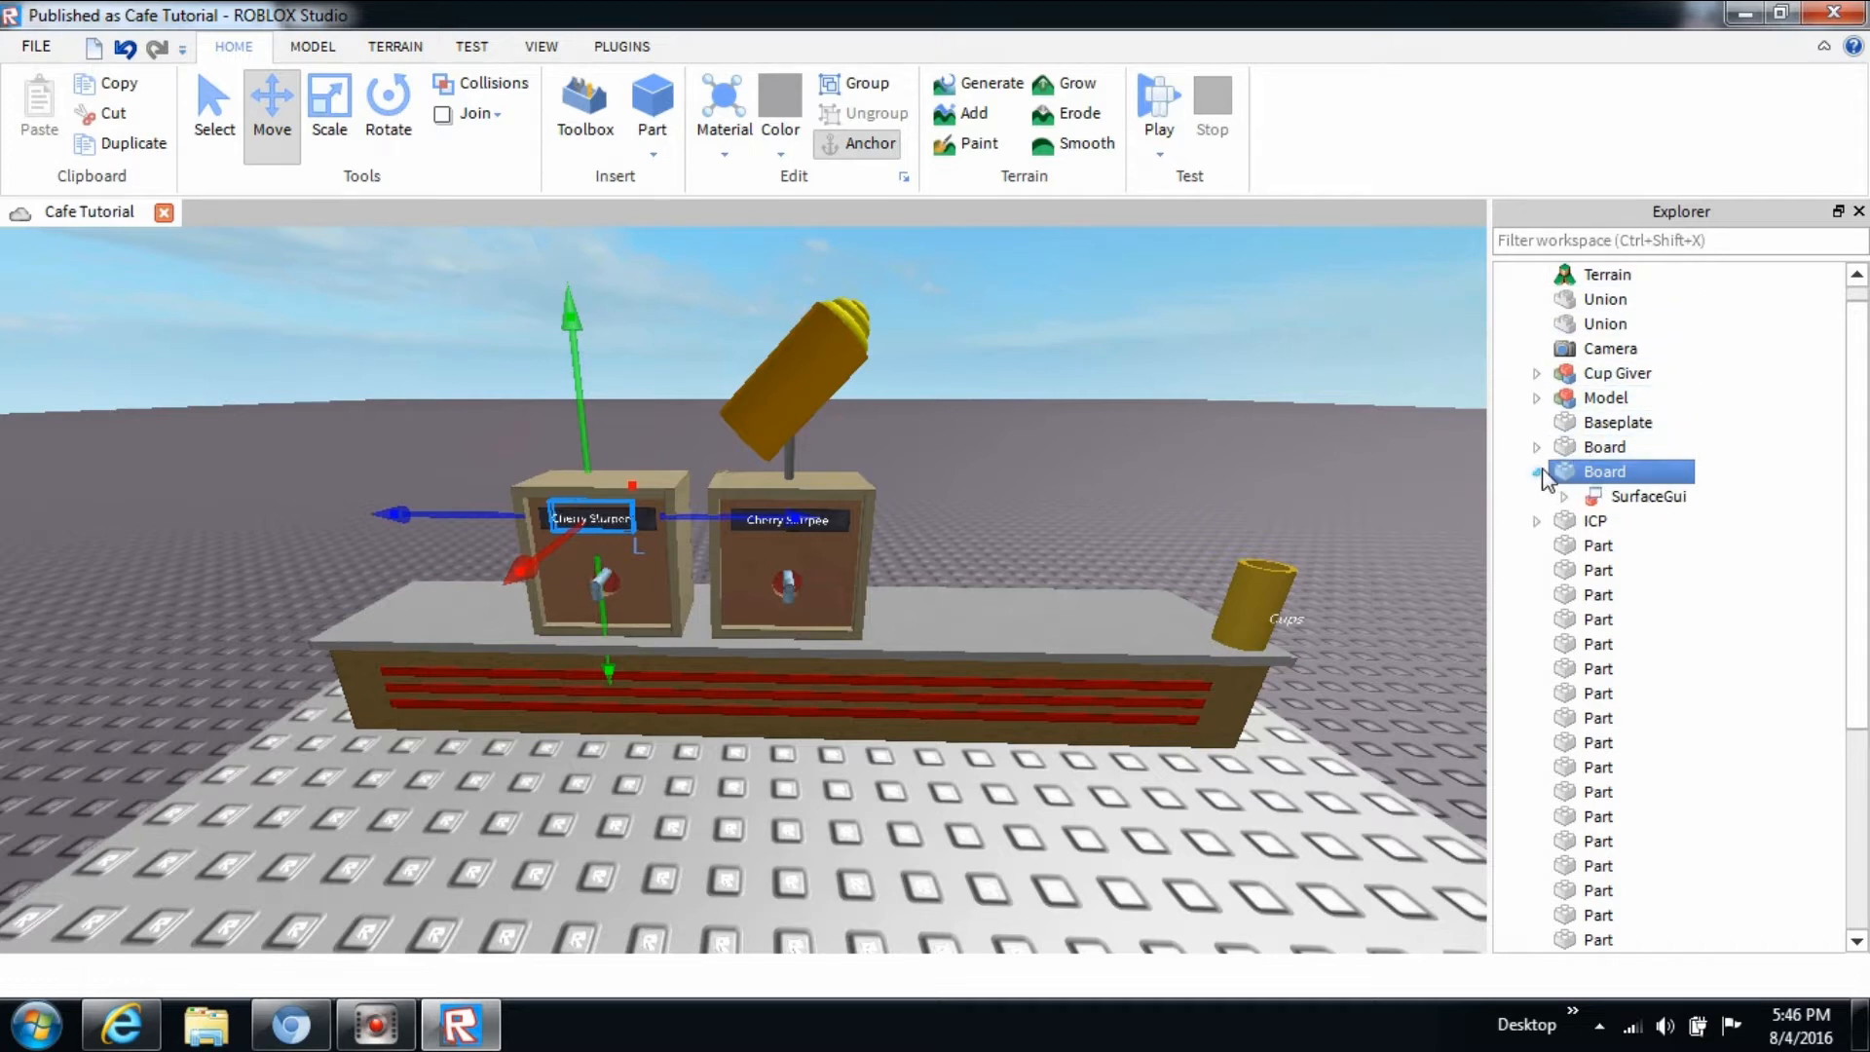
click(1562, 496)
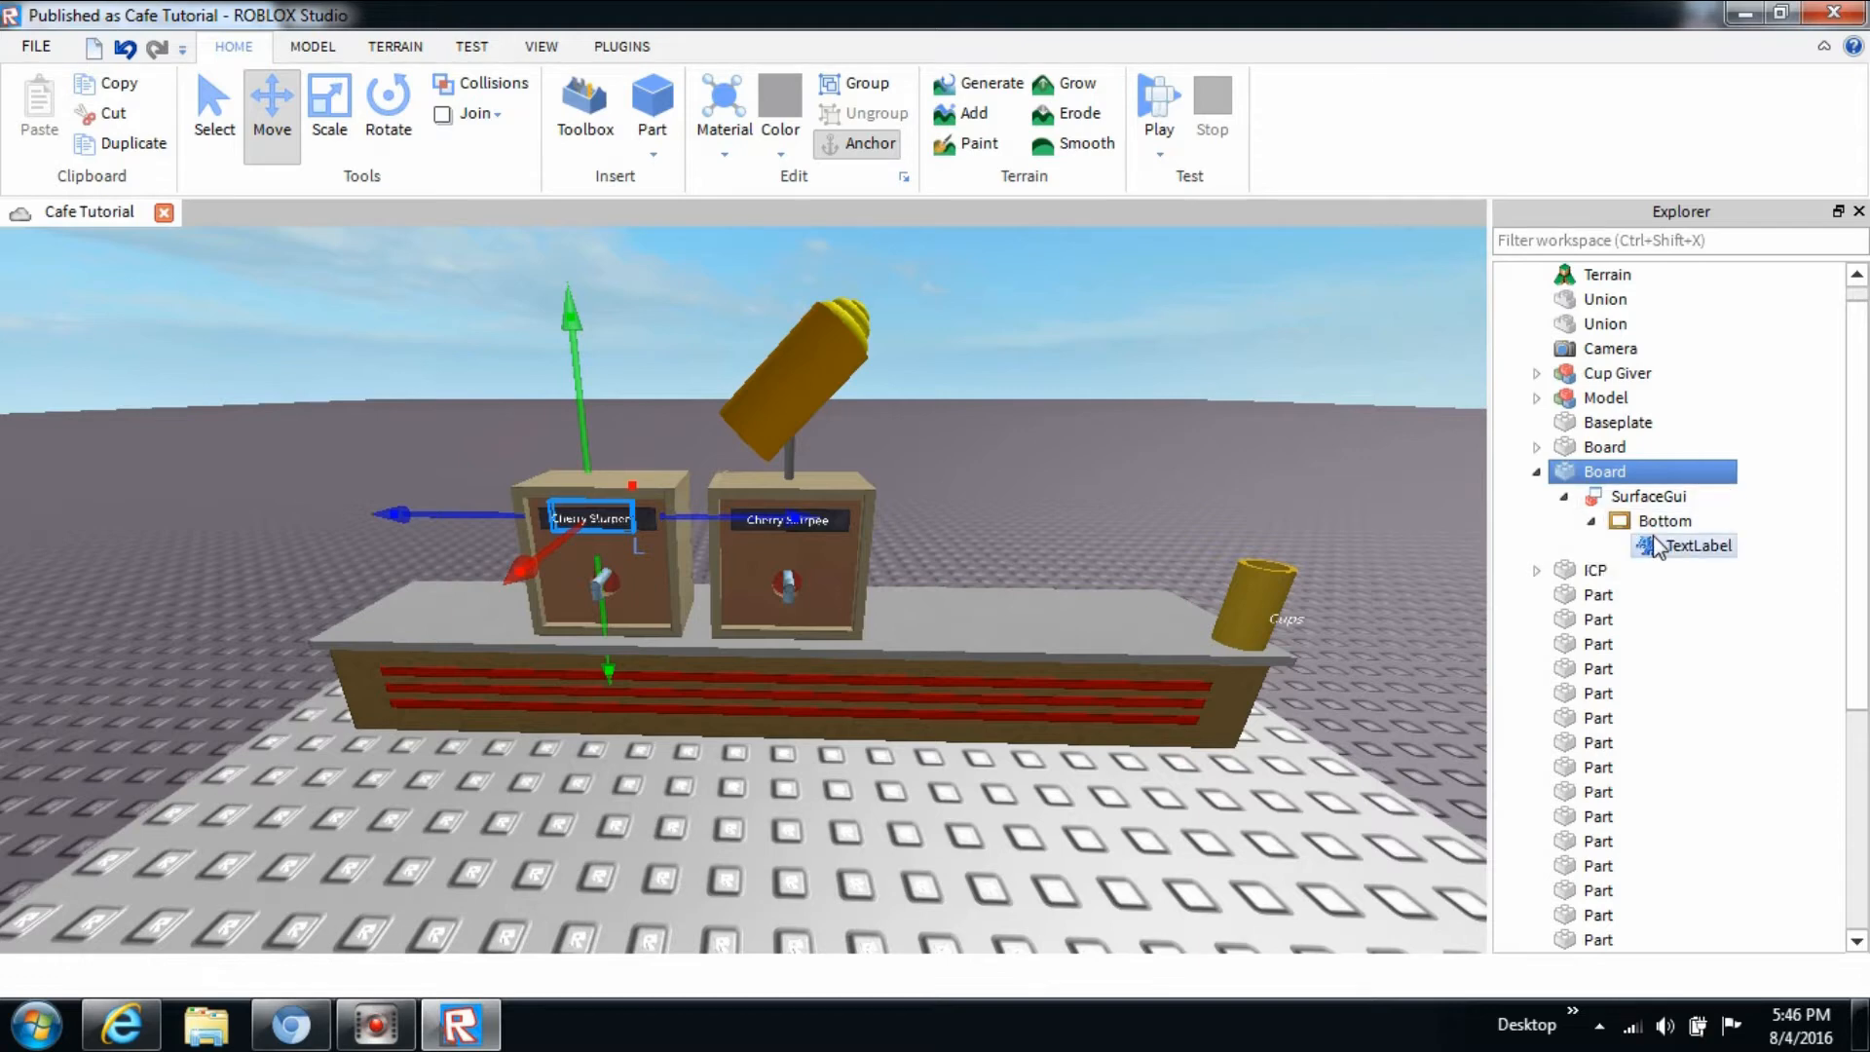
click(540, 47)
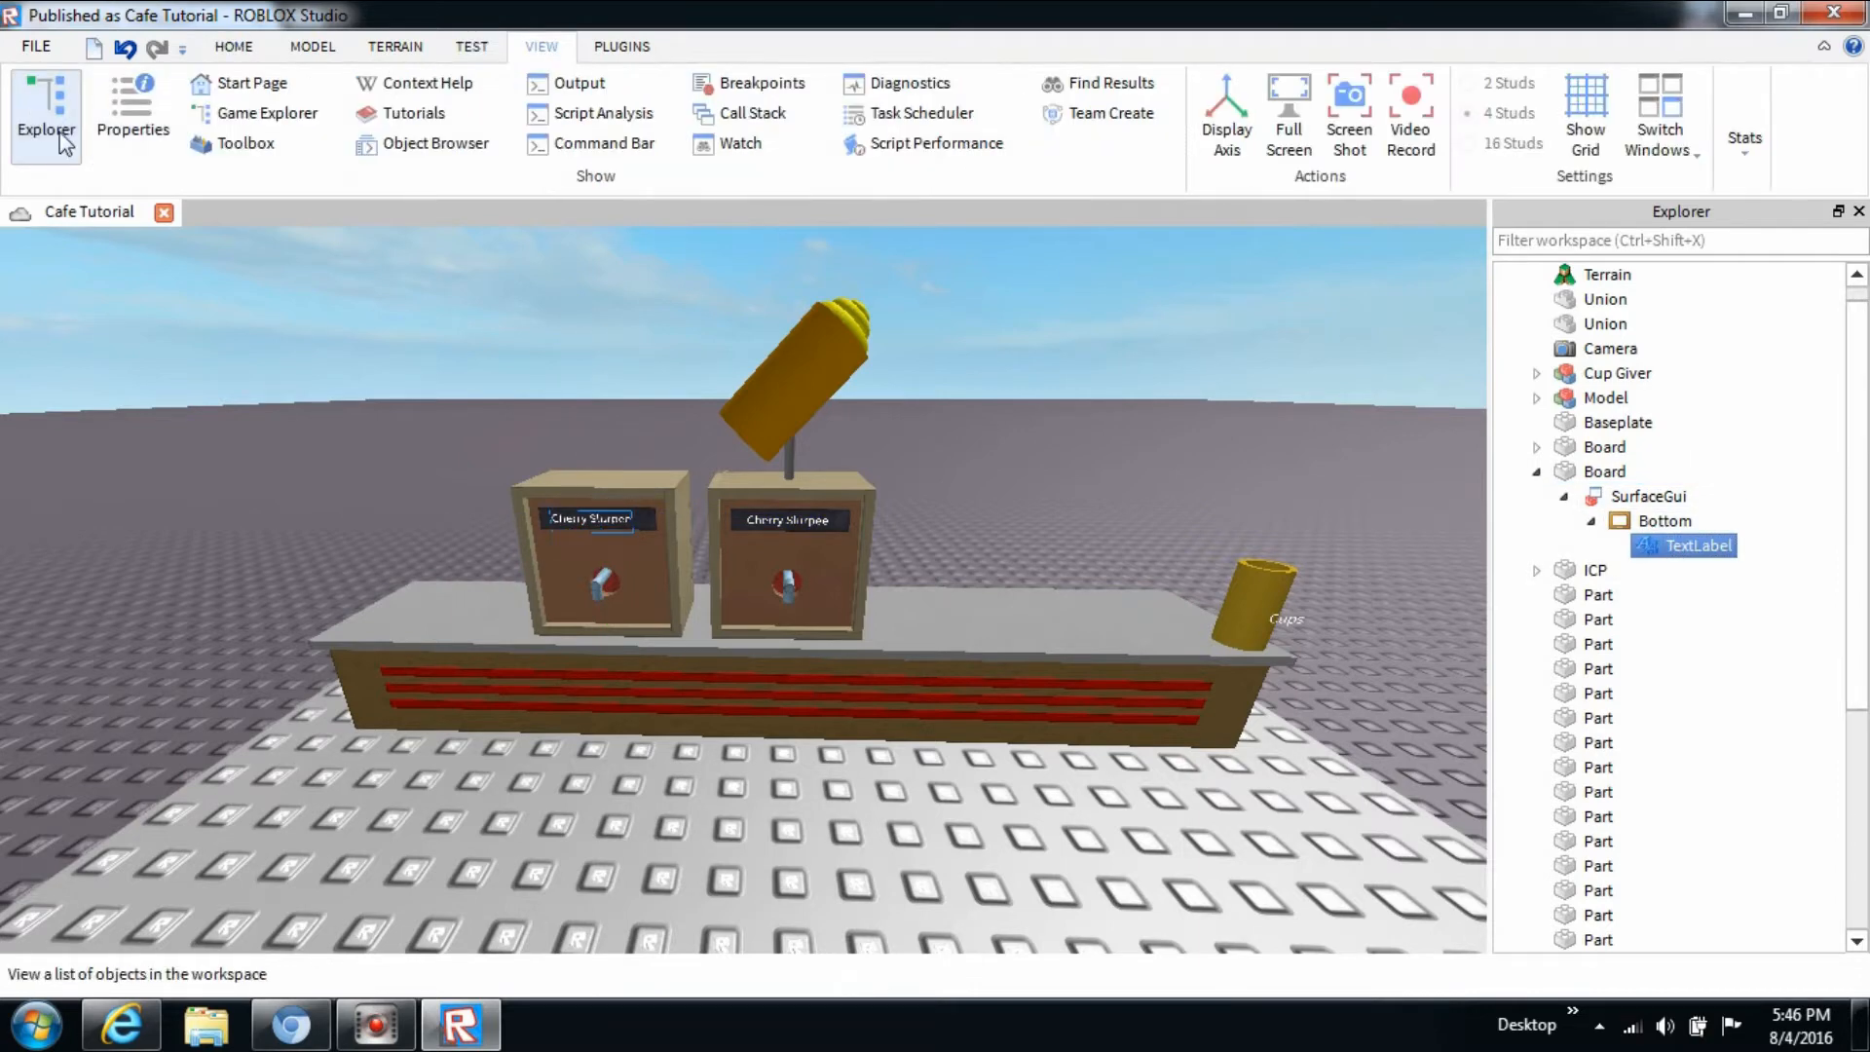
click(131, 116)
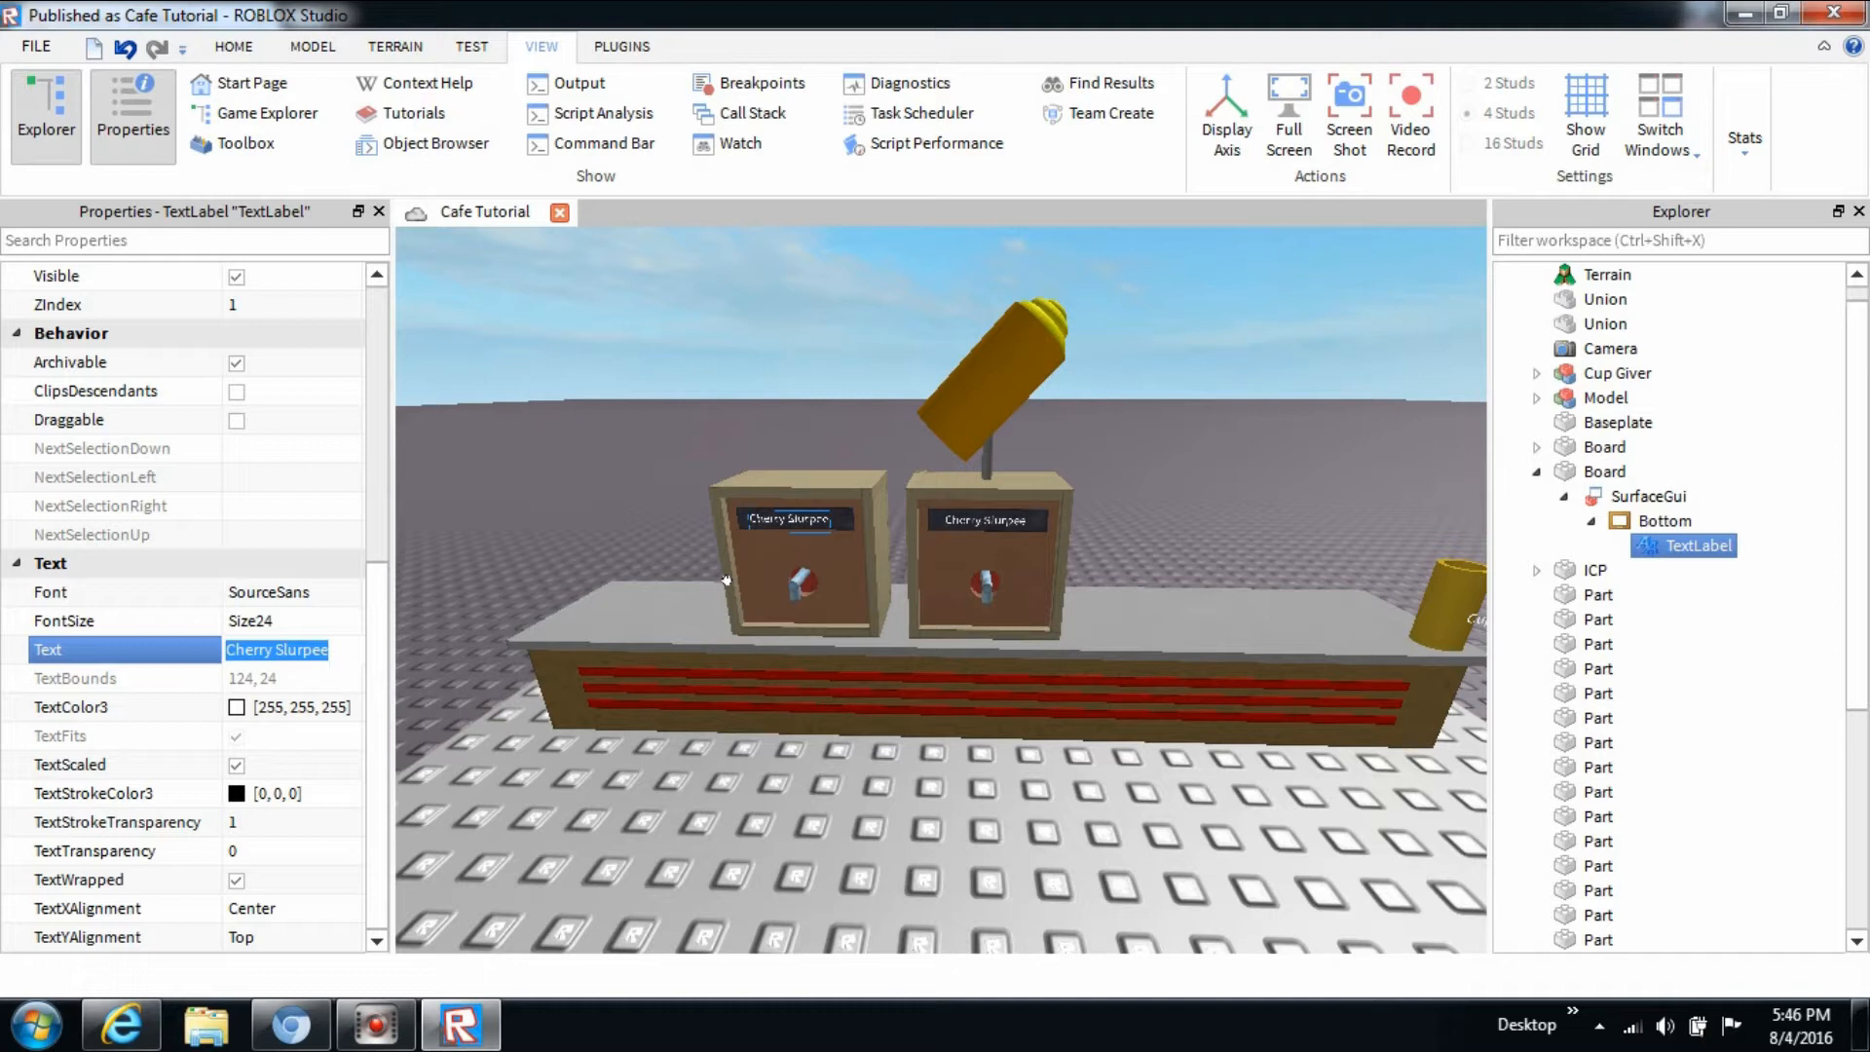
text(Blue)
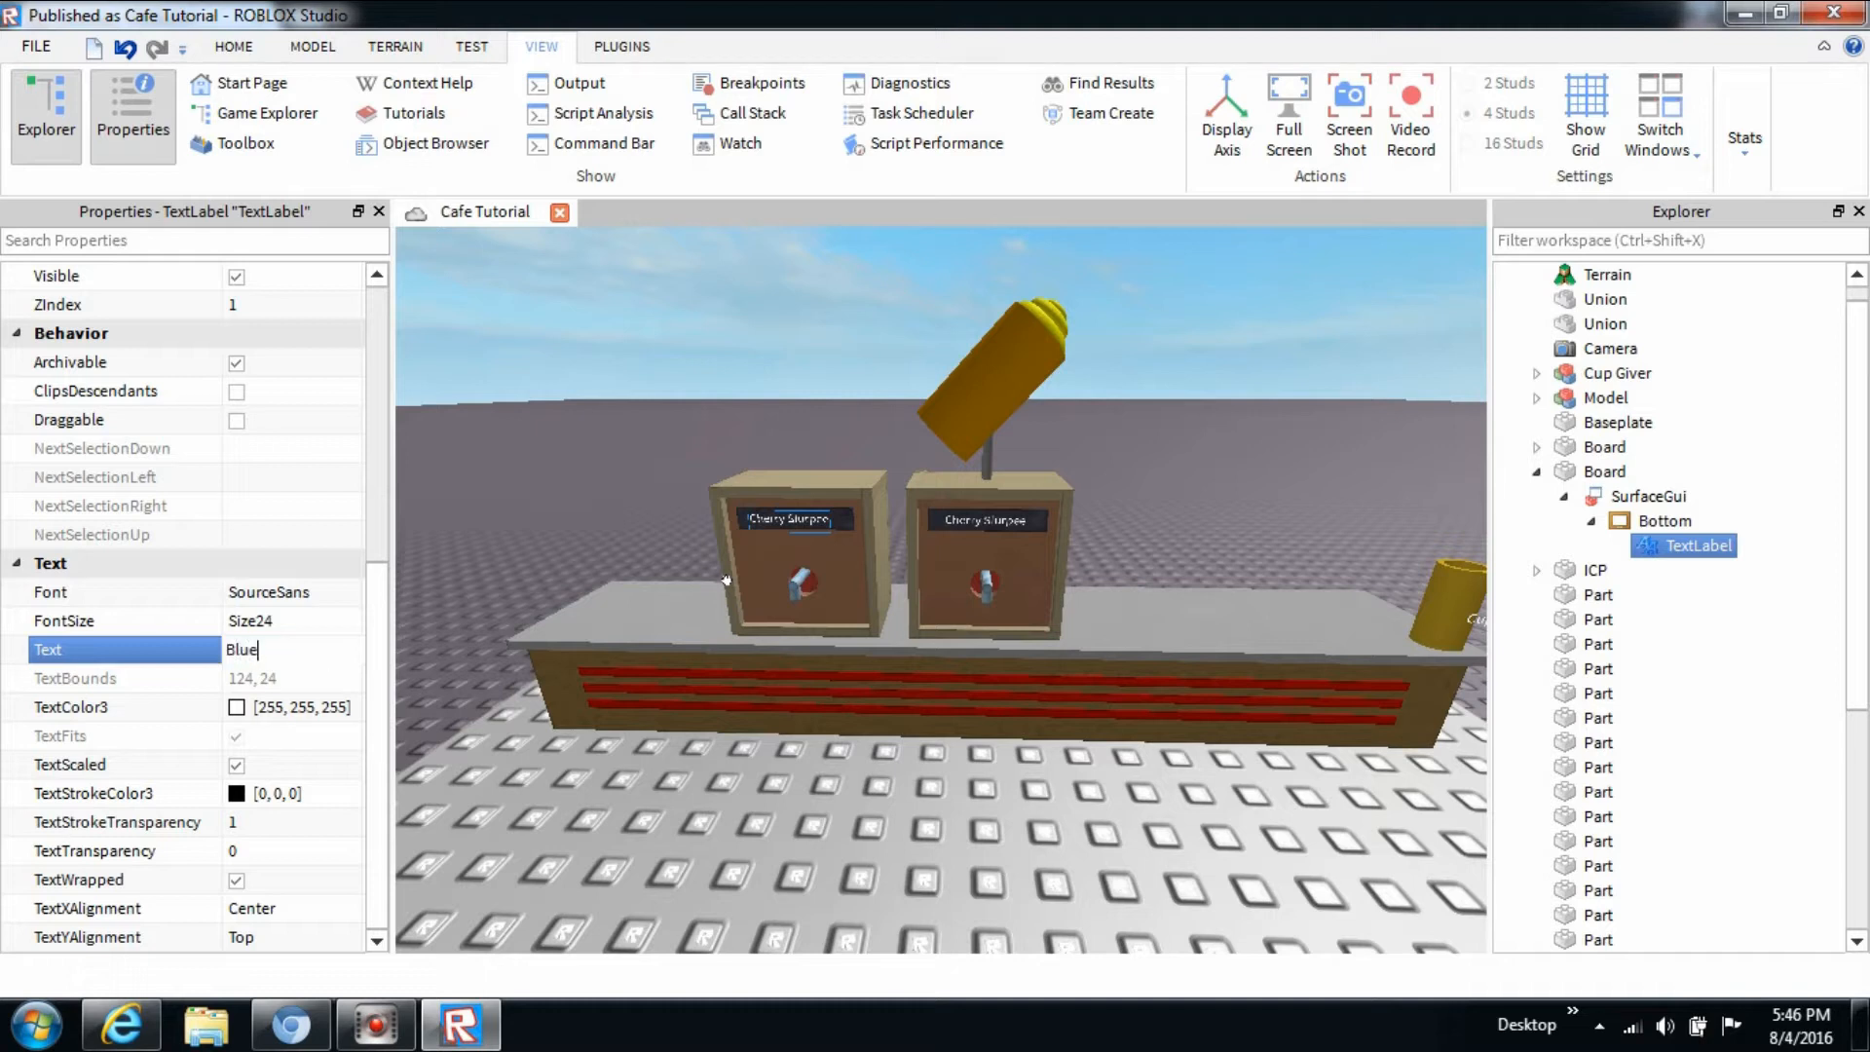
text(Raspbe)
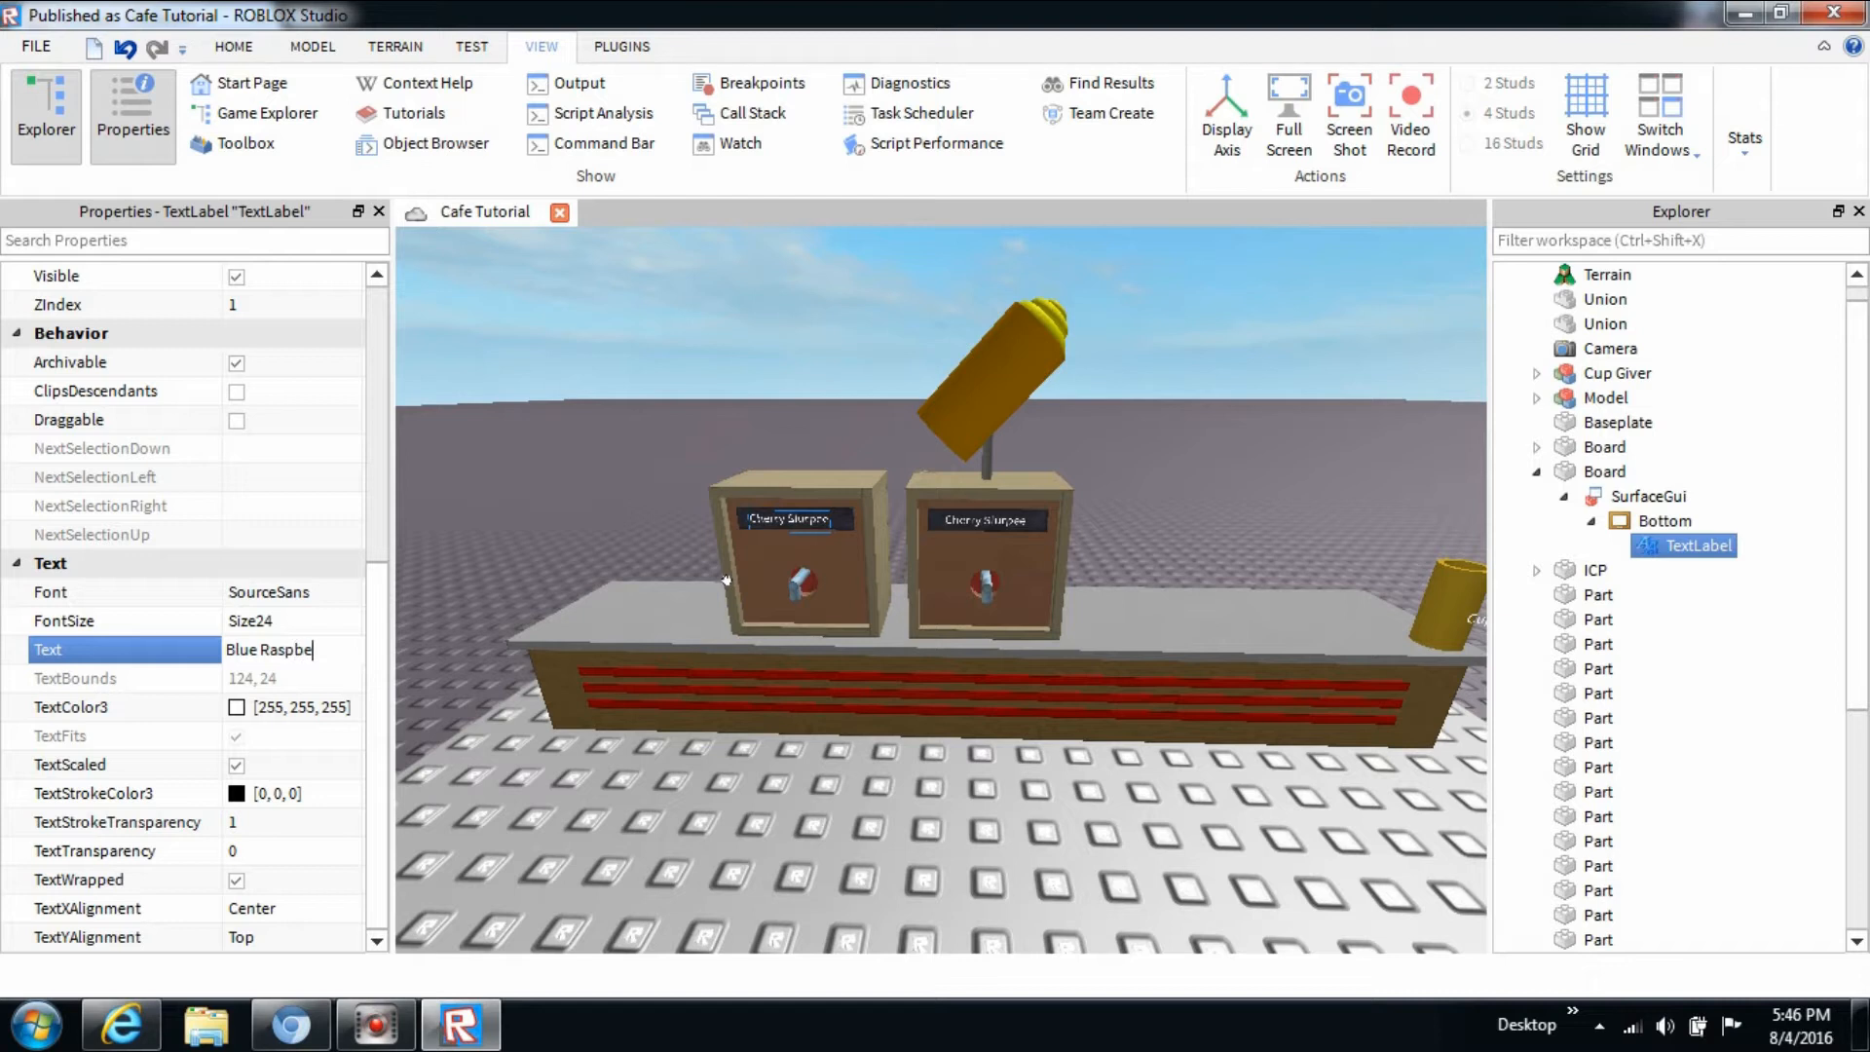
text(rry)
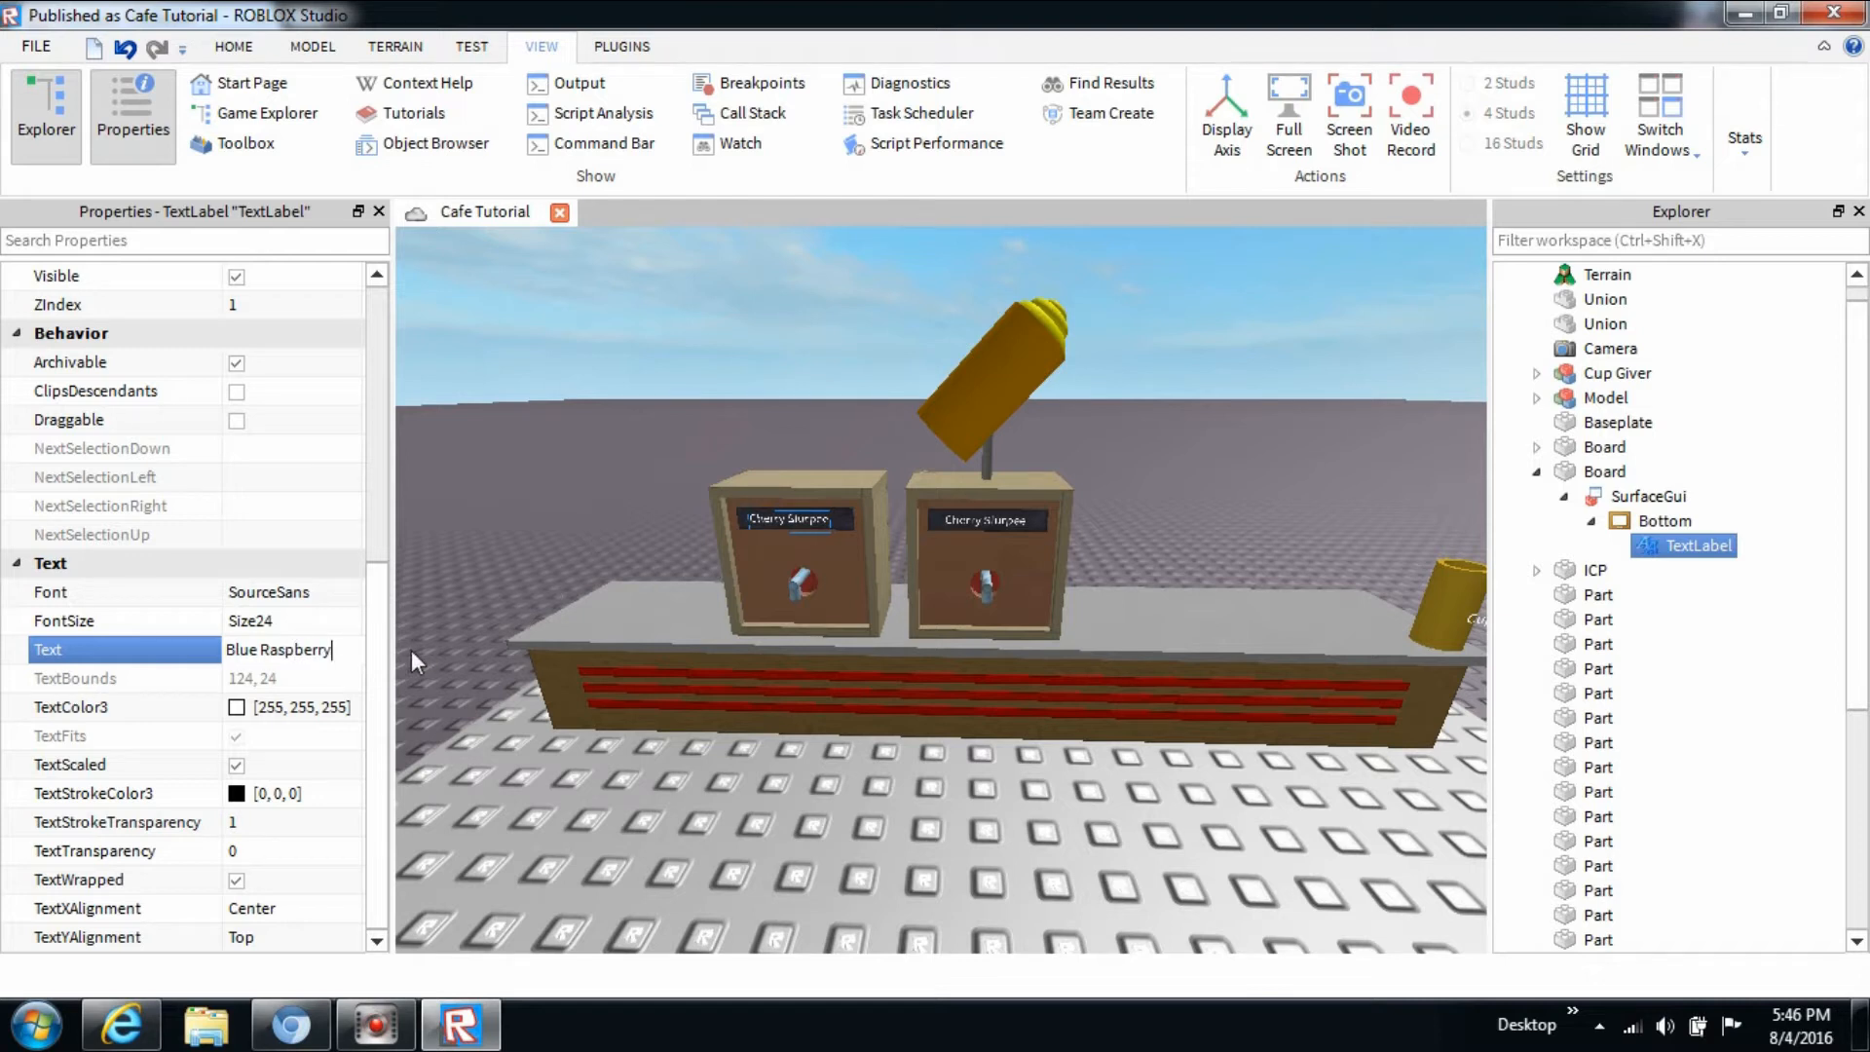
mouse_move(296, 659)
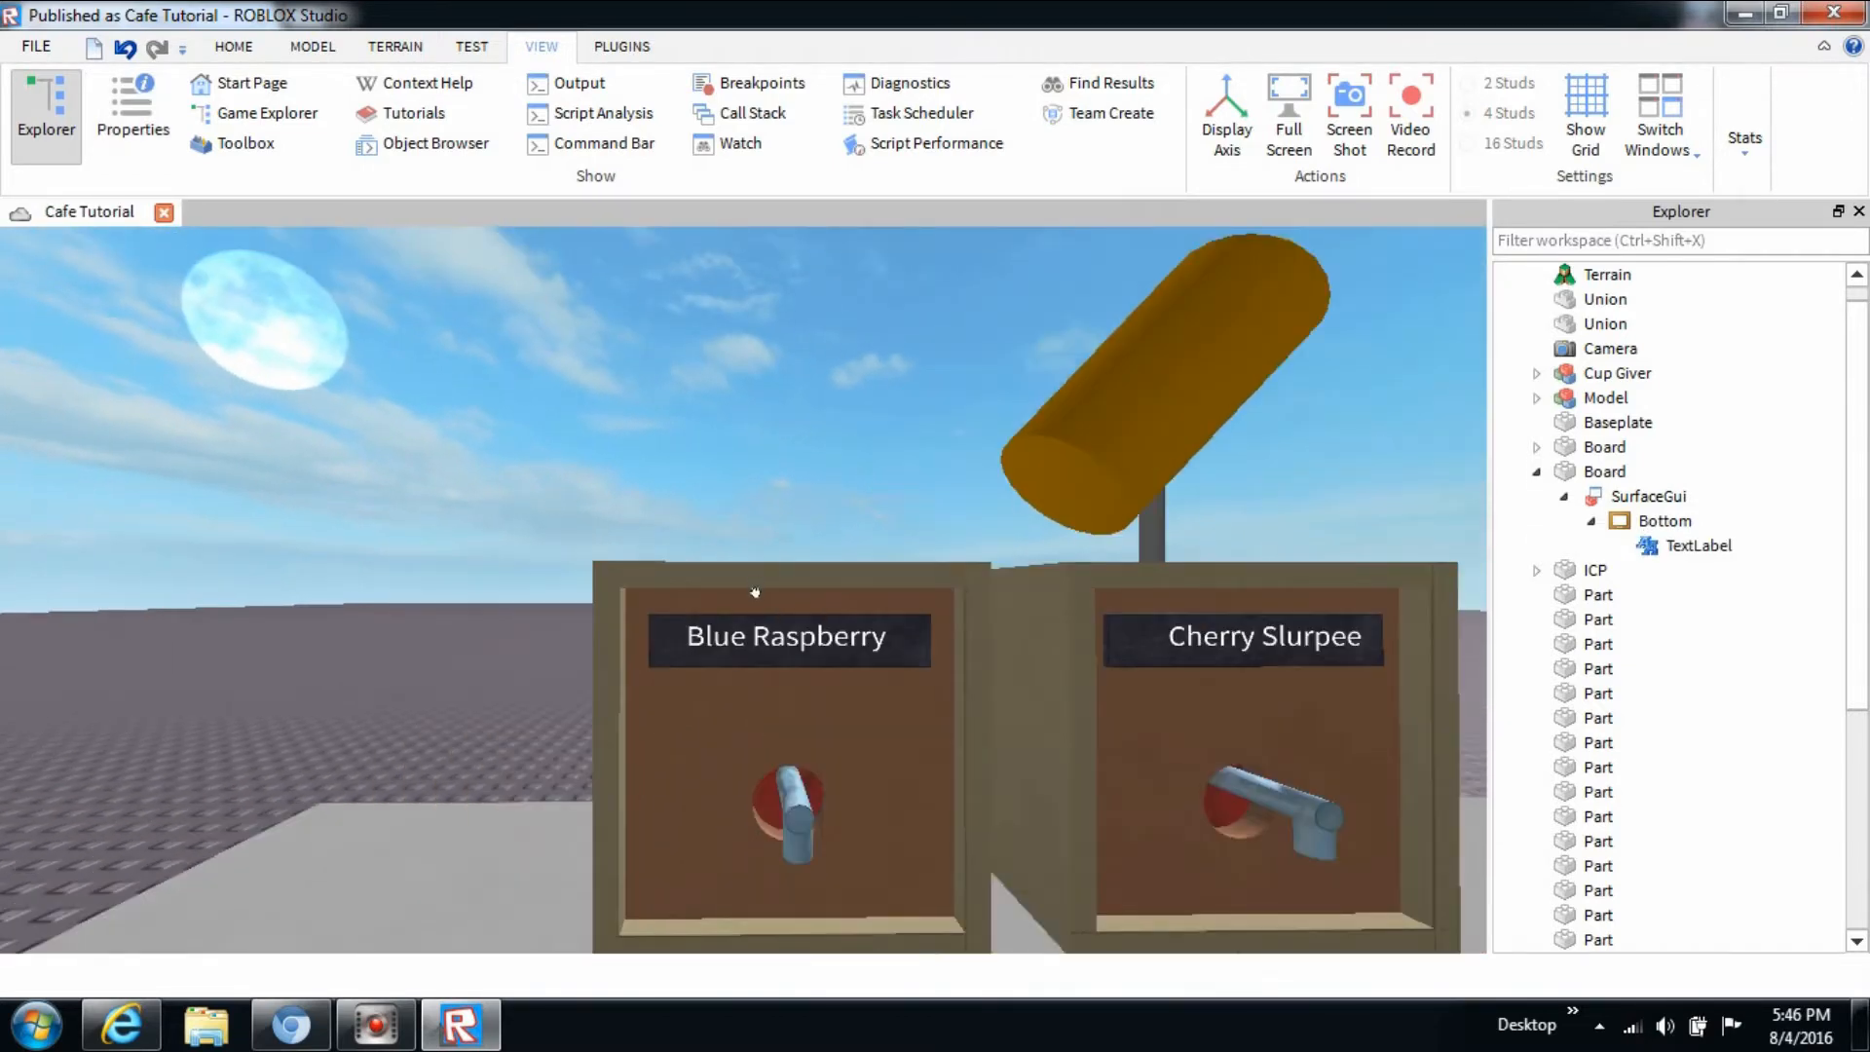
Select the Blue Raspberry tap part and bring up the Model tab's Color options.
click(1605, 471)
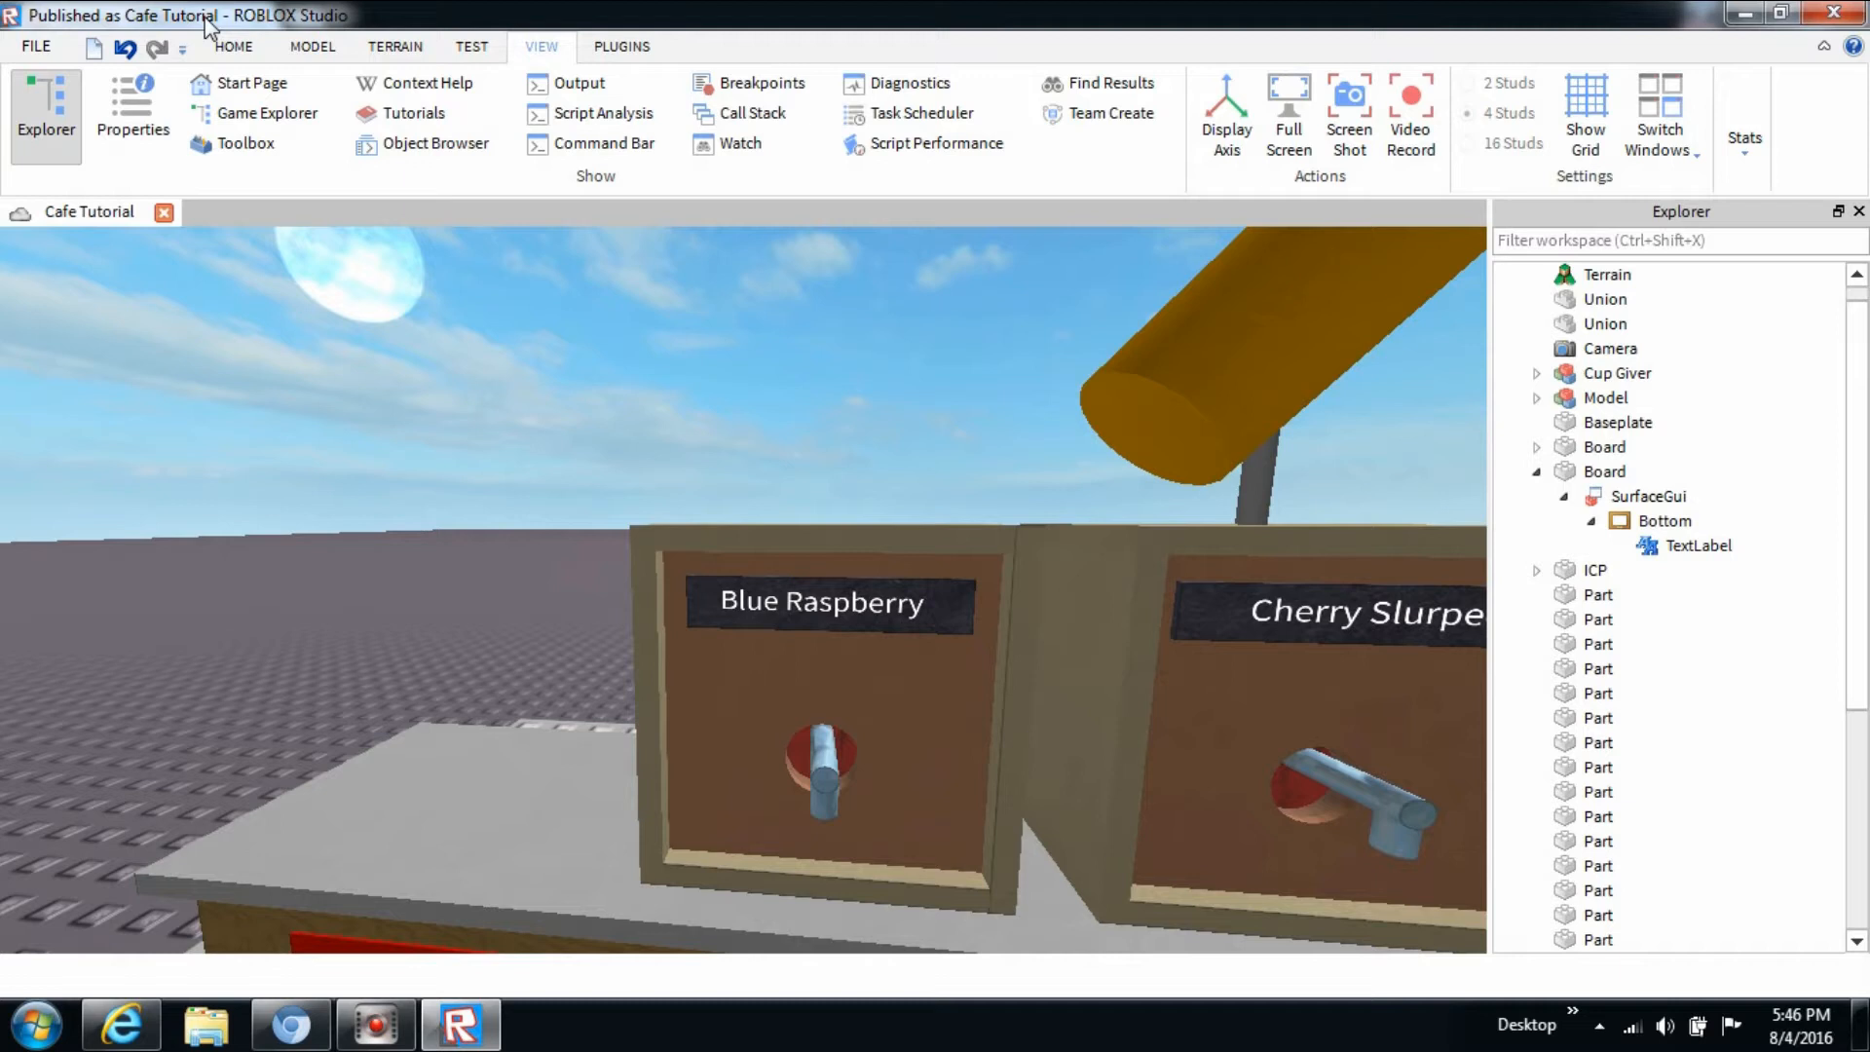
click(312, 46)
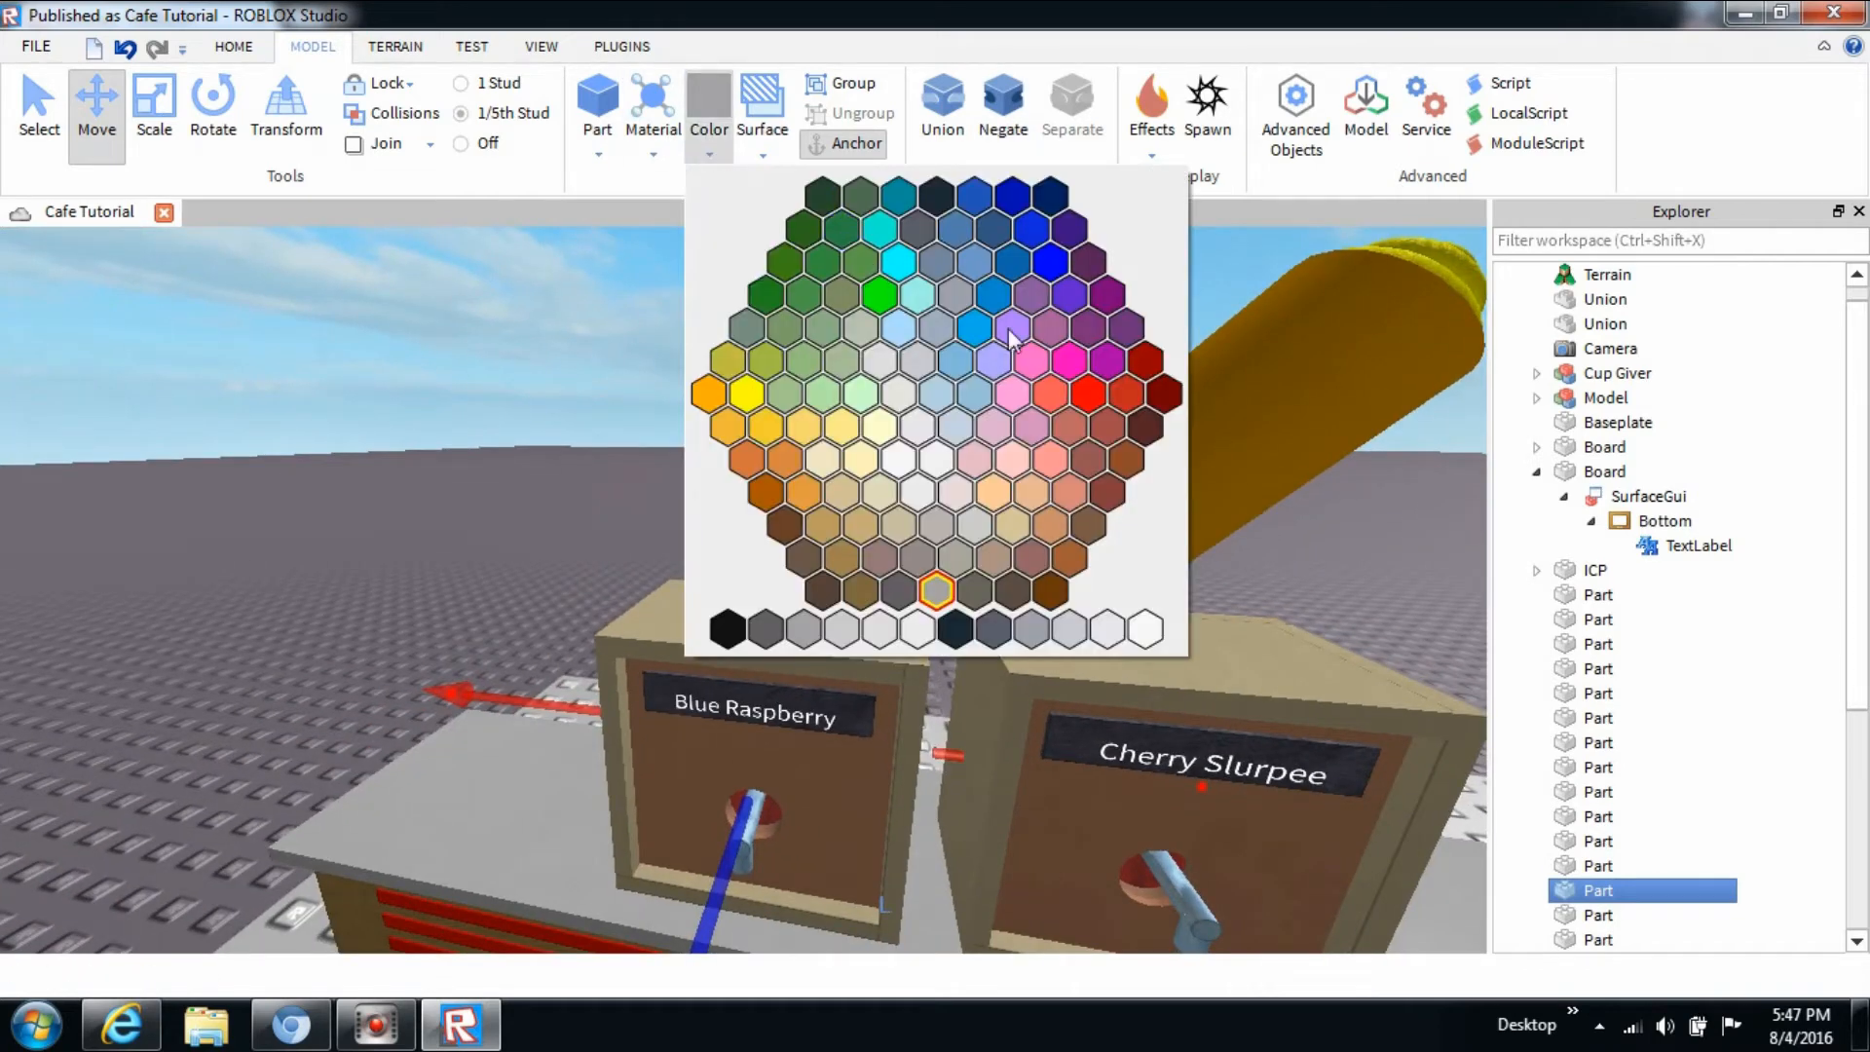
mouse_move(1029, 363)
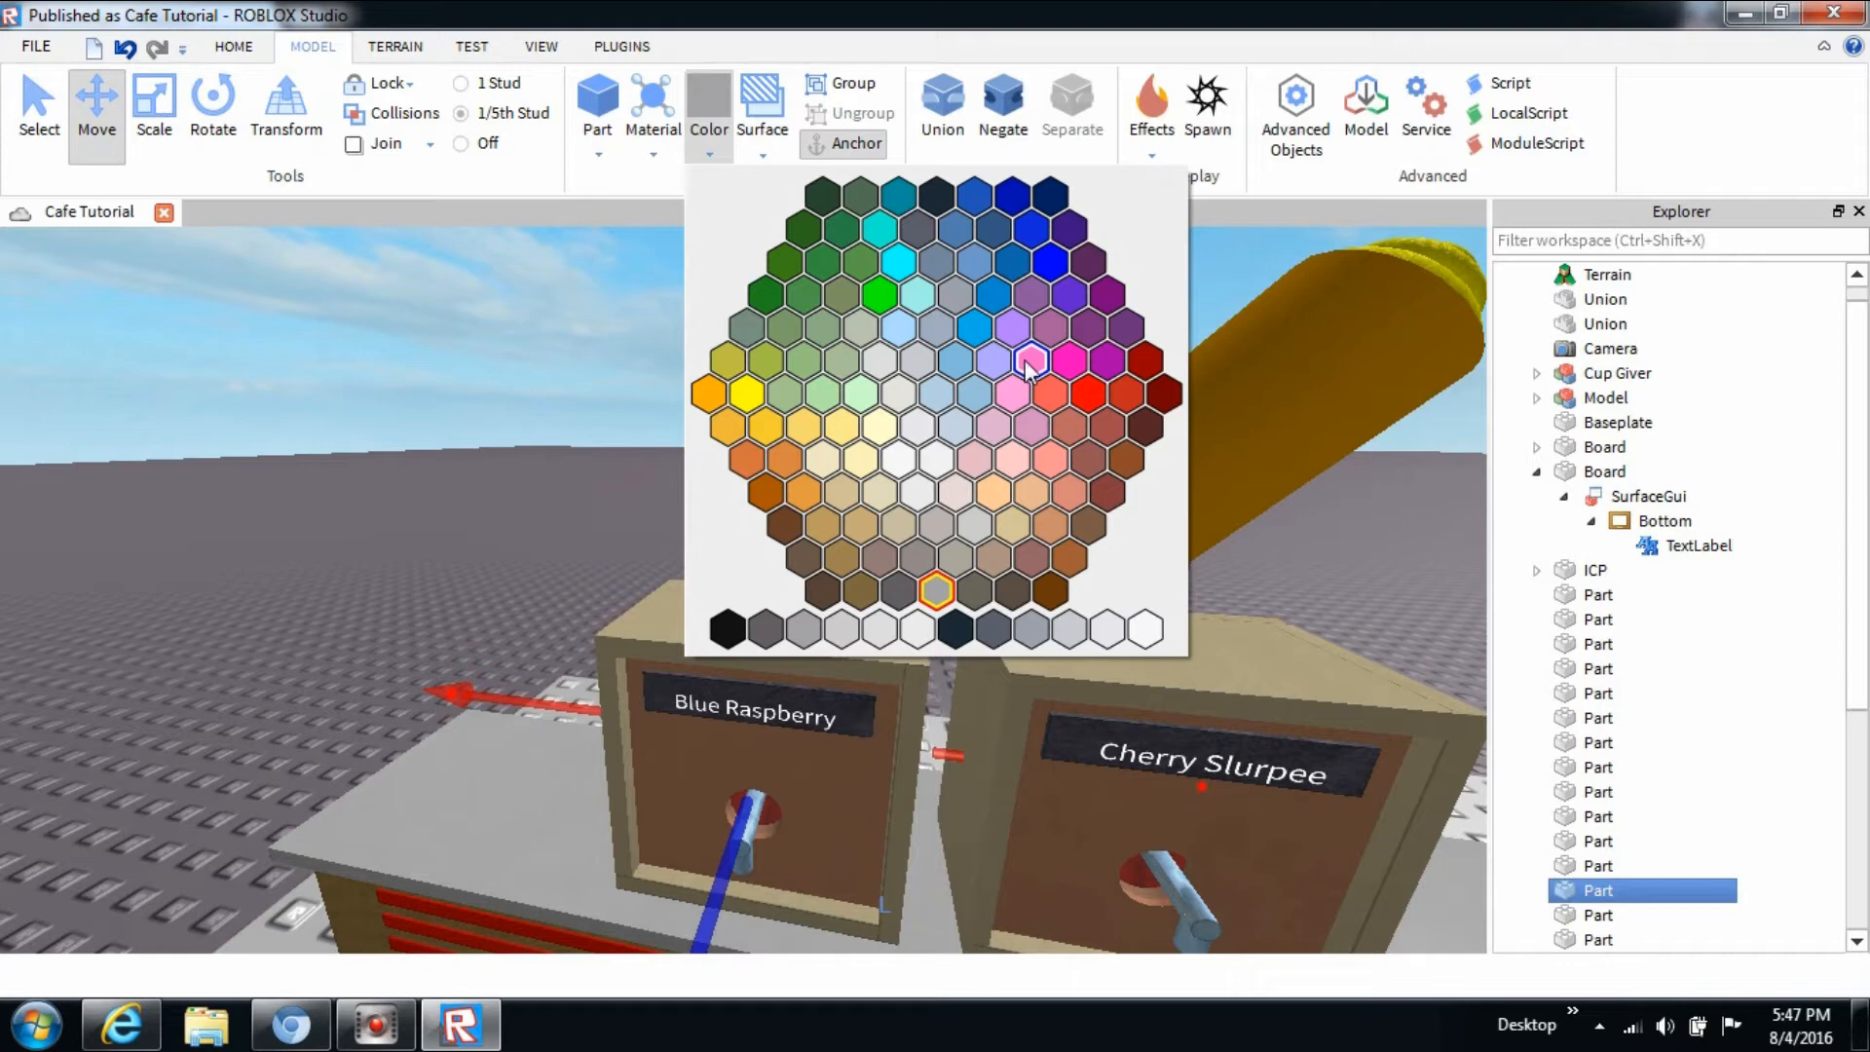
mouse_move(971, 262)
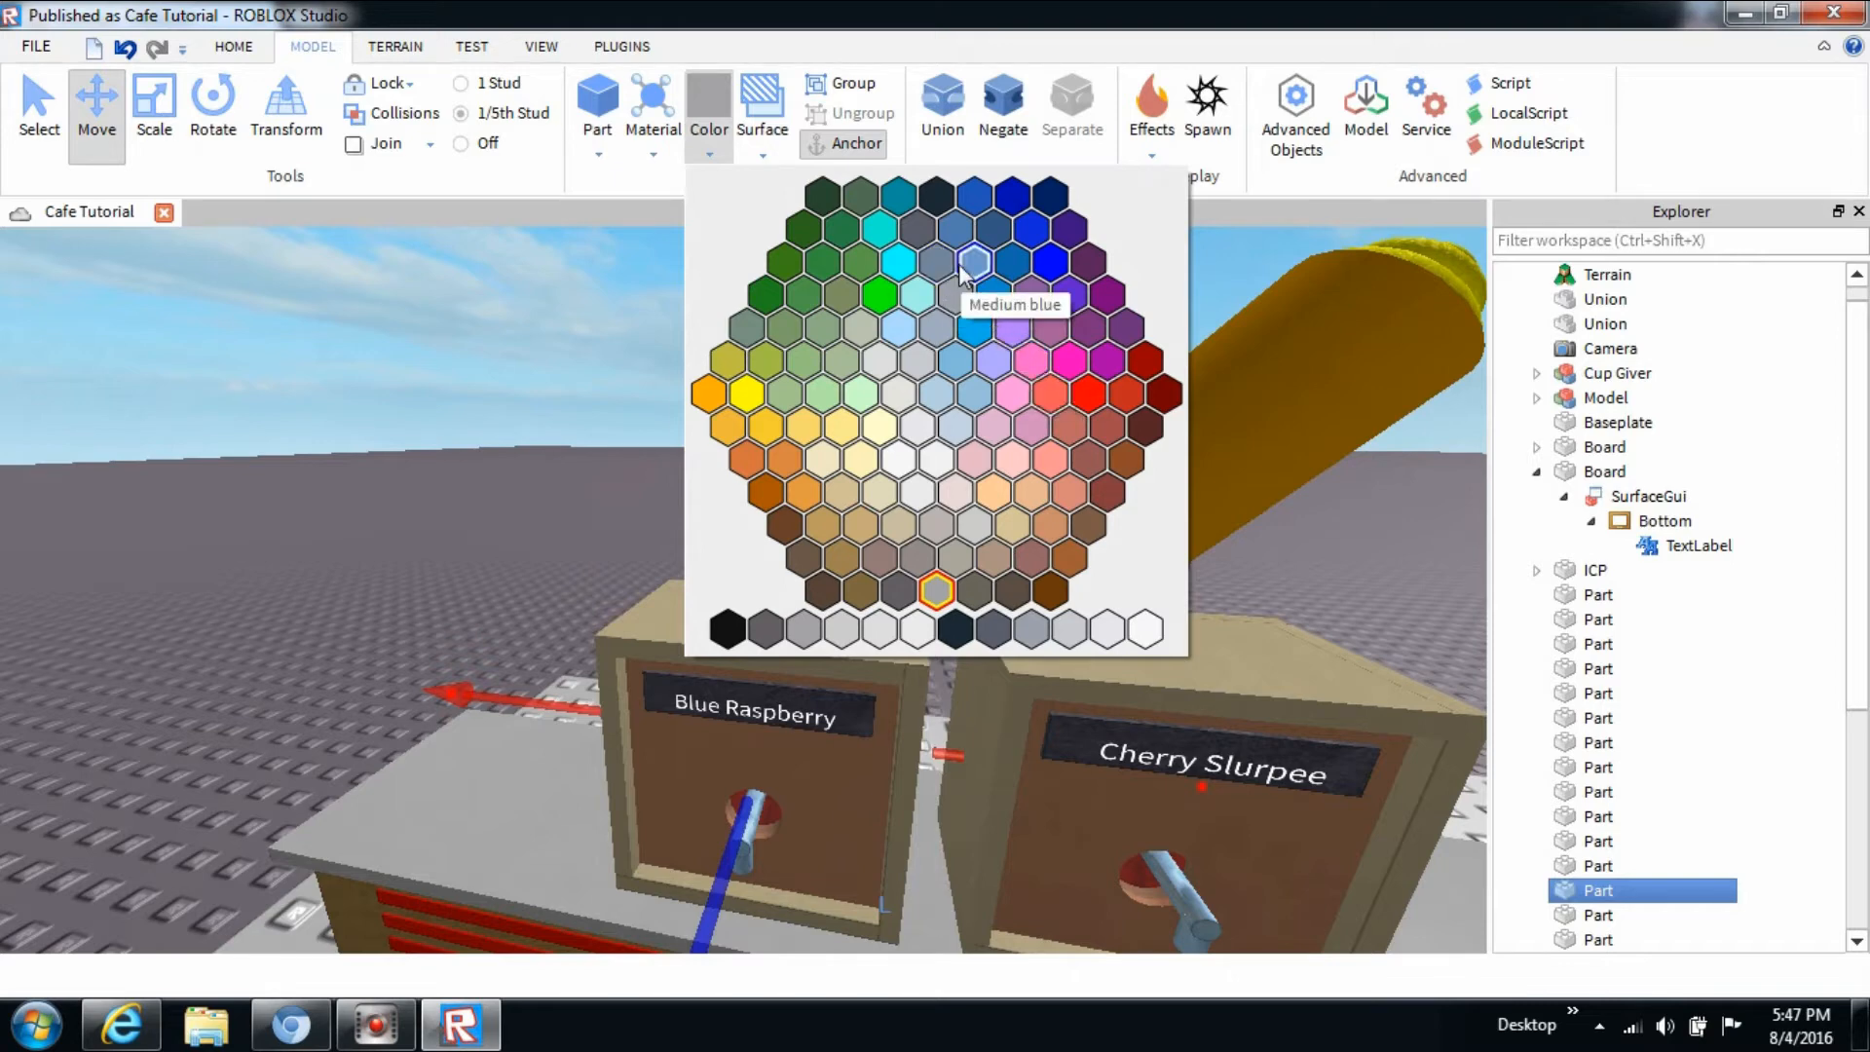
Apply the Medium blue swatch to the Blue Raspberry tap part.
click(966, 264)
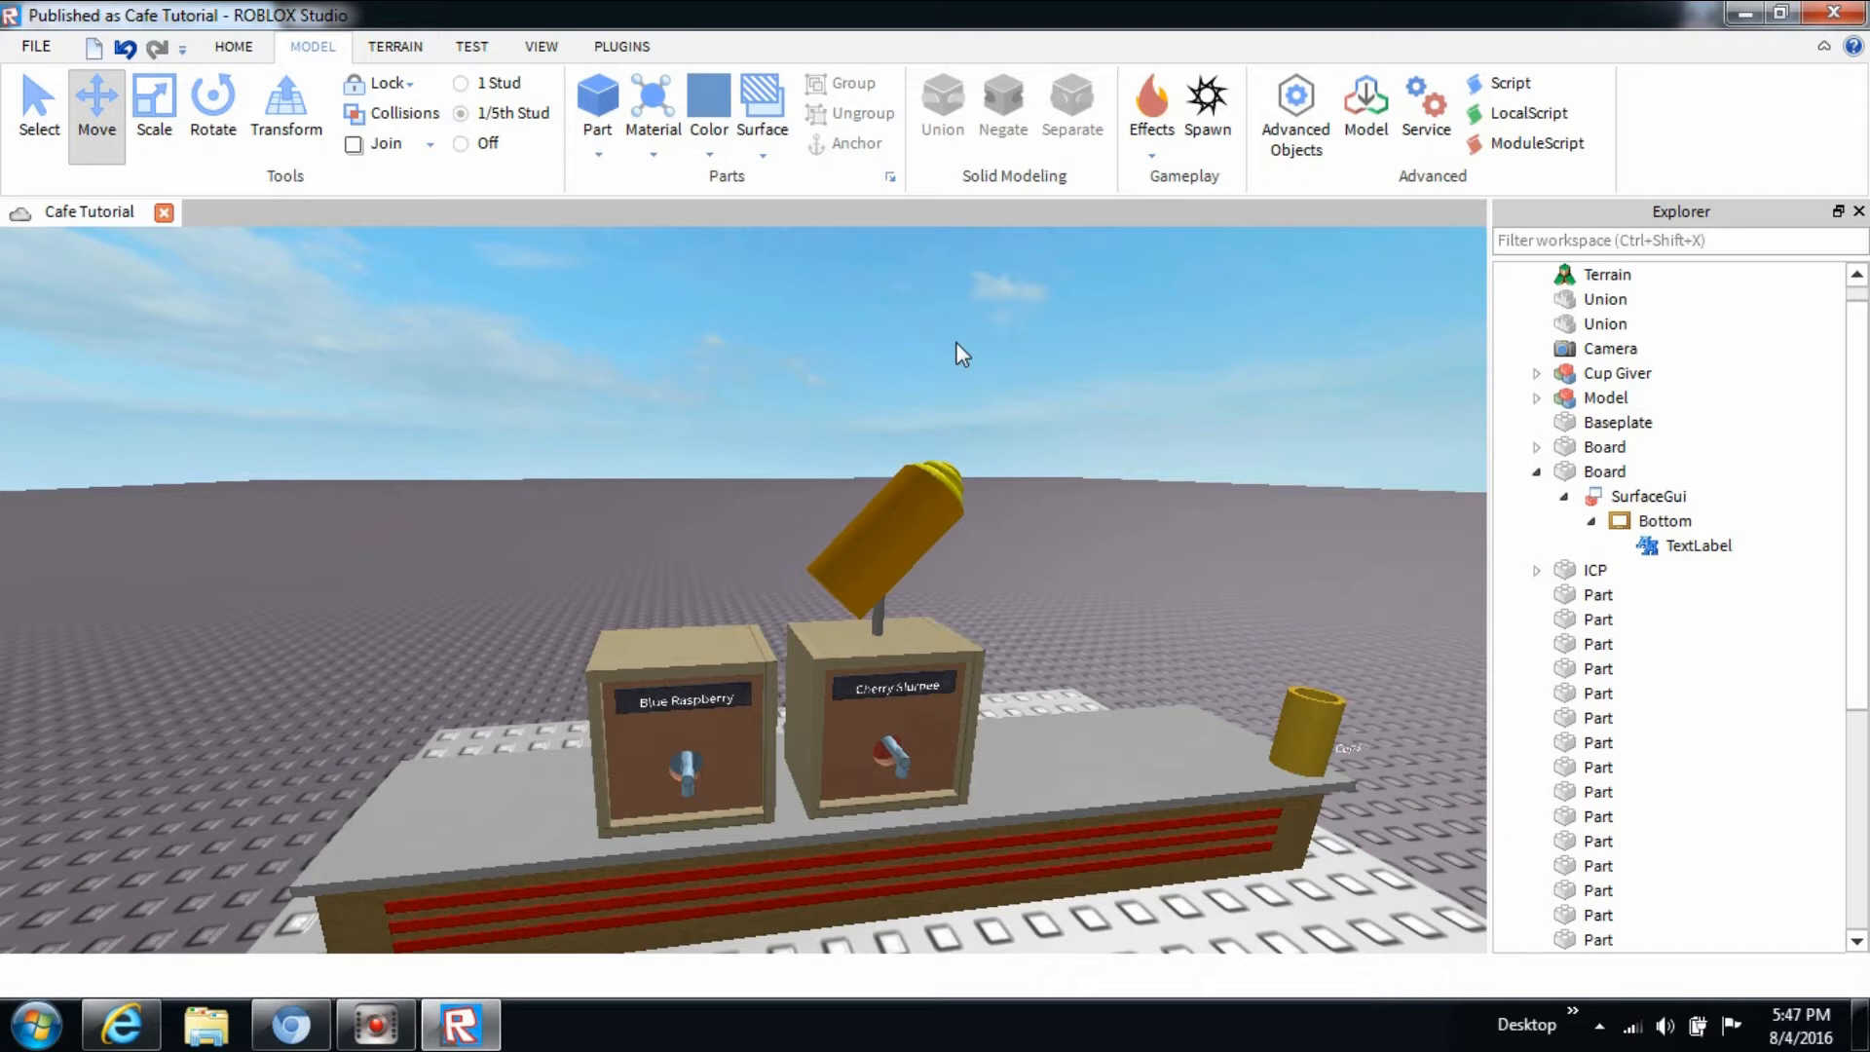
click(1619, 447)
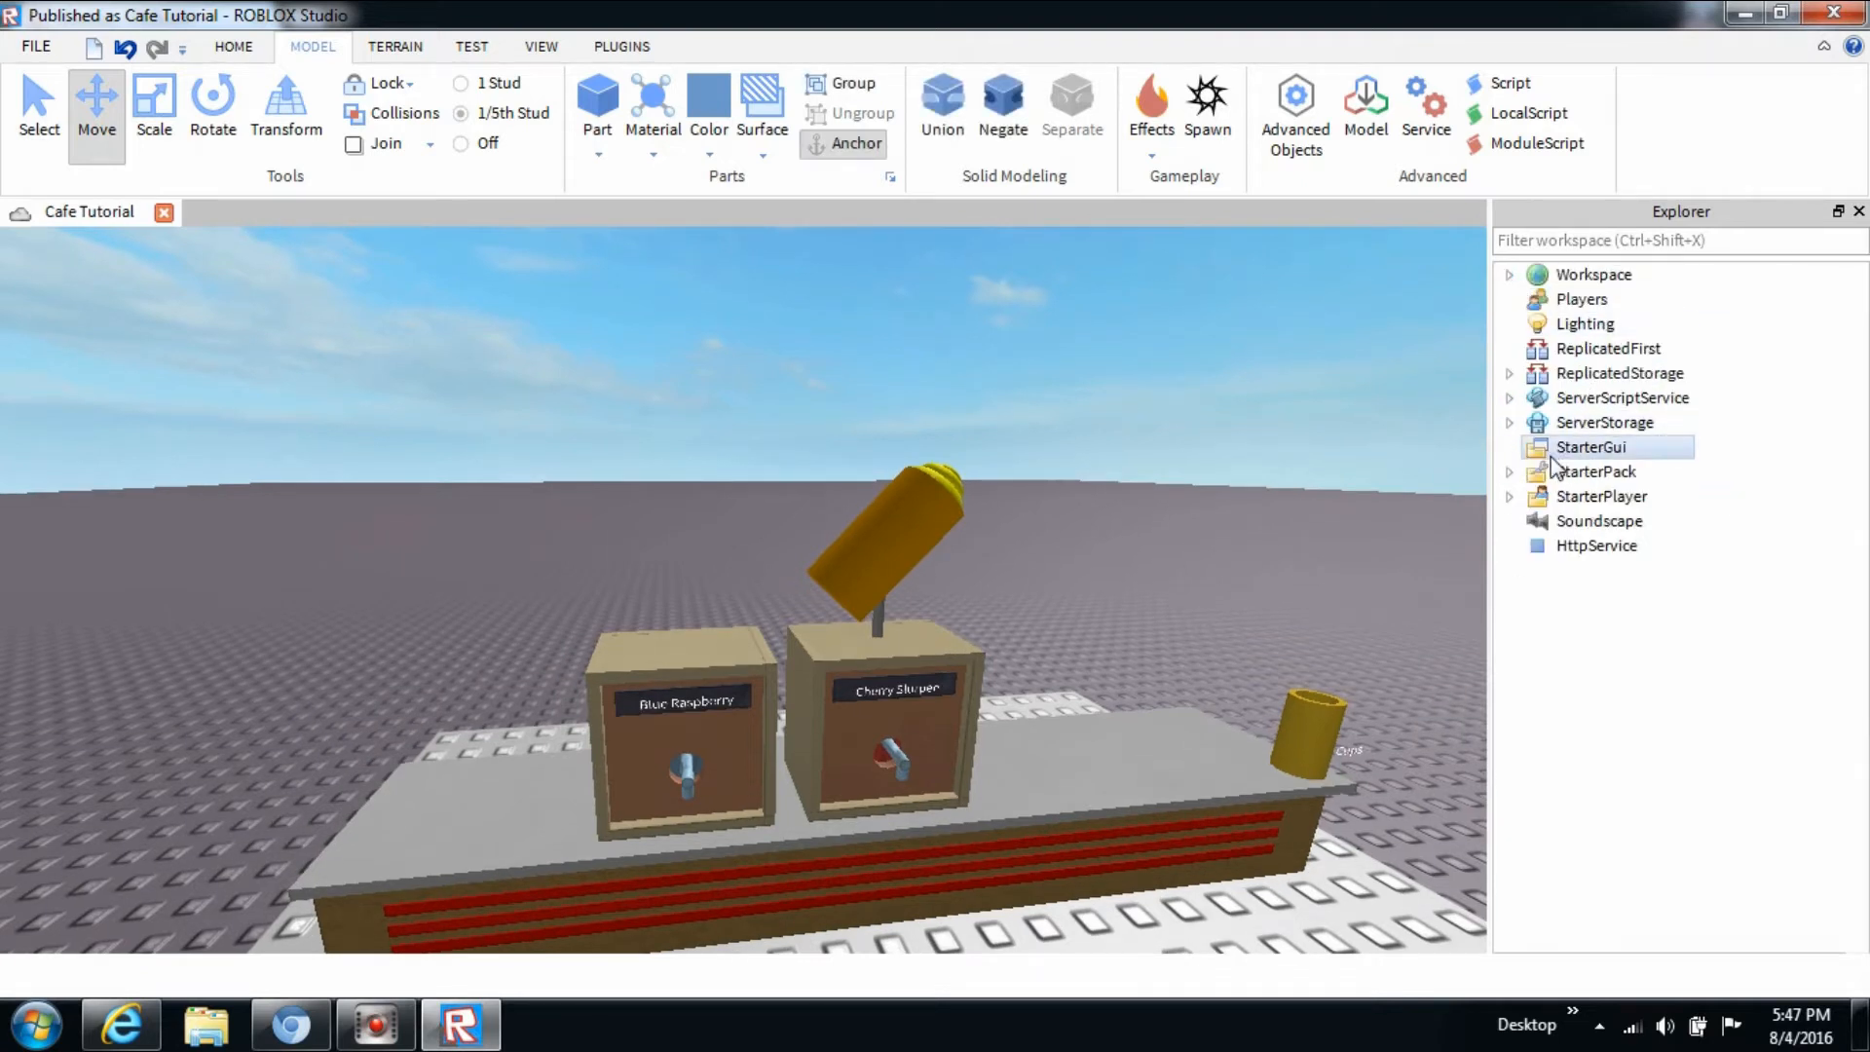
click(1510, 422)
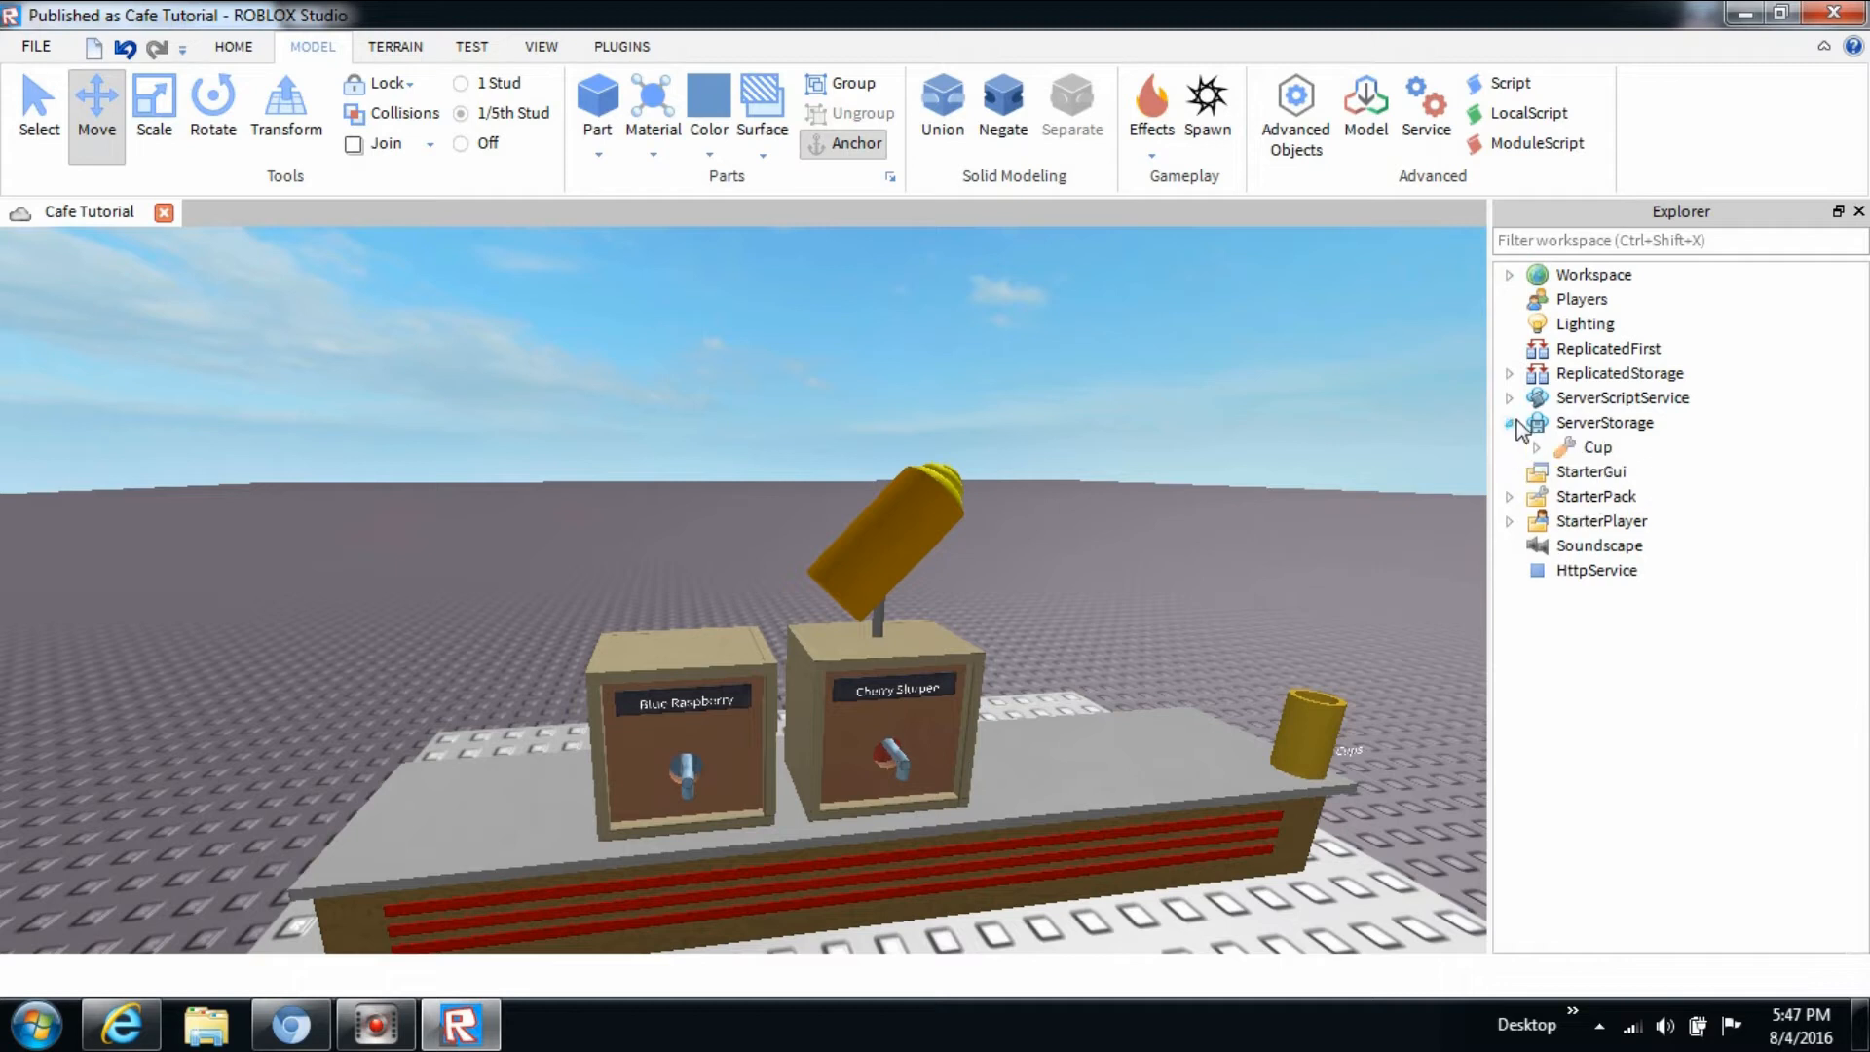
click(1598, 446)
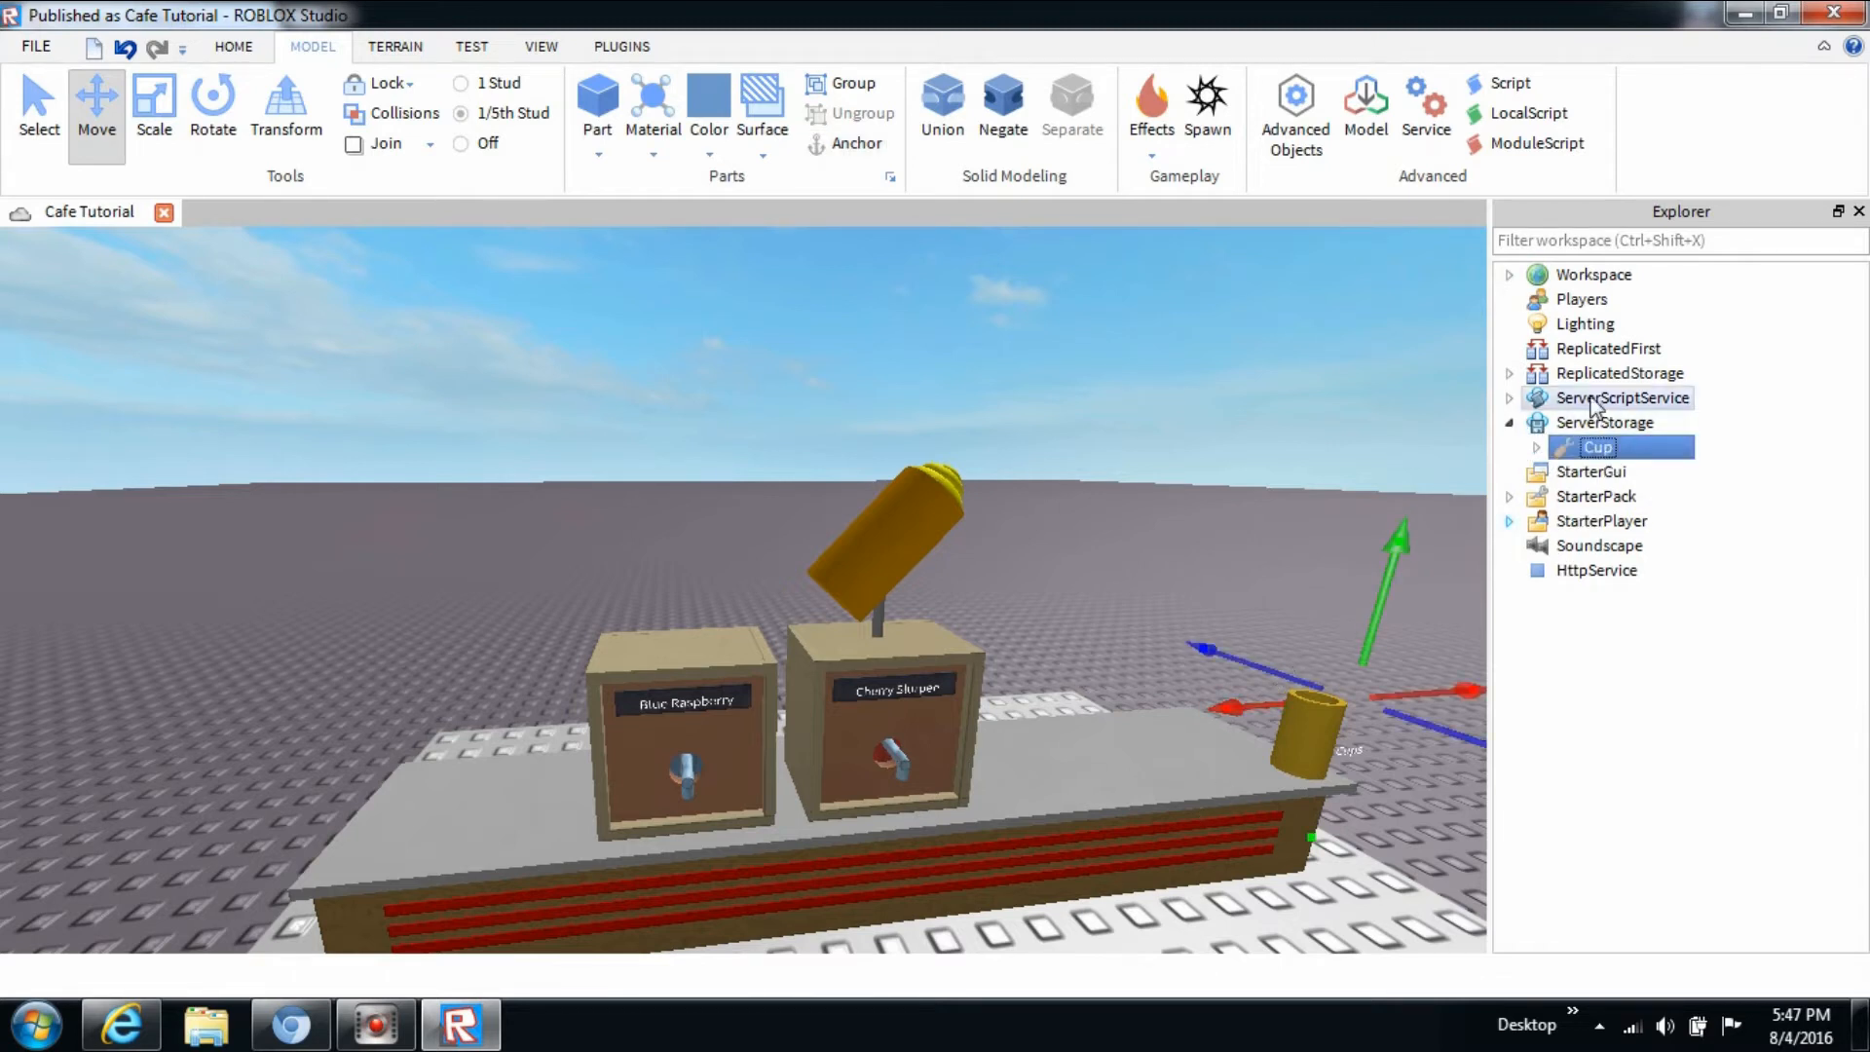
click(1539, 446)
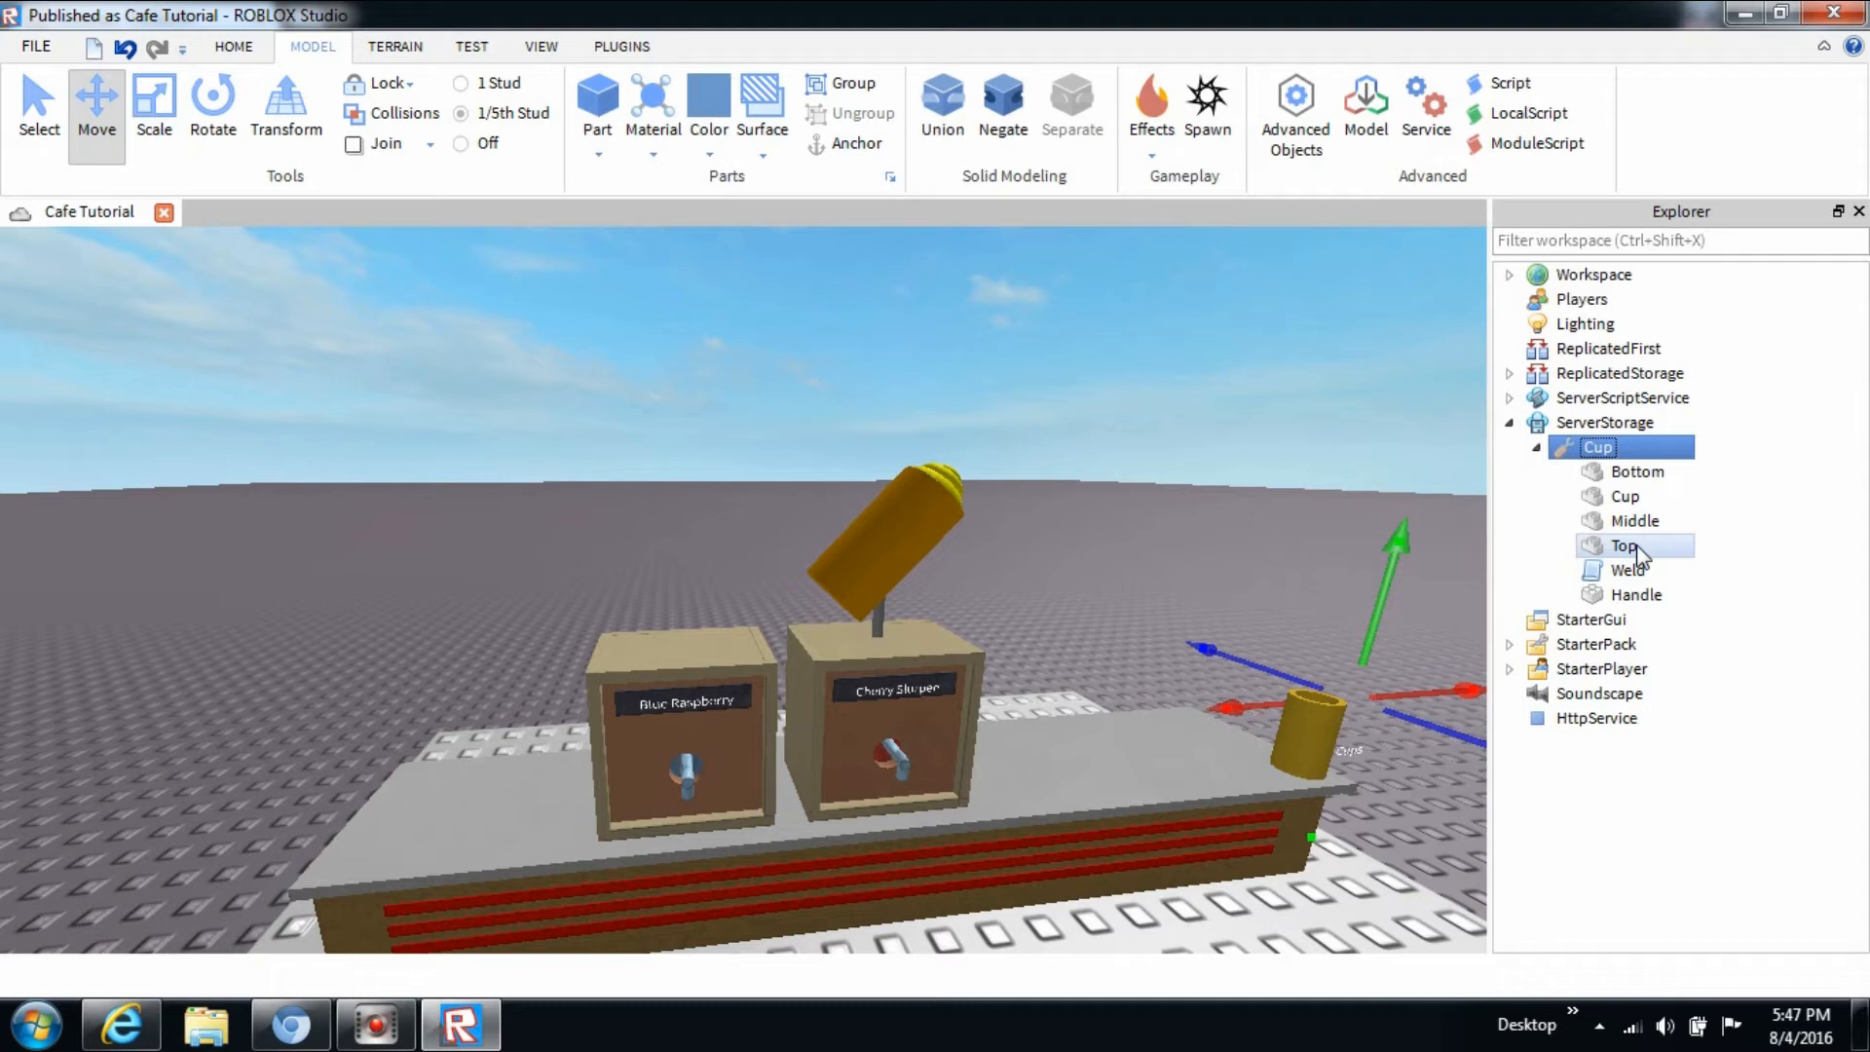
click(1636, 471)
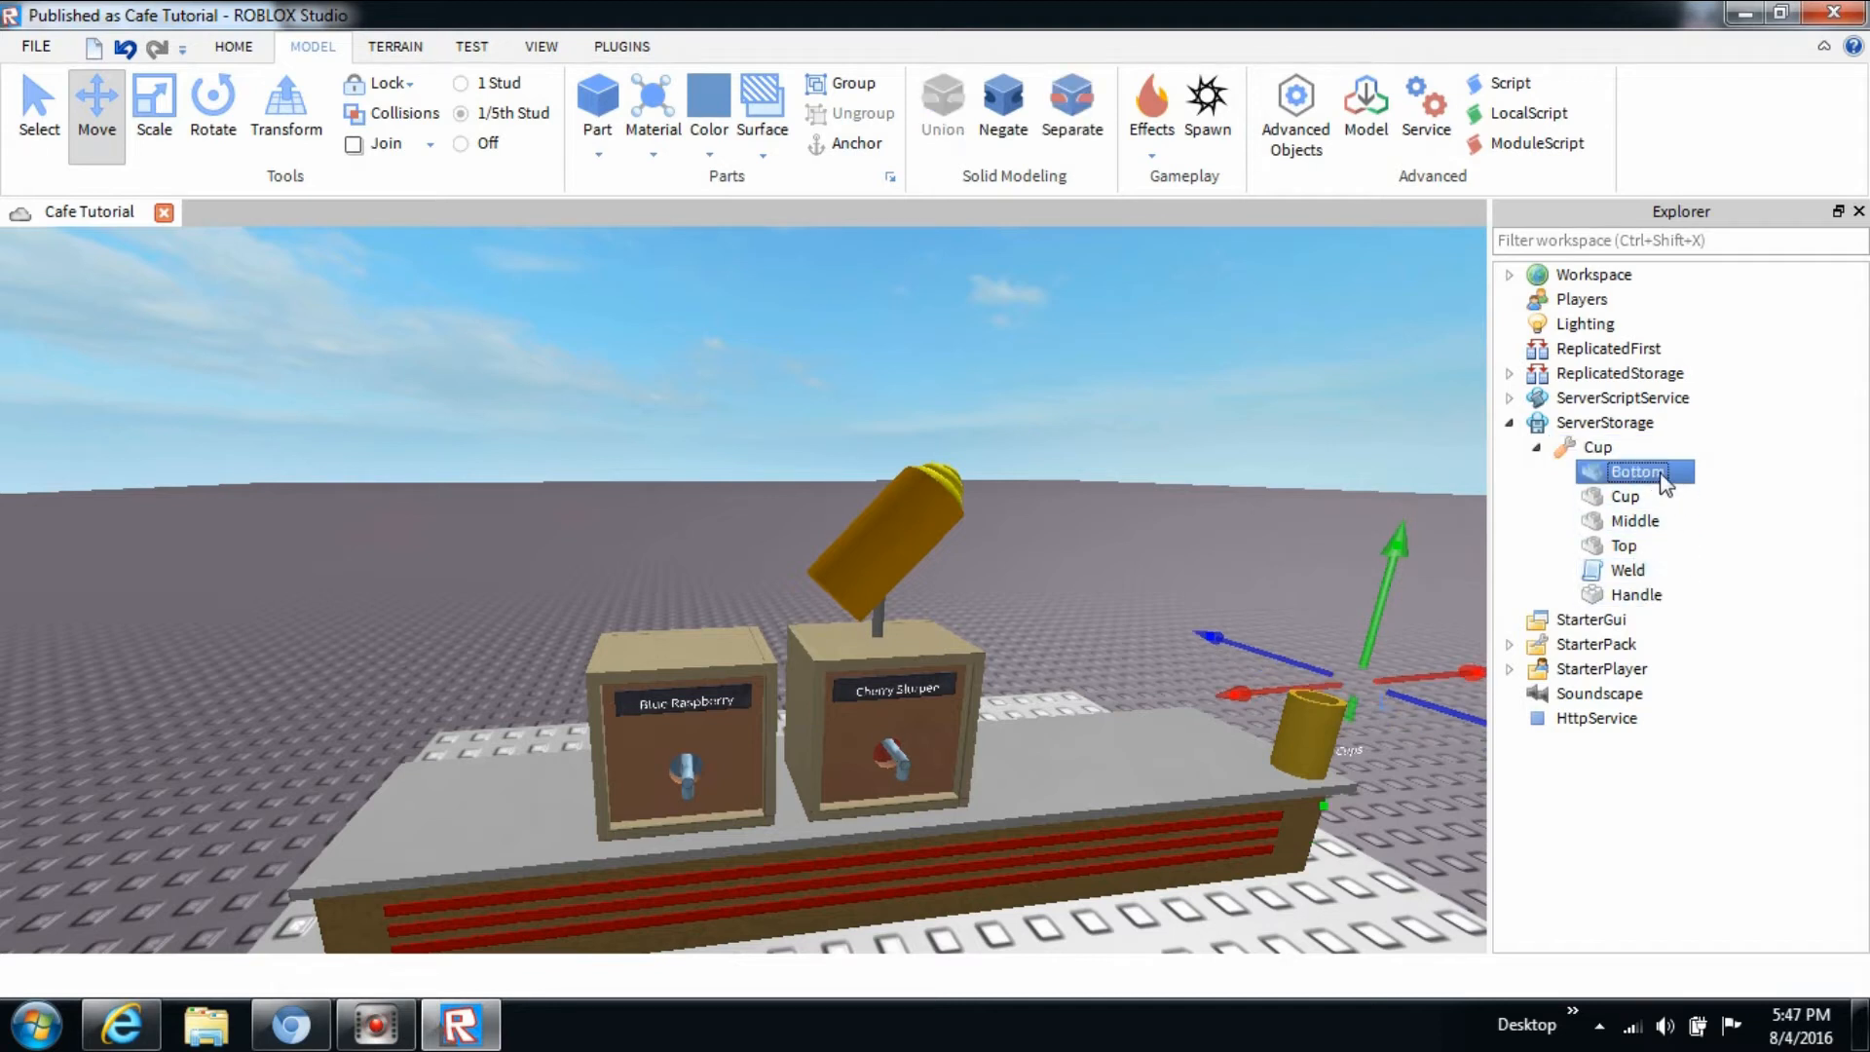
click(1624, 546)
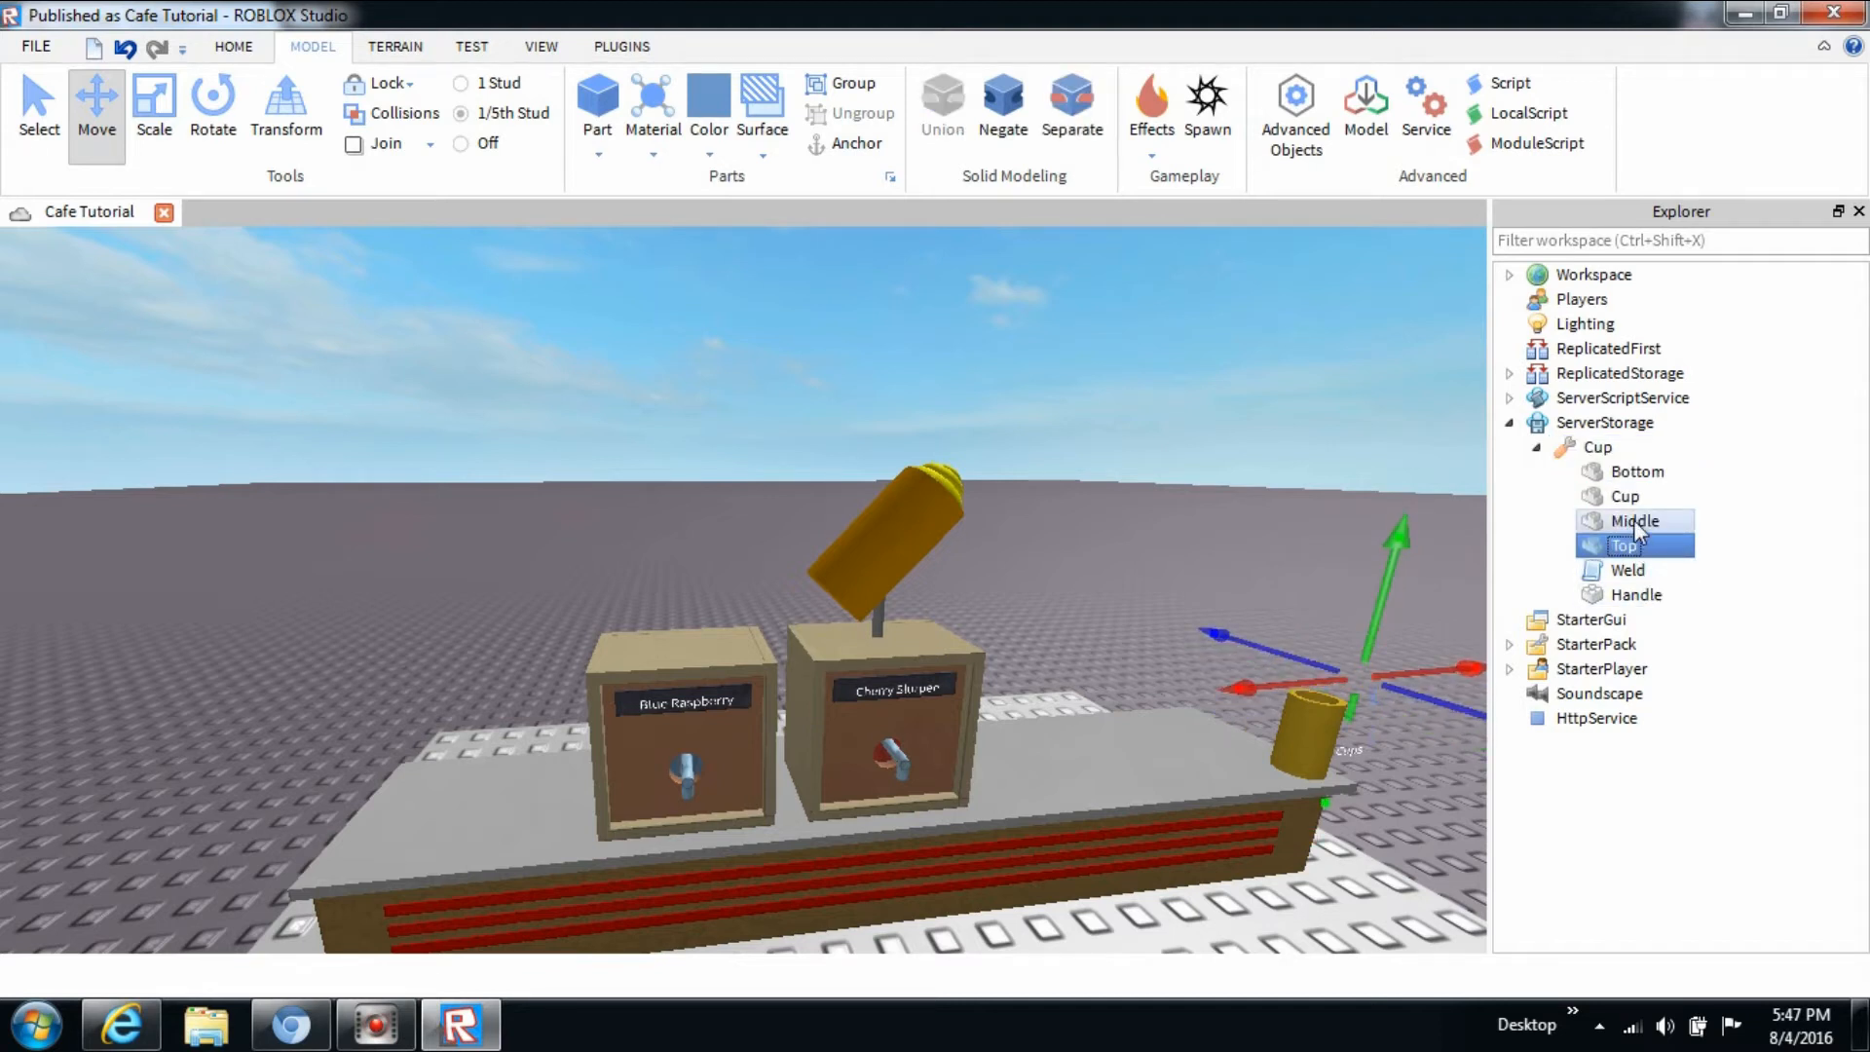
click(1635, 521)
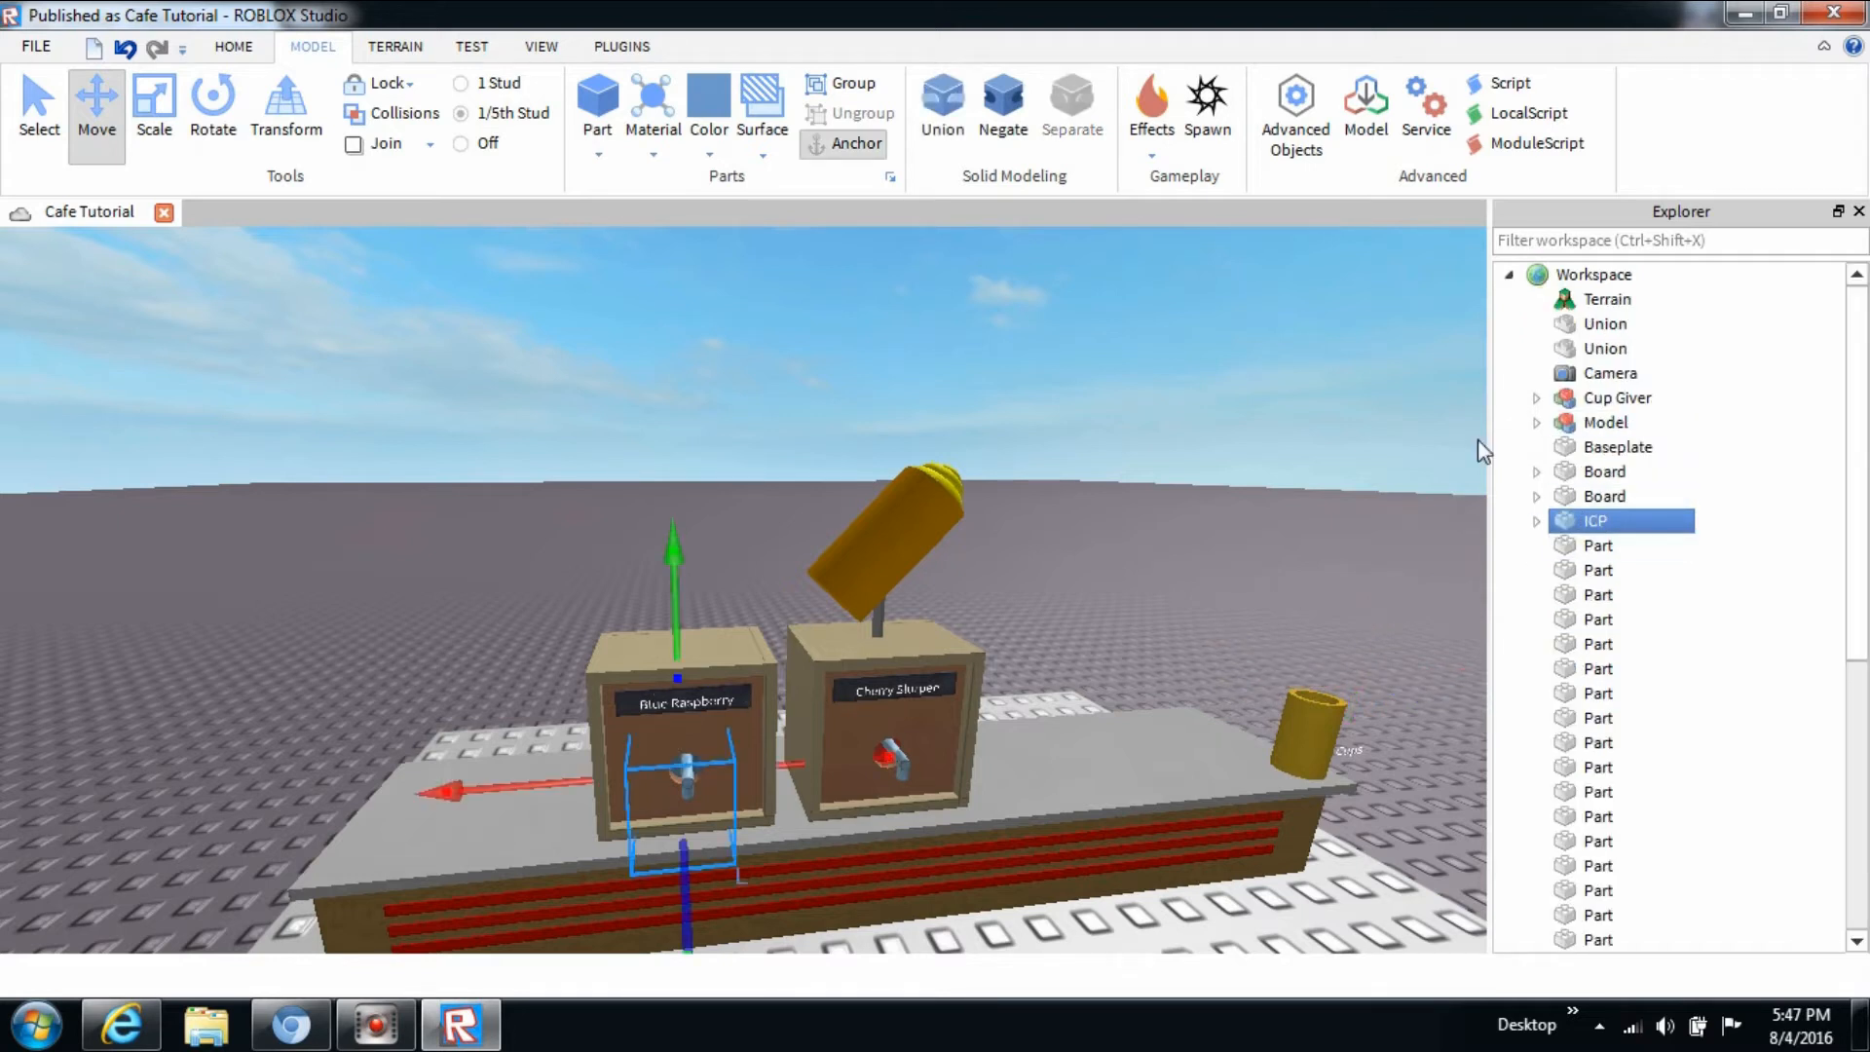
Open the ICP Script and replace 'Cherry Slurpee' with 'Blue Raspberry Slurpee'.
click(1537, 520)
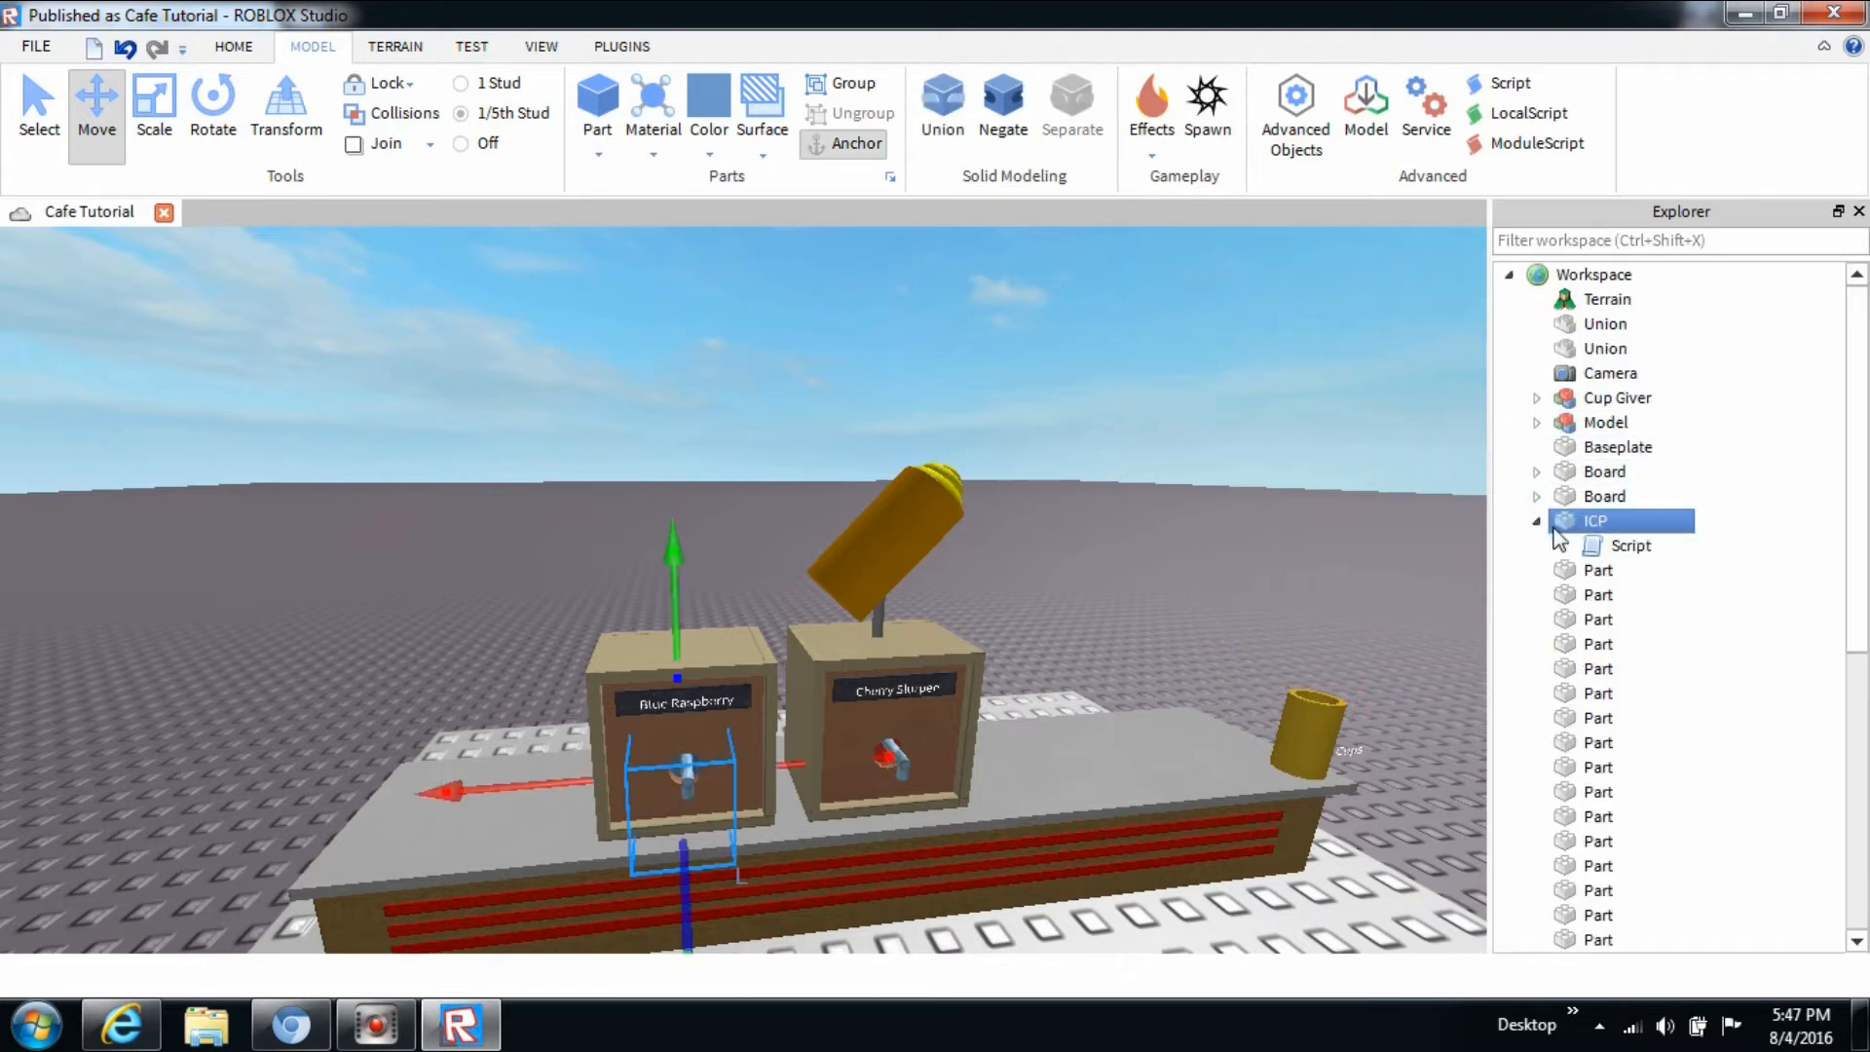
double_click(1630, 545)
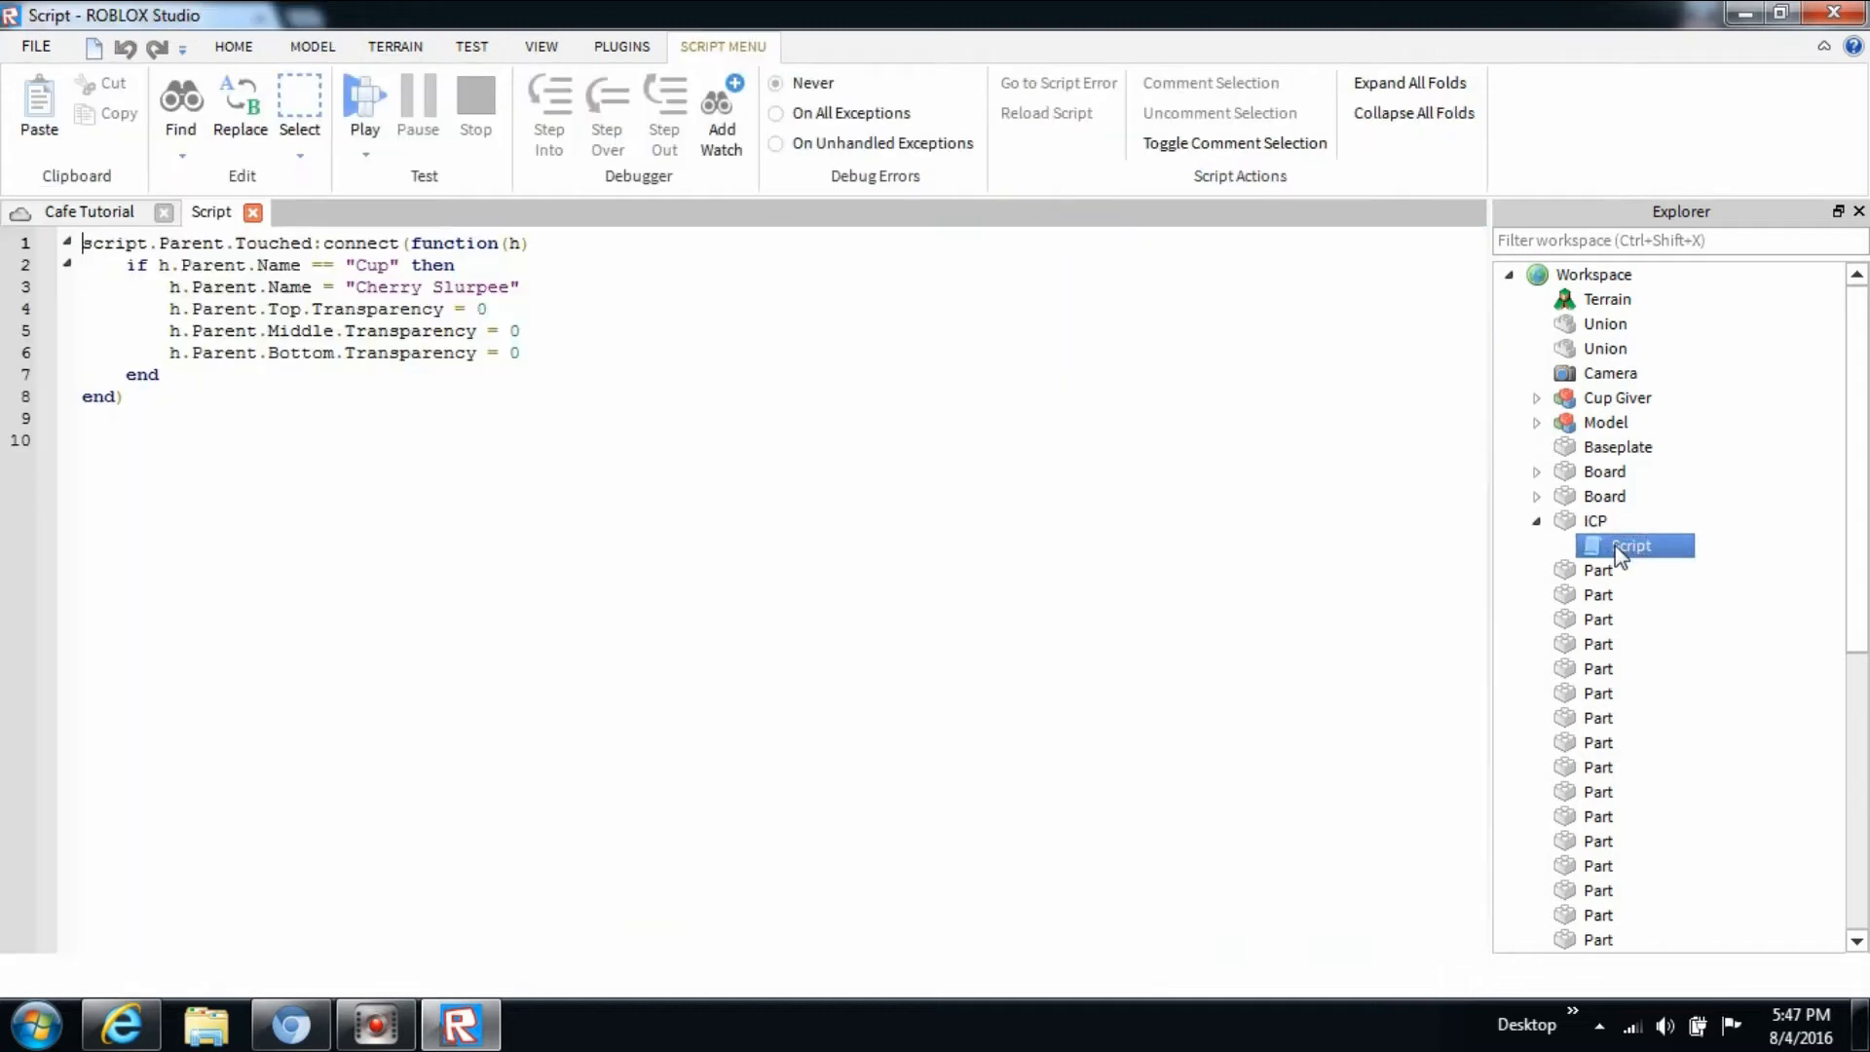
click(517, 287)
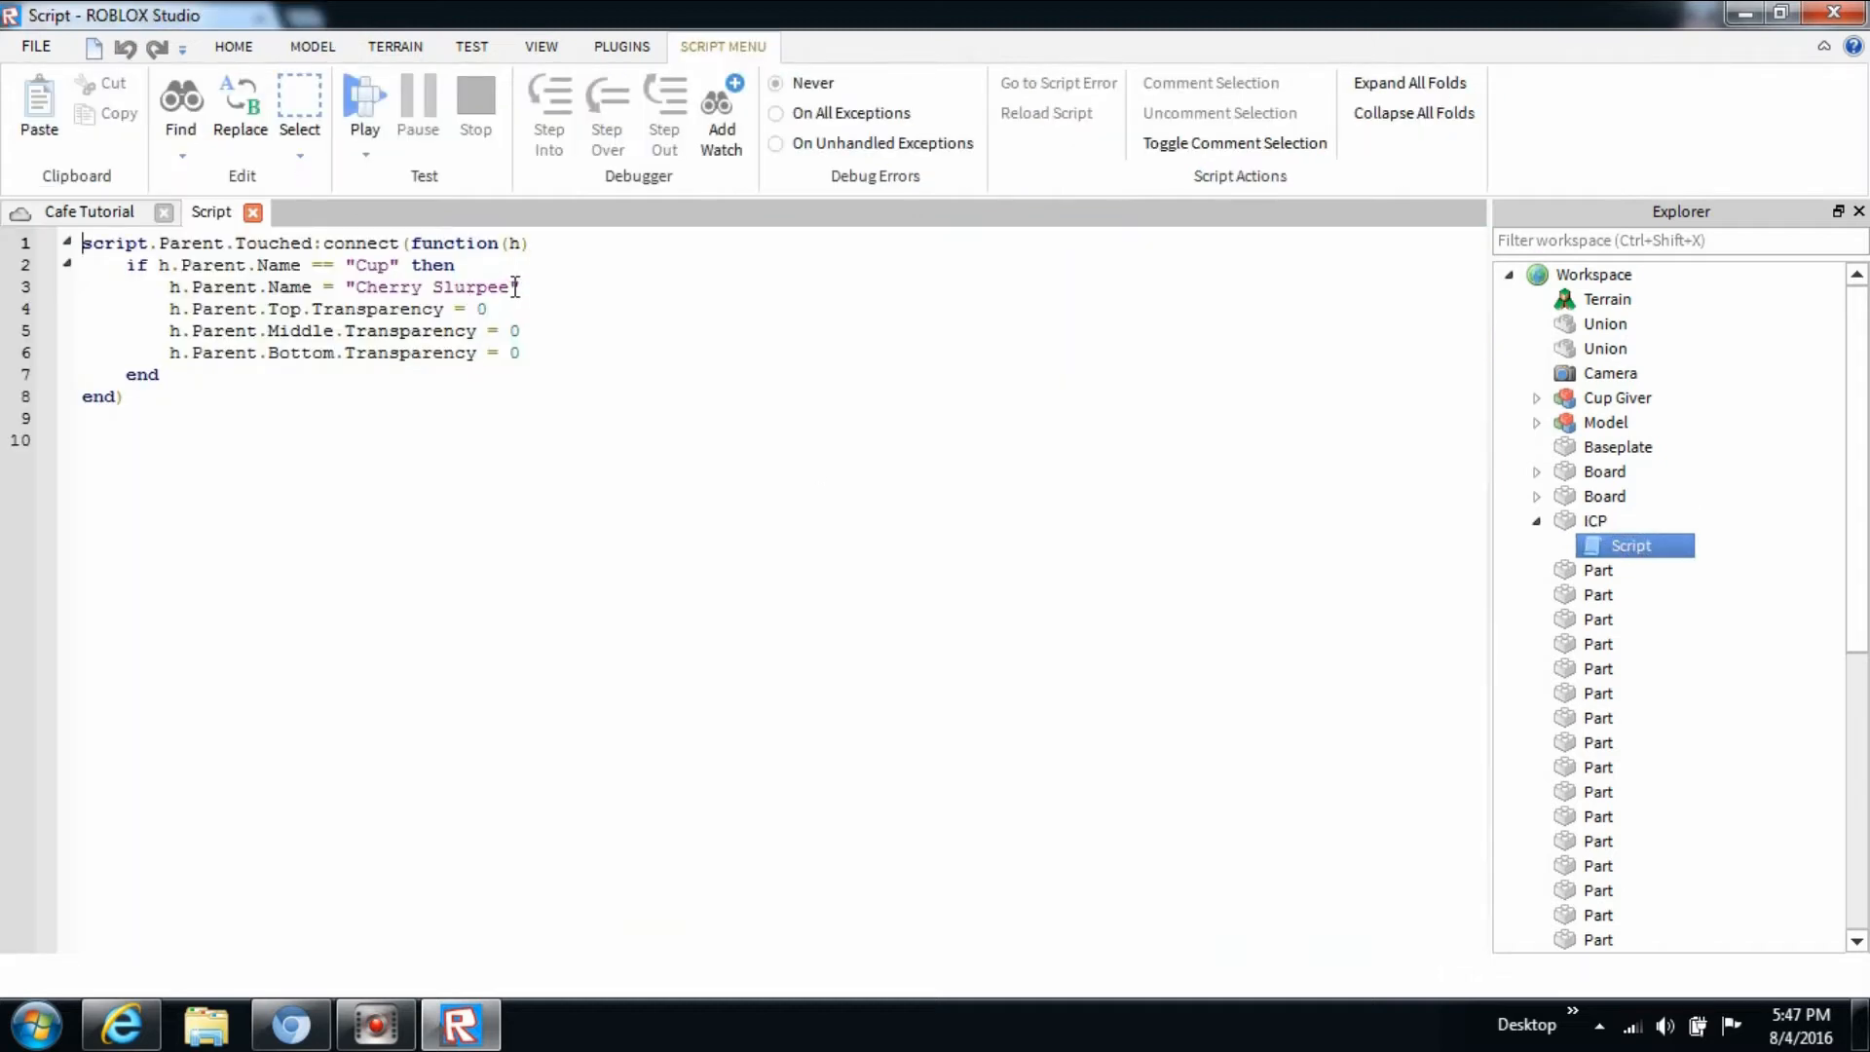
double_click(426, 286)
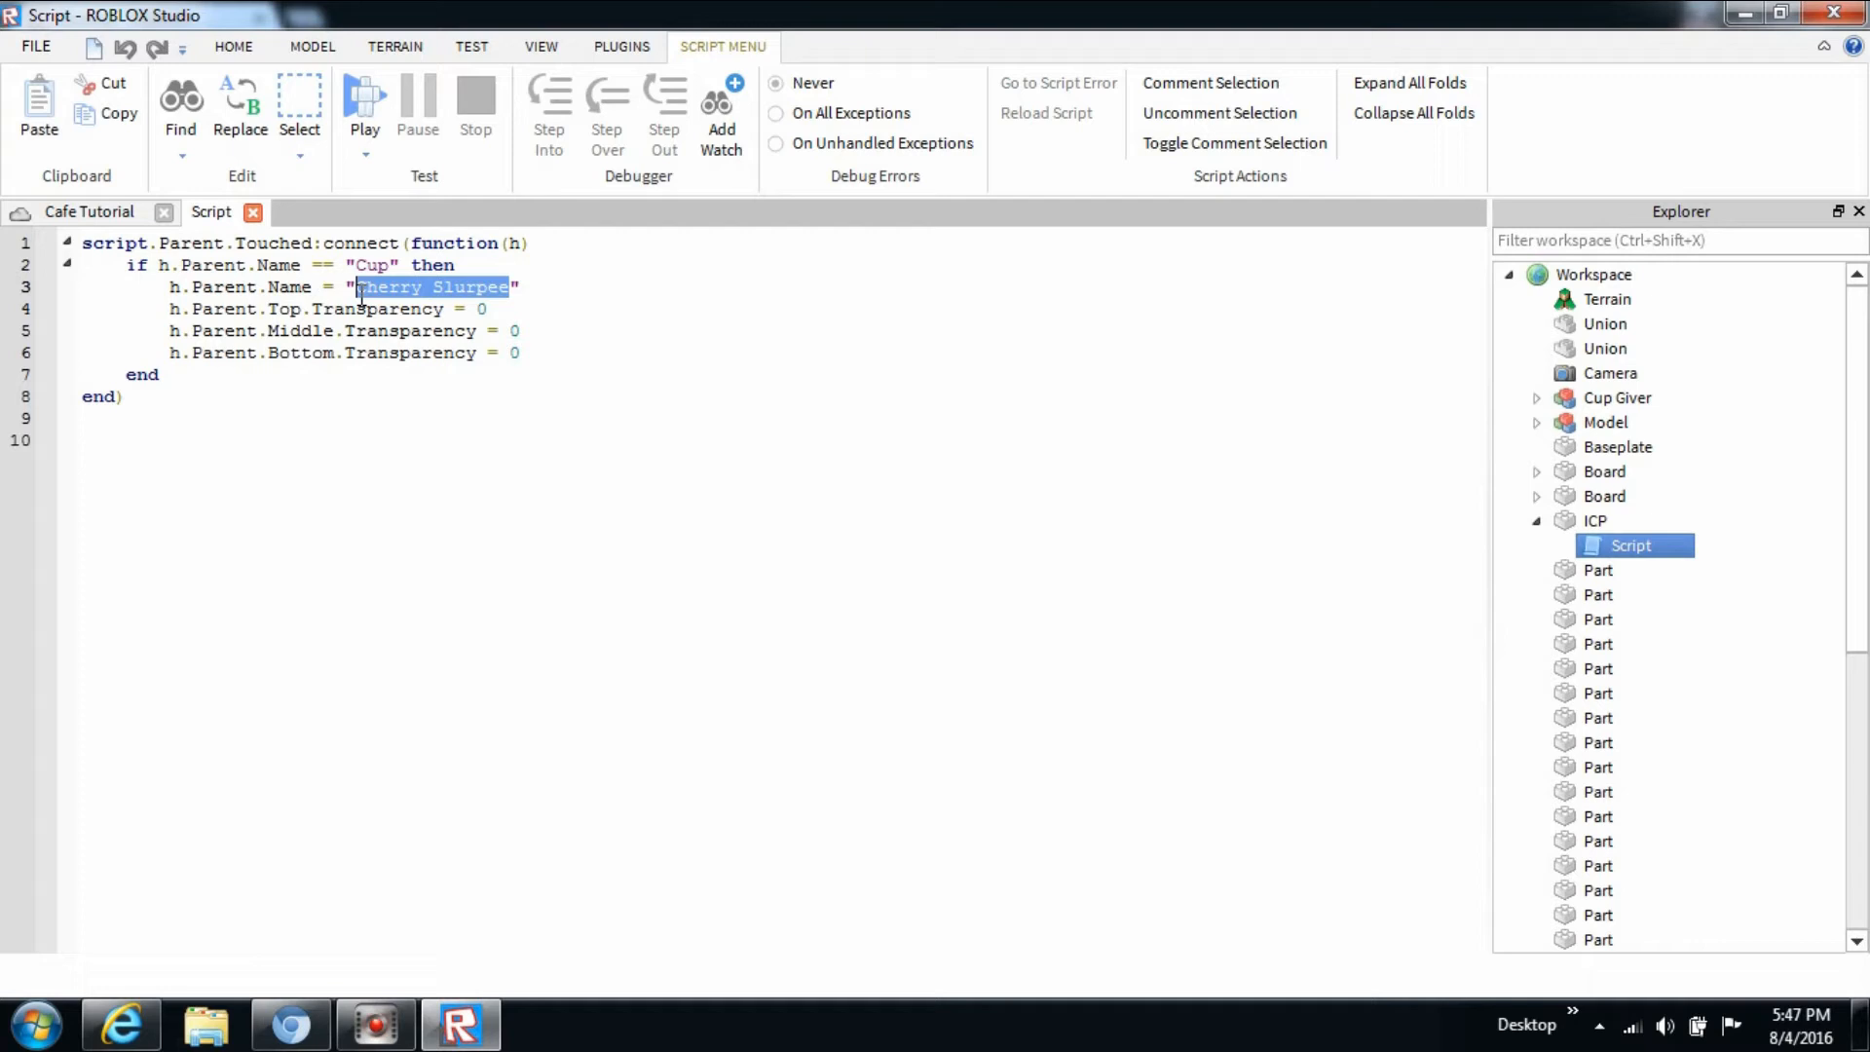
text(B1)
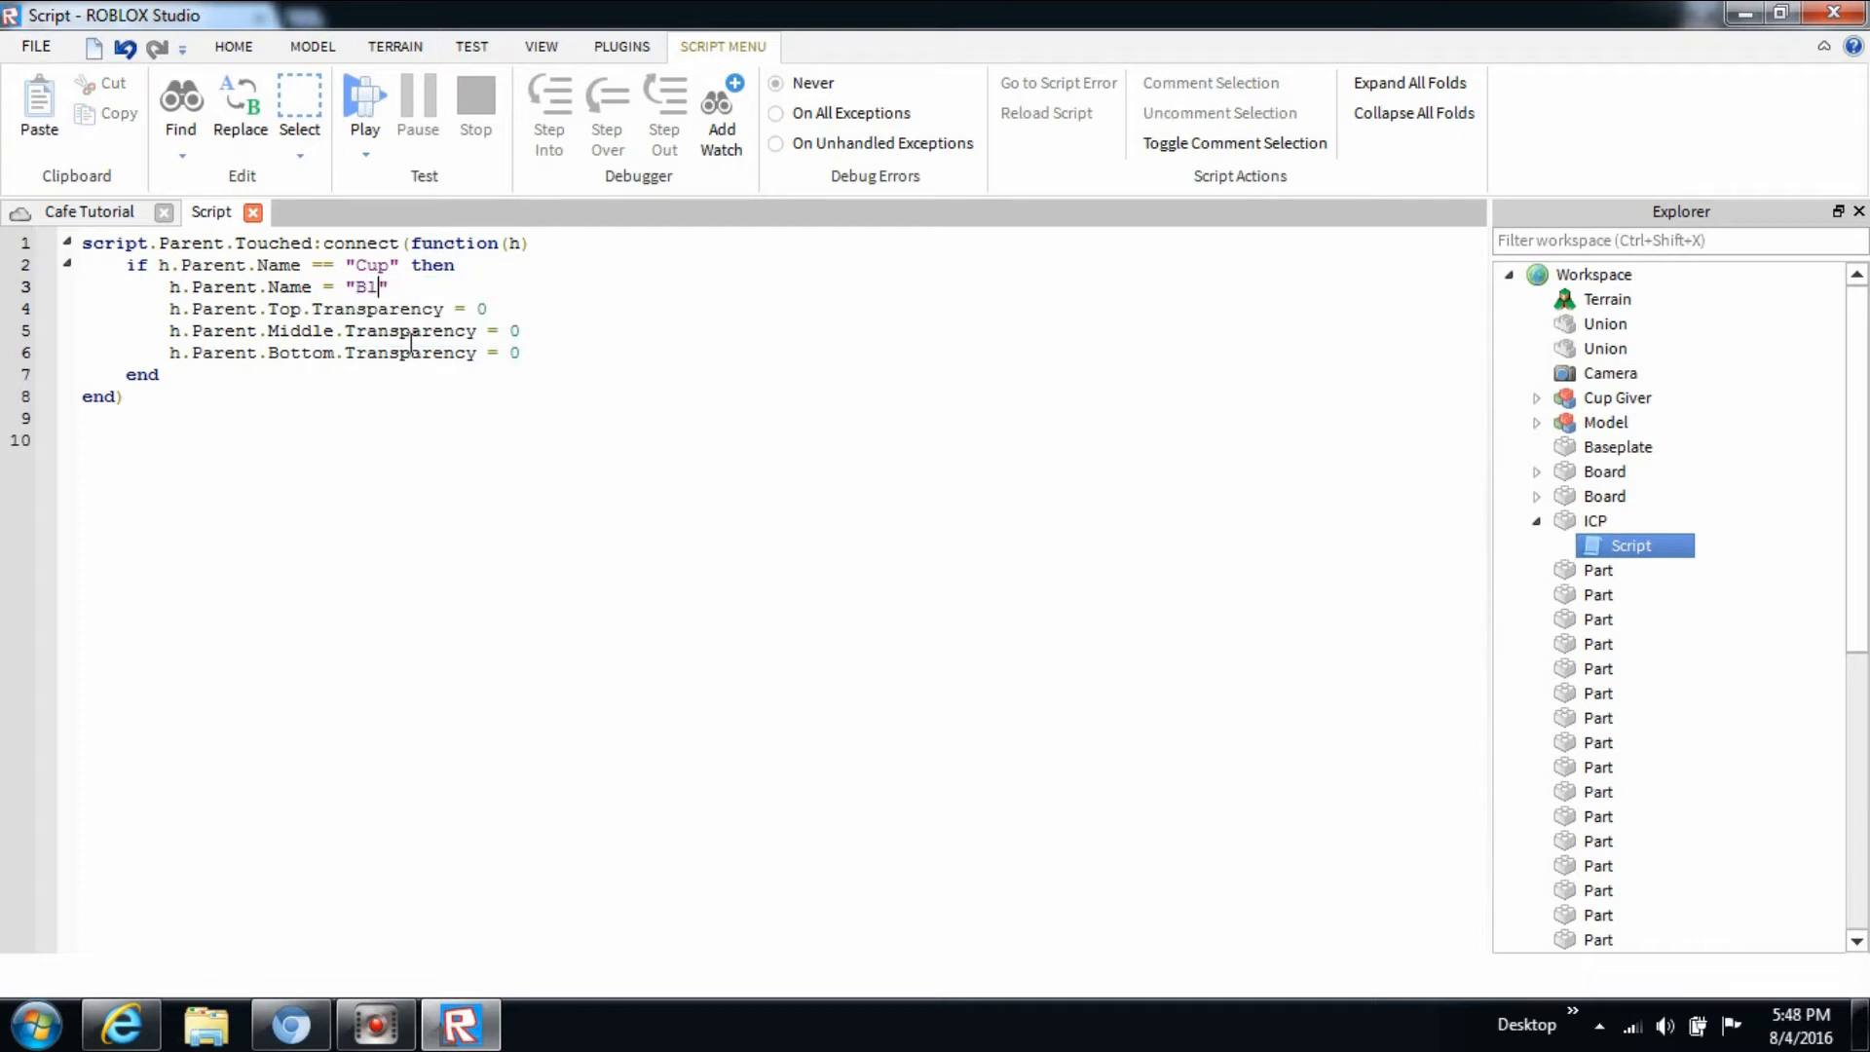
text(lue Rasp)
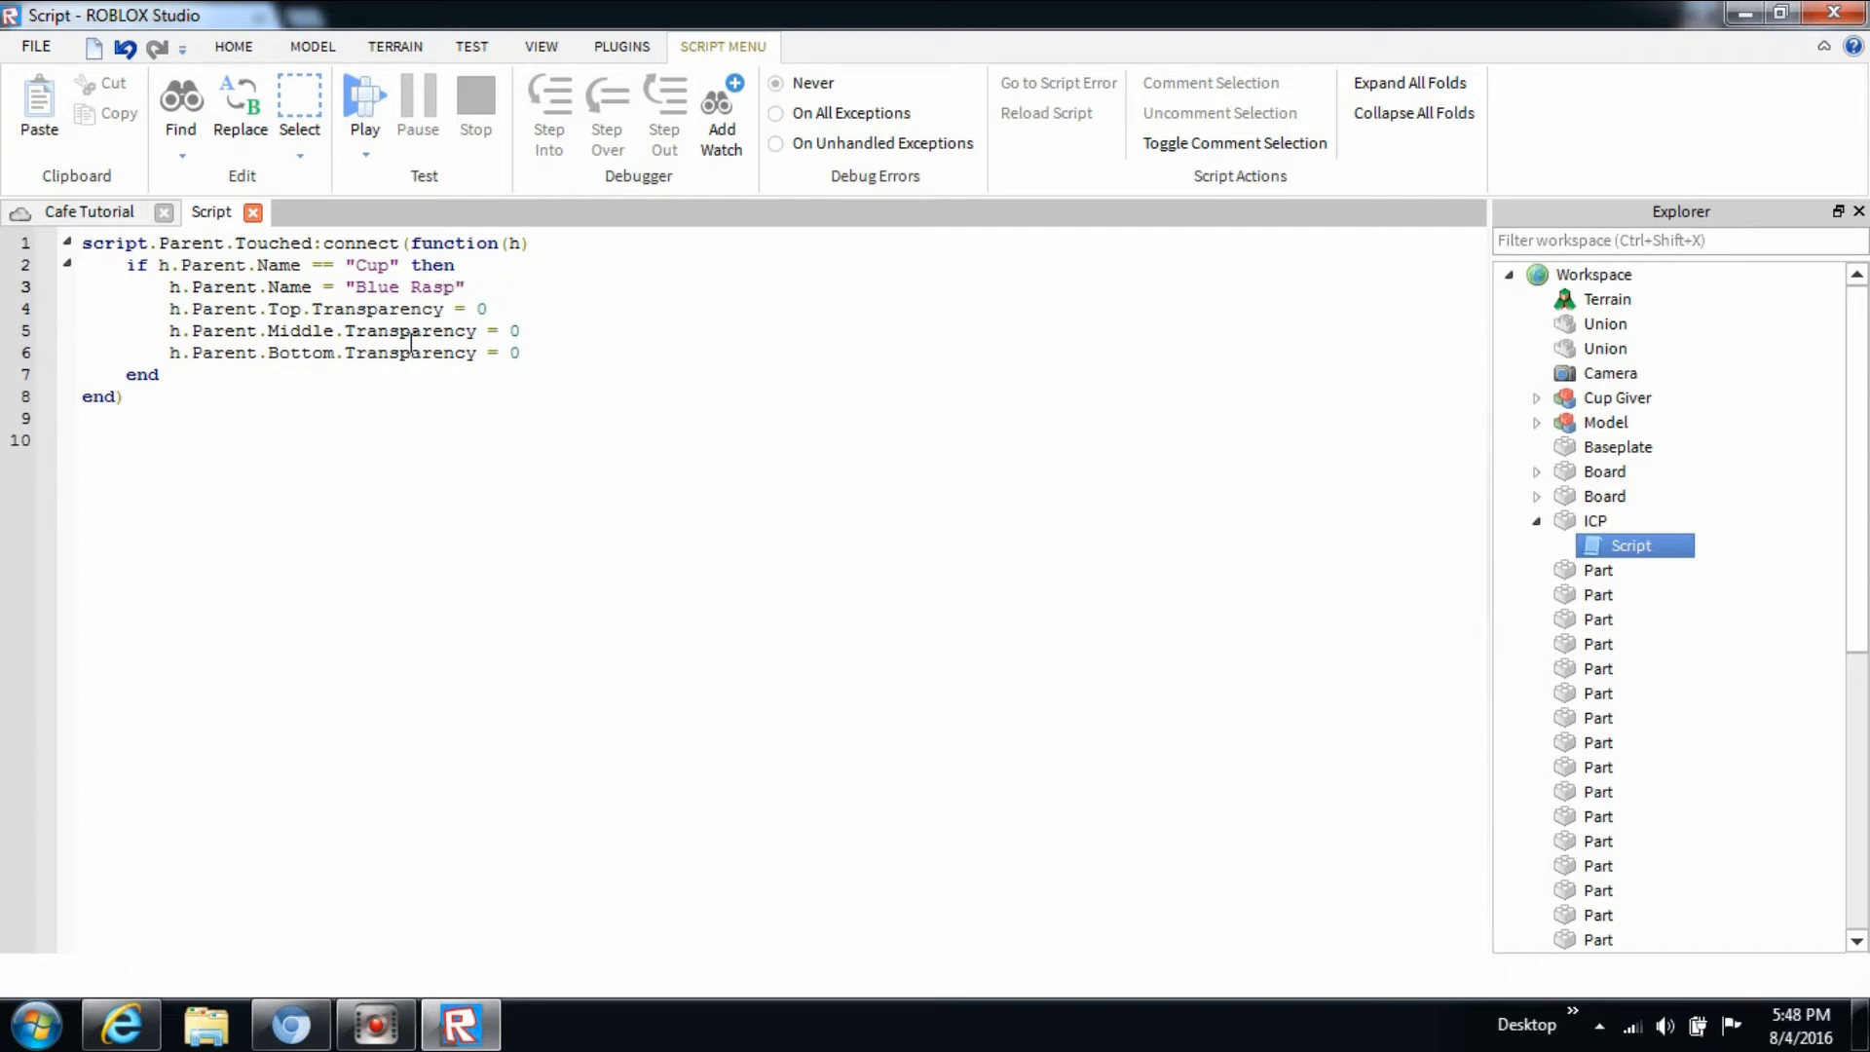
text(berry)
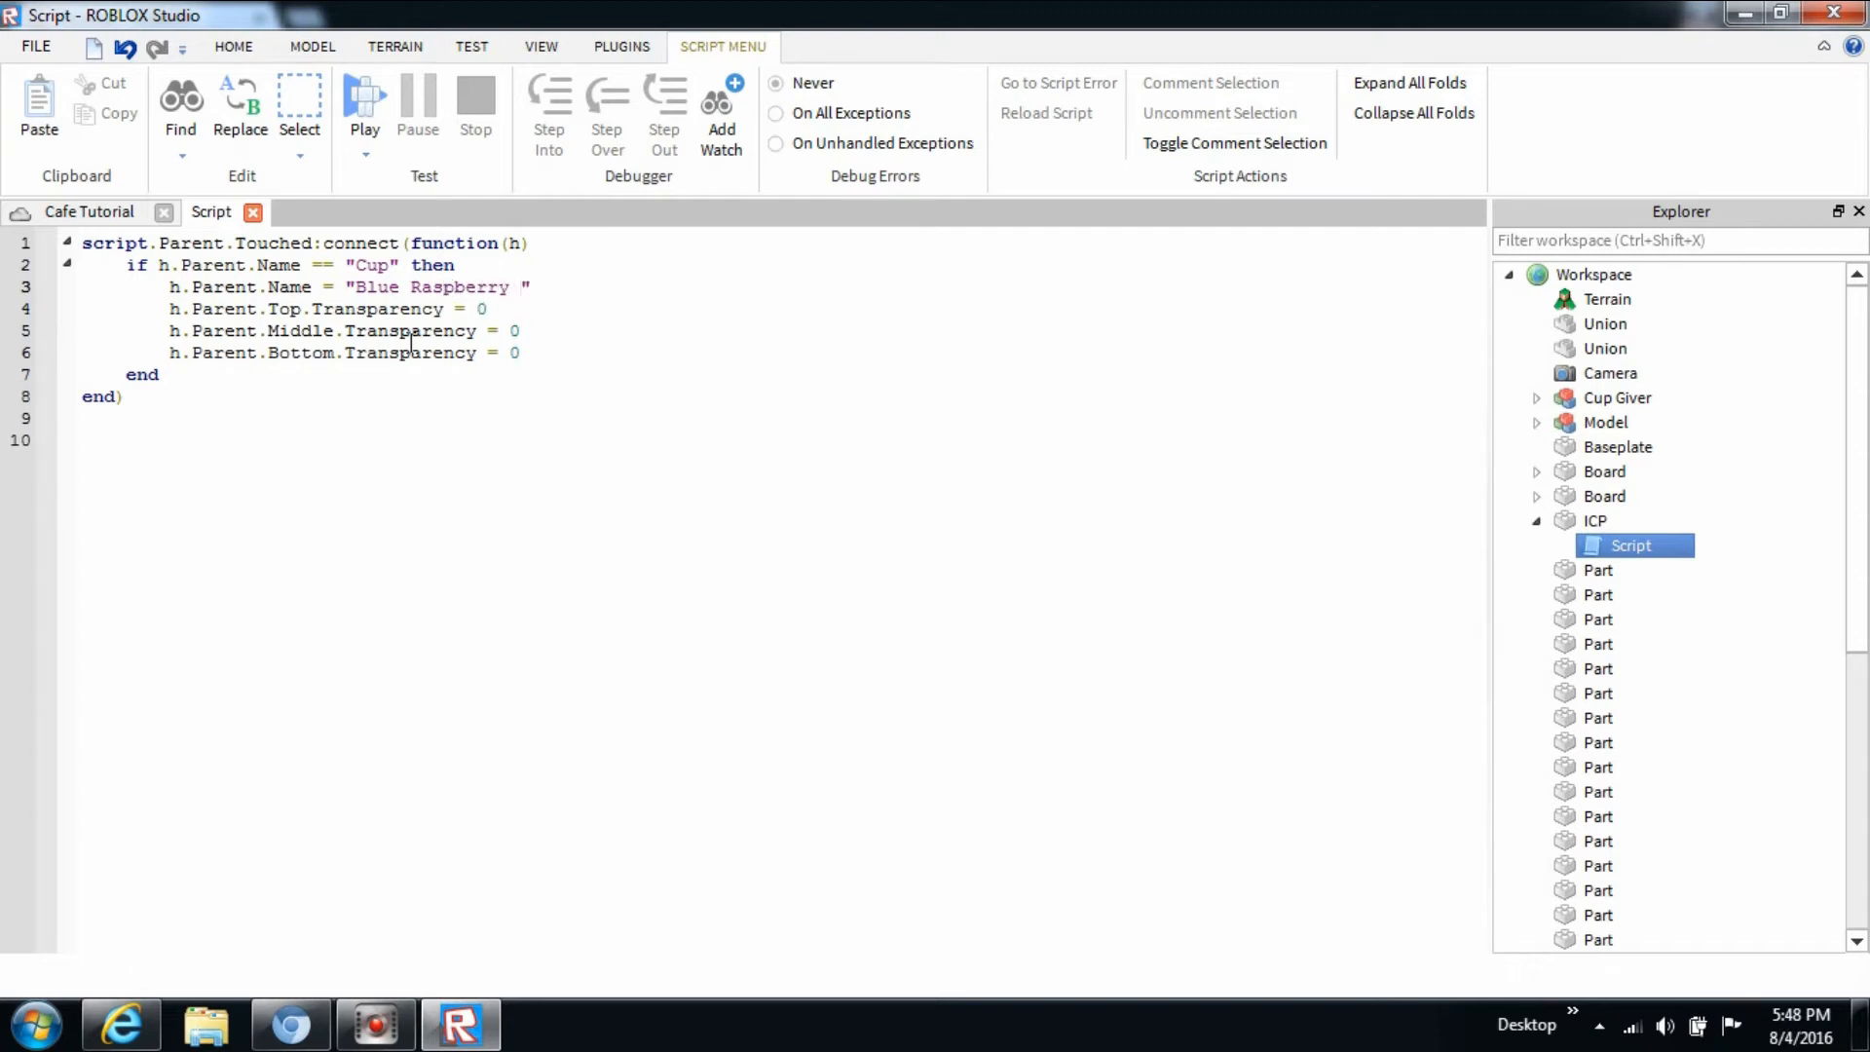
click(517, 286)
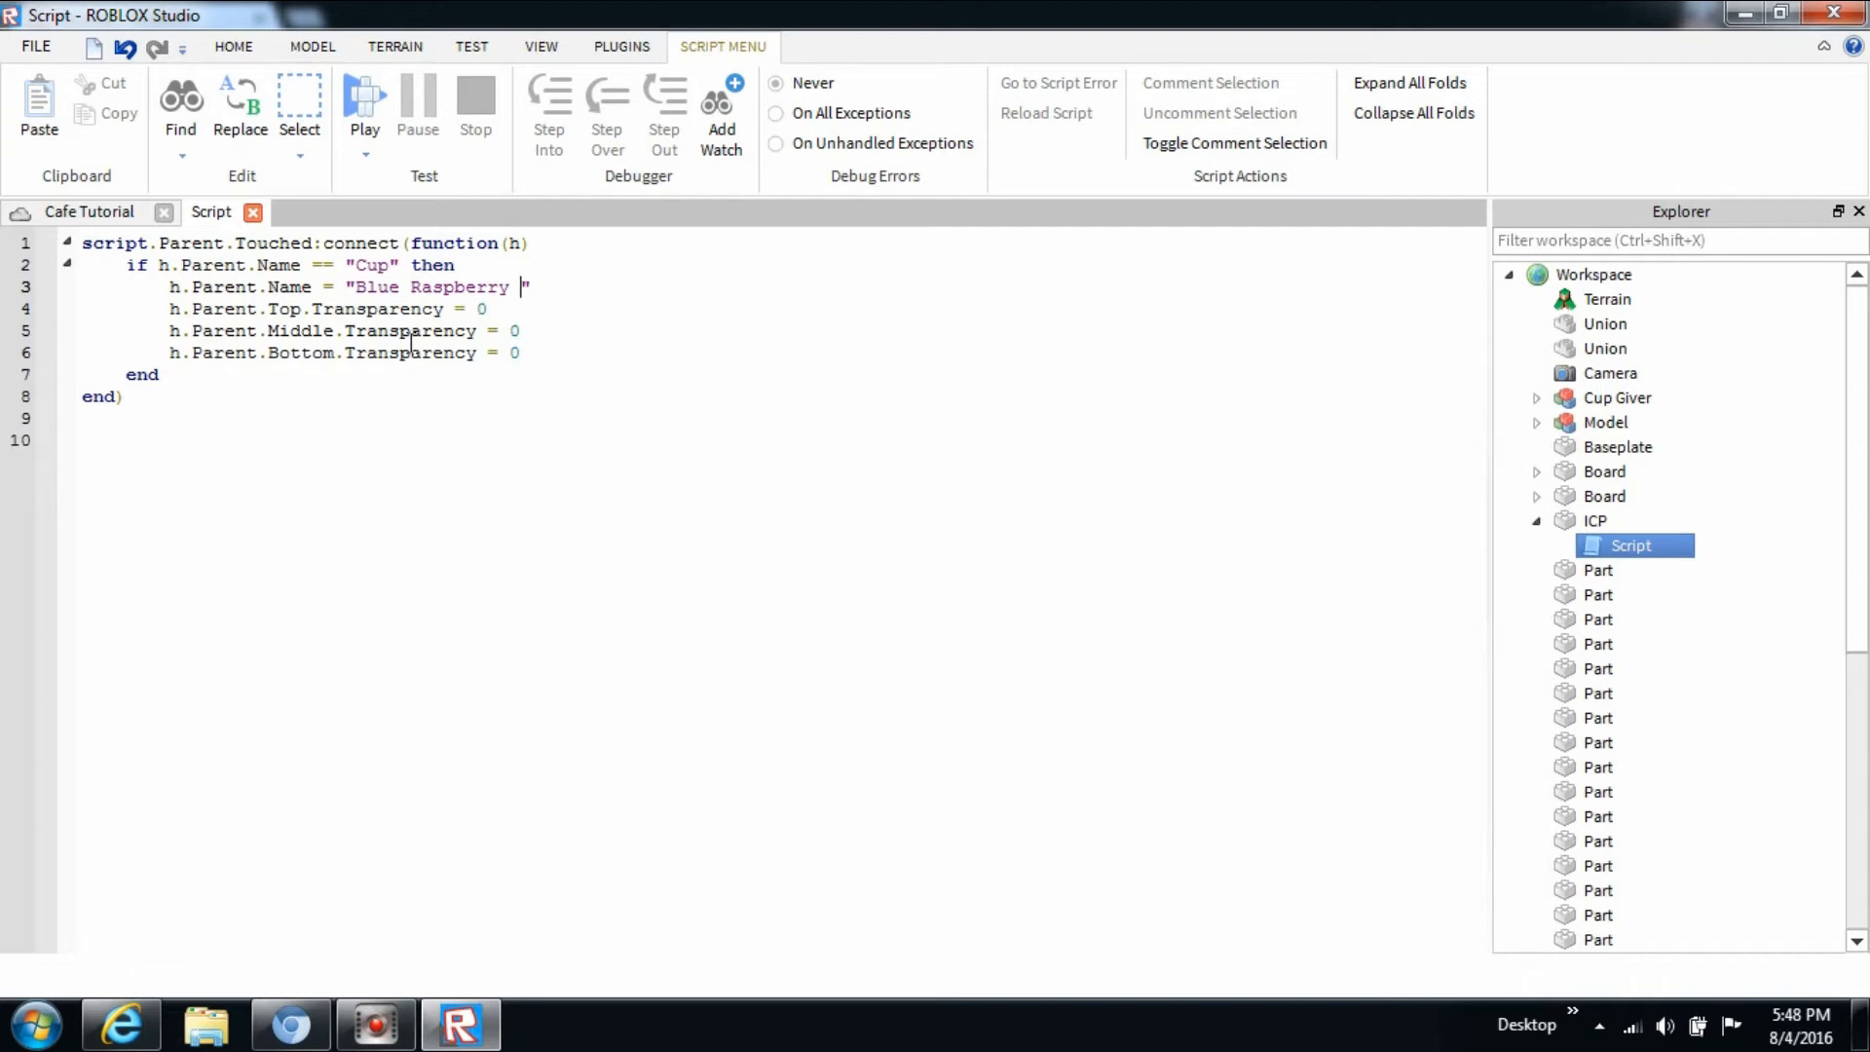
text(Slurpee)
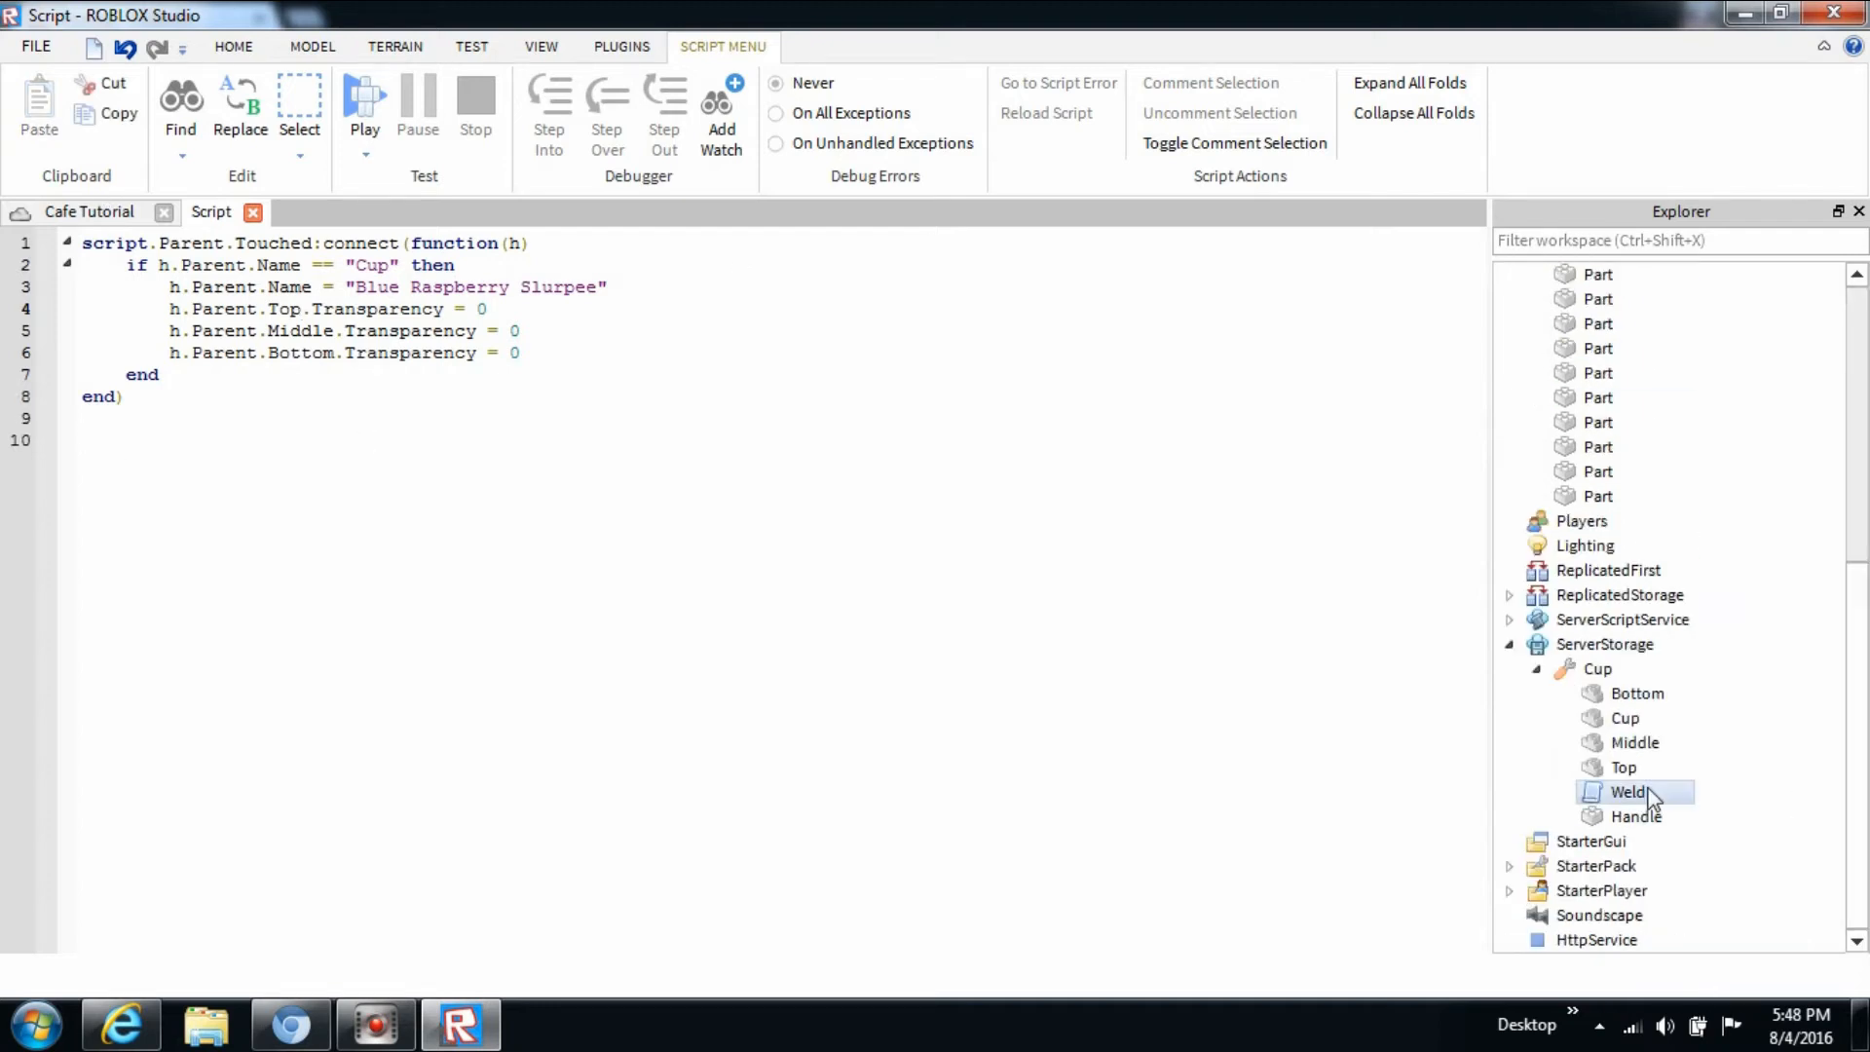
Add a '1' suffix to a cup-part name, then multi-select Cup's Bottom, Middle and Top.
click(1635, 742)
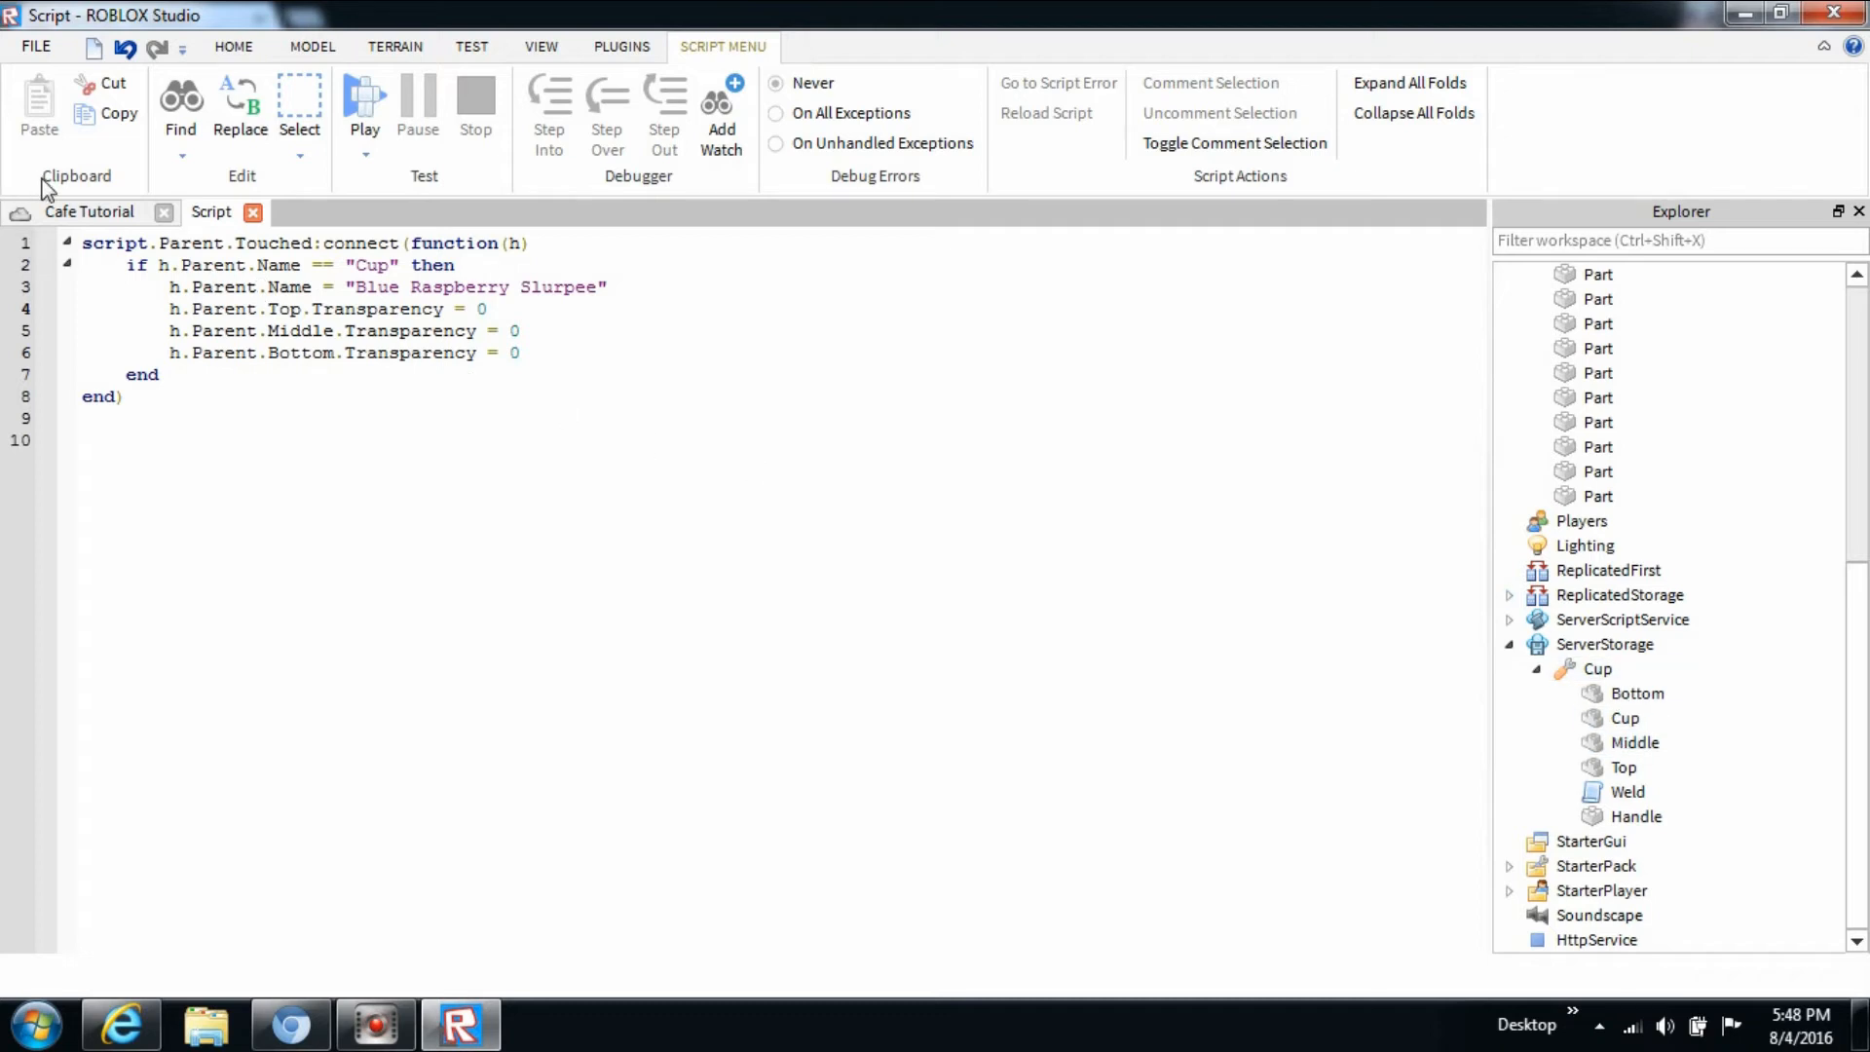
mouse_move(331, 308)
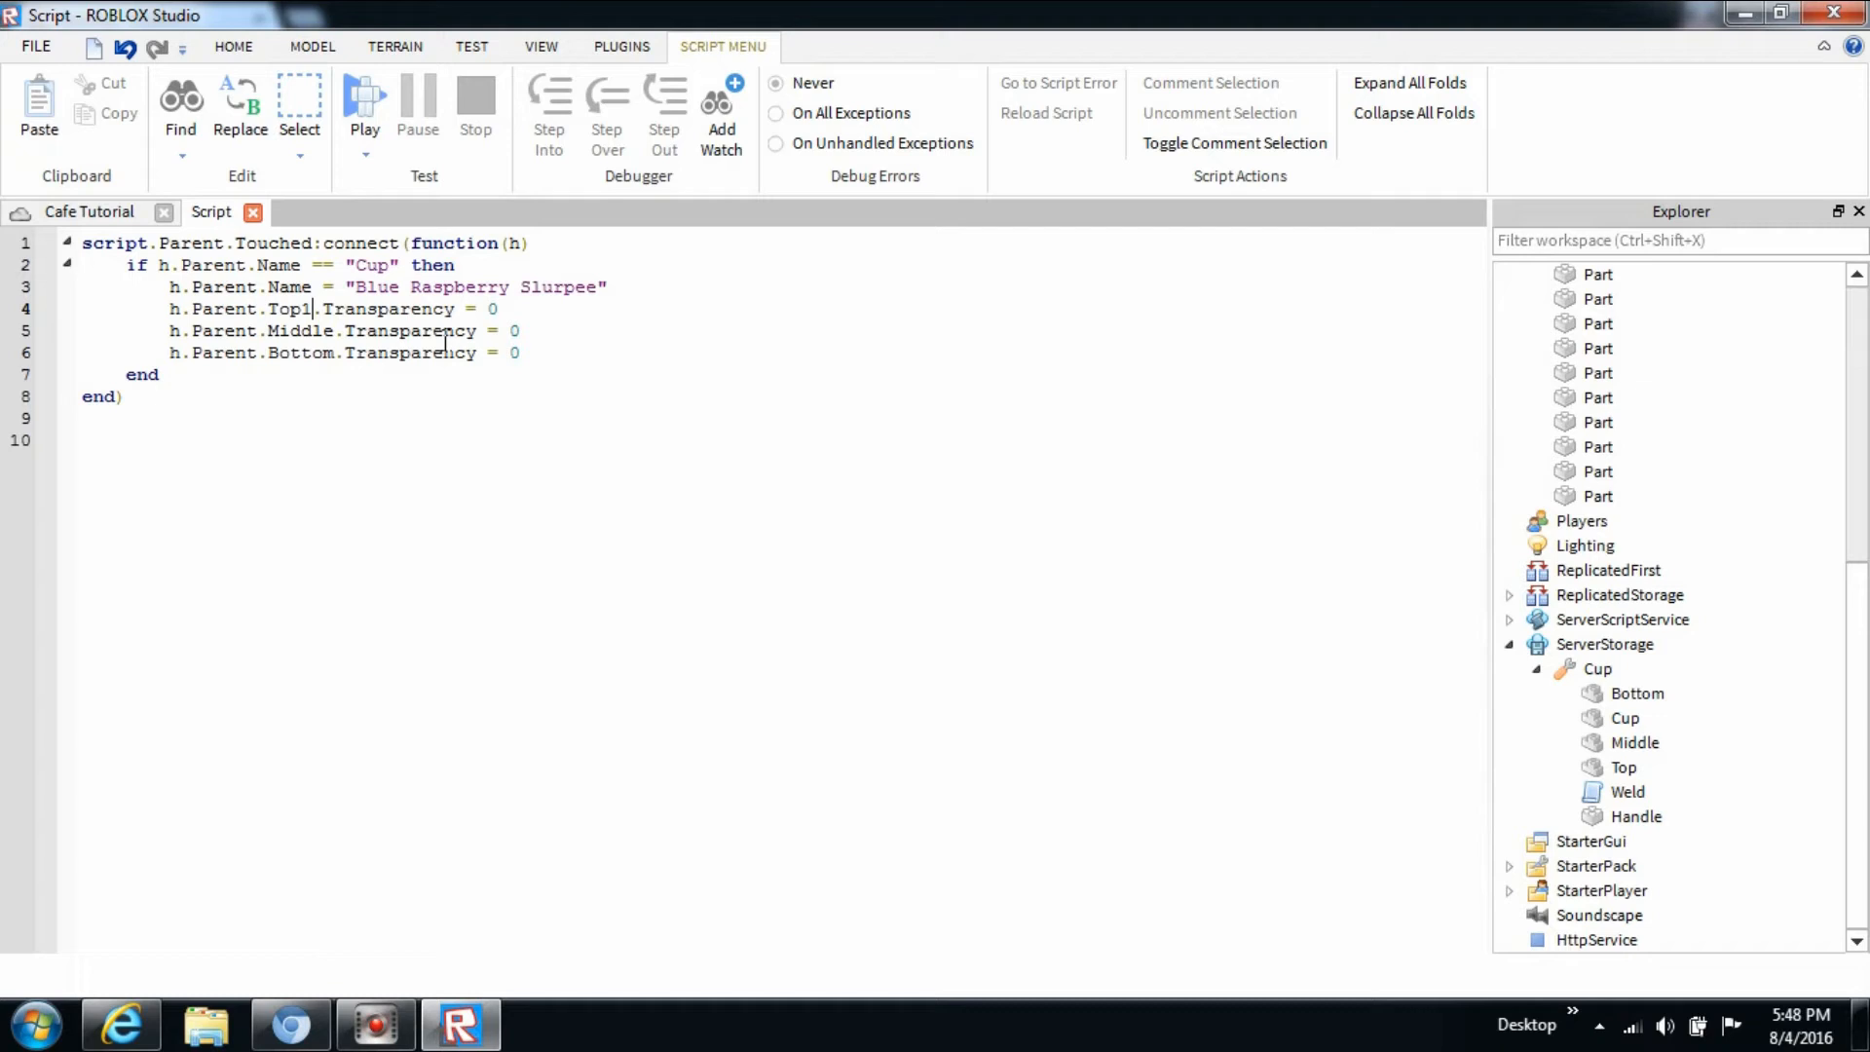
text(1)
click(345, 353)
text(1)
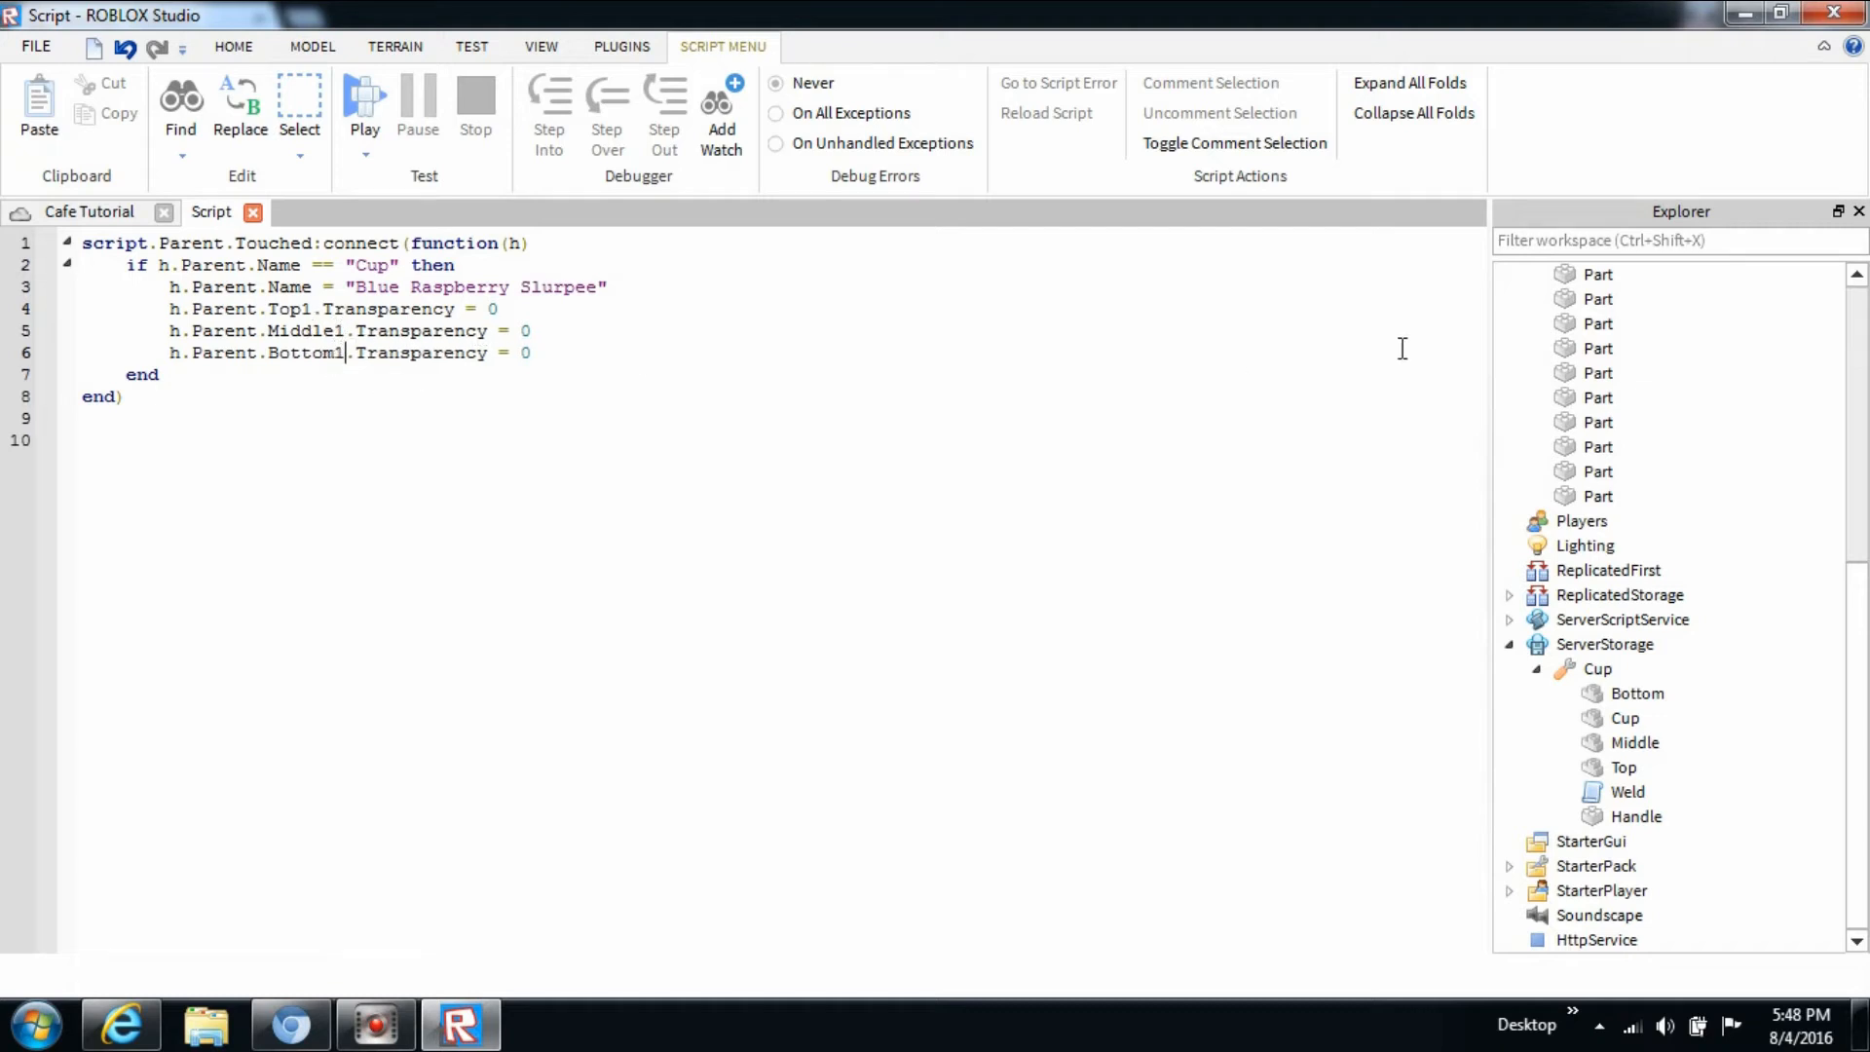
click(1638, 692)
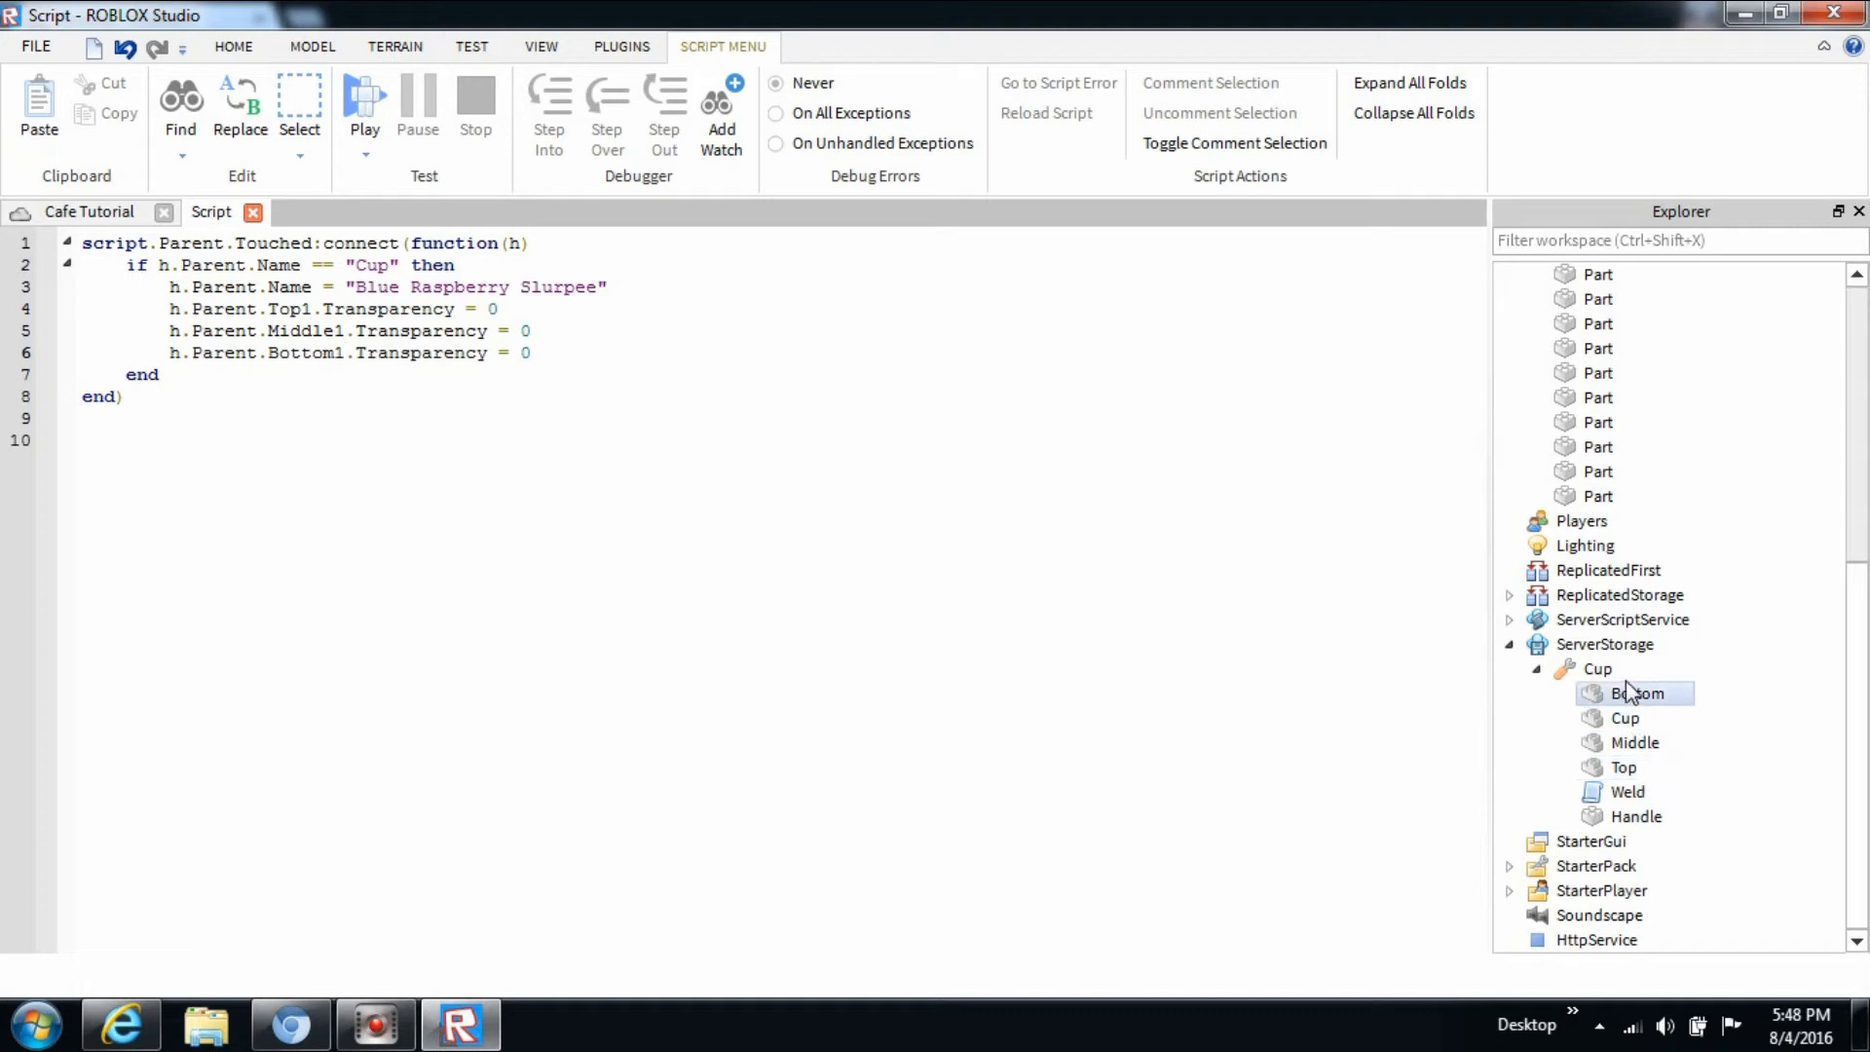
click(1642, 693)
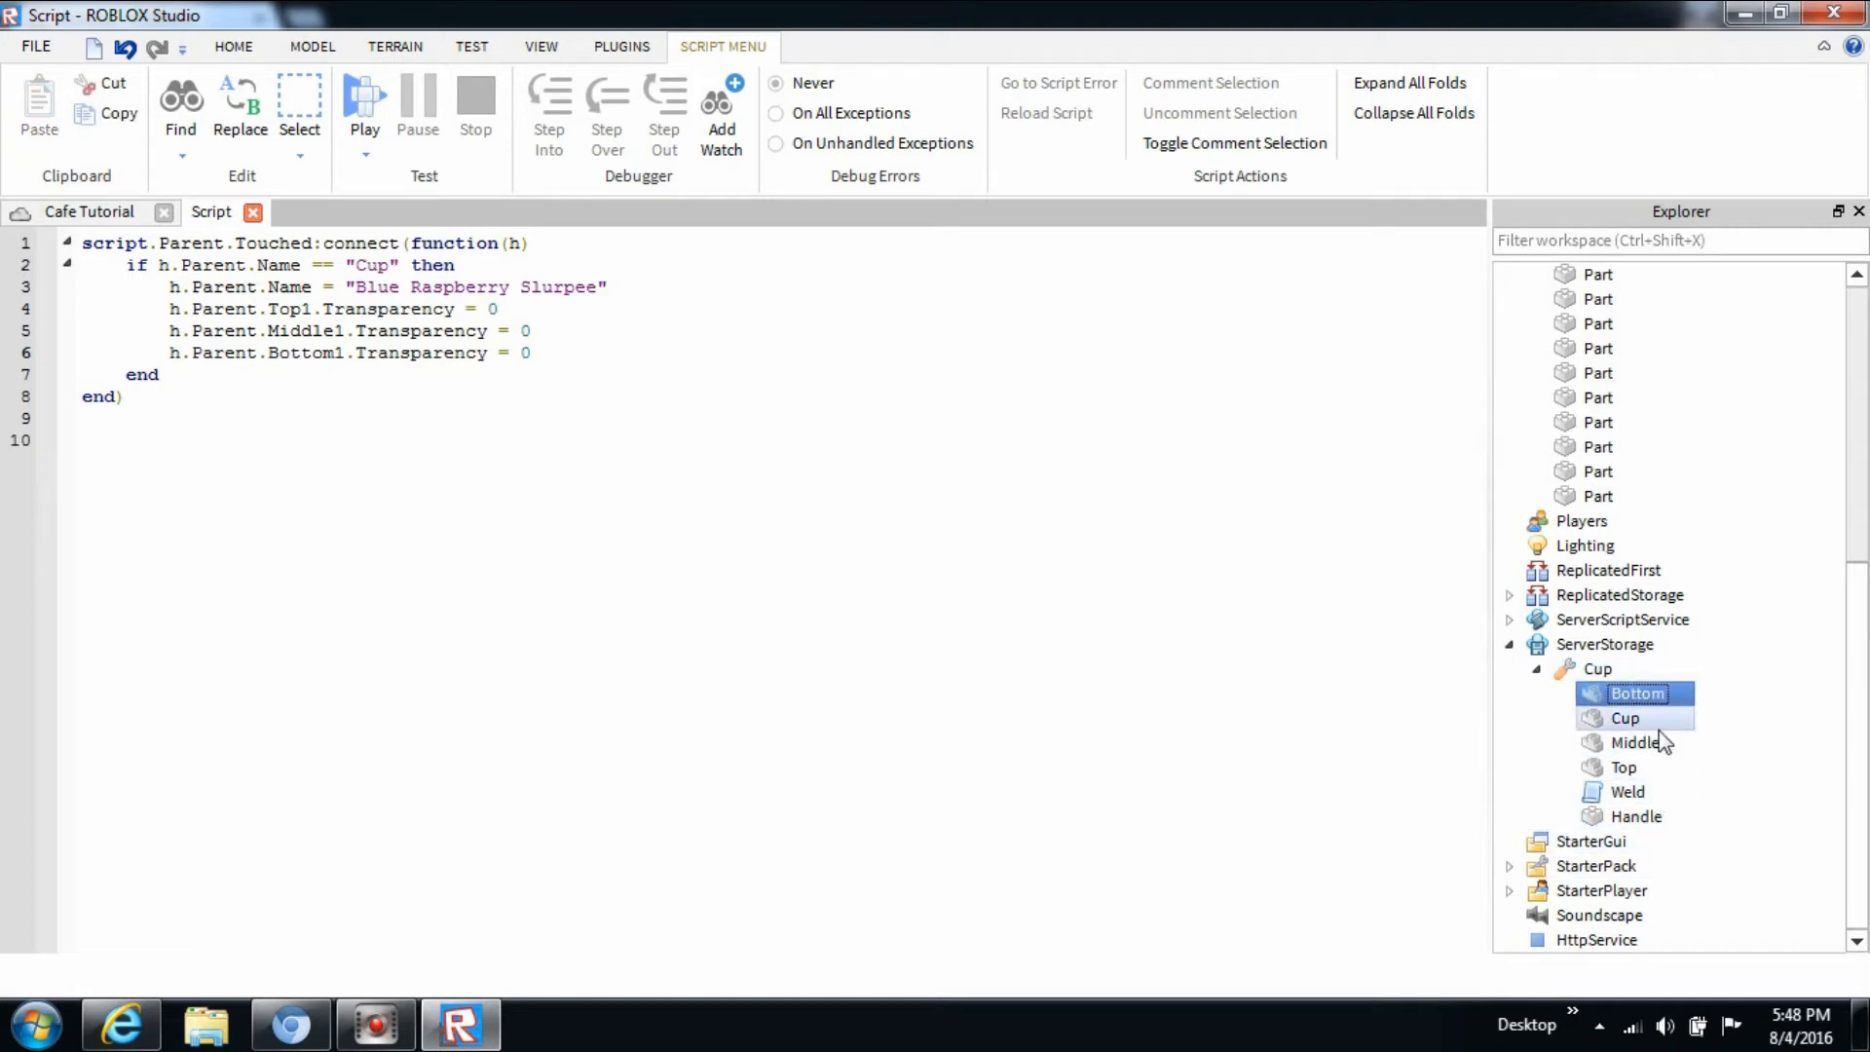
click(1624, 767)
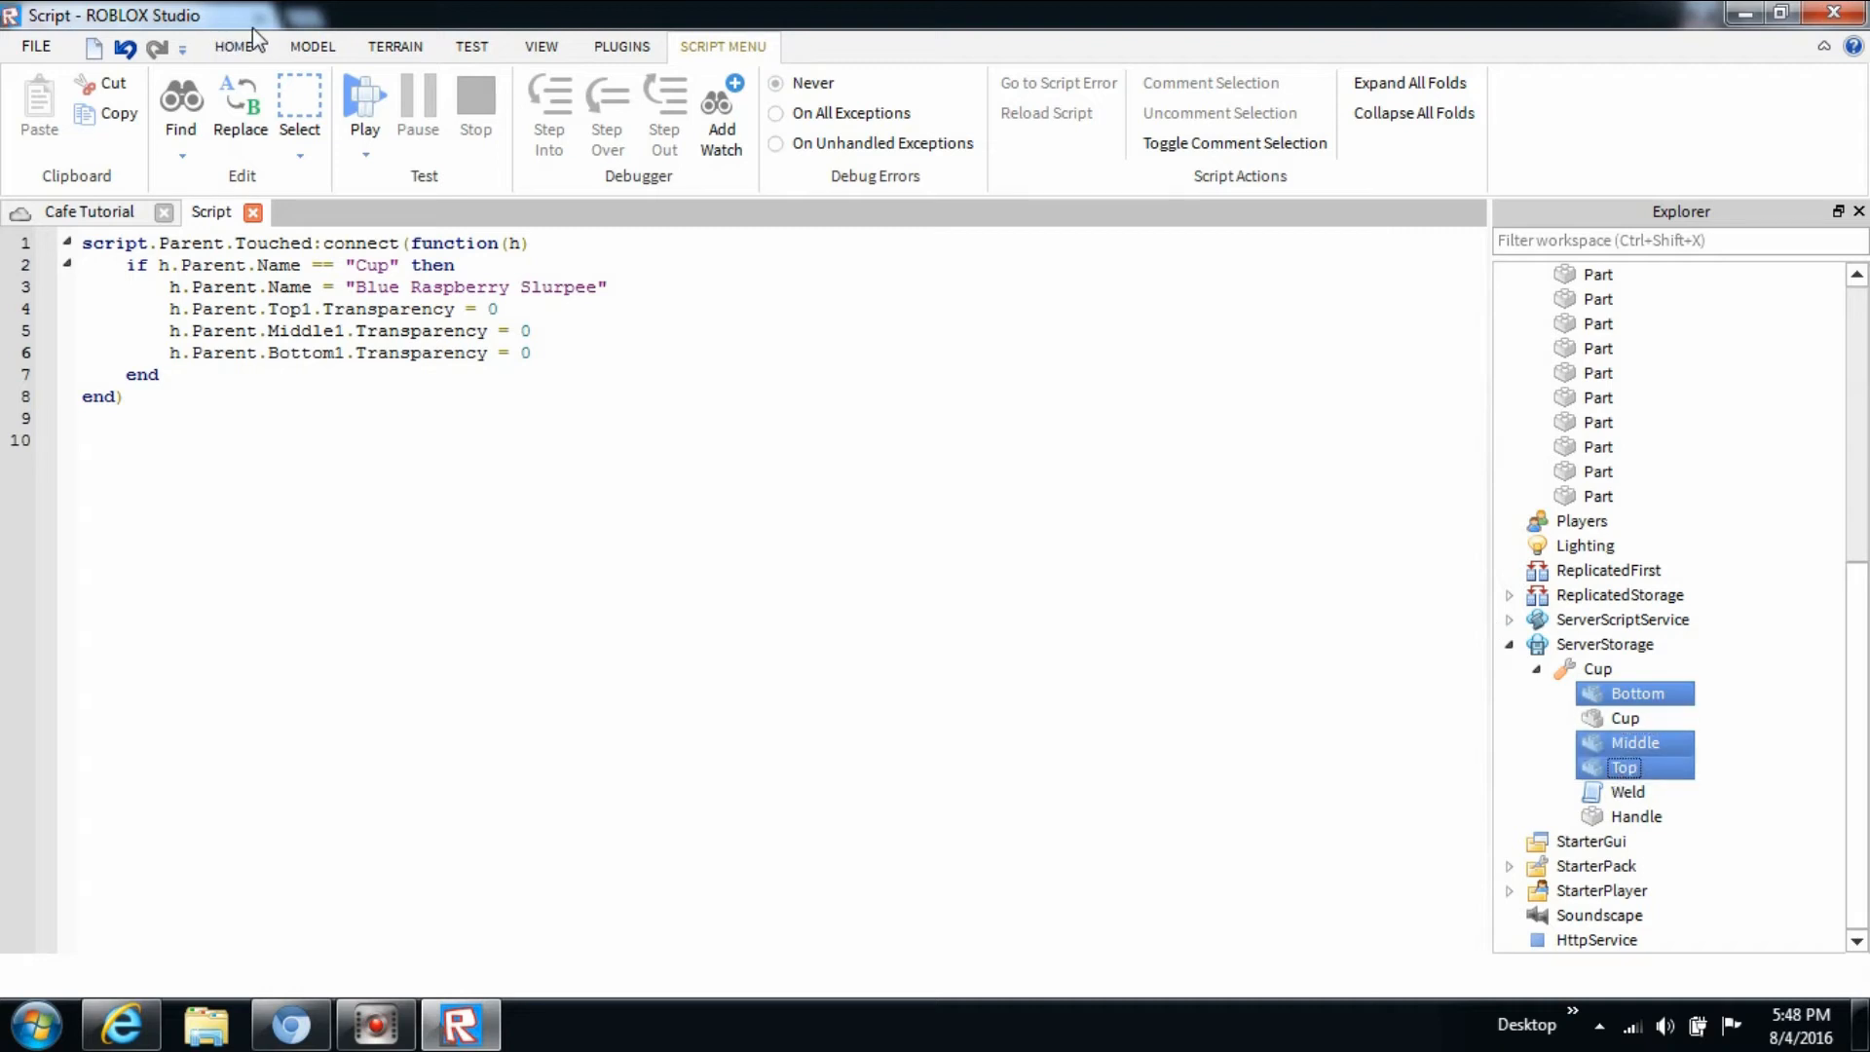
Group the duplicated Bottom, Middle and Top parts into a Model and expand it.
click(234, 47)
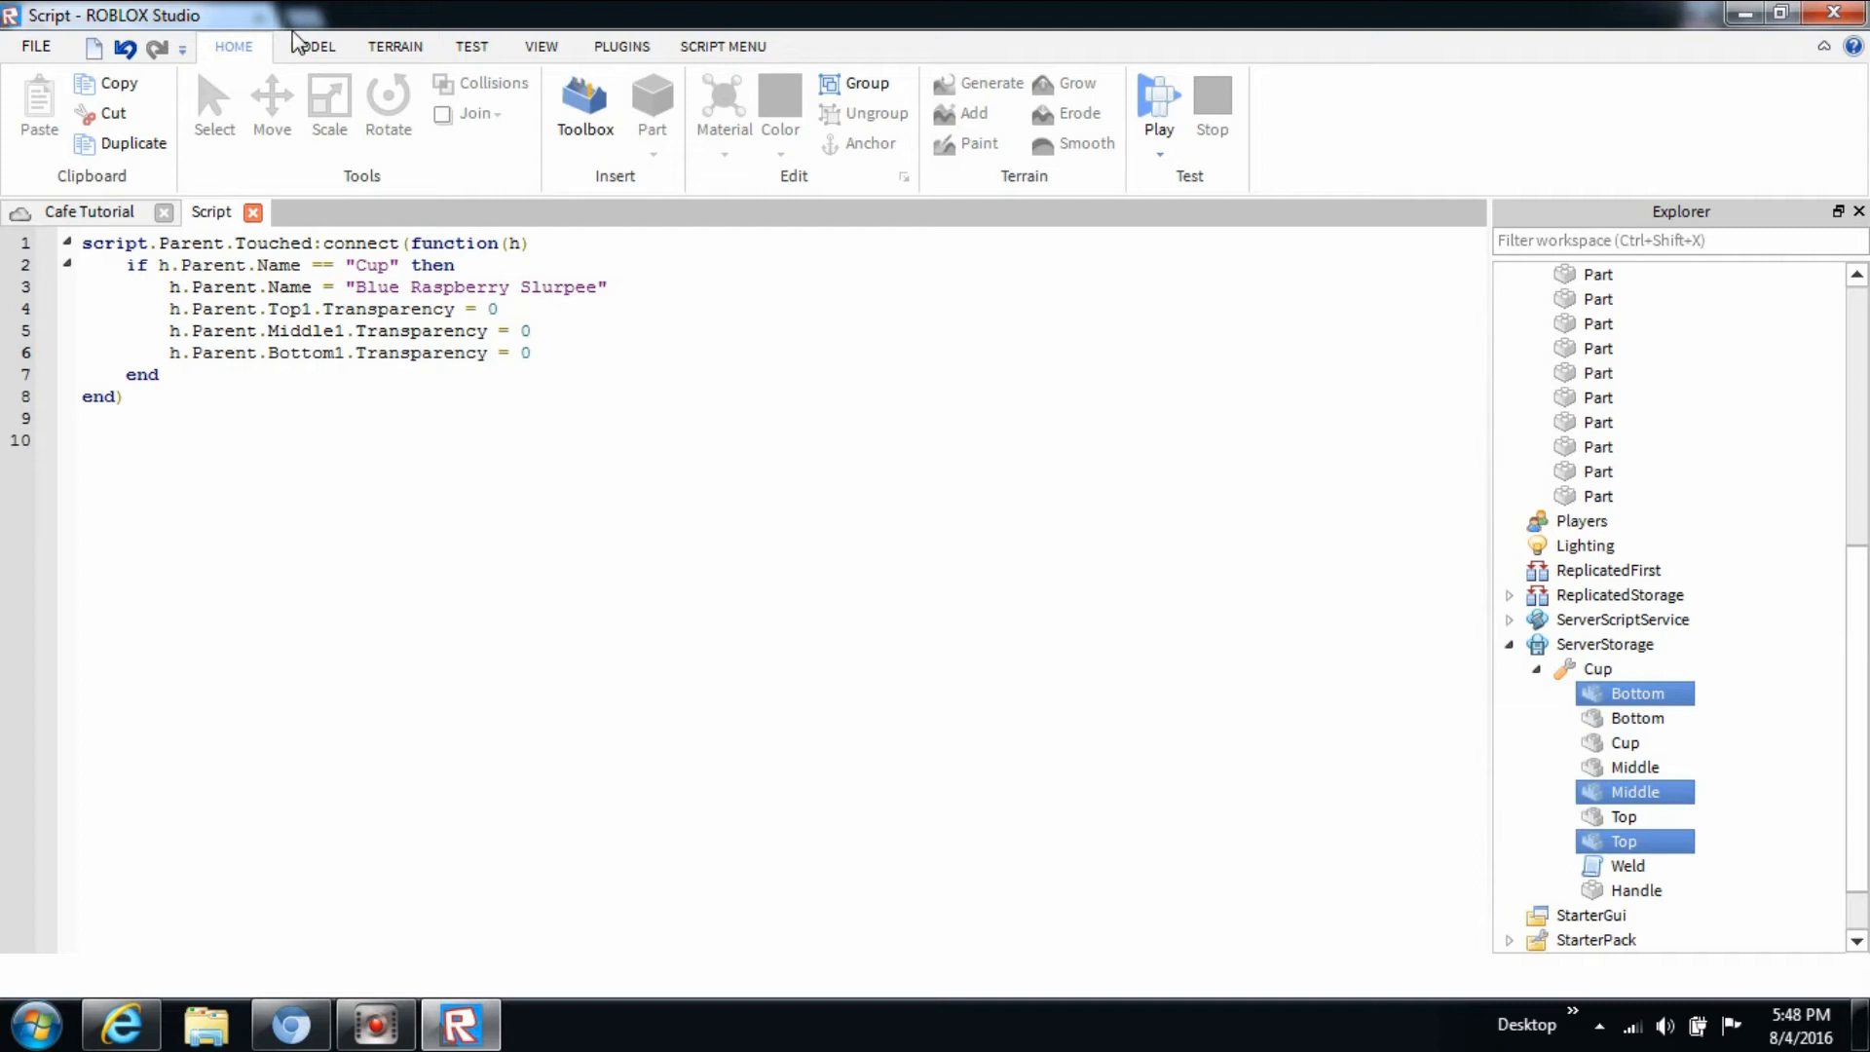
click(866, 95)
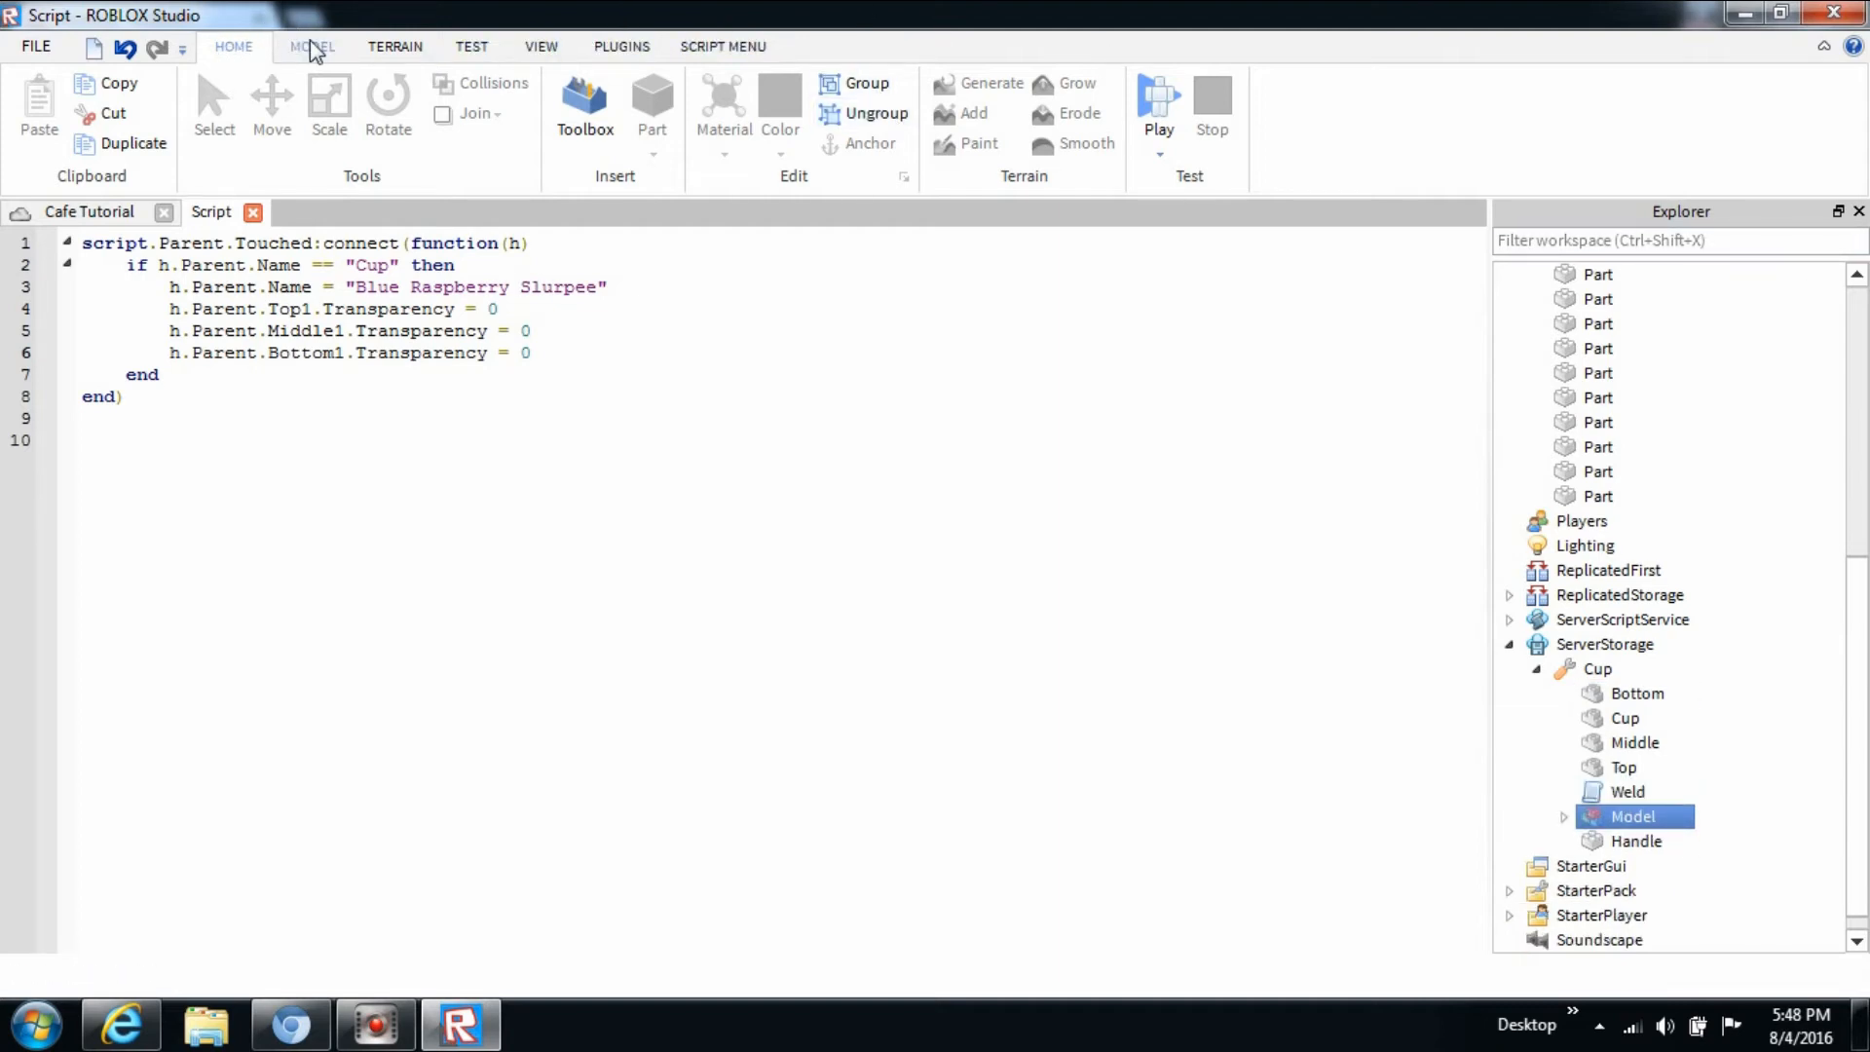
click(311, 47)
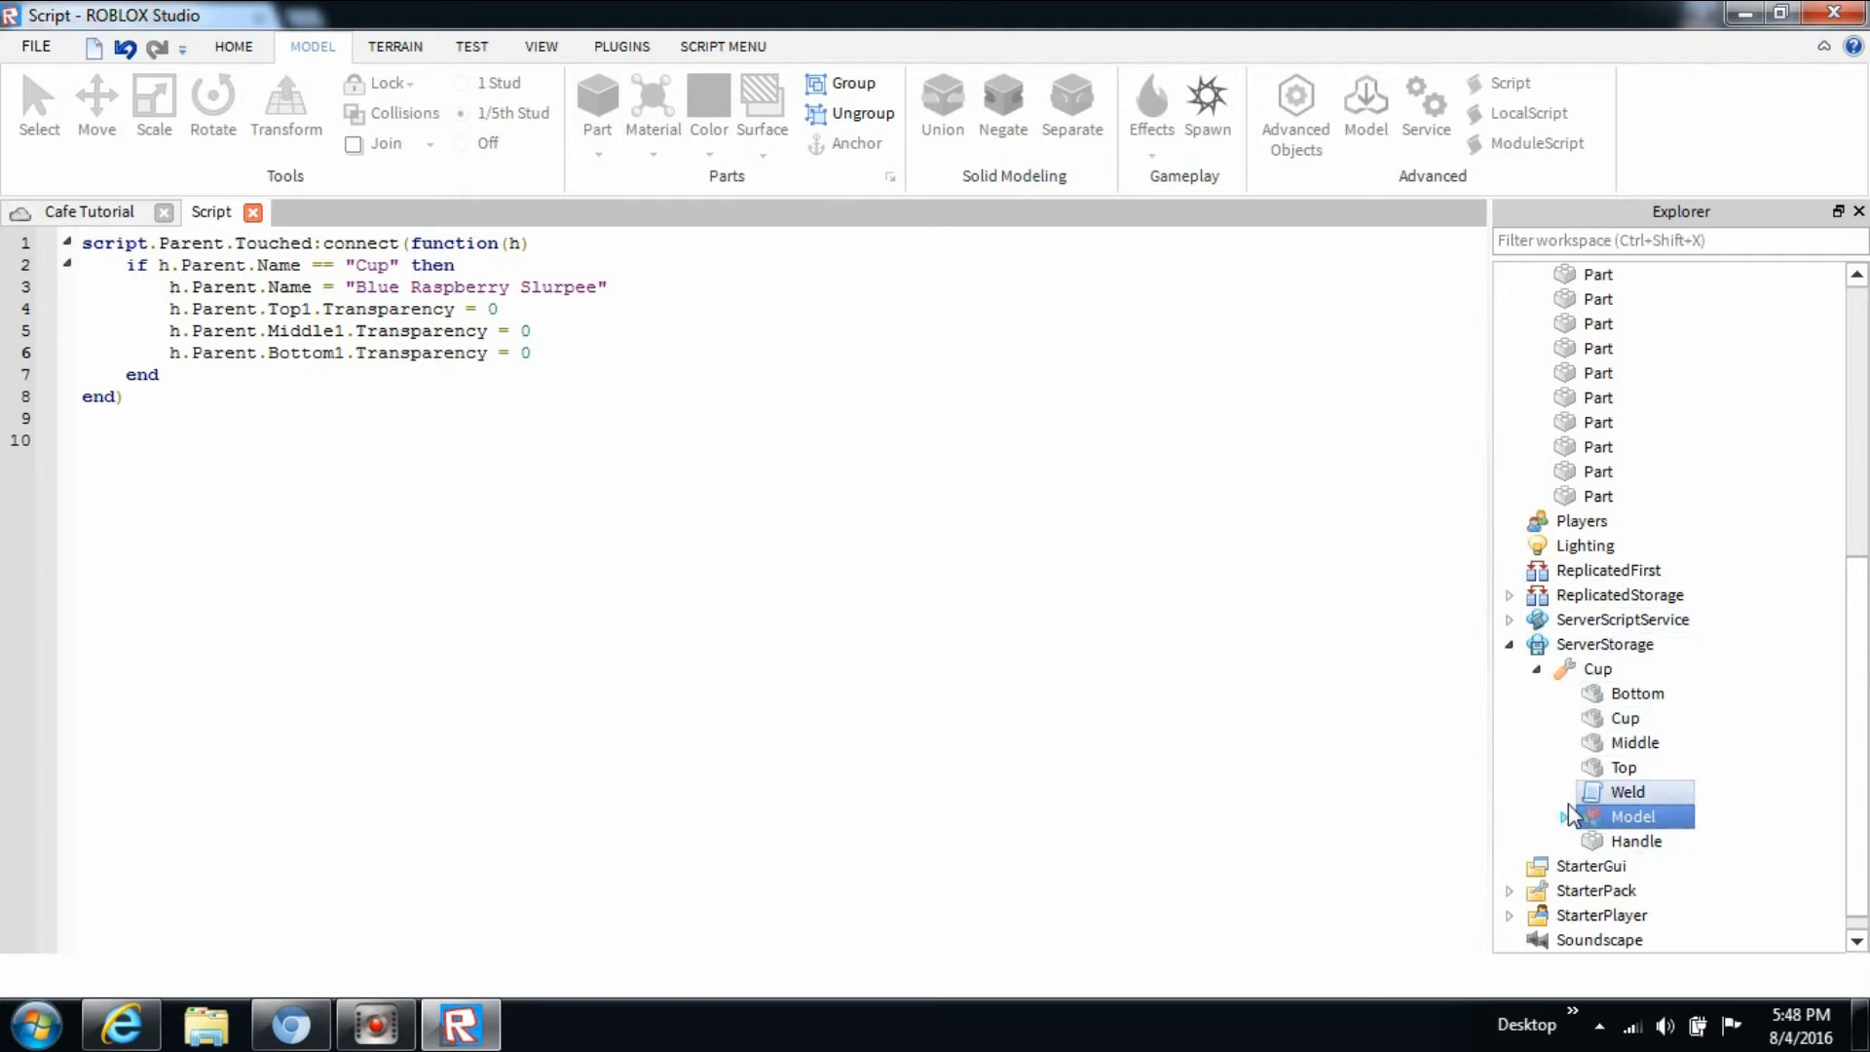
click(1562, 816)
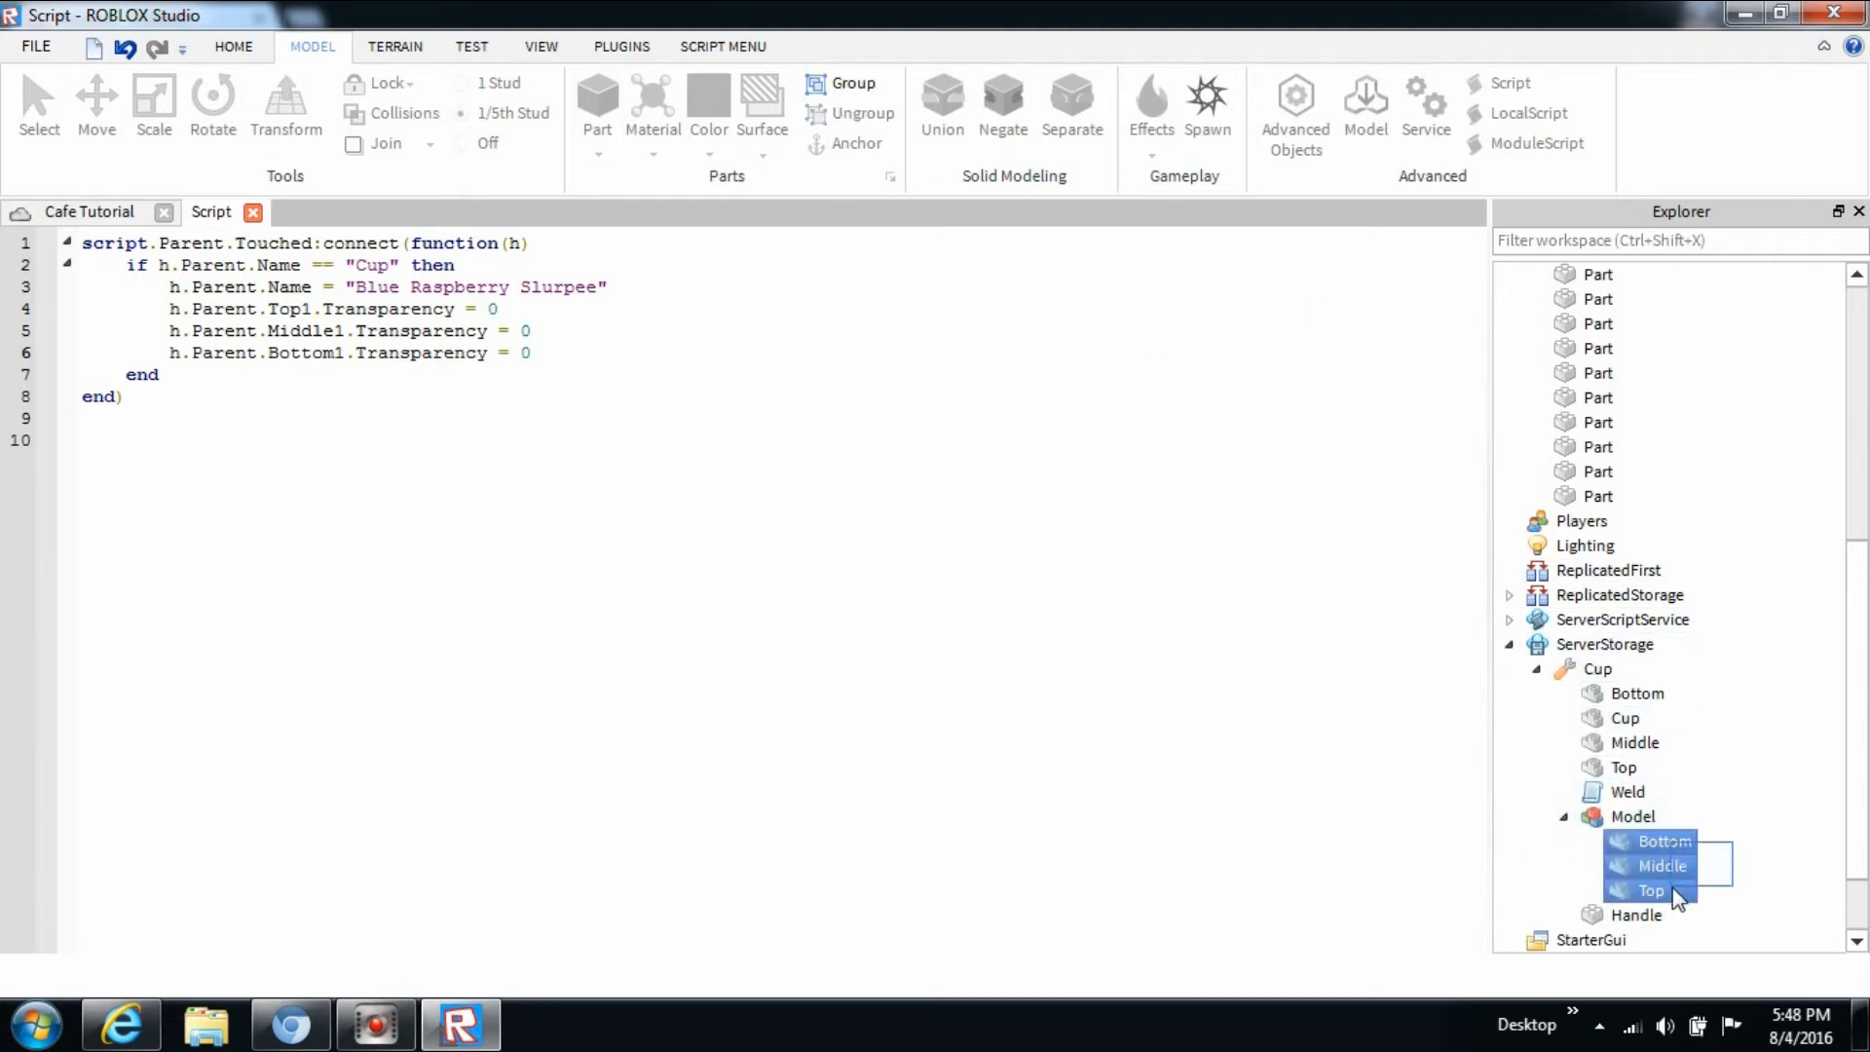
mouse_move(233, 60)
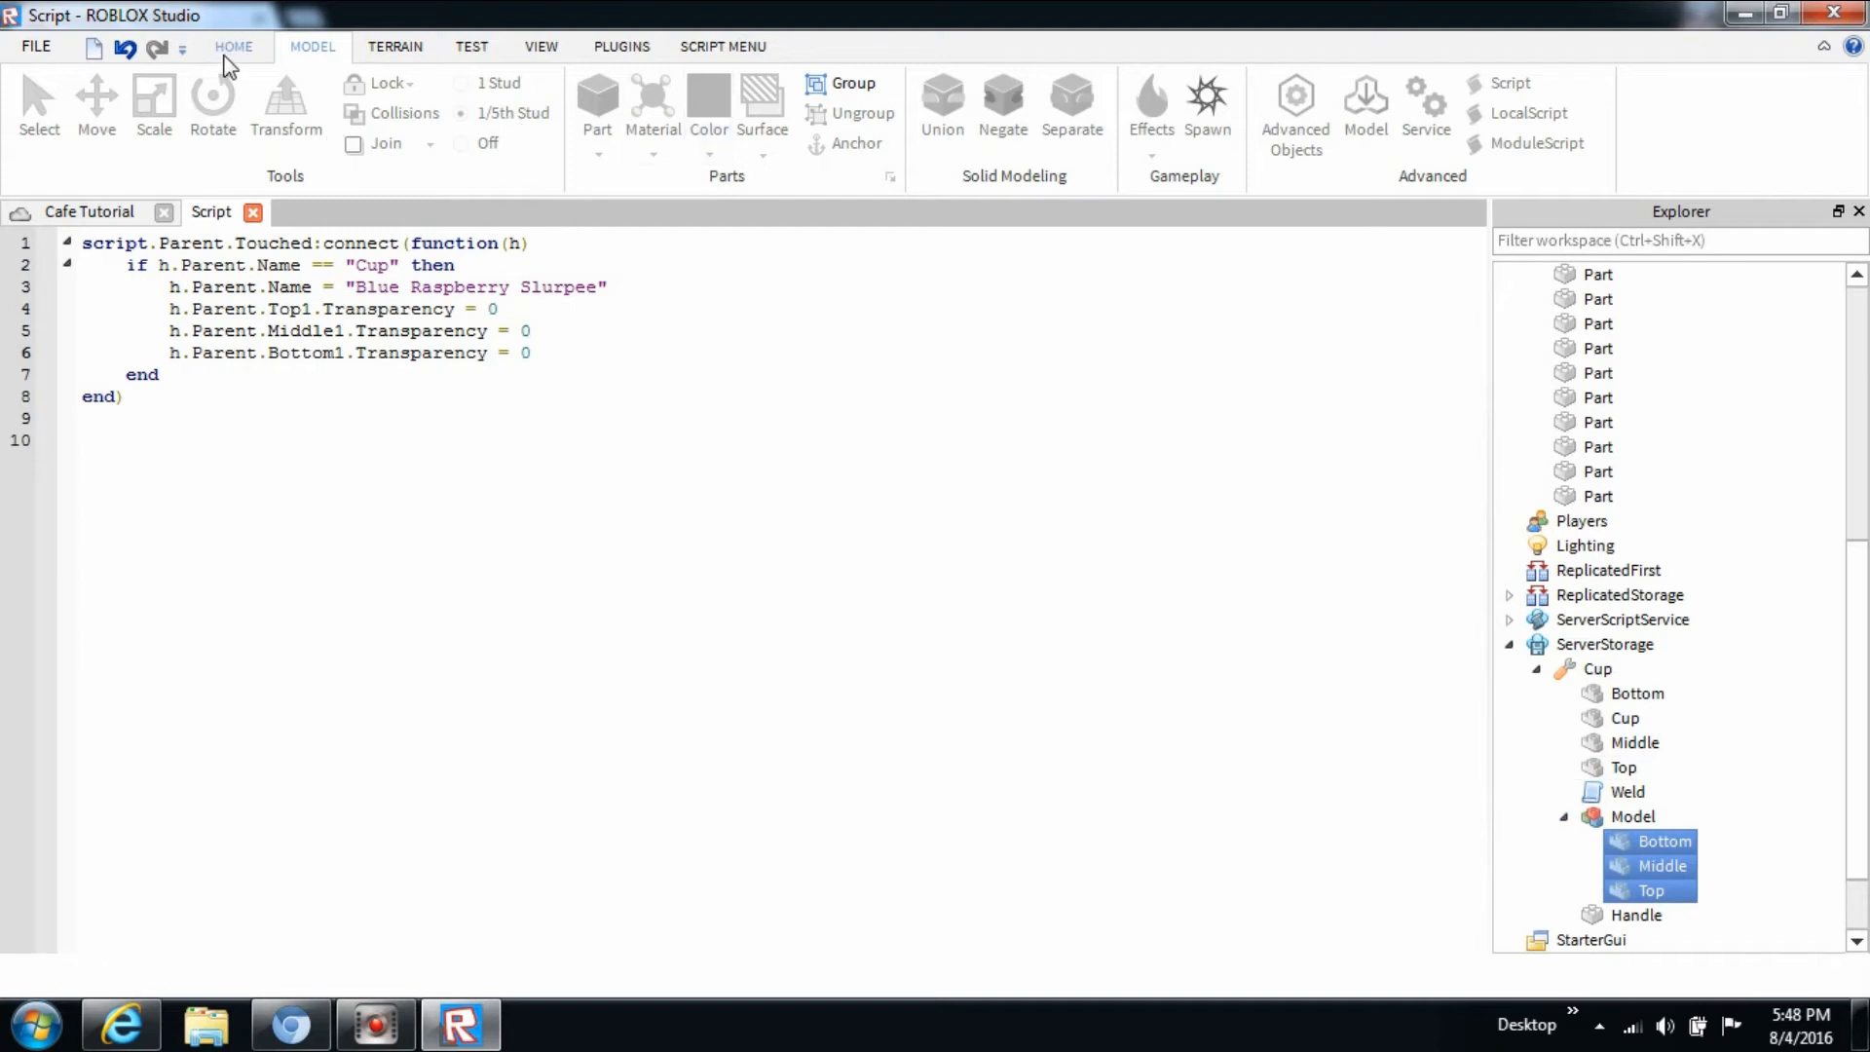
click(233, 47)
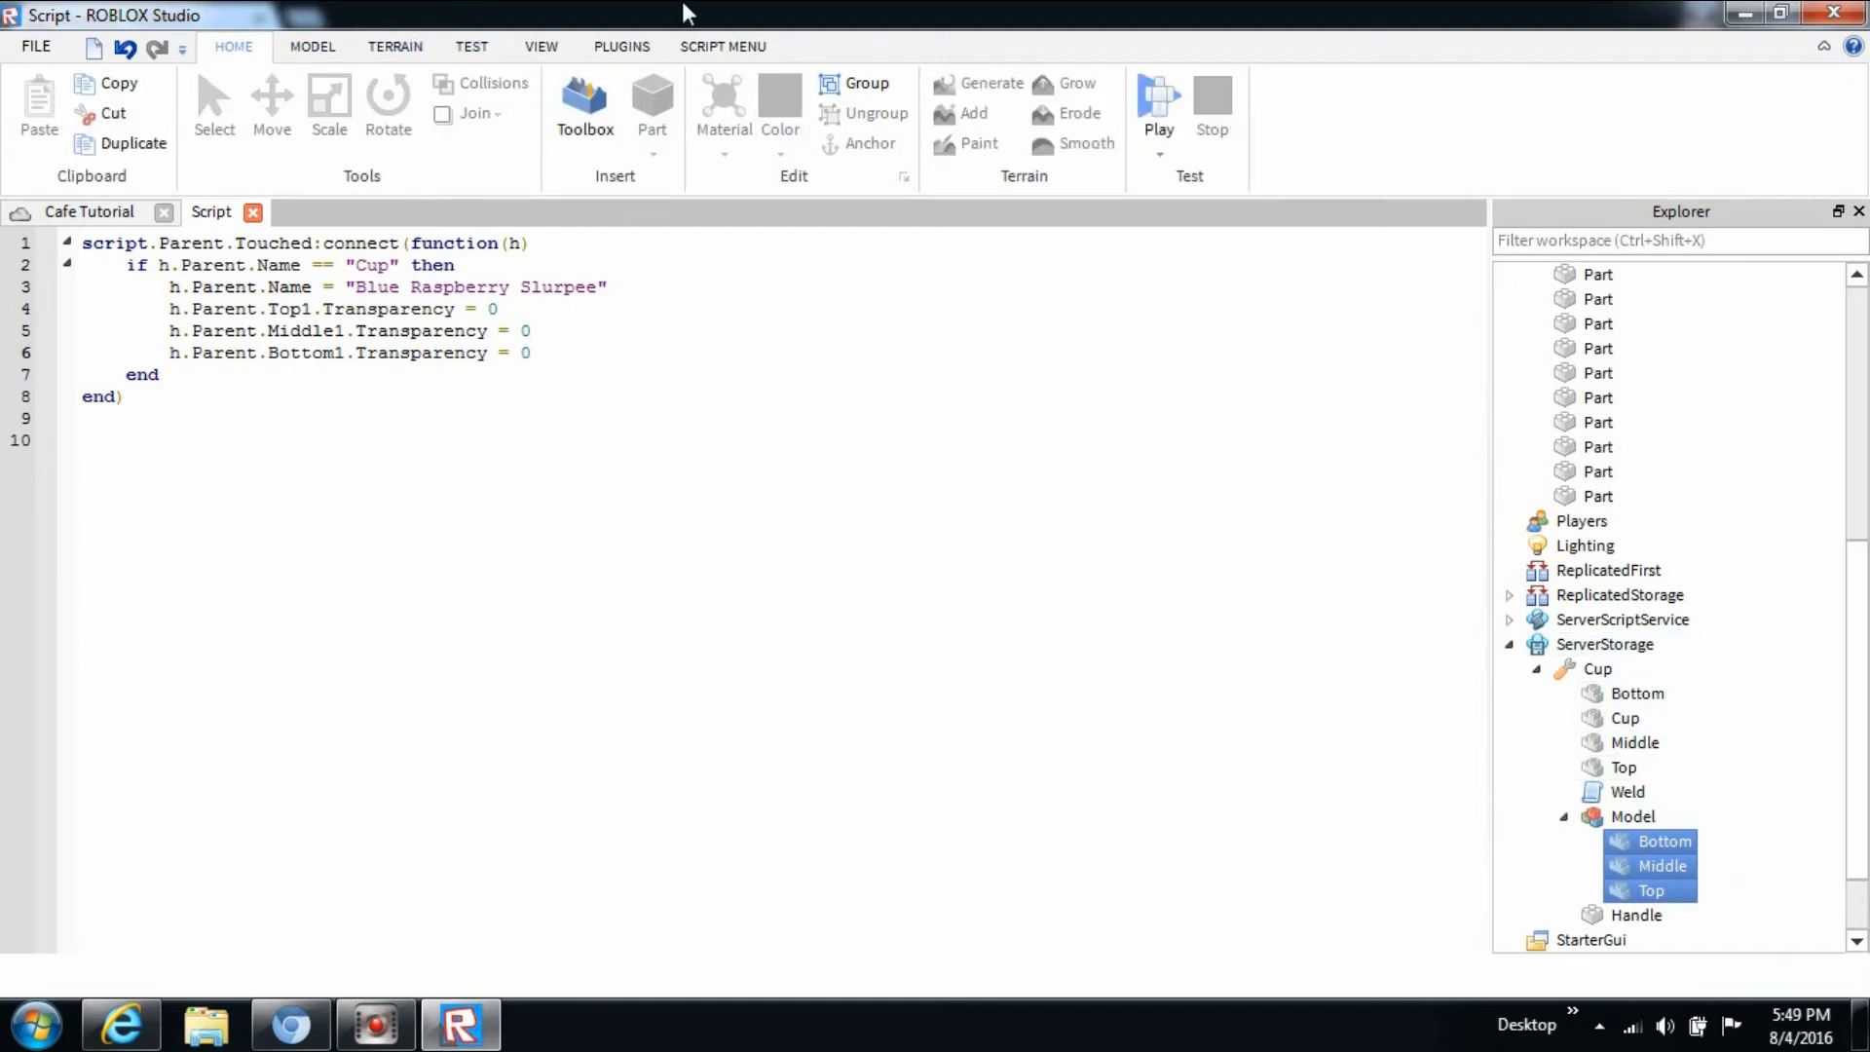
click(541, 47)
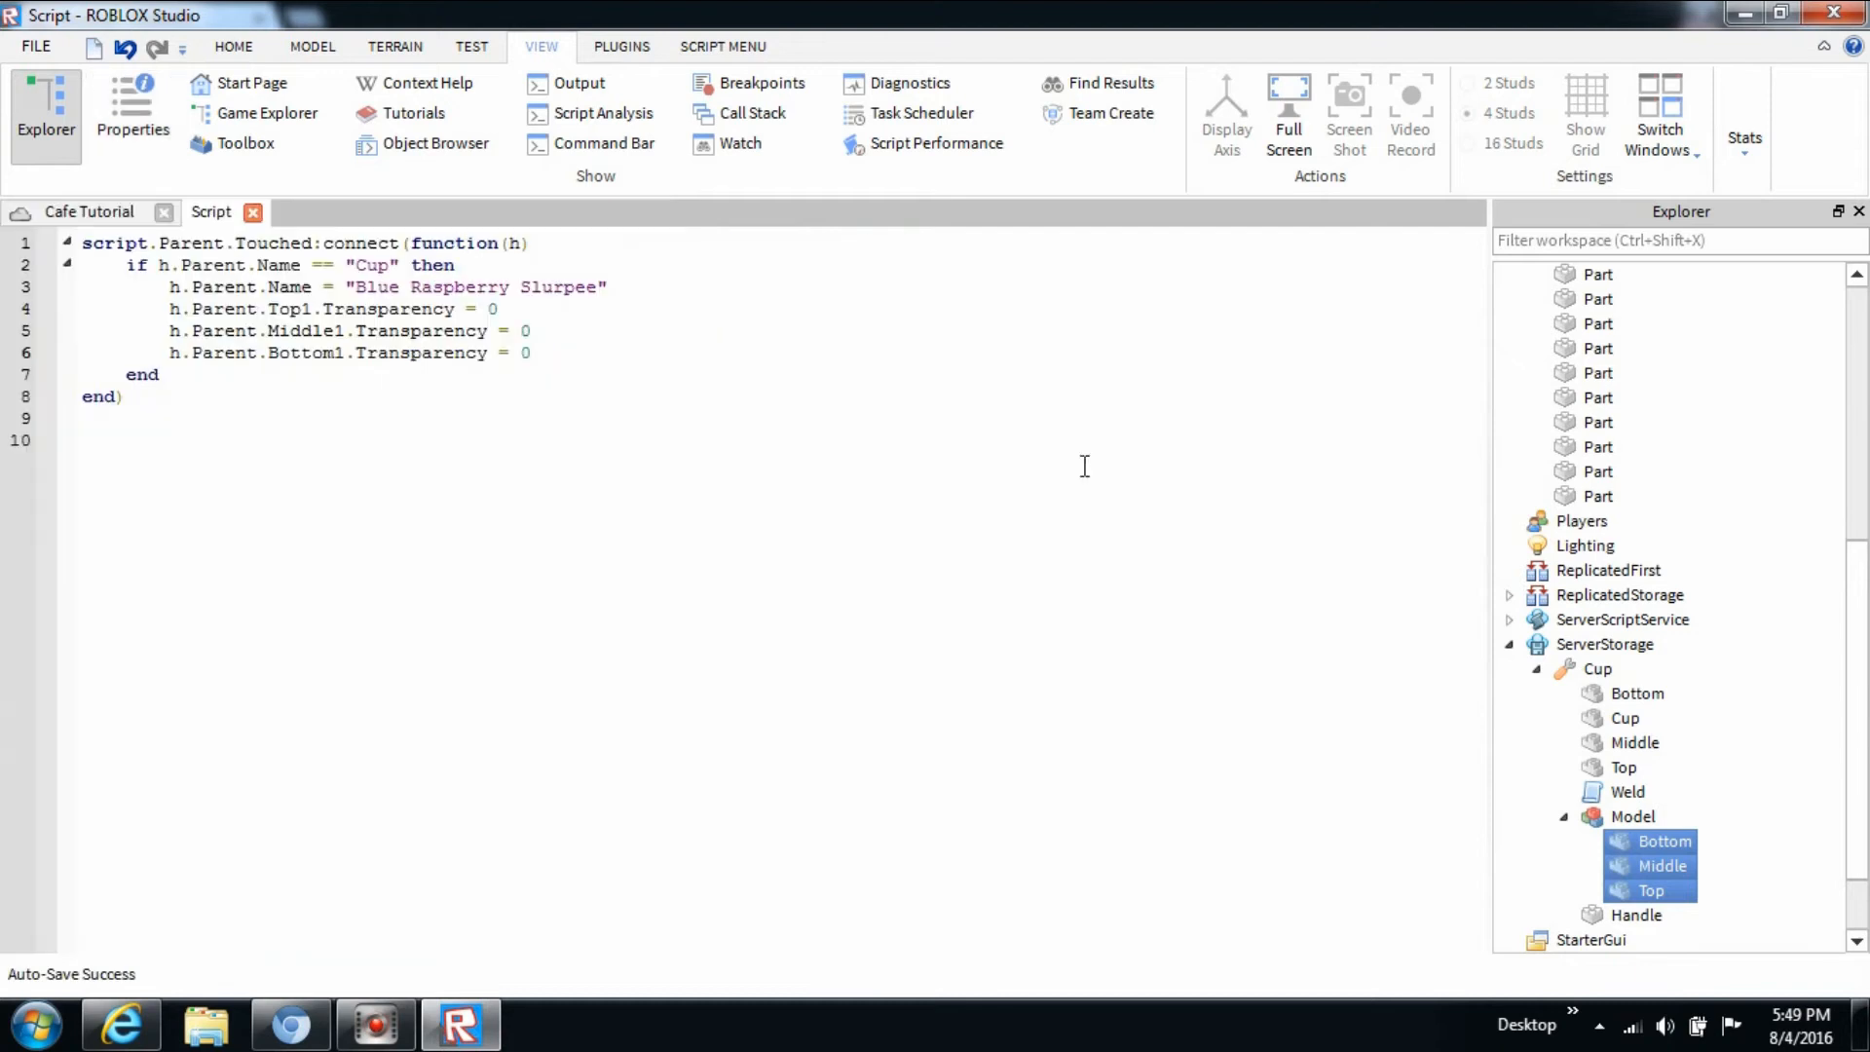
Rename the copied Bottom, Middle and Top parts to Bottom1, Middle1 and Top1.
click(1665, 841)
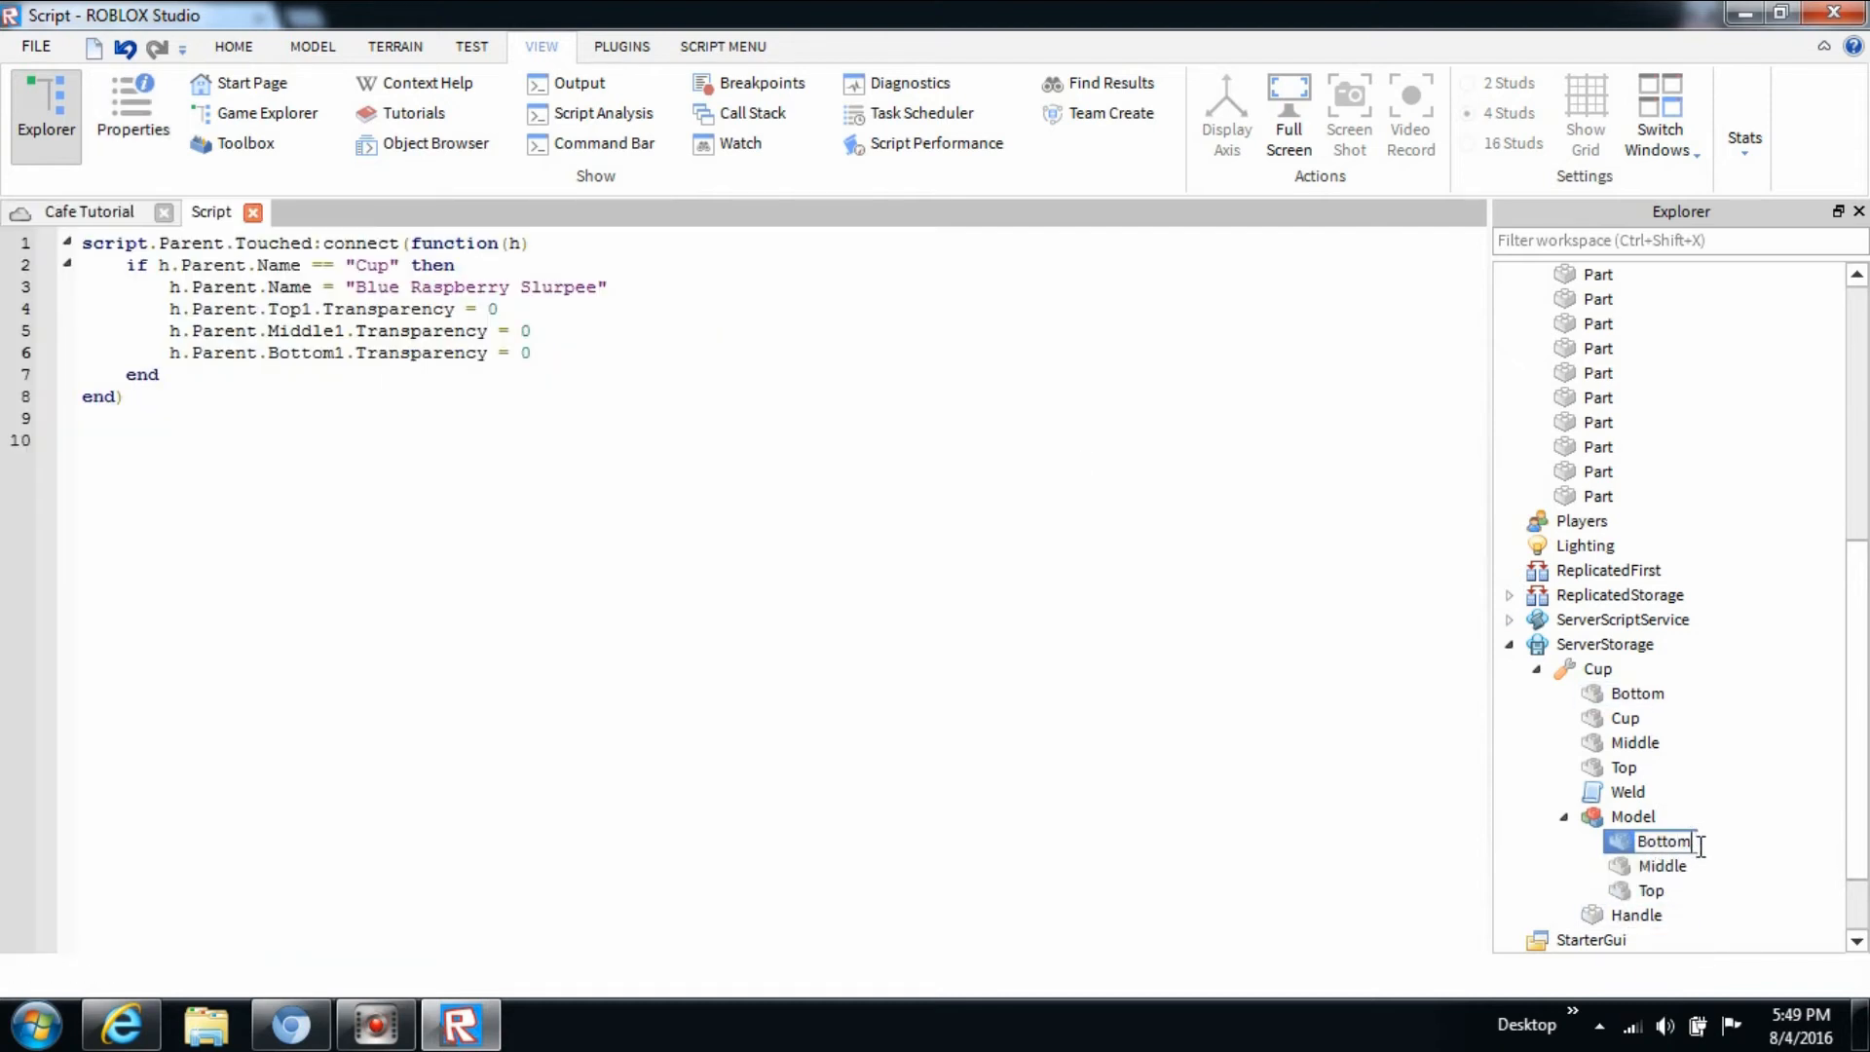
mouse_move(1444, 748)
text(1)
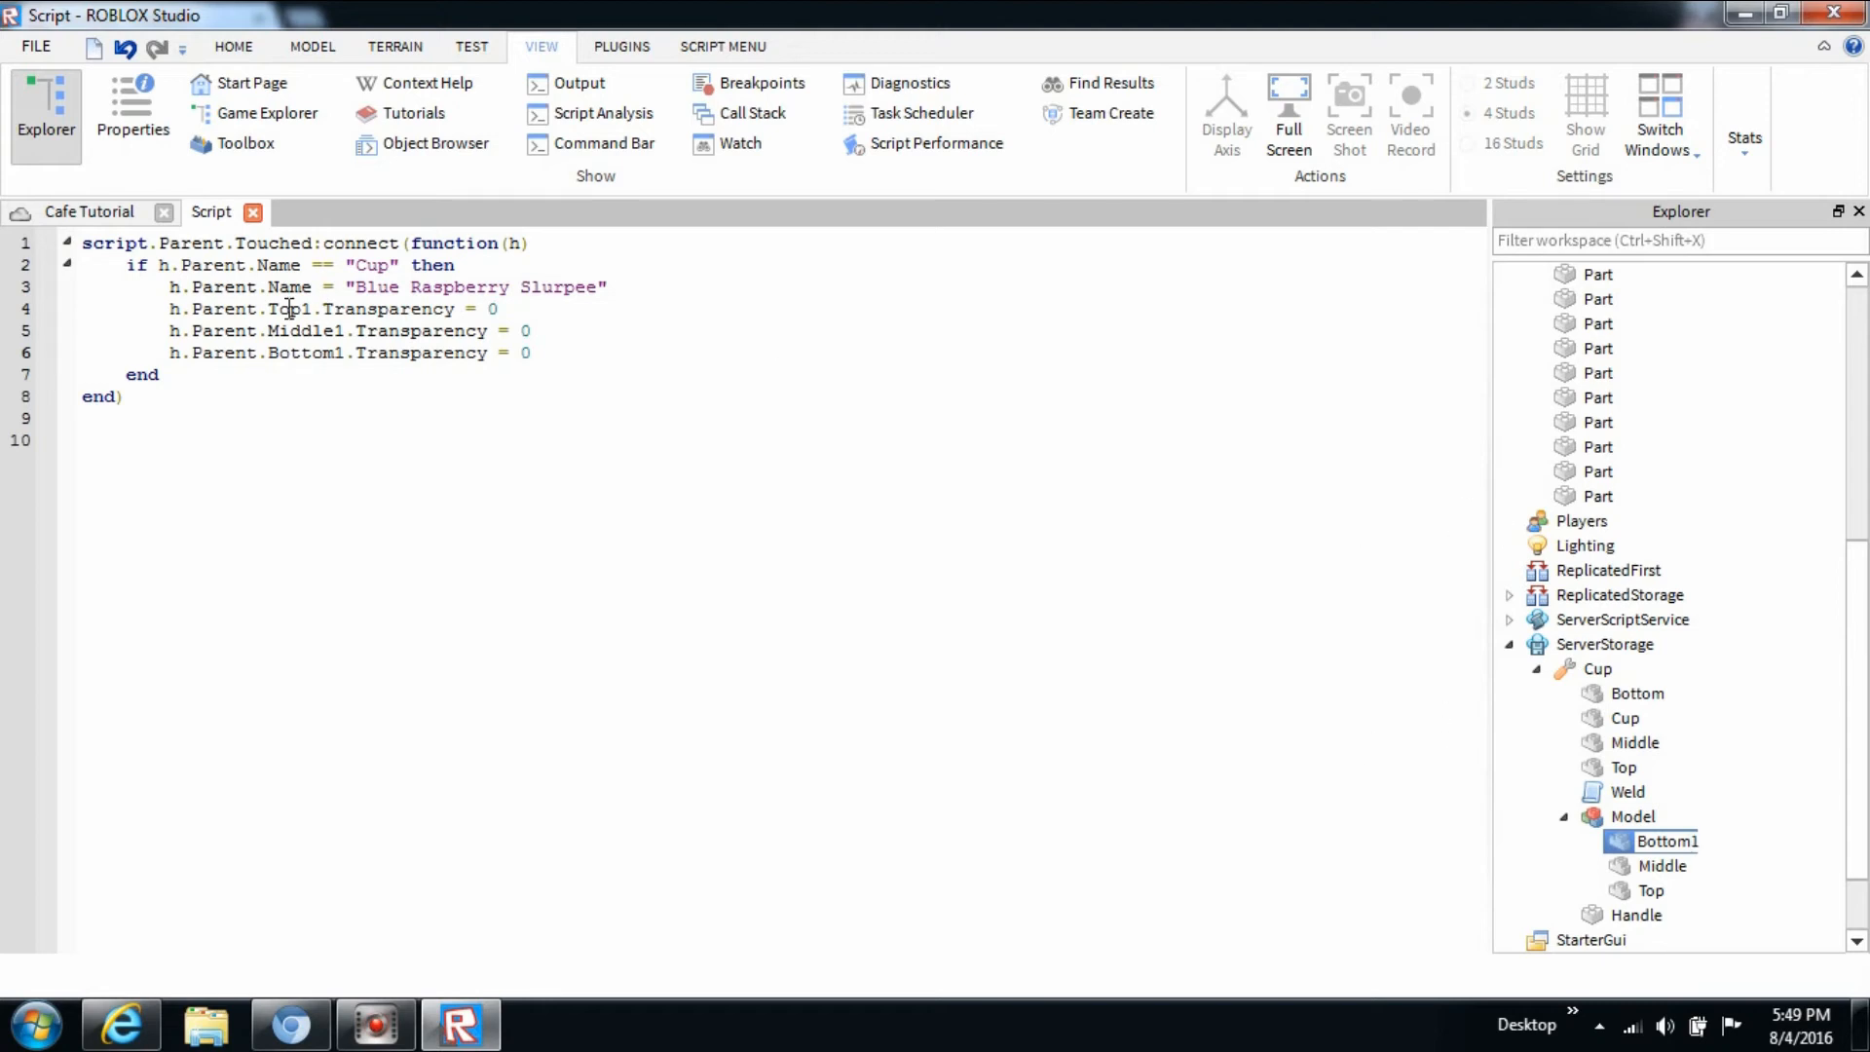
click(1624, 767)
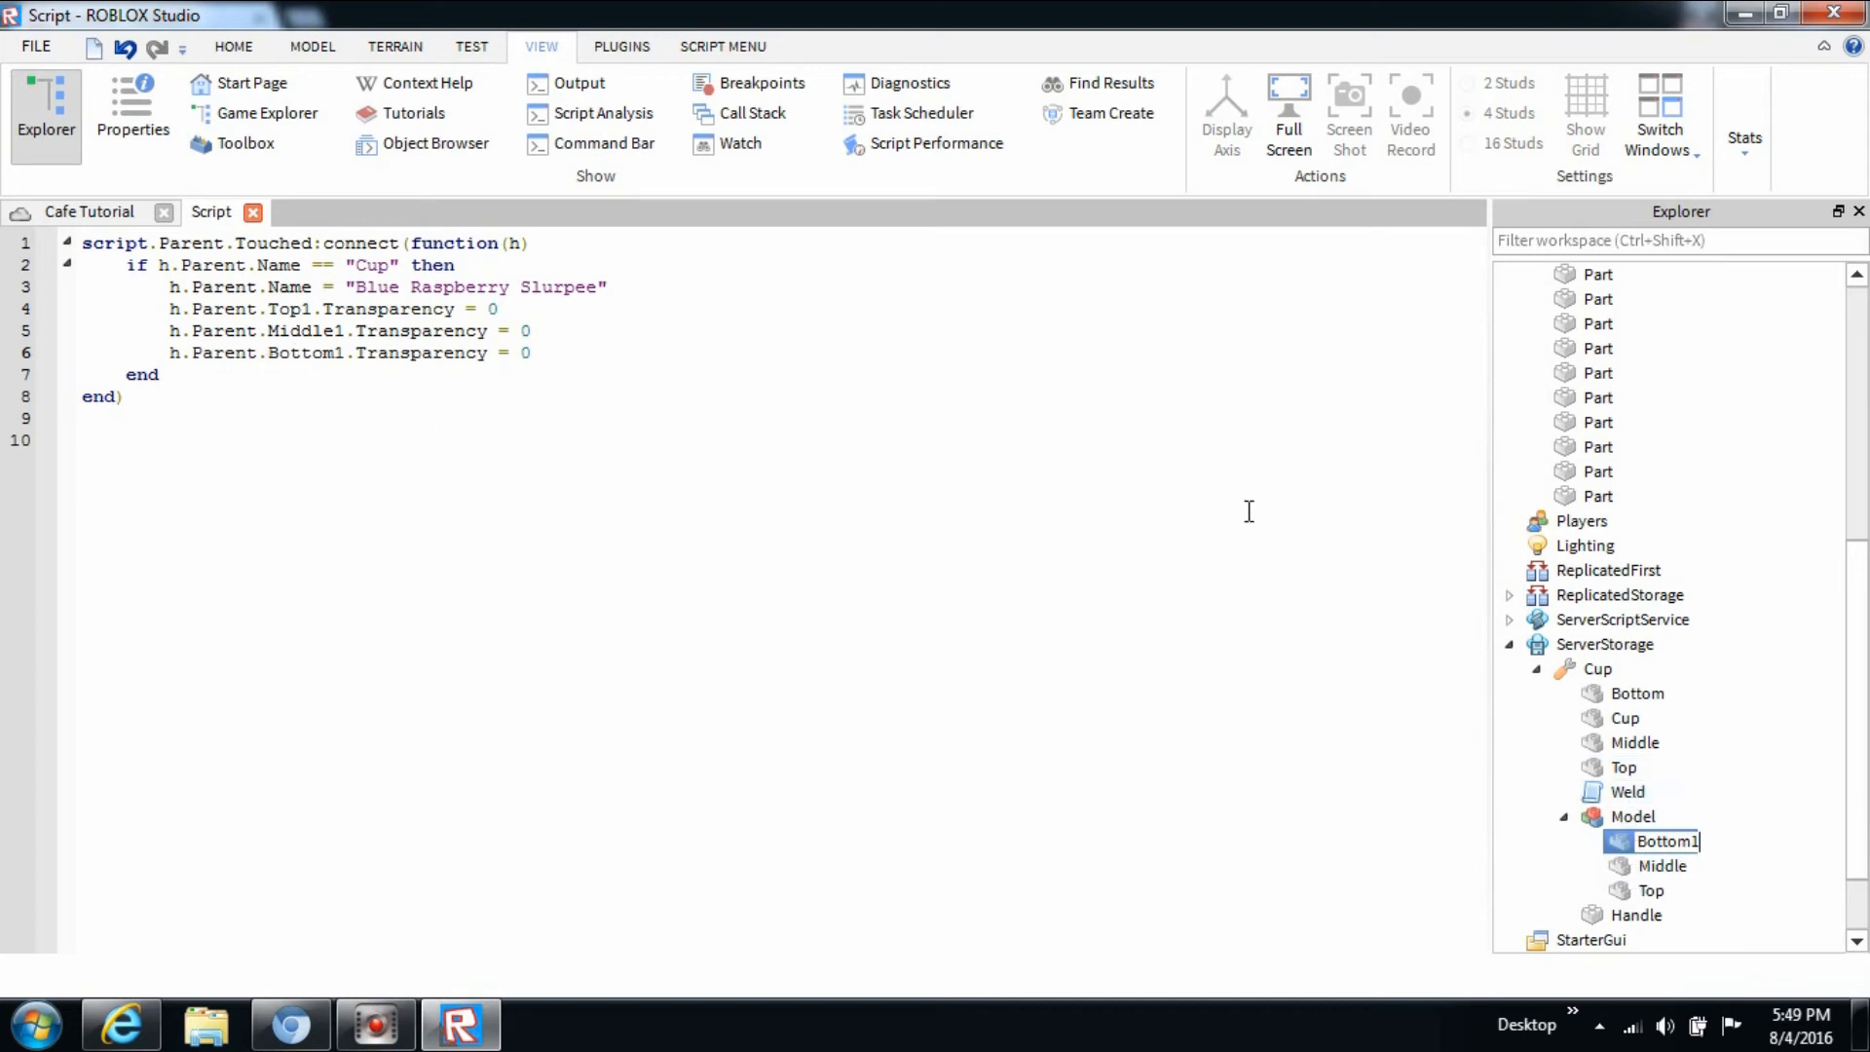
click(1659, 866)
text(1)
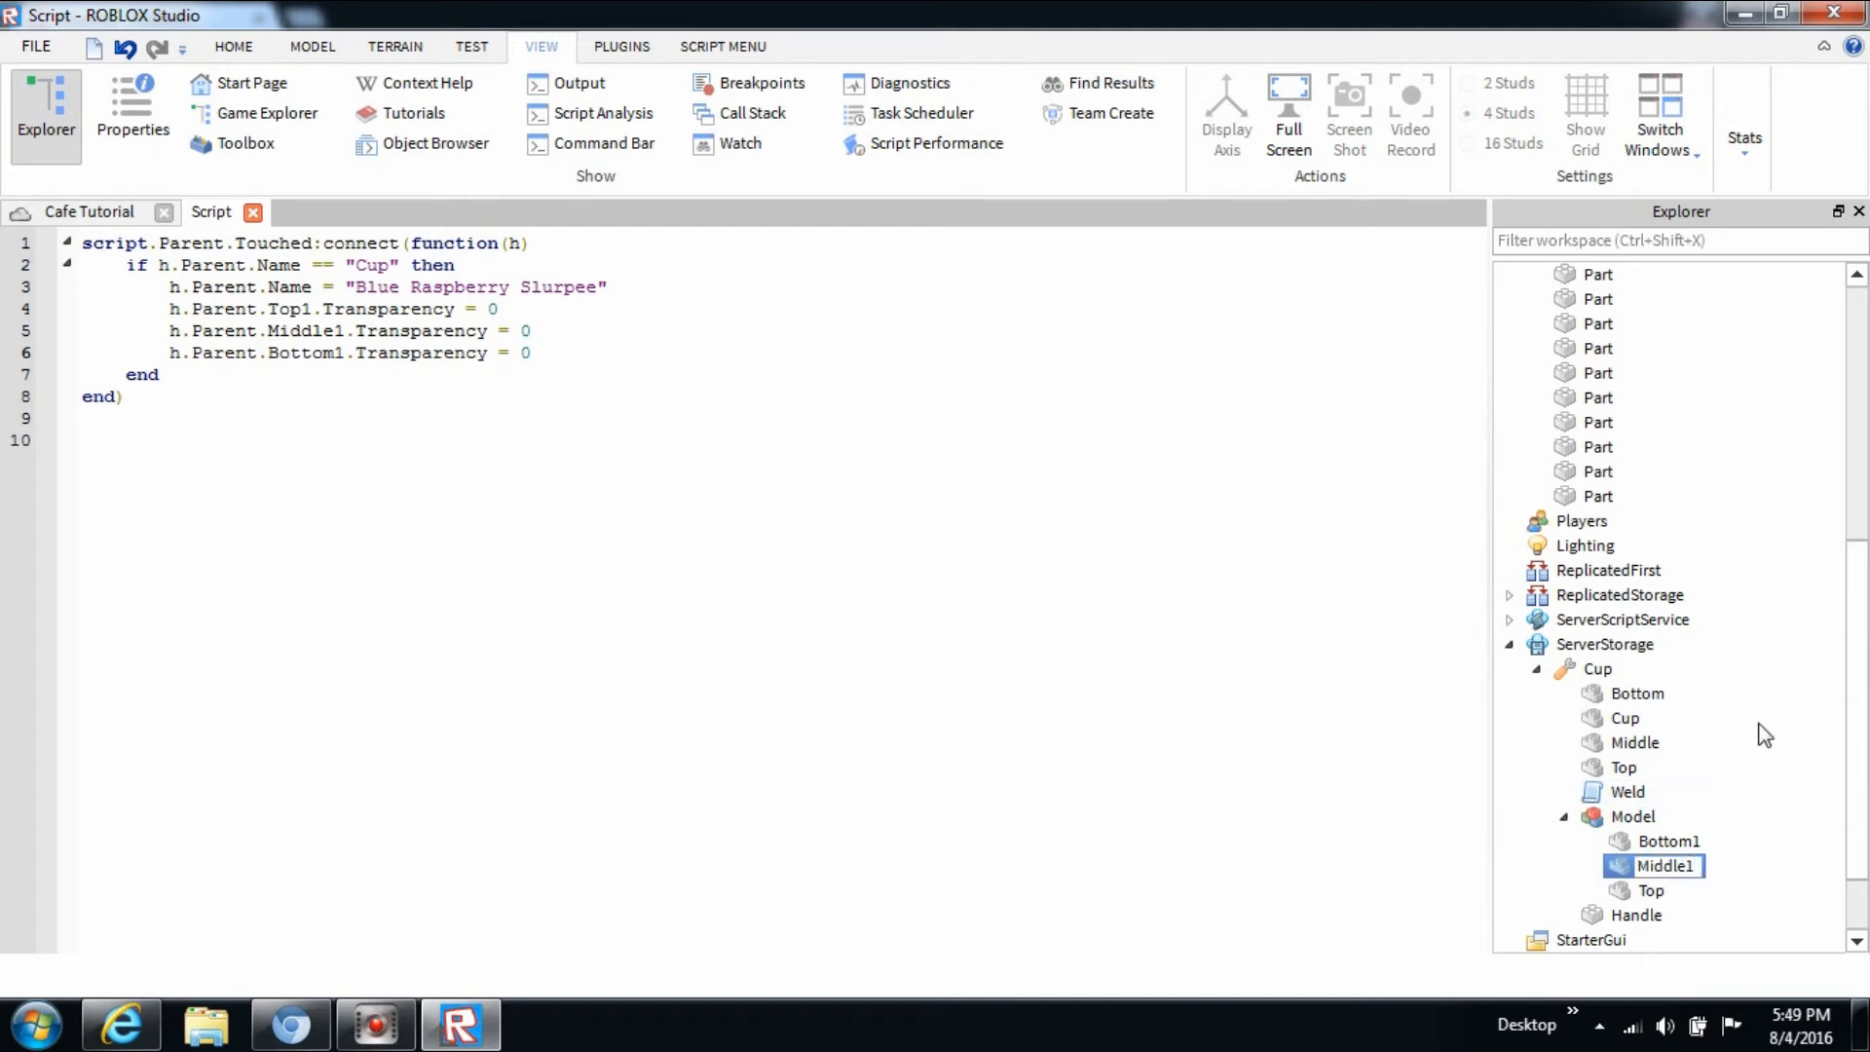
click(1651, 890)
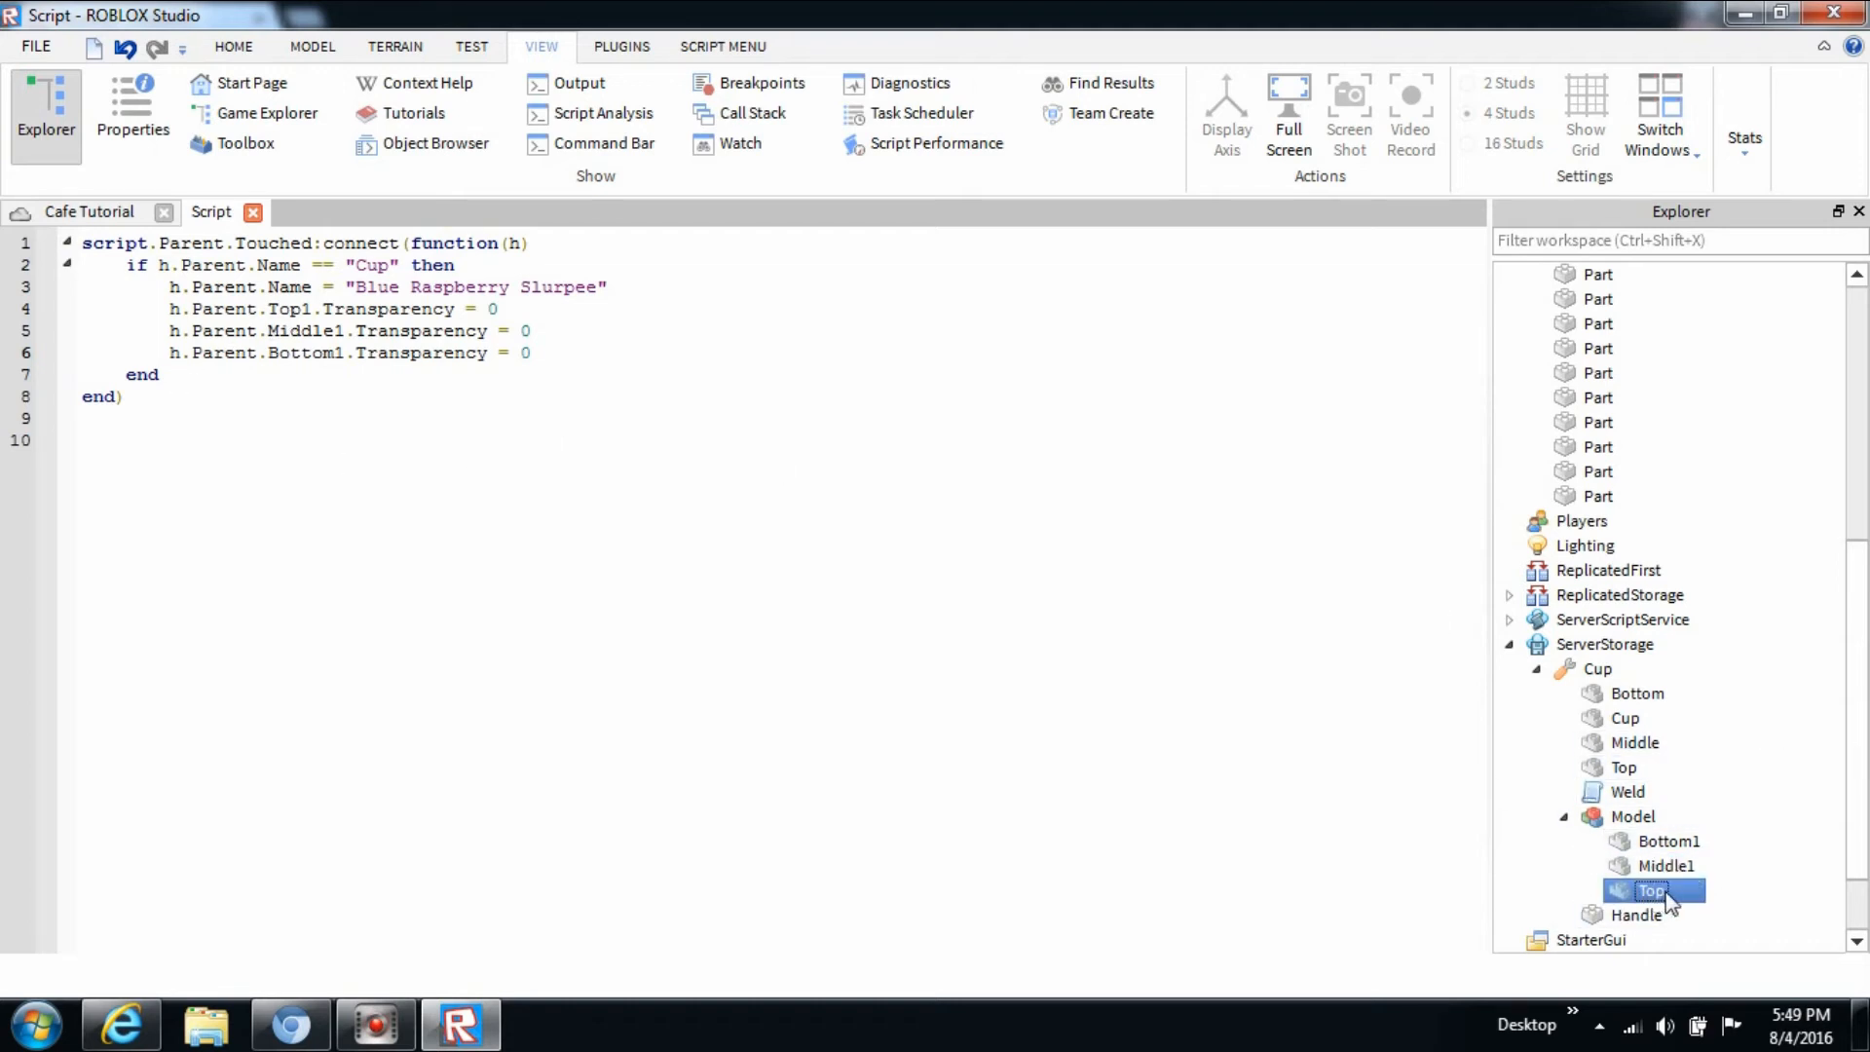
click(1656, 890)
text(1)
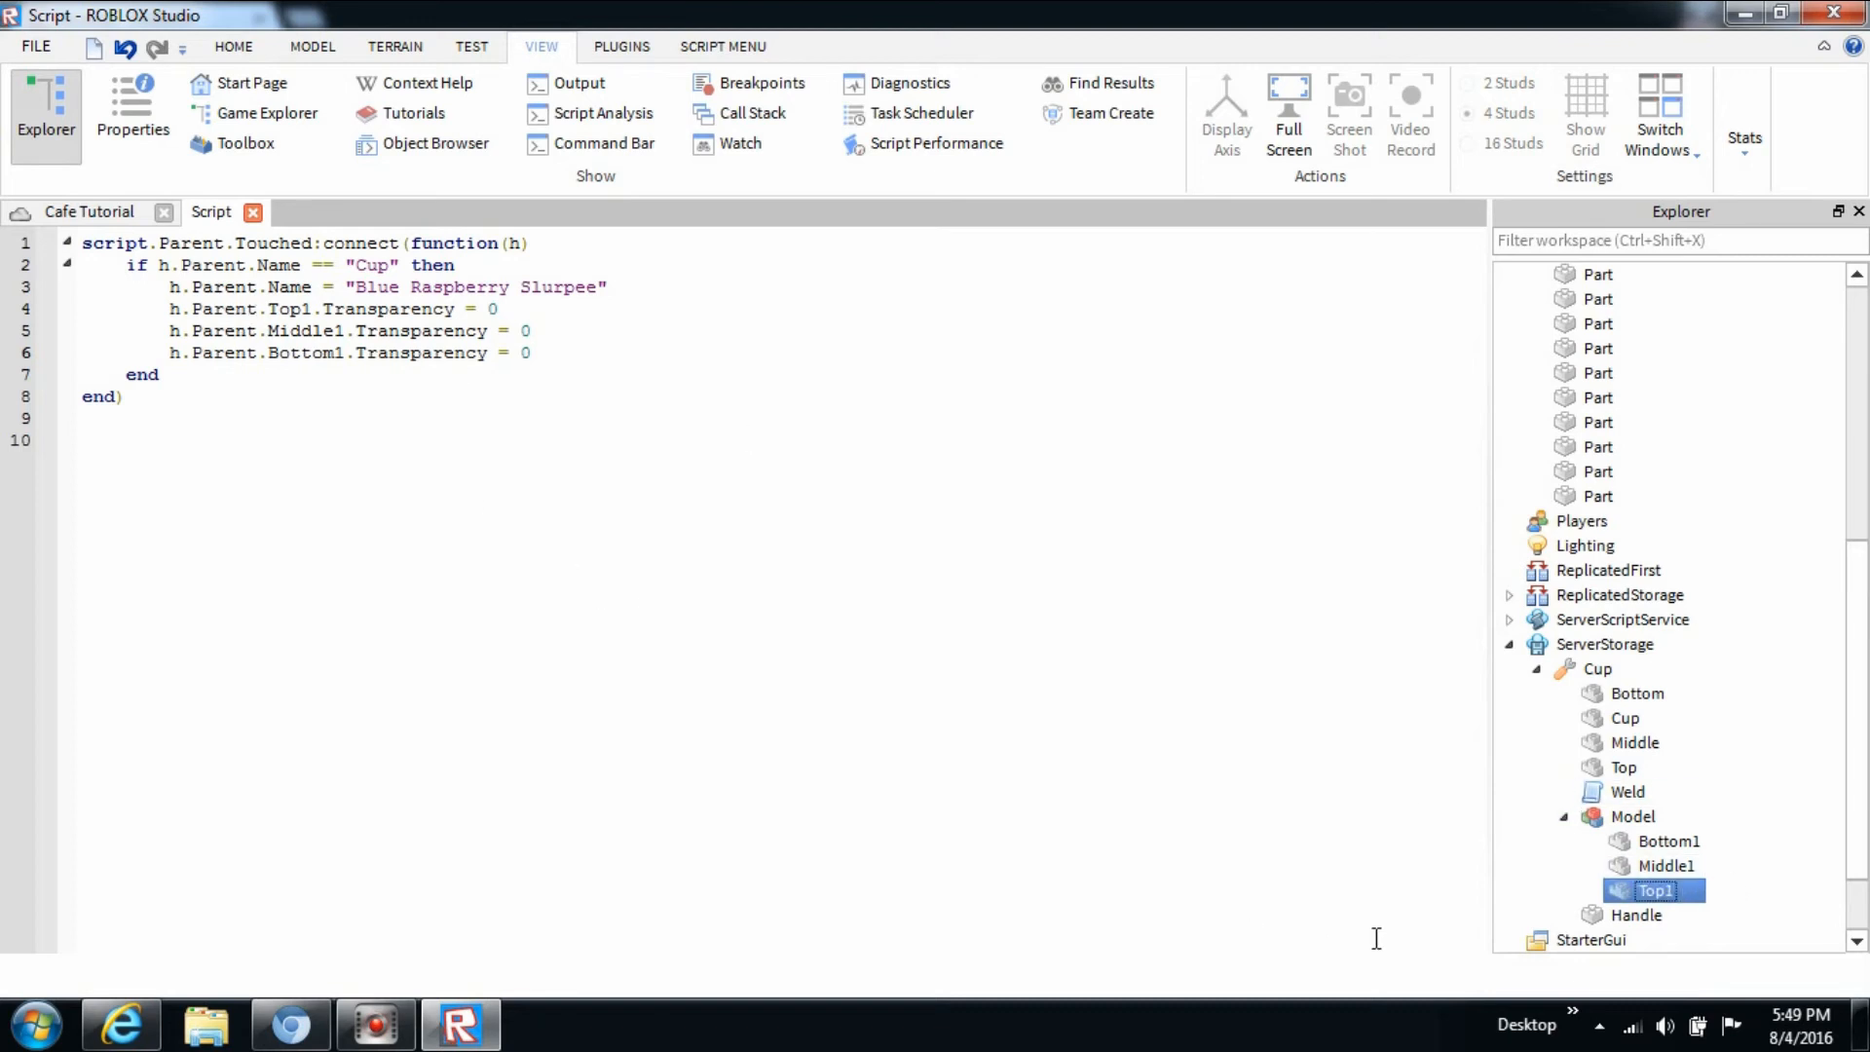
Ungroup the Model so the parts sit in Cup, and return to Cafe Tutorial.
click(1633, 816)
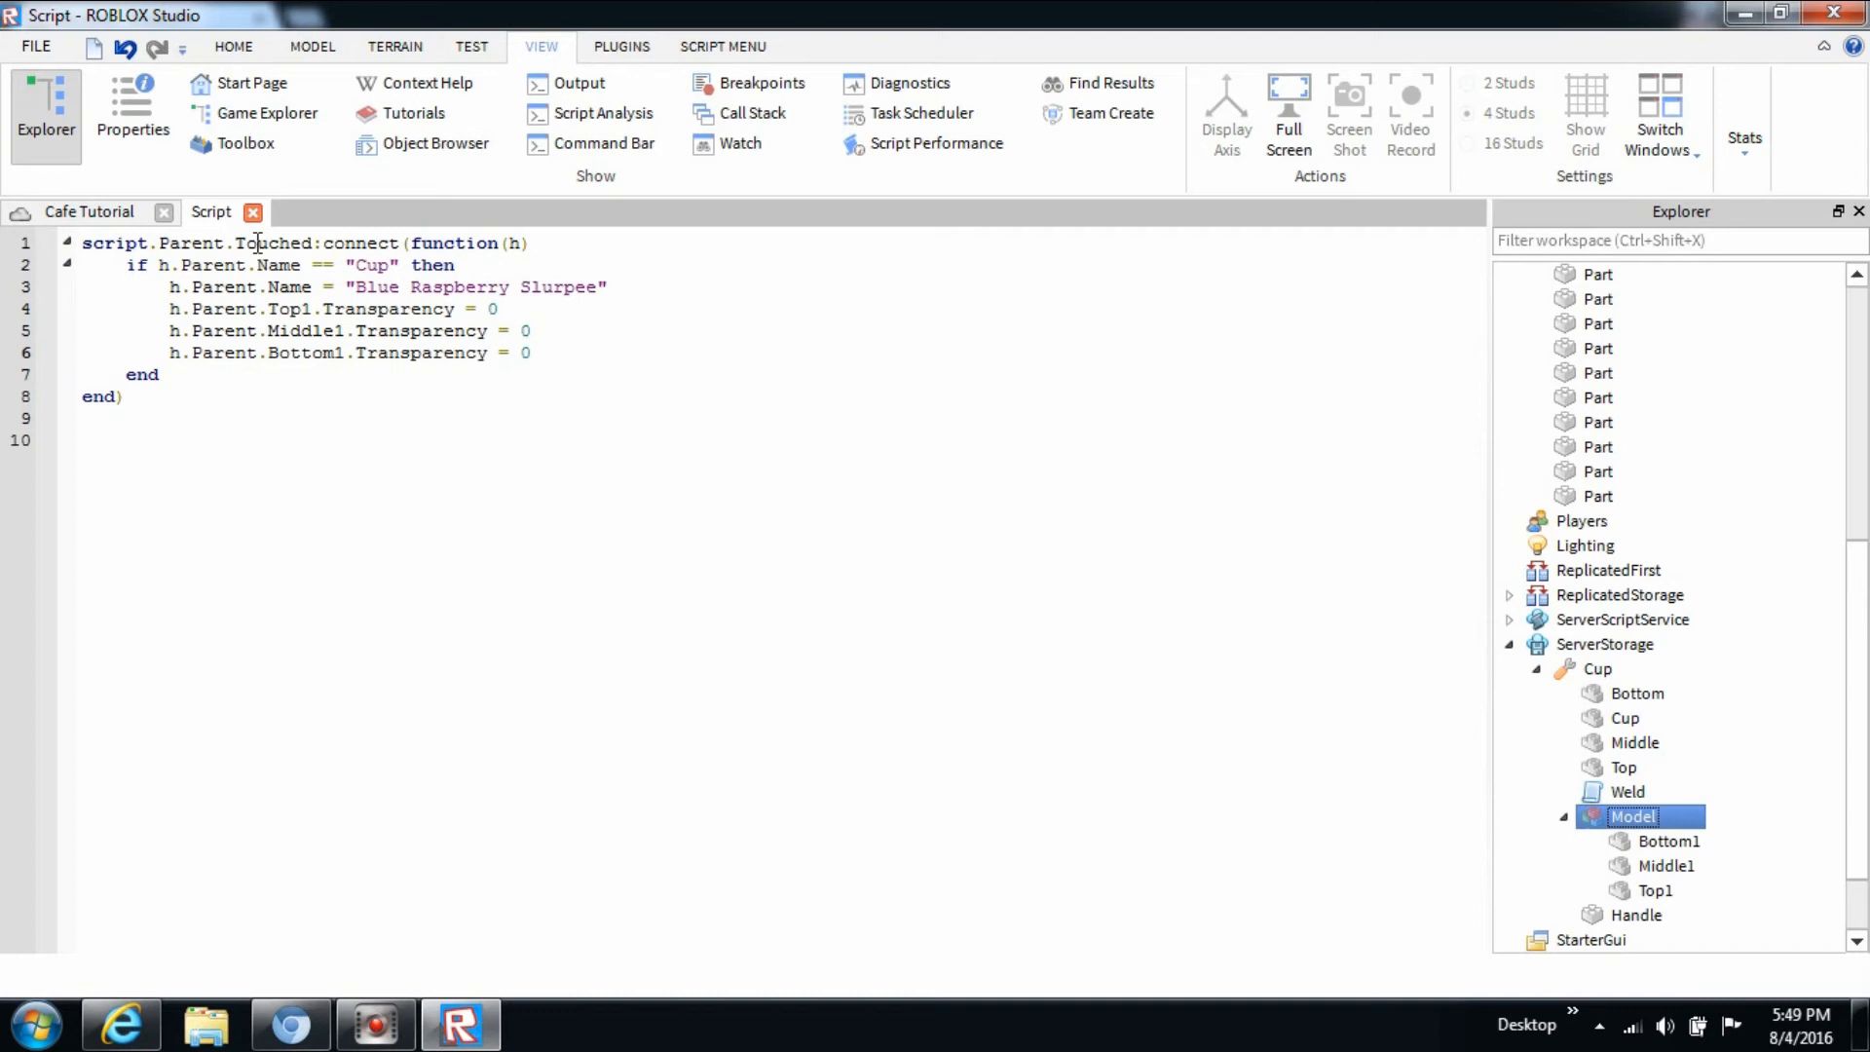
click(233, 47)
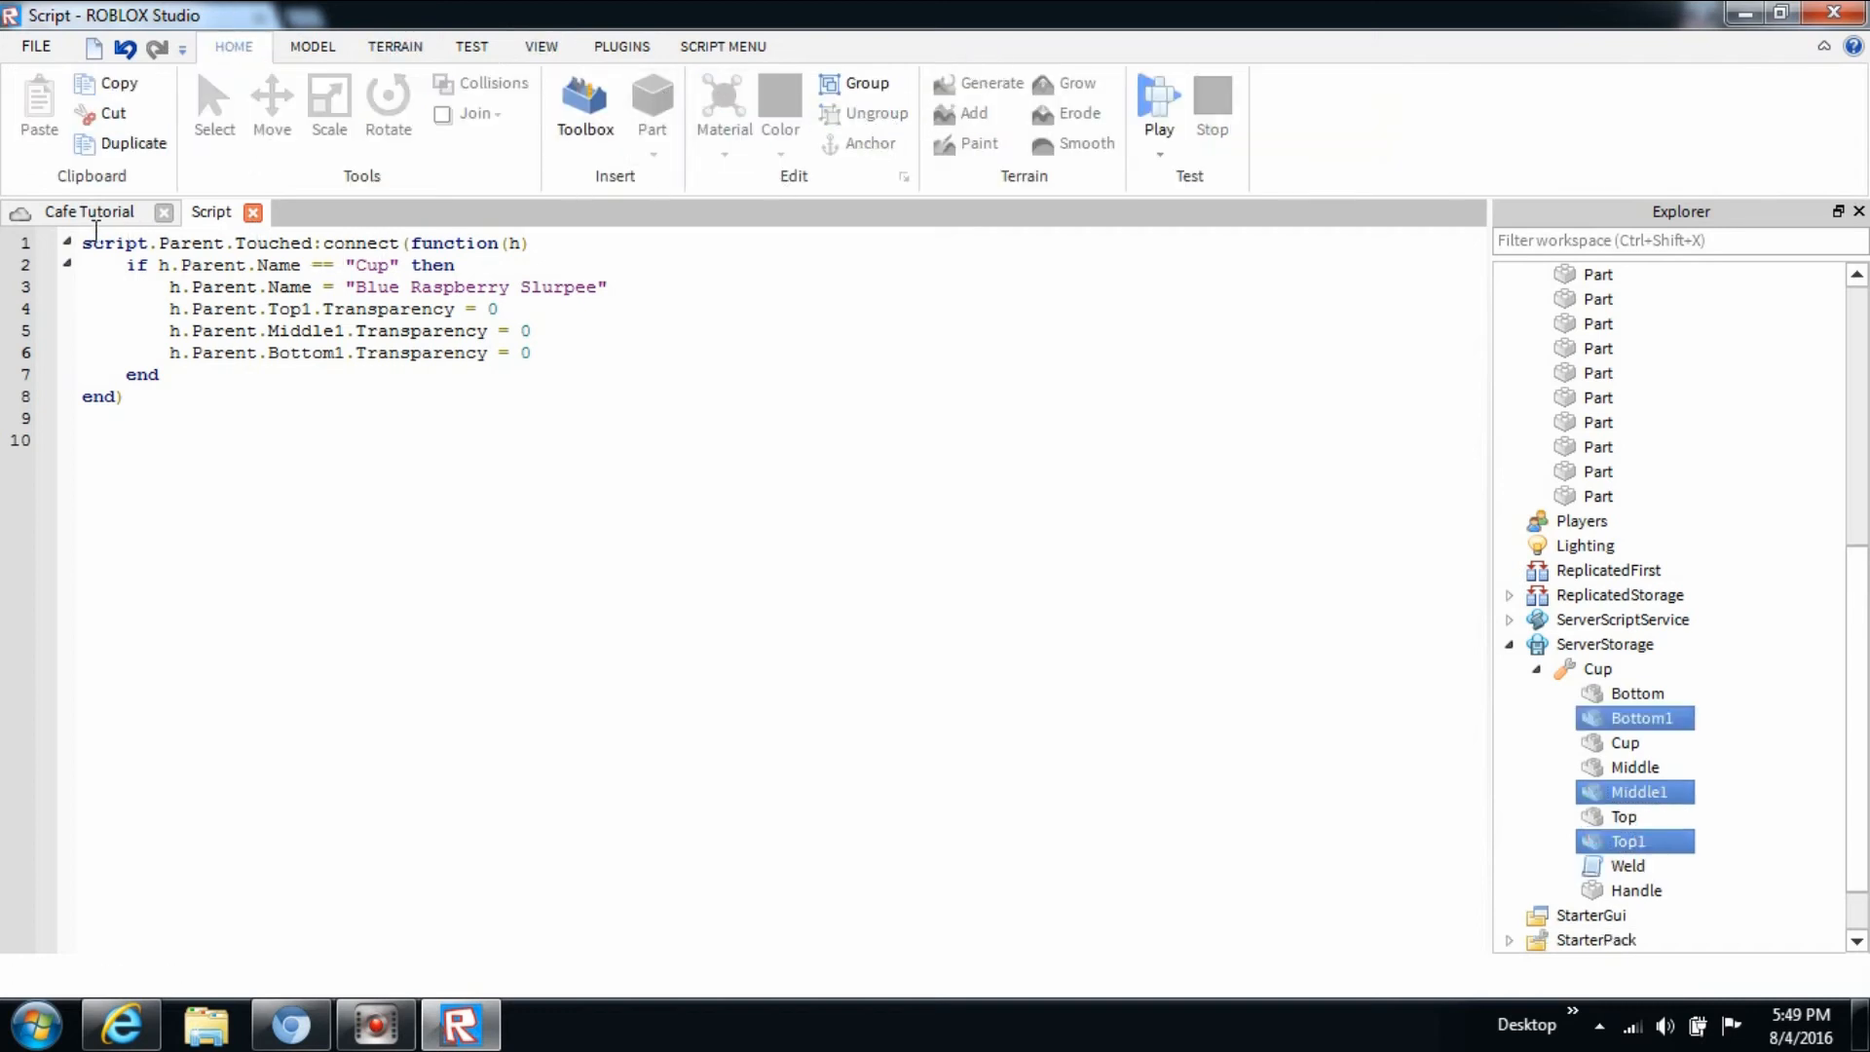
click(312, 47)
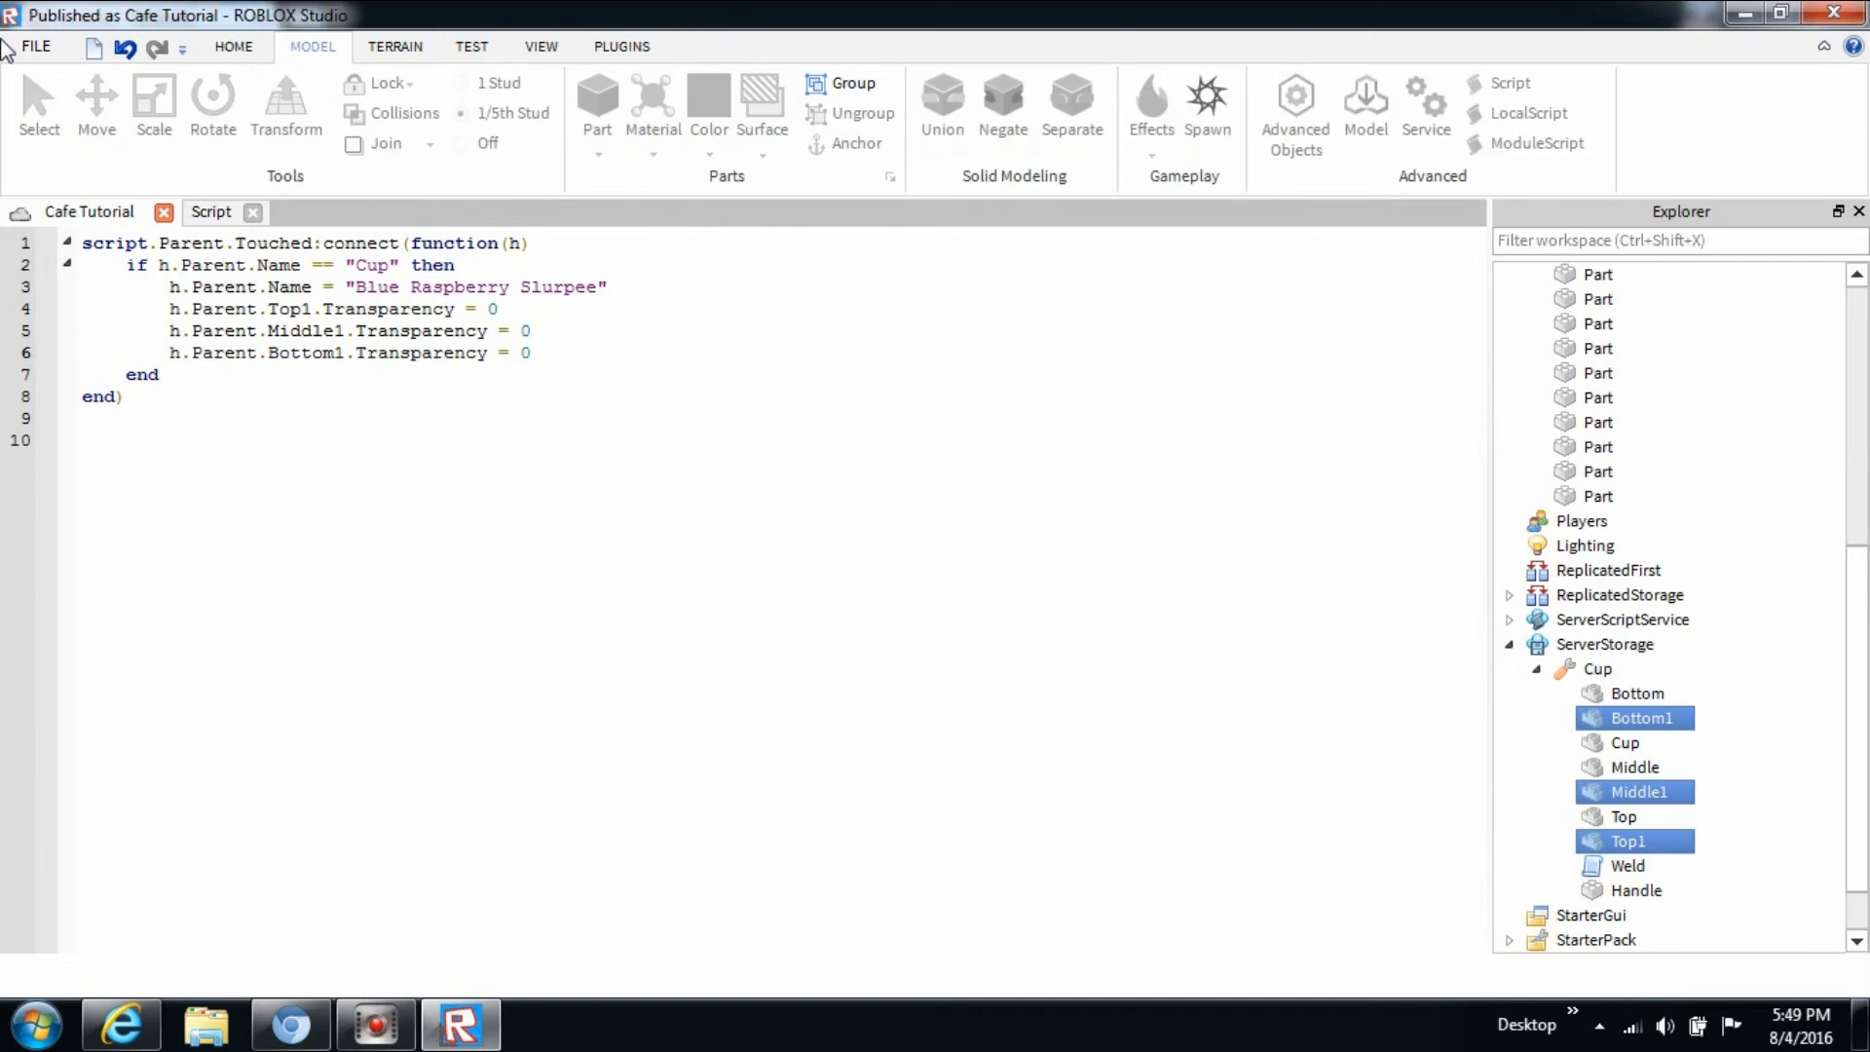
Bring the cafe scene into view and launch a Play test from the Home tab.
click(234, 47)
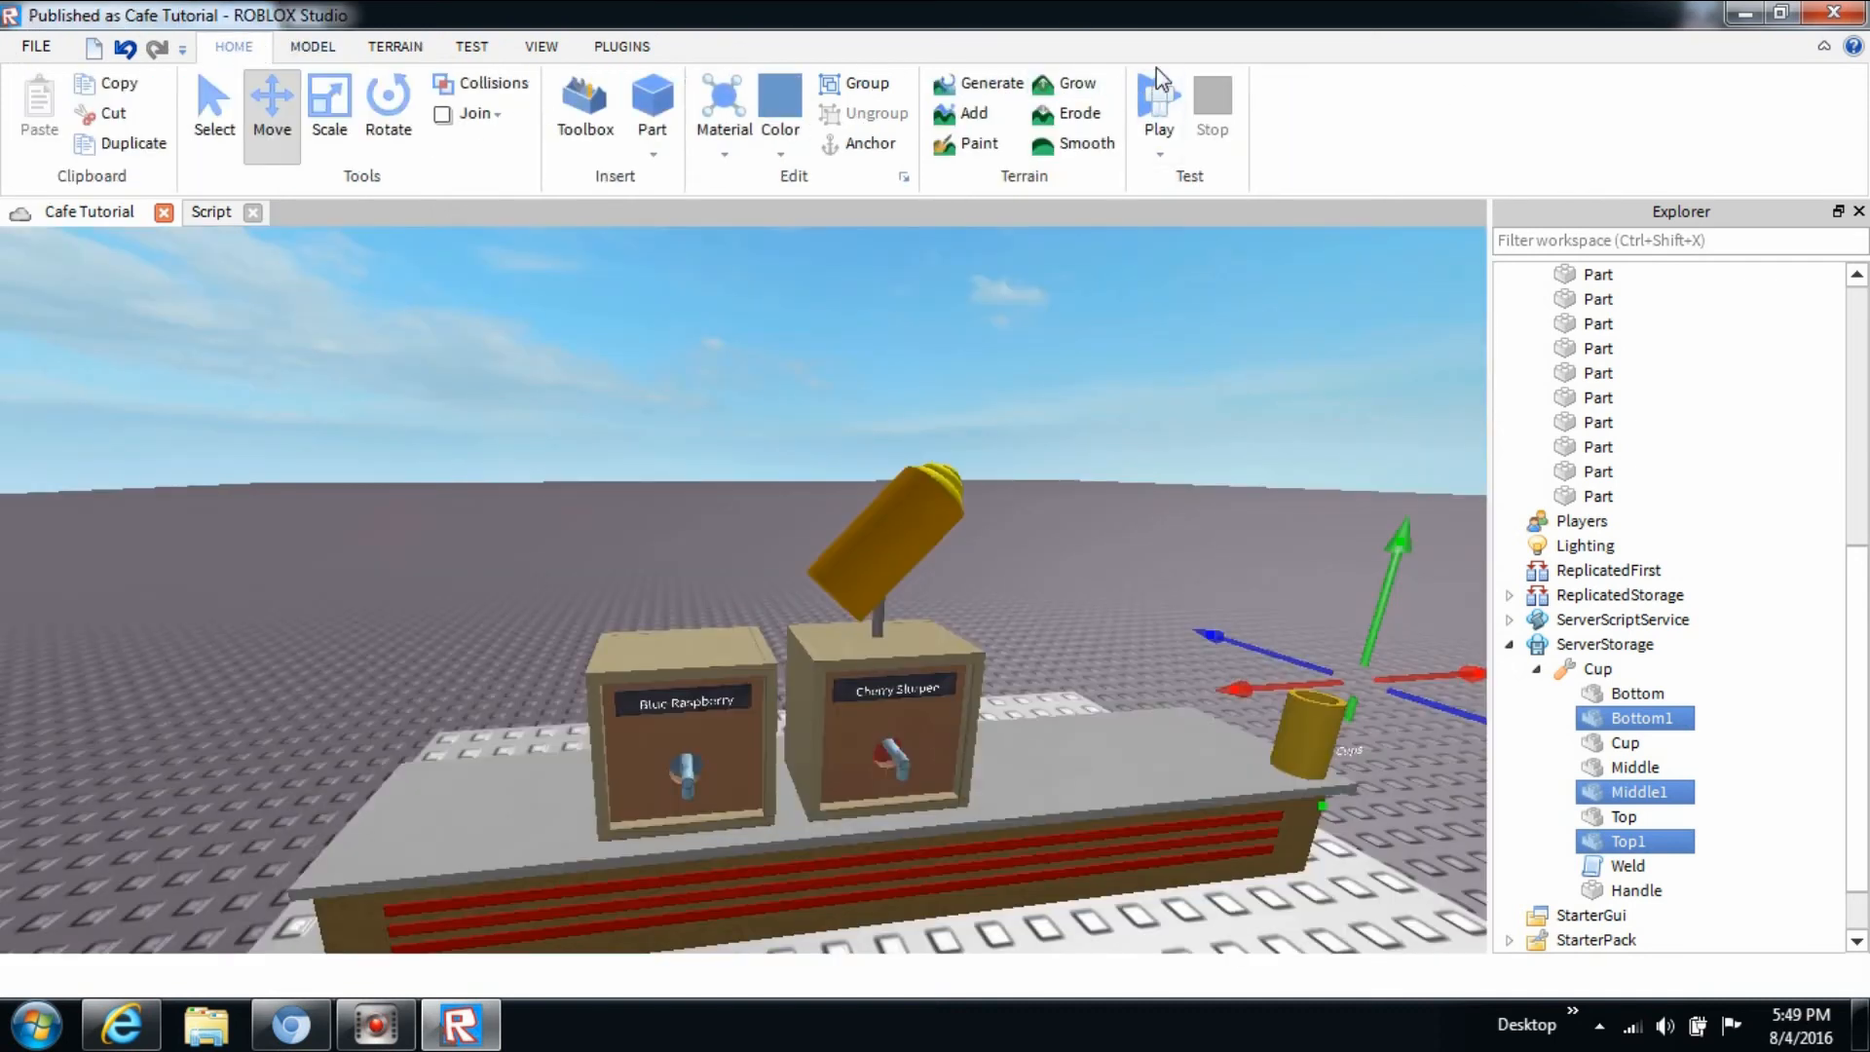
click(1156, 107)
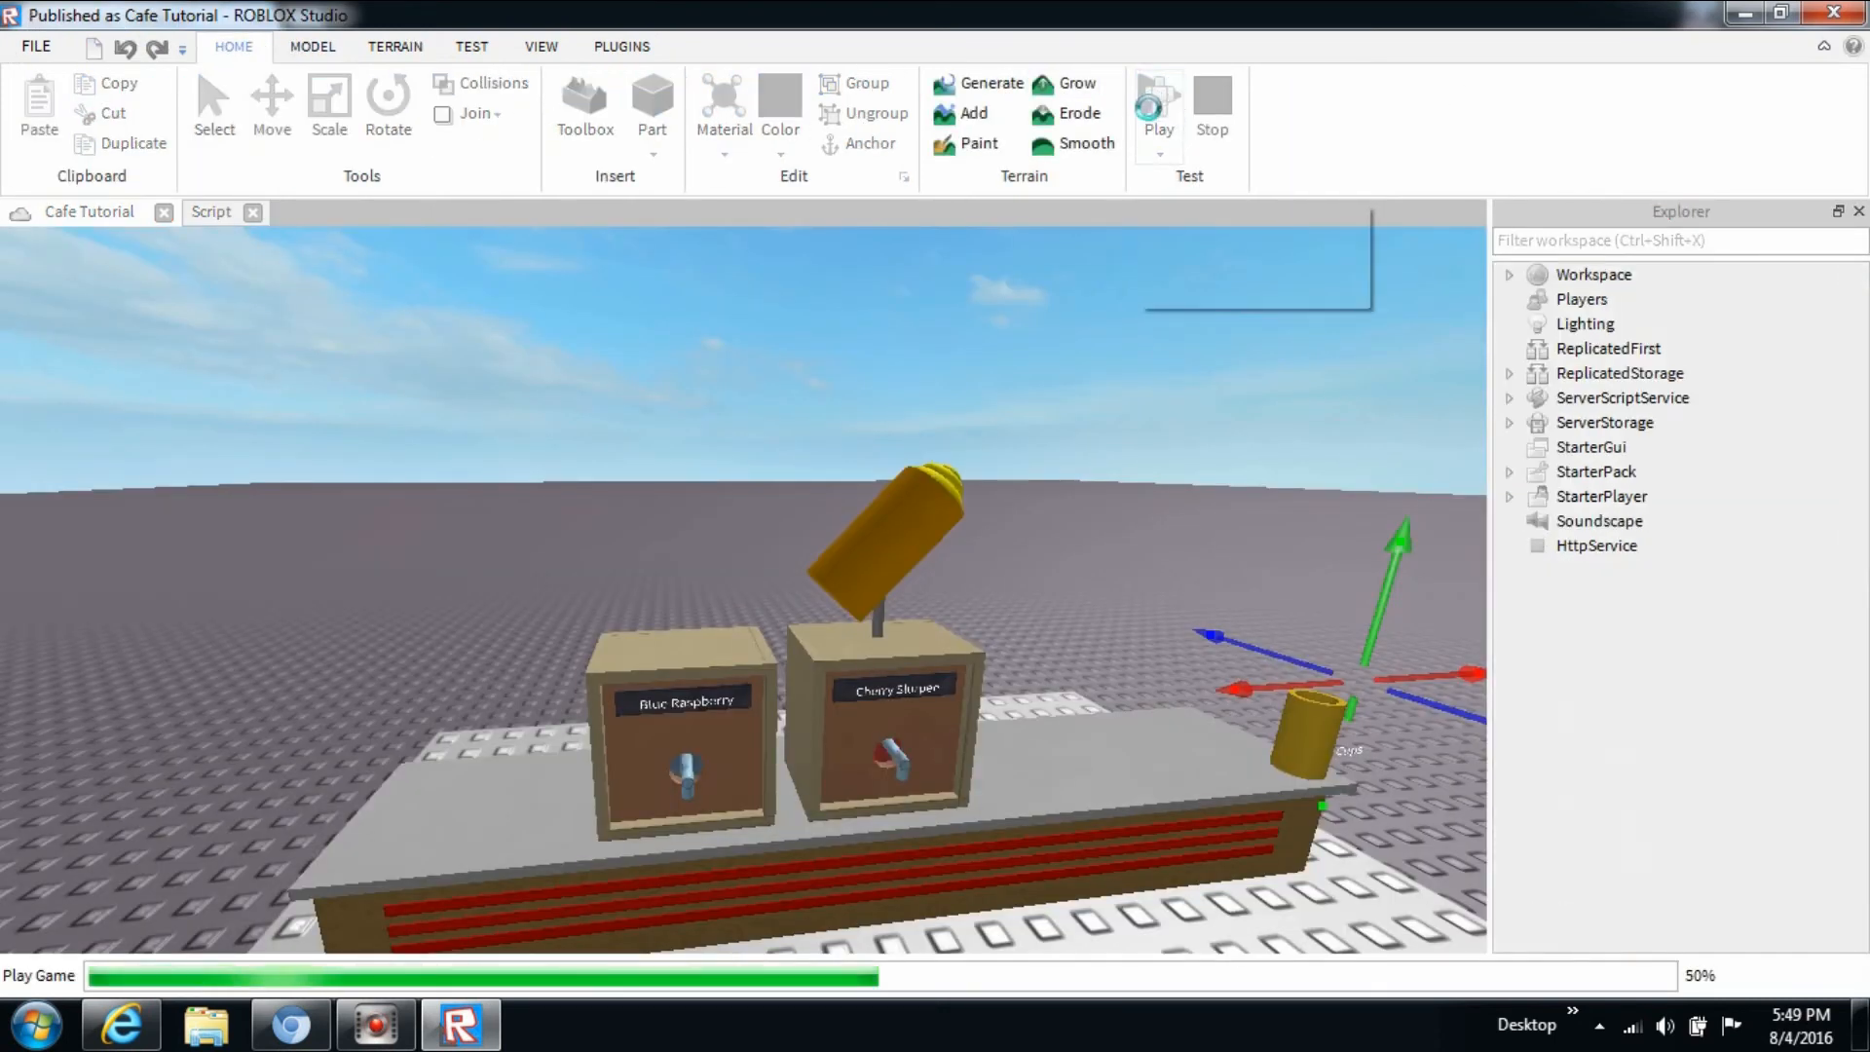
click(1155, 105)
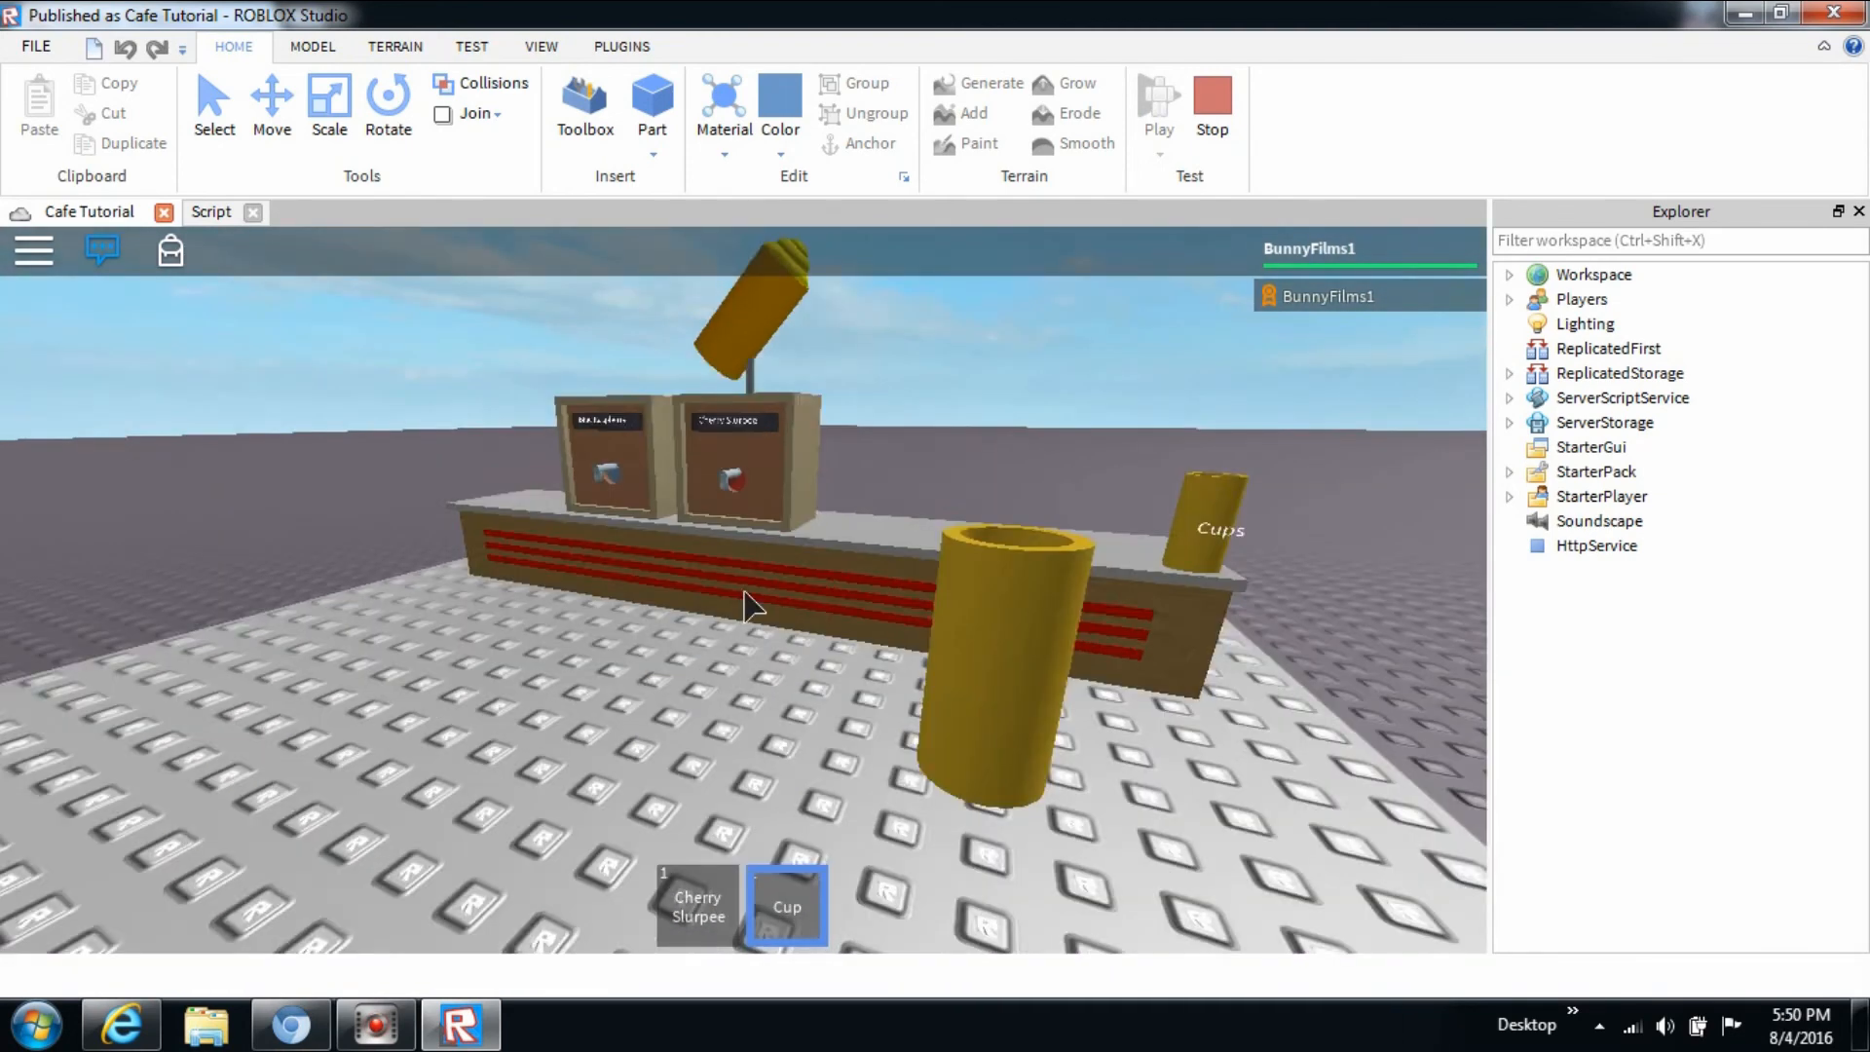
Turn the cup into a Blue Raspberry Slurpee at the machine, then stop the test.
click(787, 907)
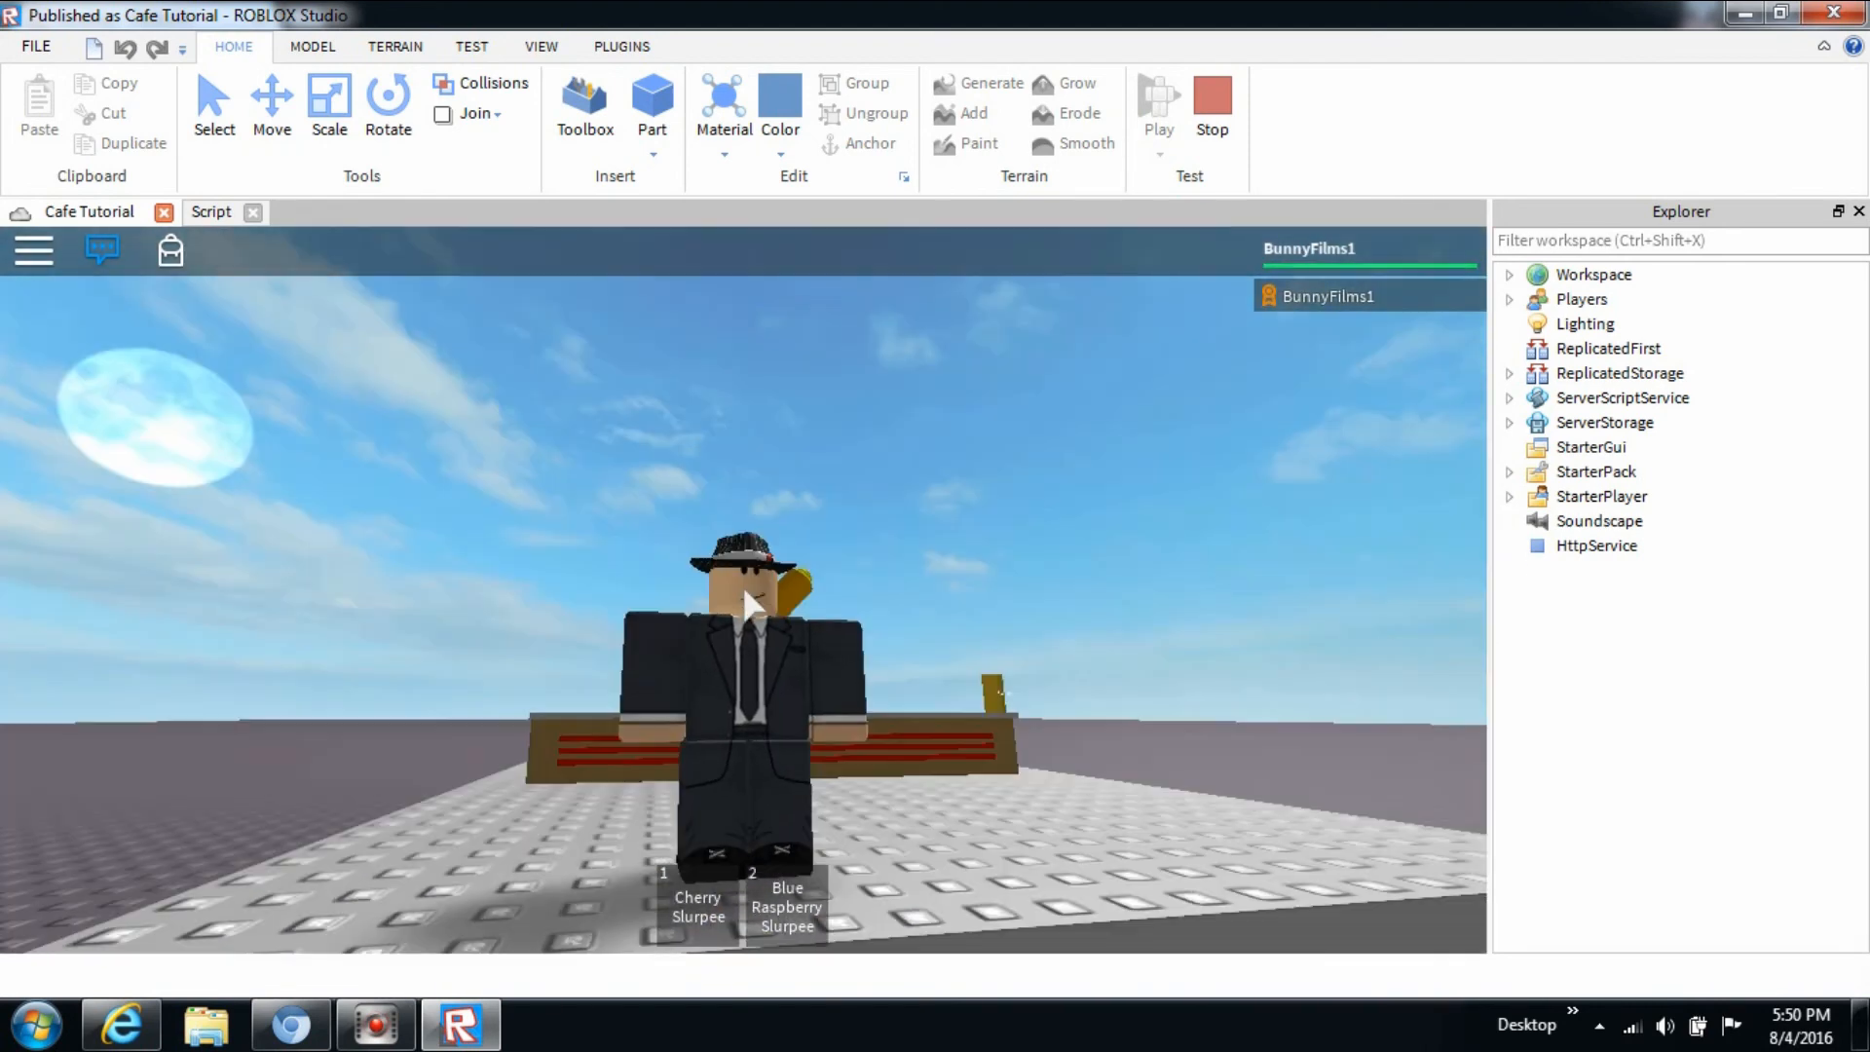
mouse_move(1156, 706)
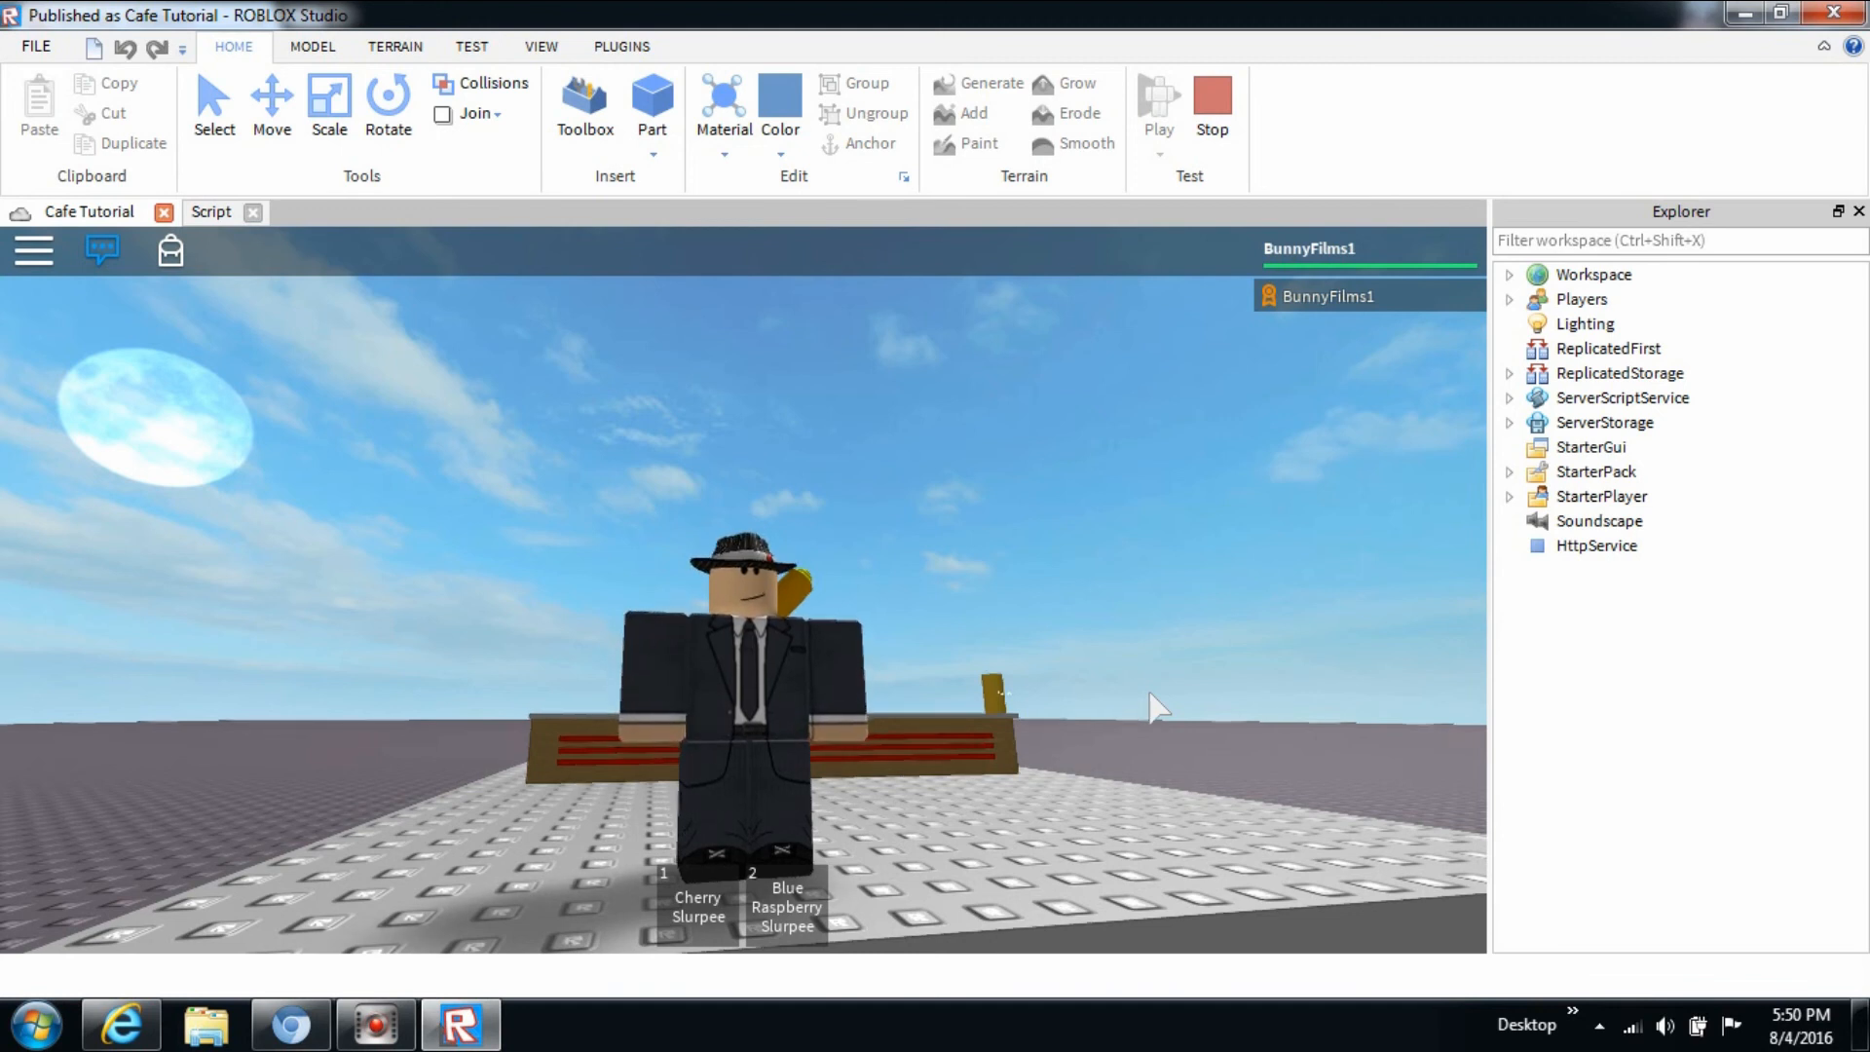
mouse_move(1447, 101)
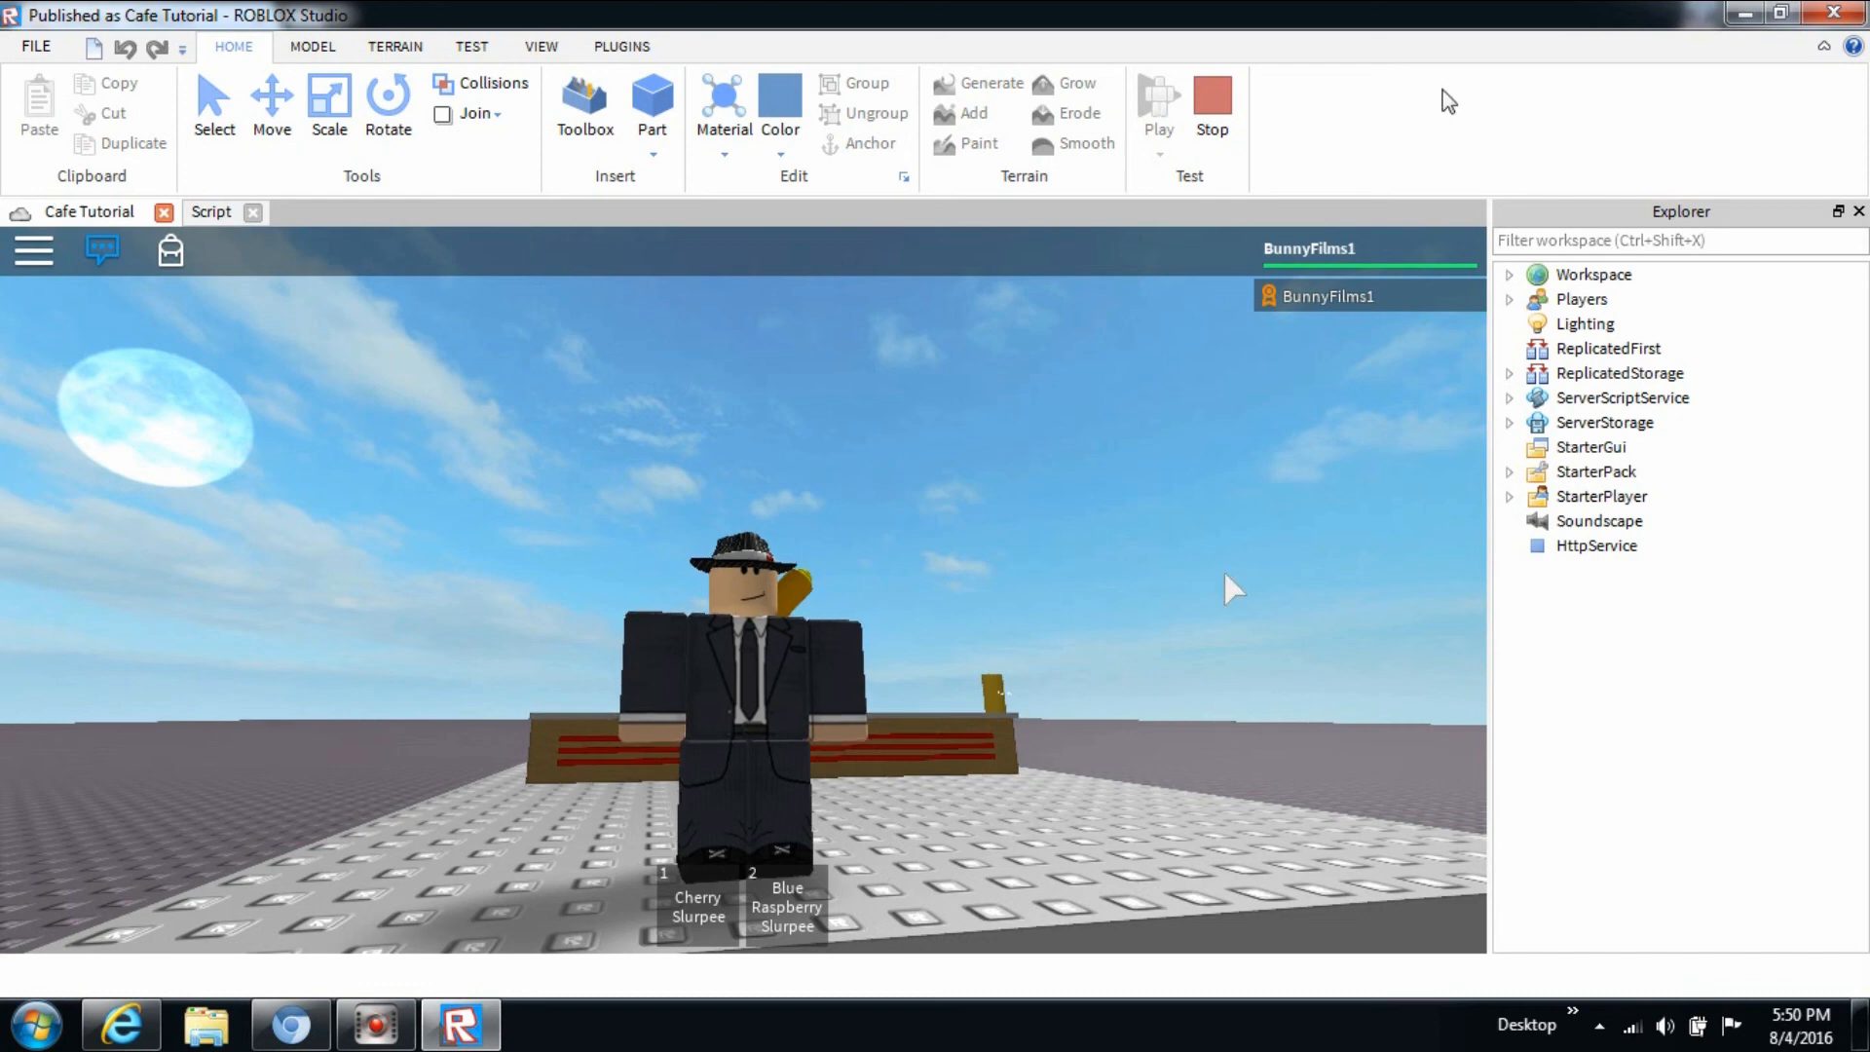
click(1212, 107)
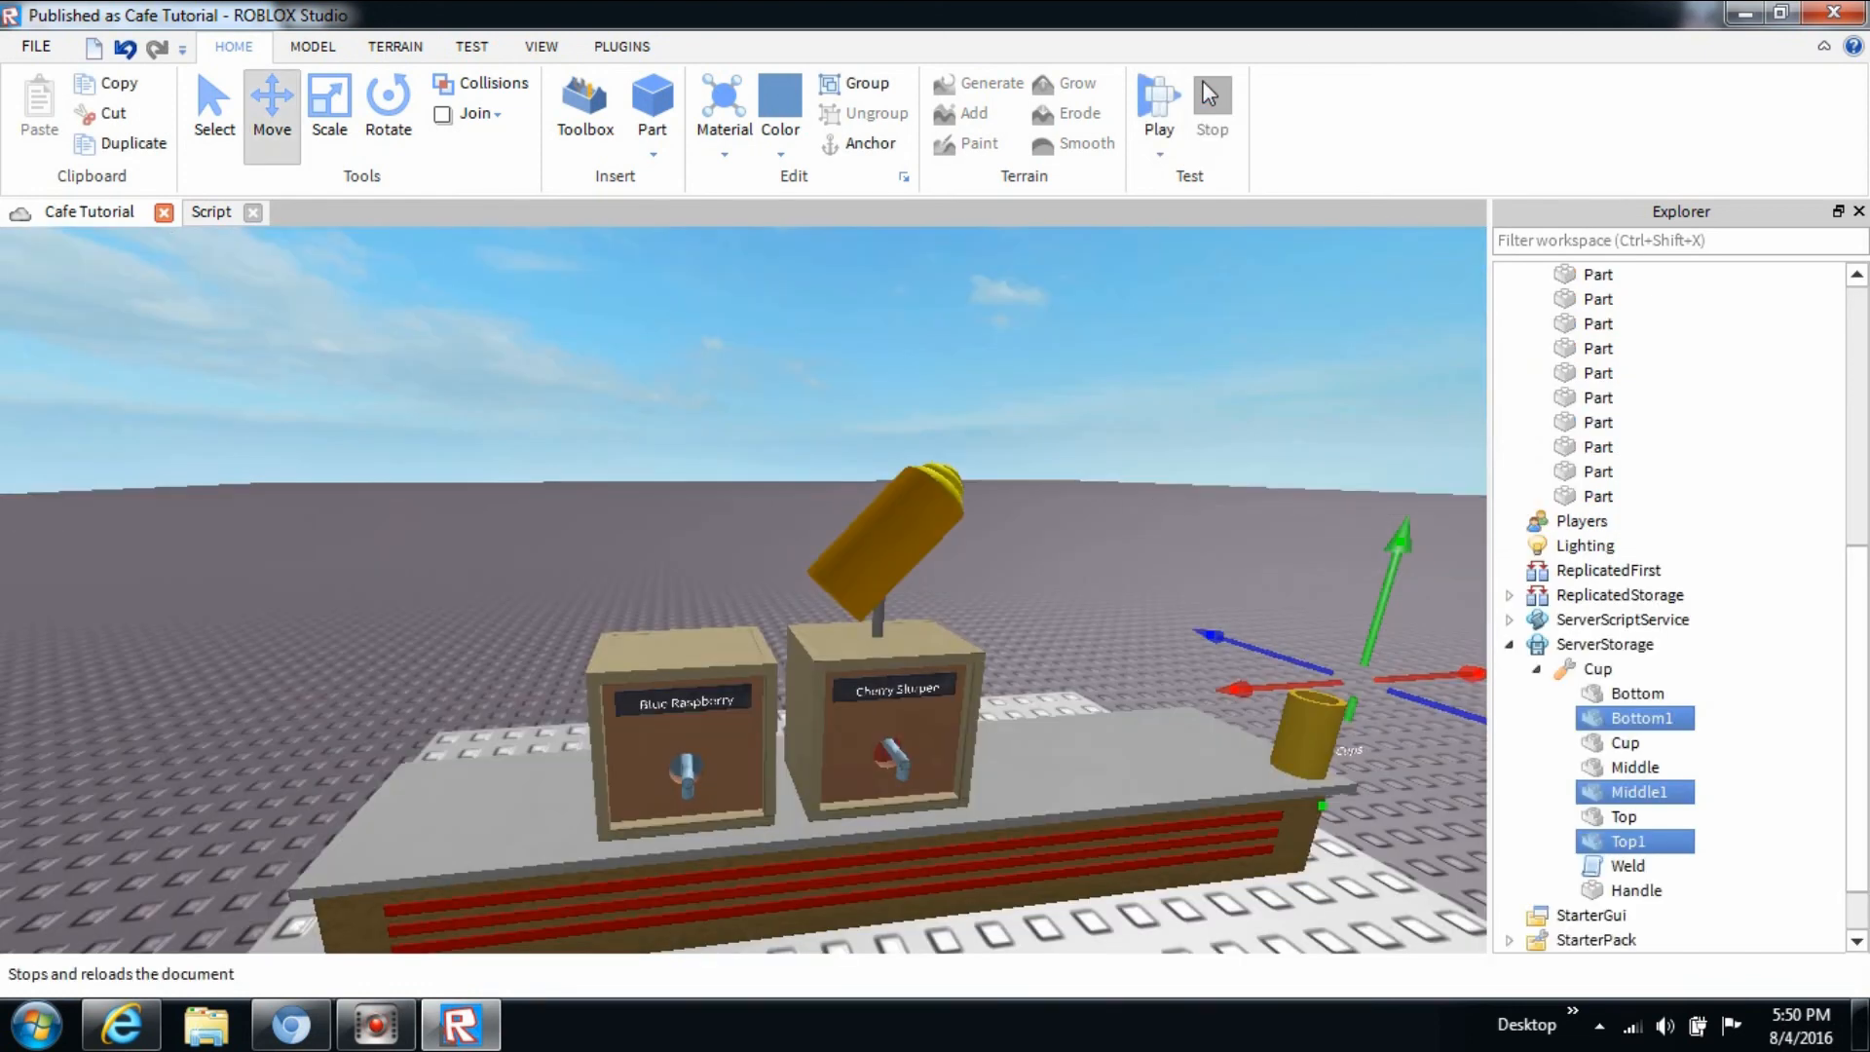